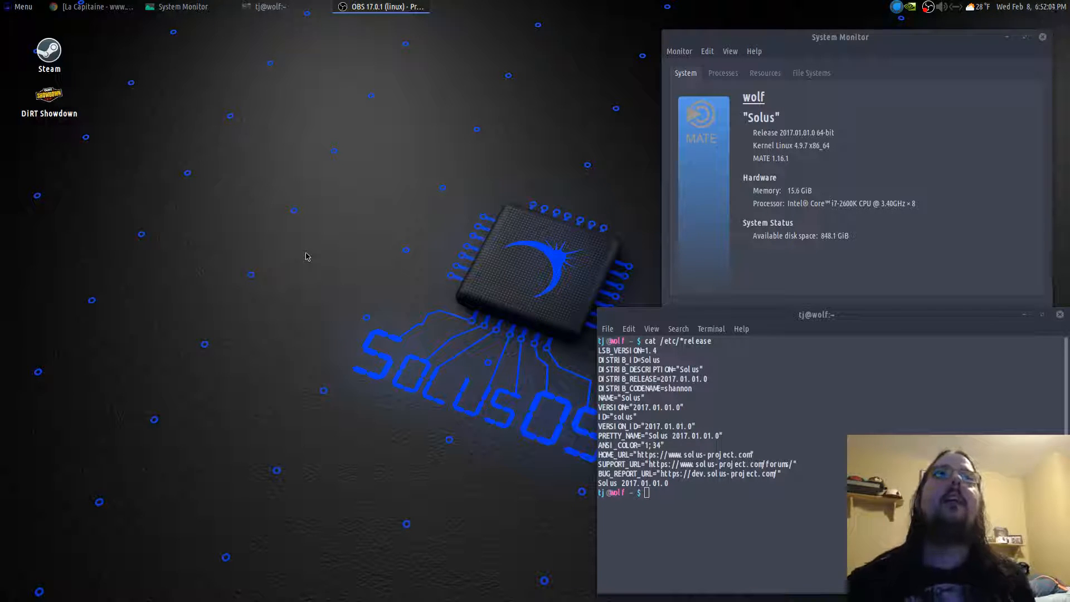
mouse_move(360, 258)
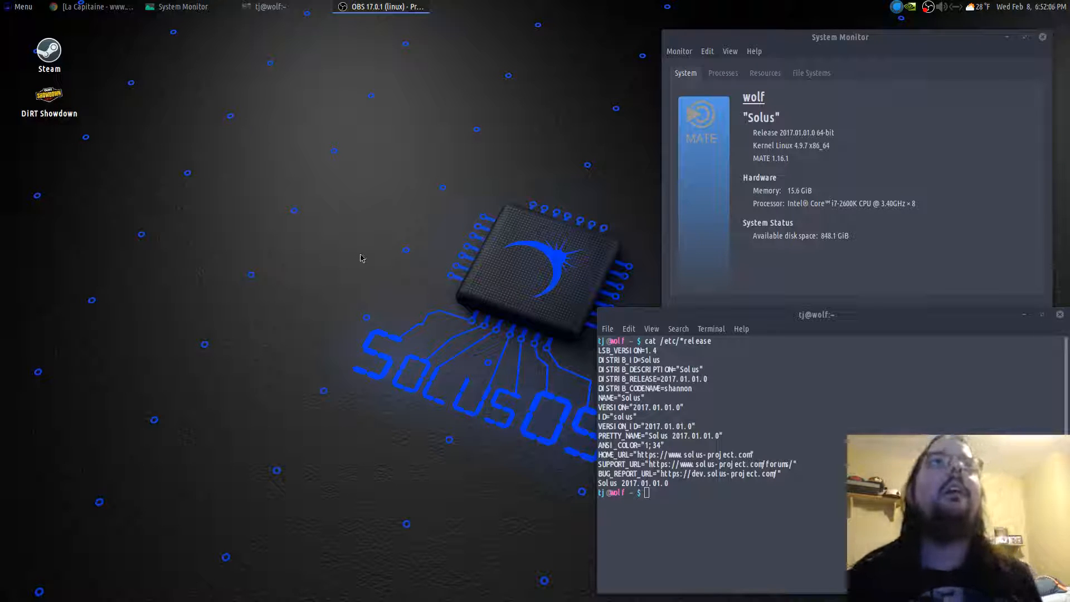
mouse_move(295, 333)
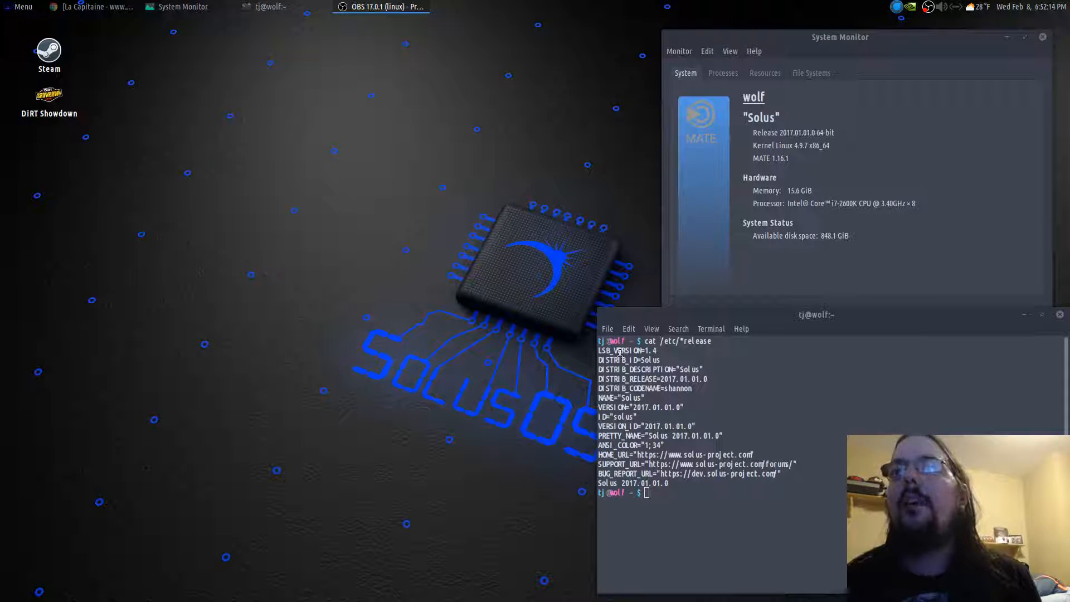
mouse_move(740, 263)
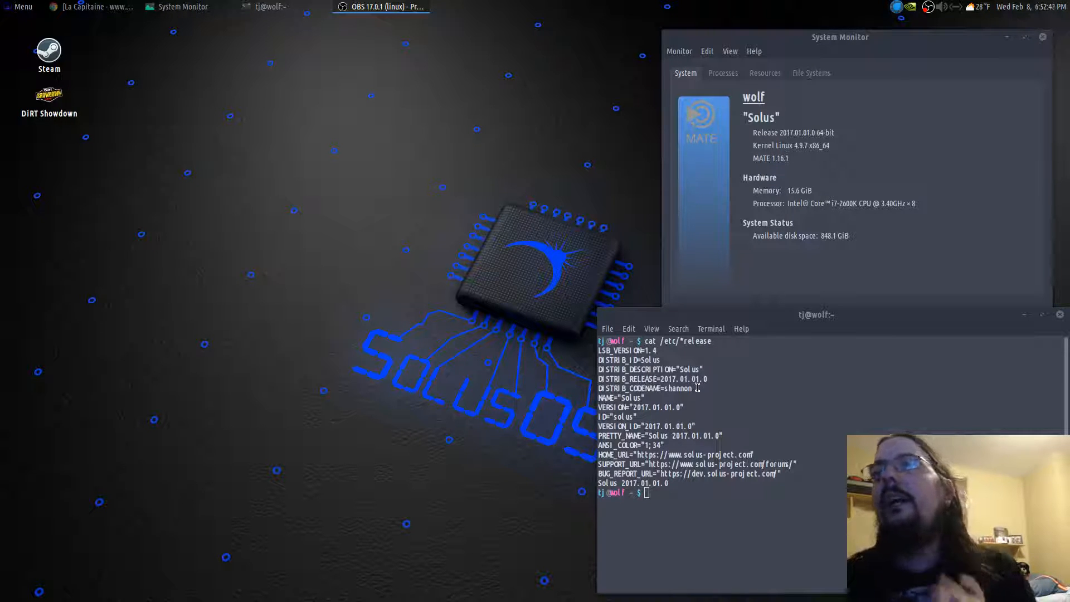
mouse_move(782, 272)
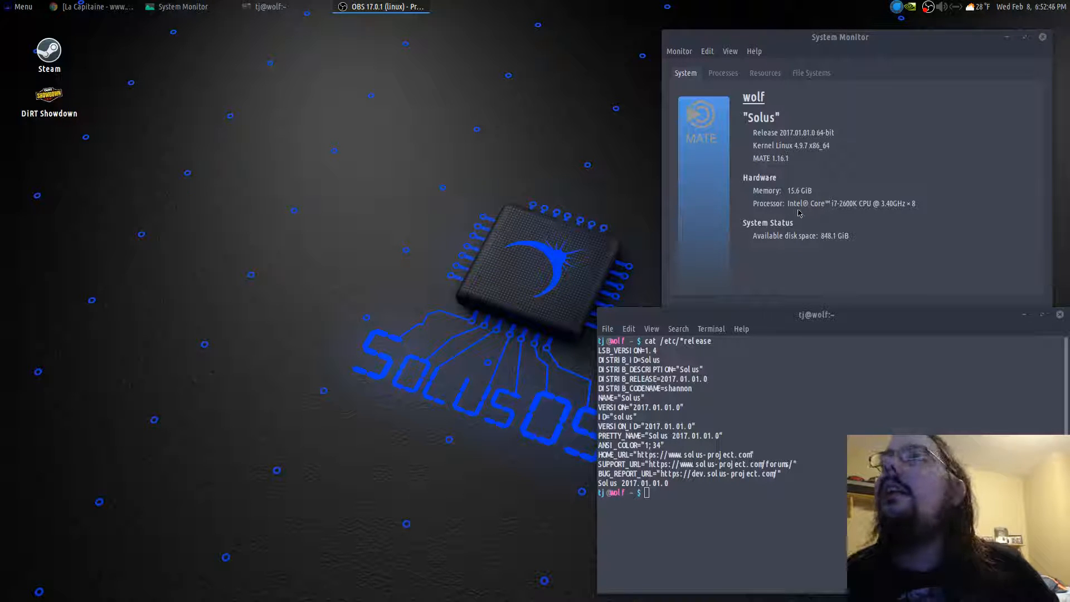
mouse_move(804, 199)
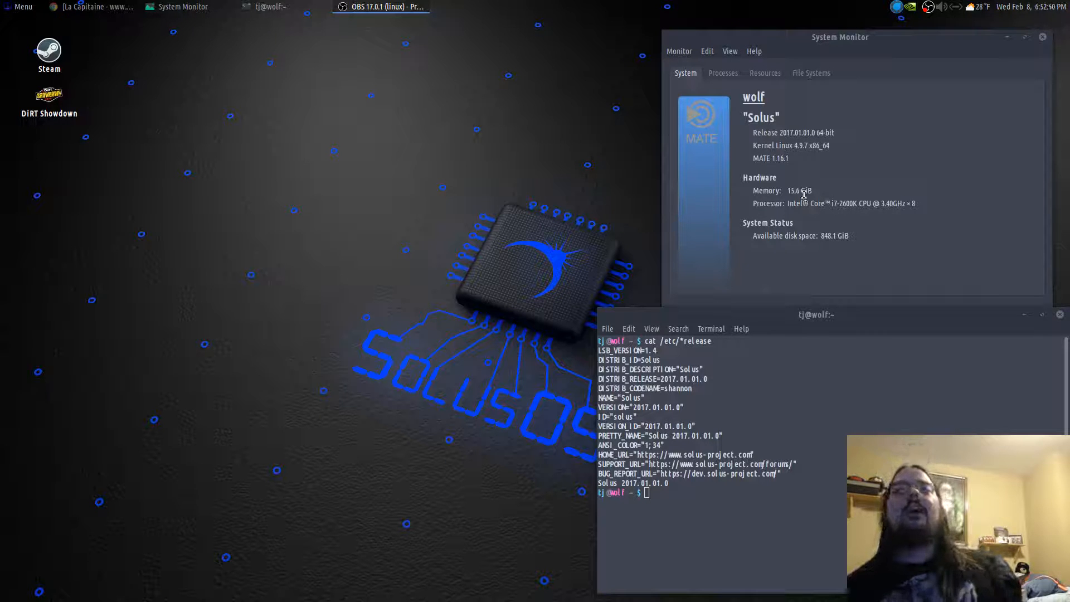
mouse_move(728, 207)
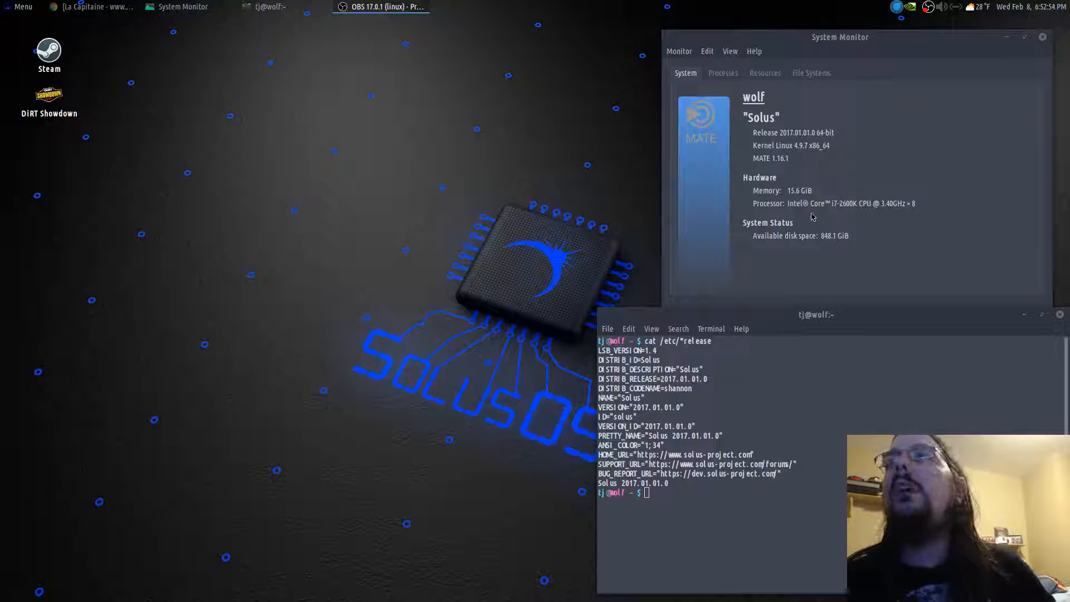
mouse_move(846, 203)
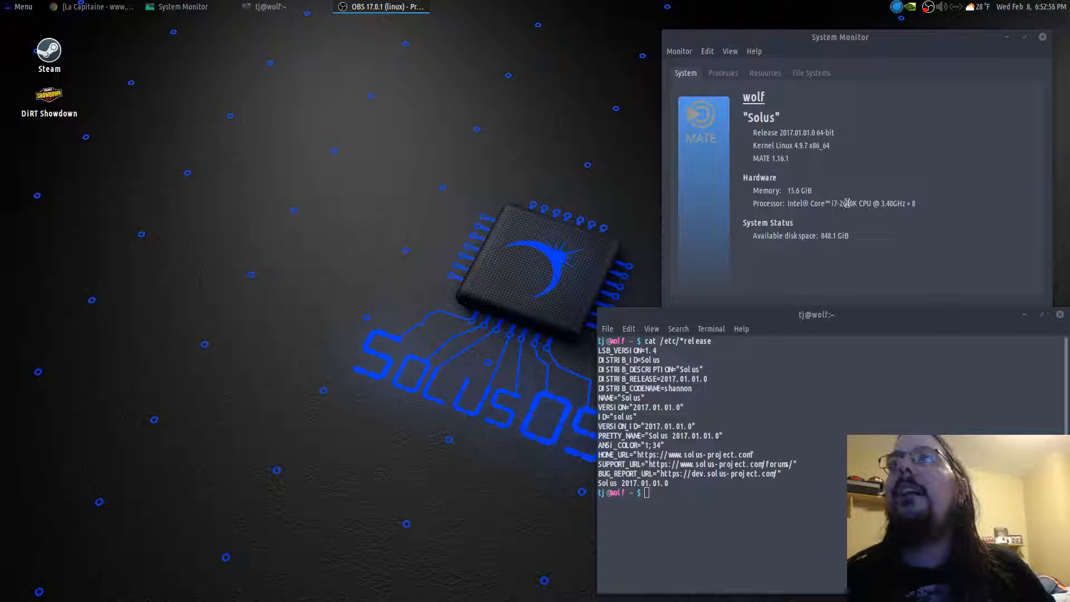
mouse_move(871, 233)
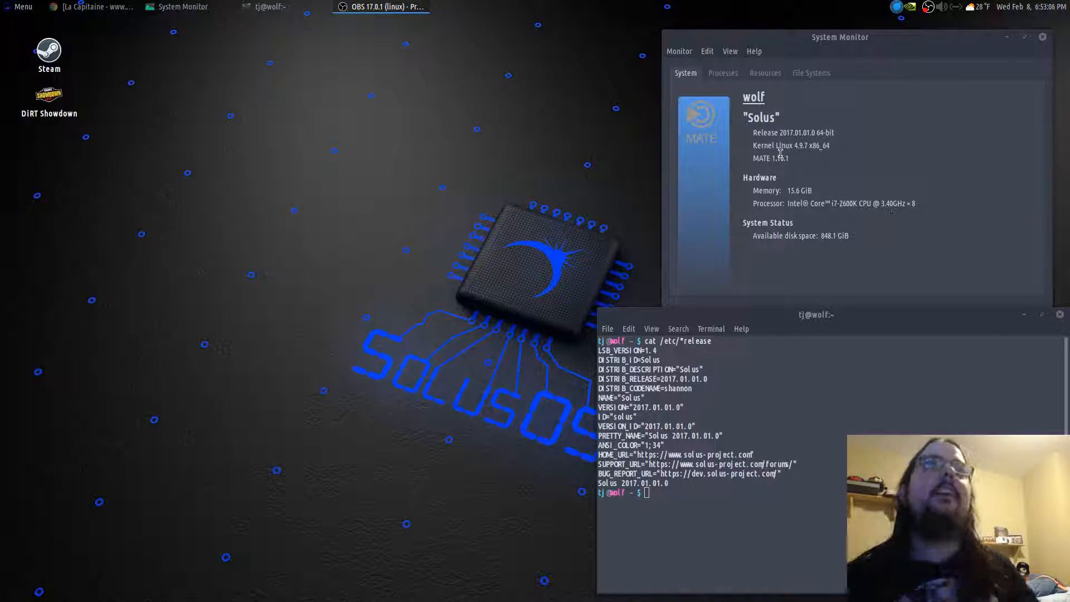
mouse_move(327, 225)
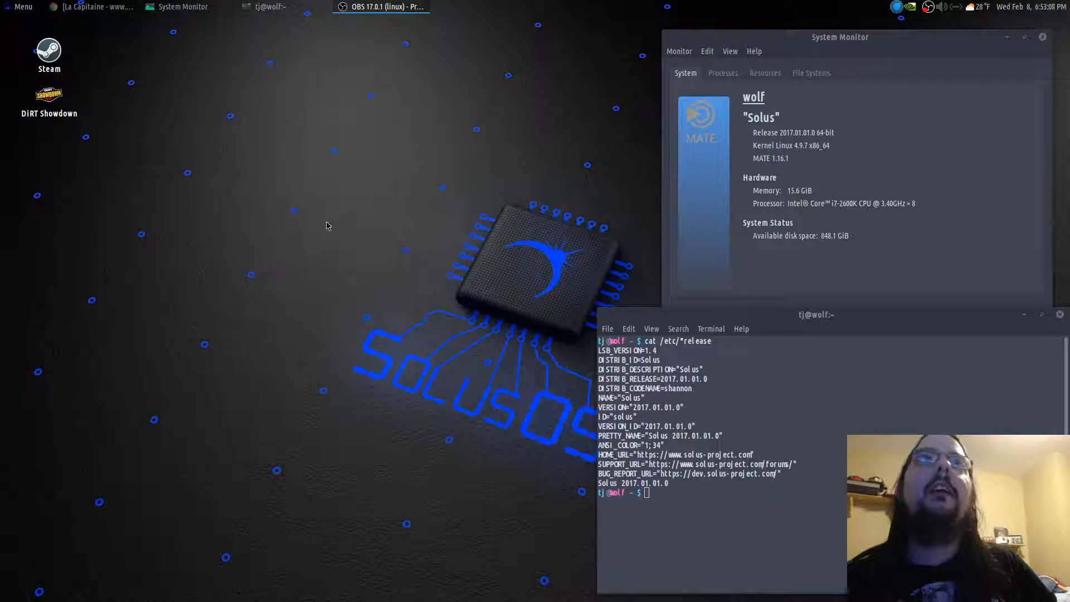
mouse_move(241, 217)
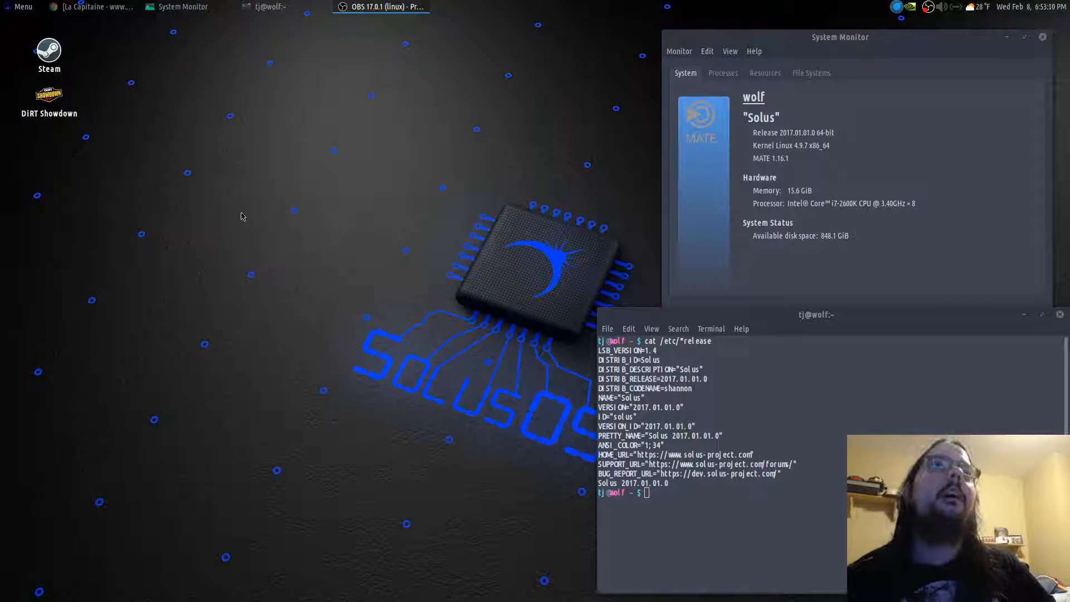
mouse_move(187, 196)
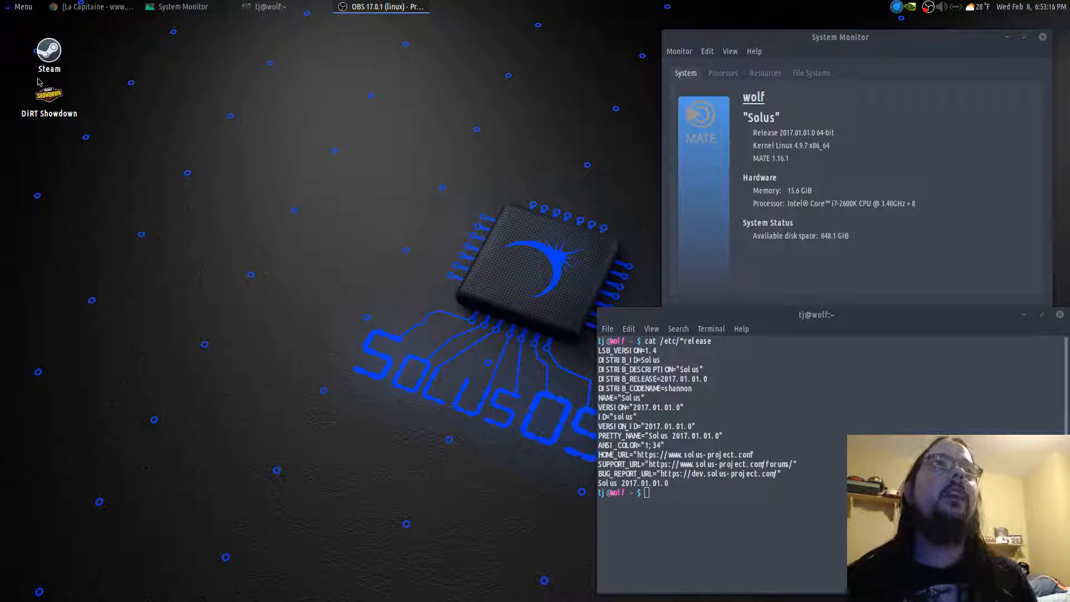
Glance at the installed applications list, then raise Chrome showing the La Capitaine theme on GNOME-Look
left_click(19, 7)
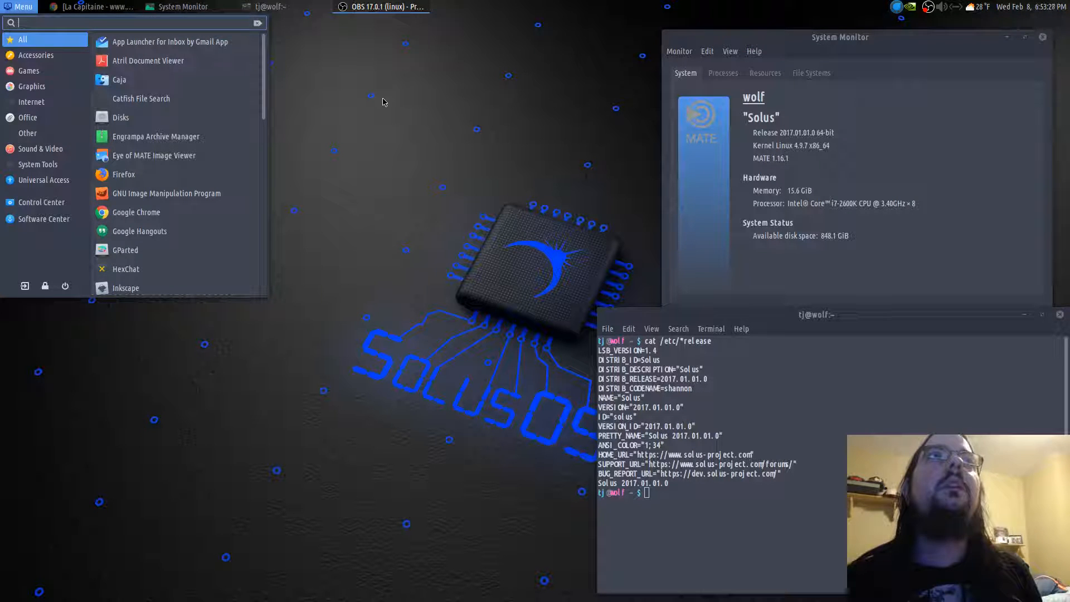
left_click(382, 101)
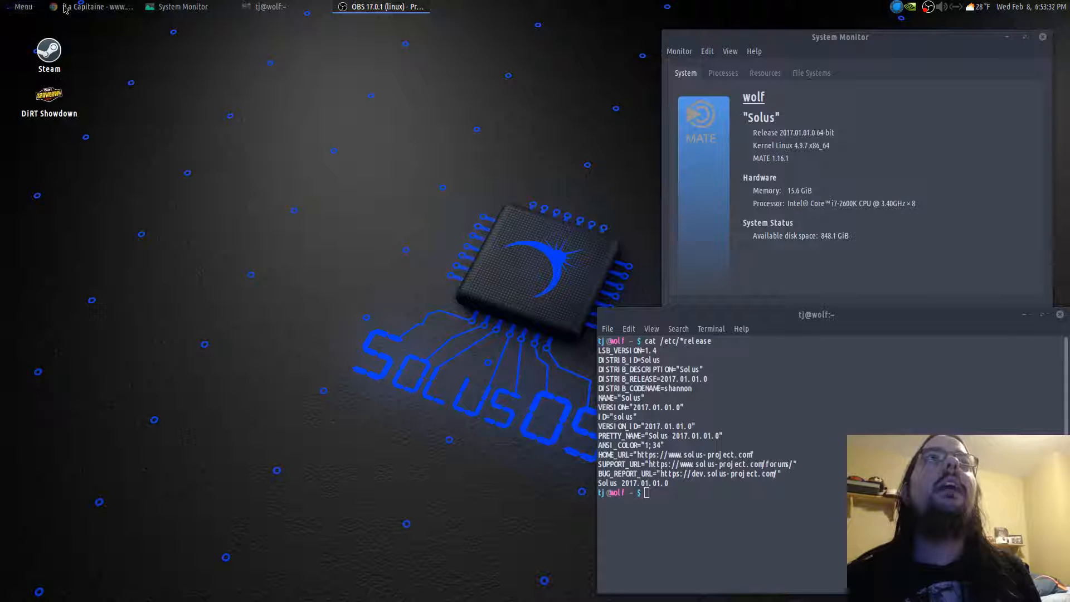
left_click(96, 7)
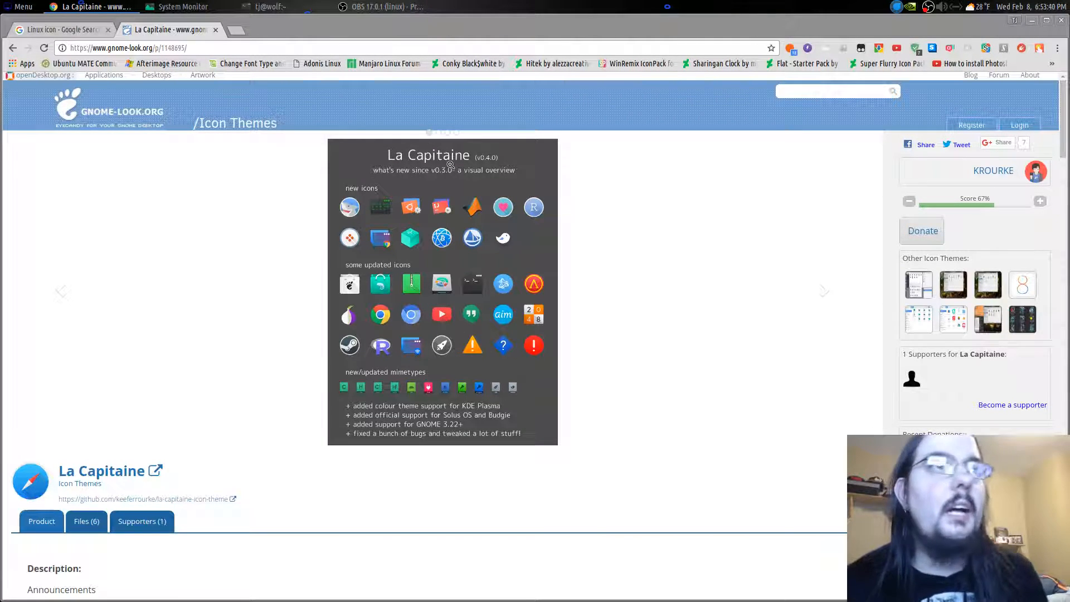
mouse_move(534, 207)
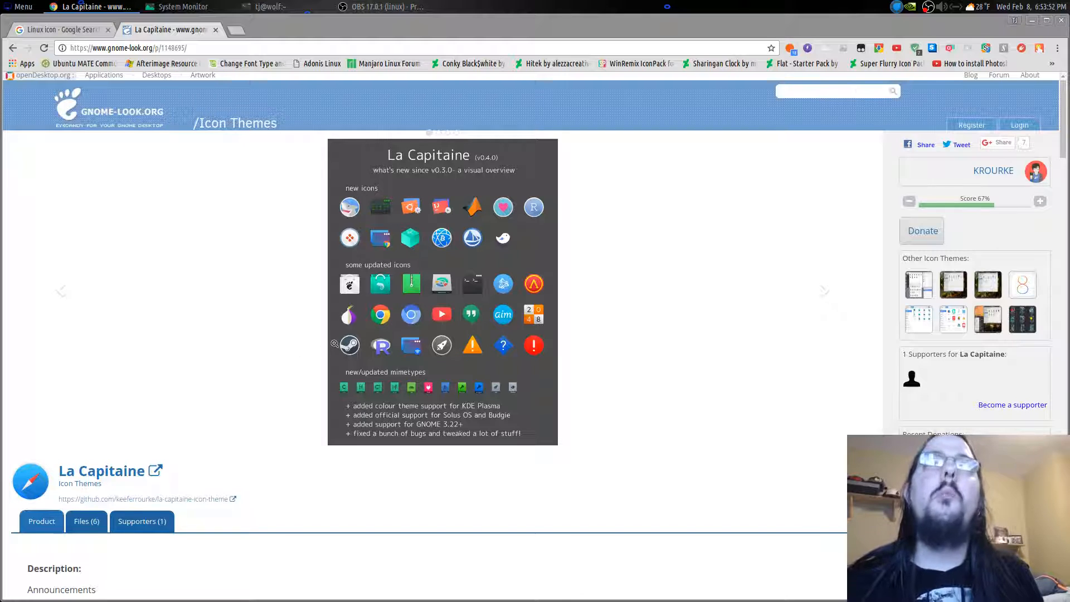
mouse_move(450, 282)
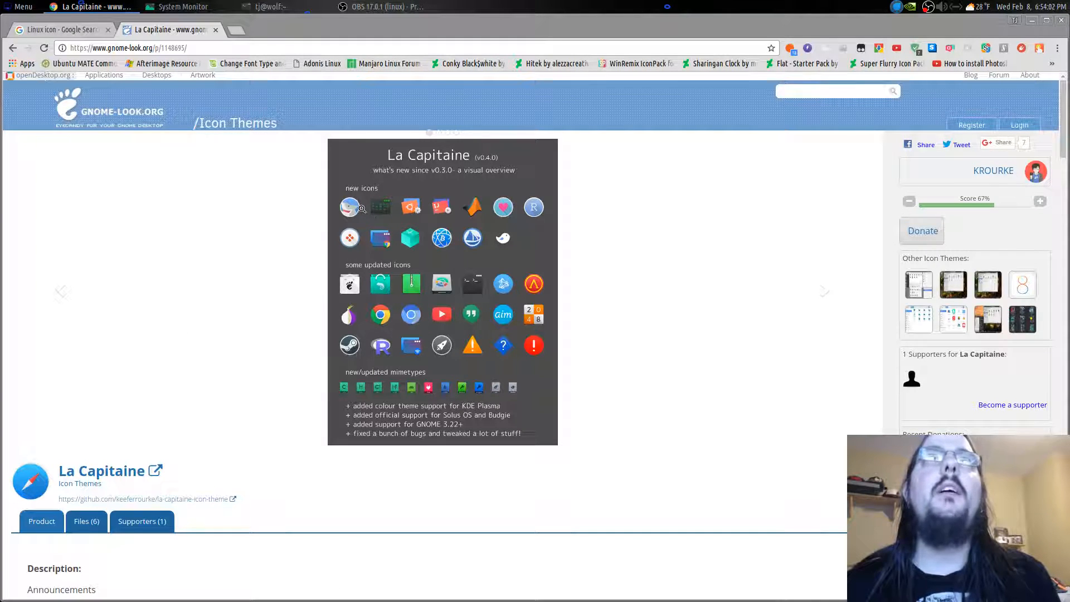
mouse_move(61, 7)
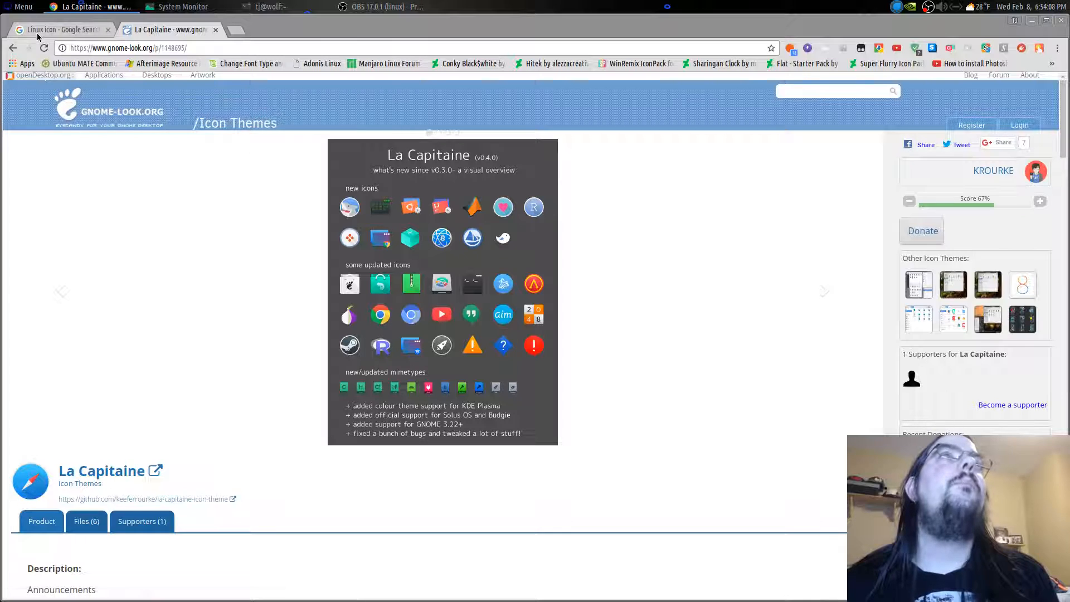
mouse_move(417, 178)
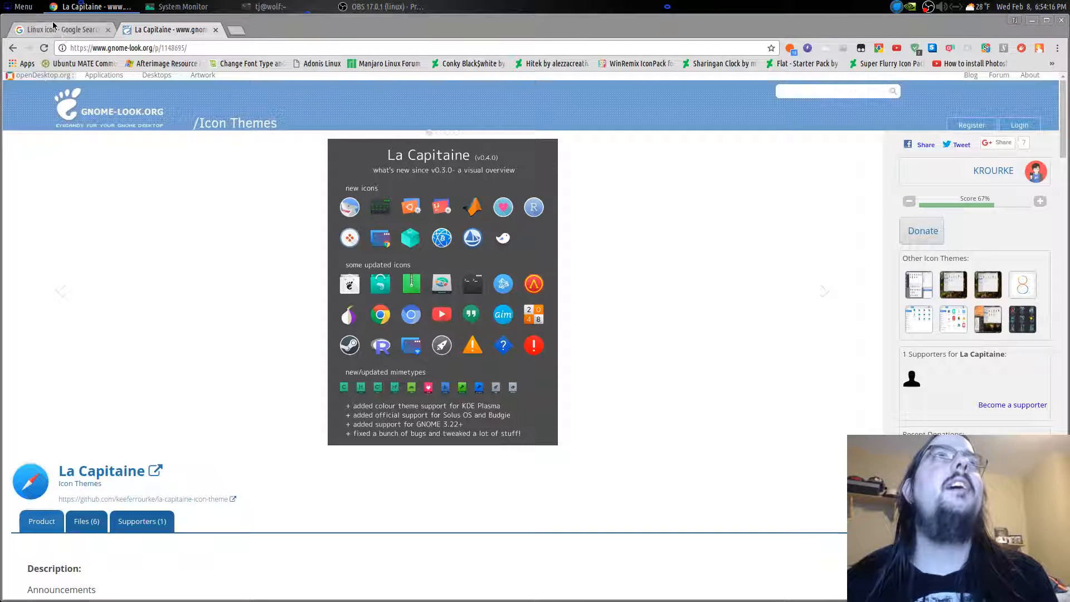
mouse_move(58, 29)
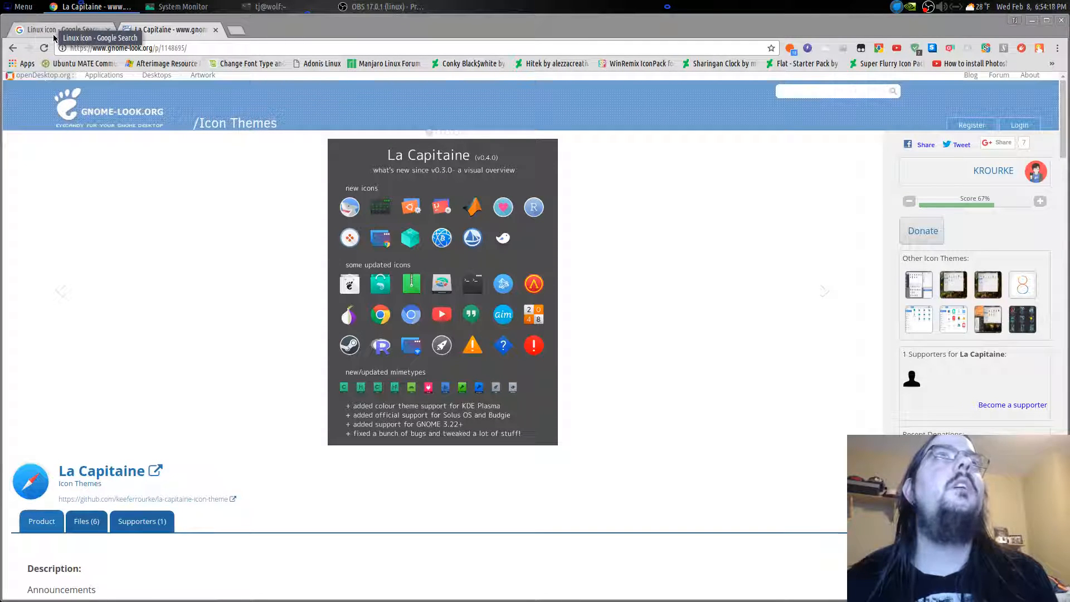
Show the 'Linux icon' Google image results with the Icons8 Linux Client icon preview in view
left_click(58, 29)
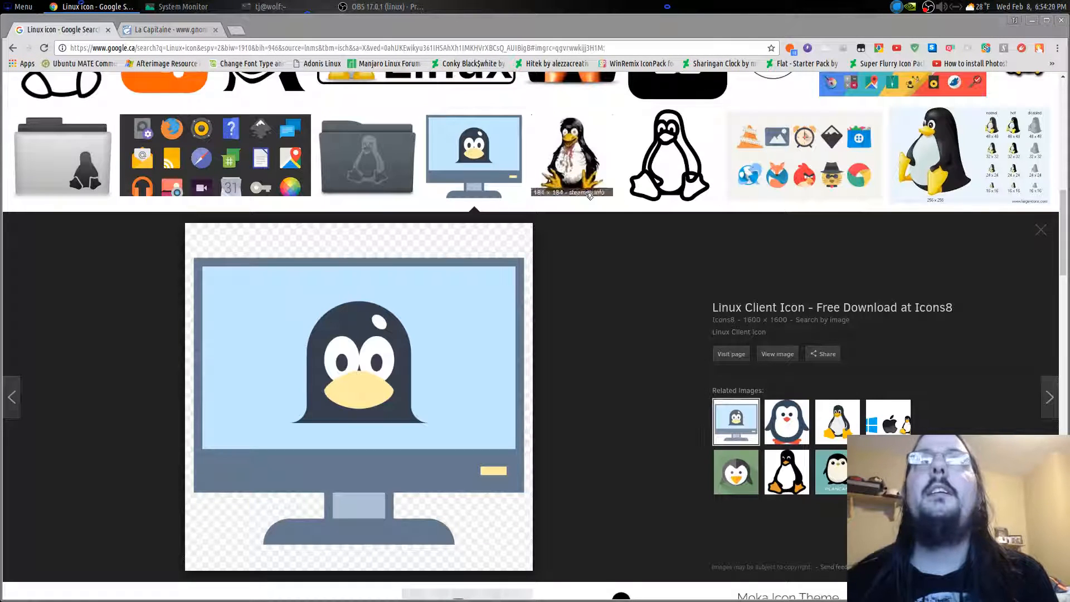
mouse_move(412, 330)
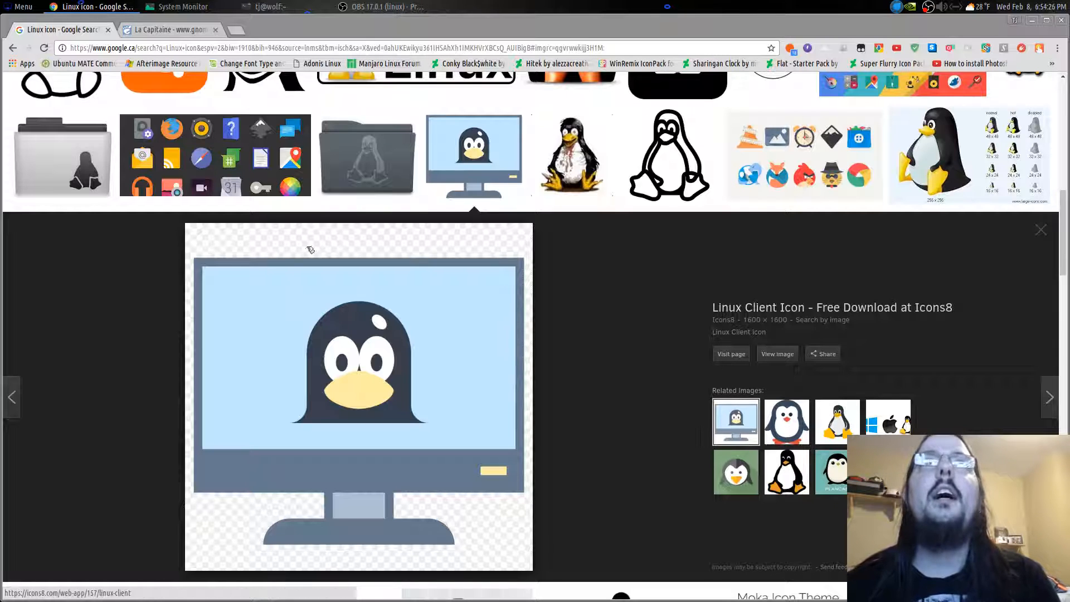
mouse_move(474, 155)
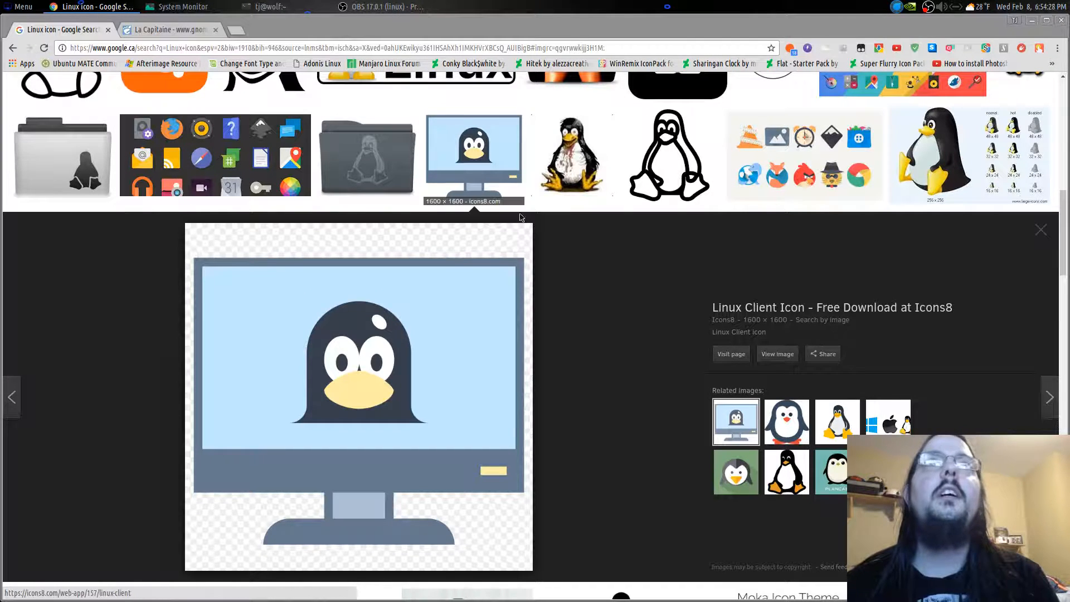
scroll("up", 3)
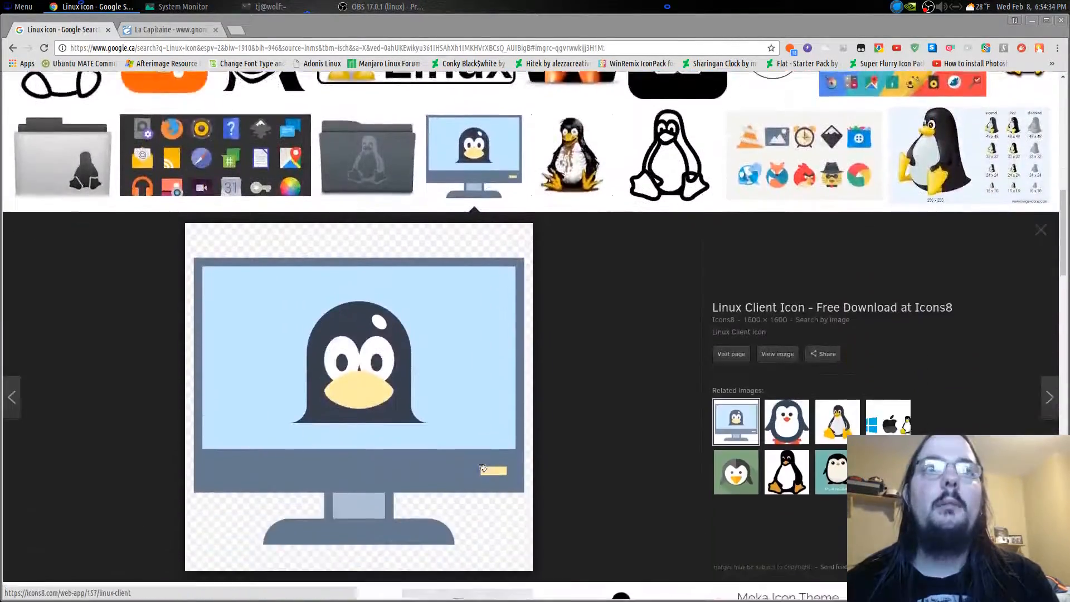
scroll("down", 3)
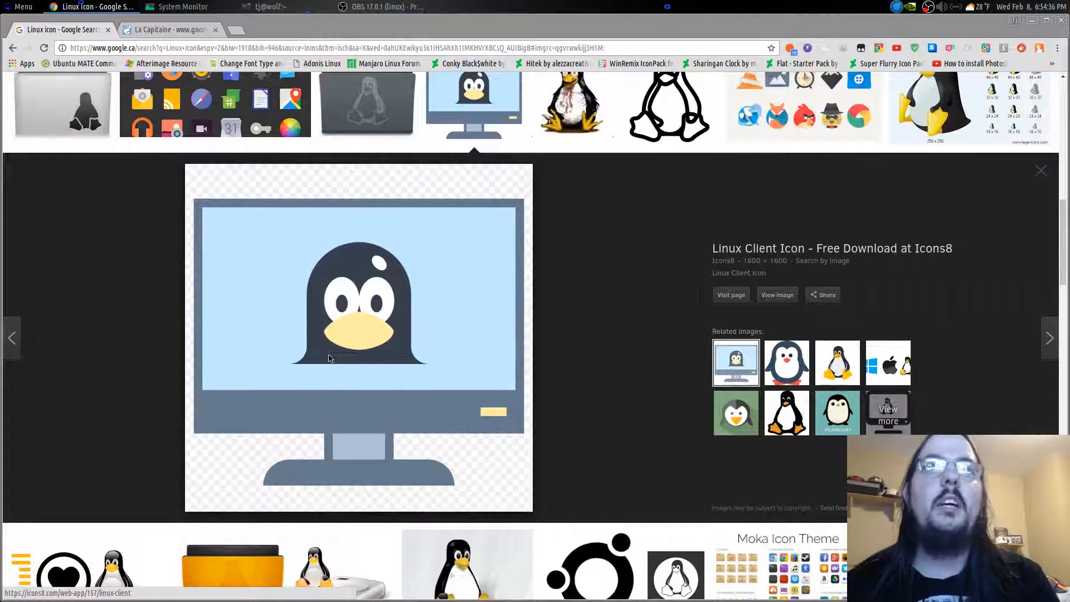
Save the Icons8 Linux Client penguin image from Chrome into the Pictures folder
right_click(327, 358)
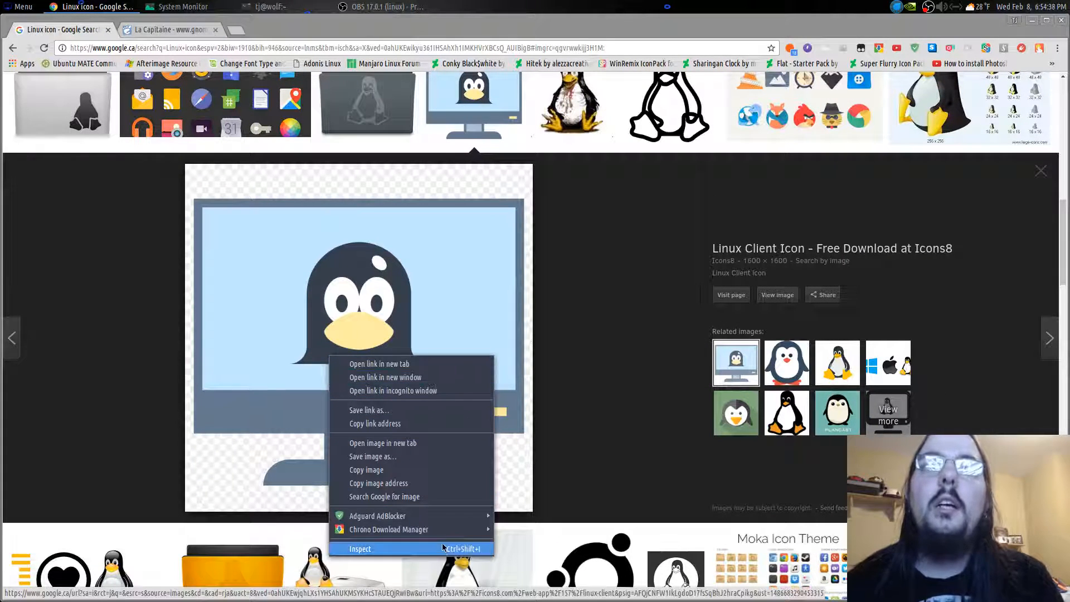
left_click(373, 456)
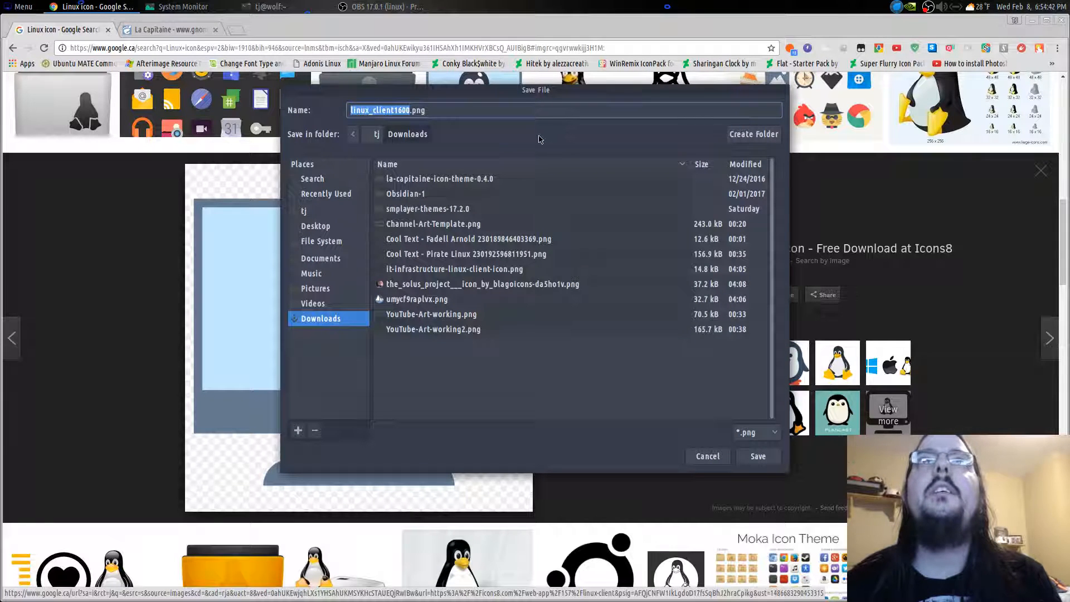
mouse_move(323, 269)
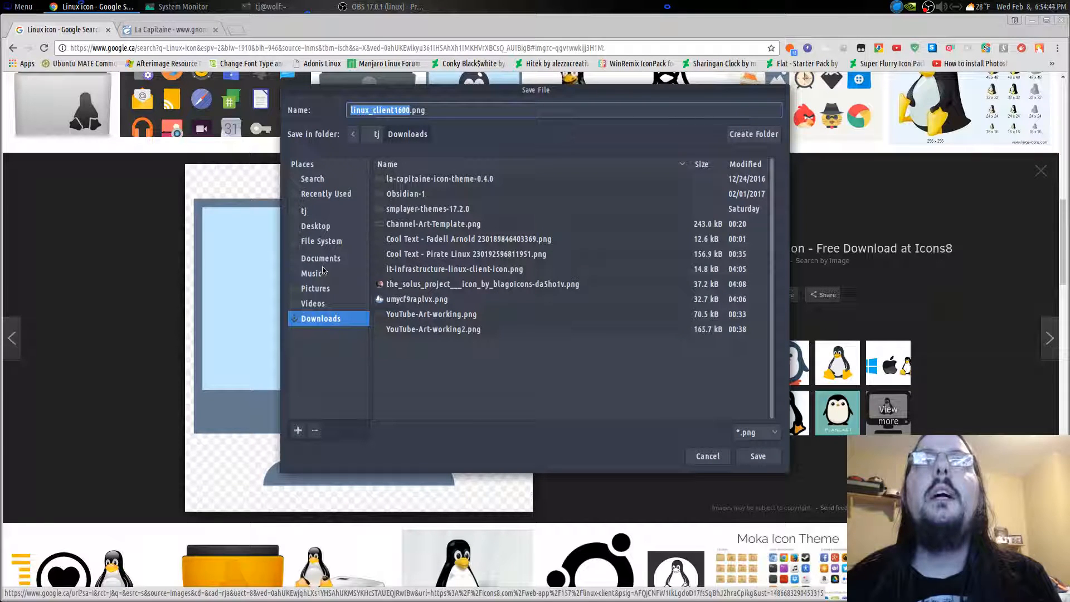
left_click(316, 288)
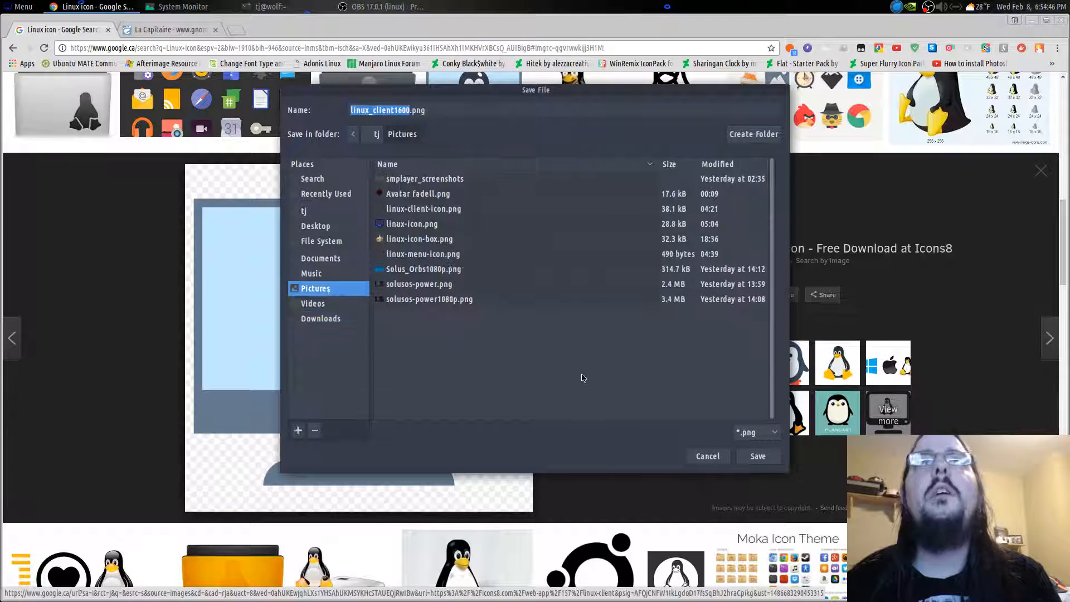
left_click(757, 456)
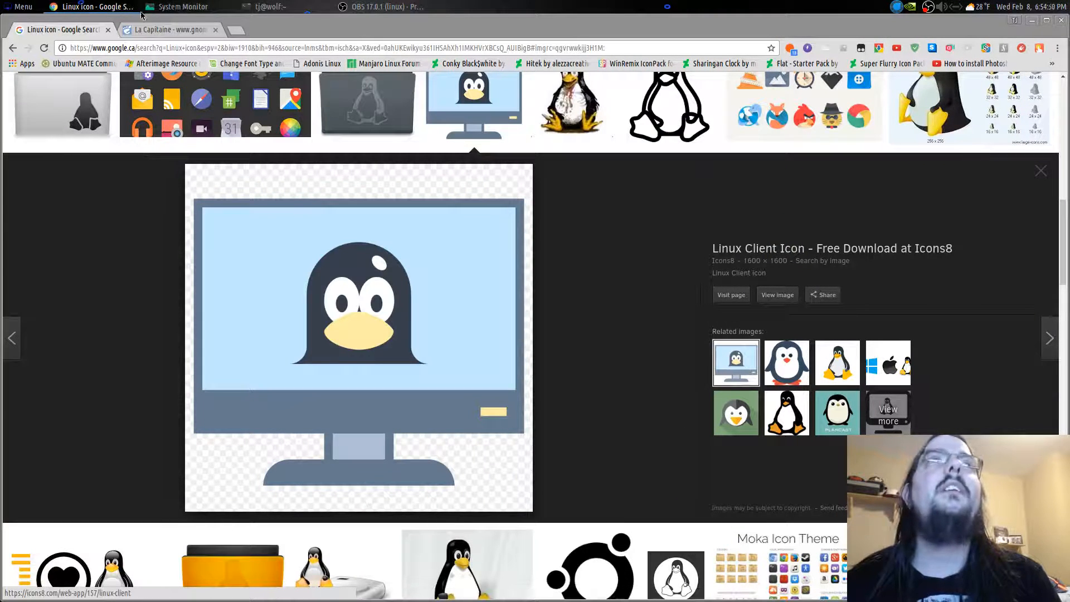
mouse_move(93, 7)
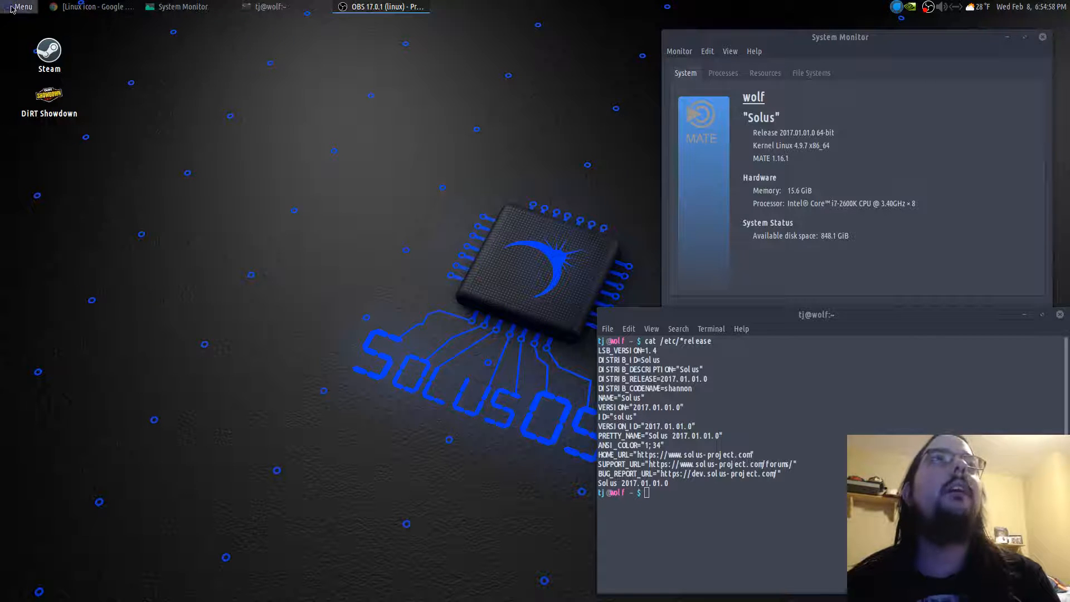
Launch Software Center from the Menu, landing on its Home page of categories
left_click(20, 7)
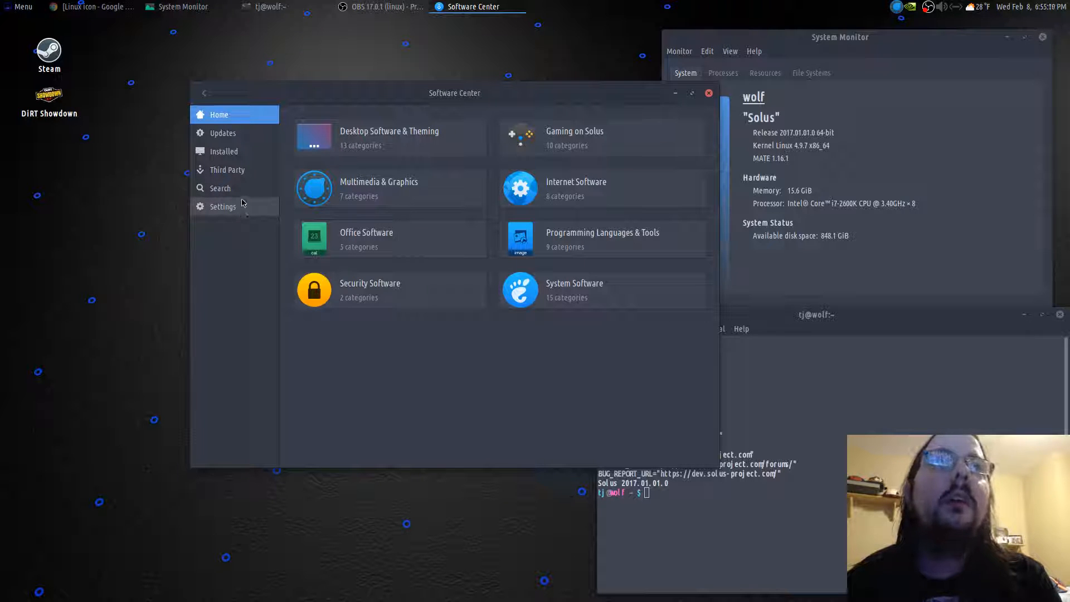
mouse_move(354, 320)
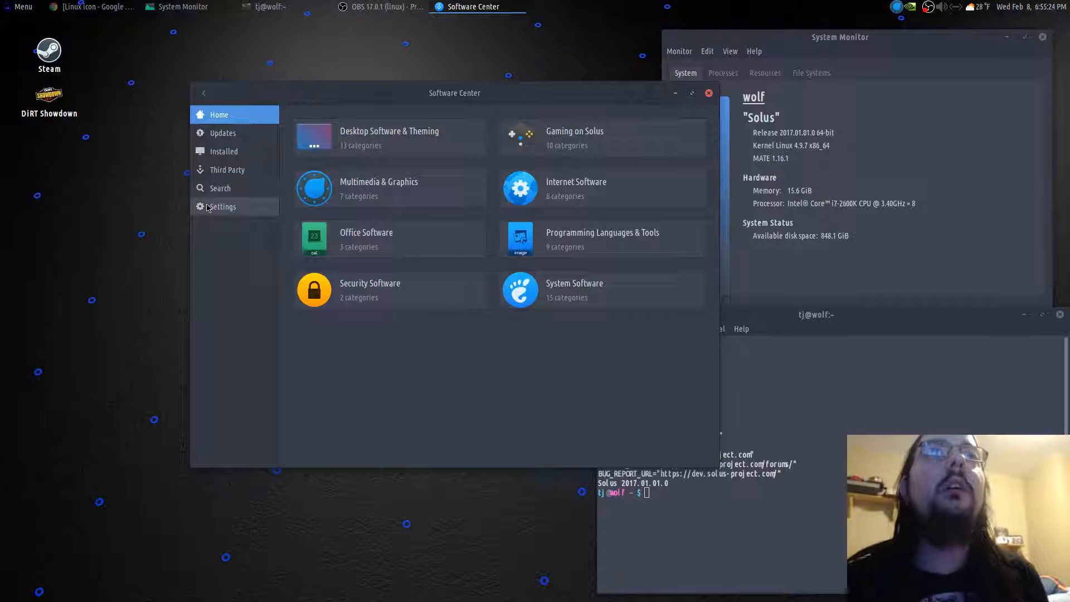
Search the catalogue for gimp, see GIMP listed, then clear the query
left_click(221, 188)
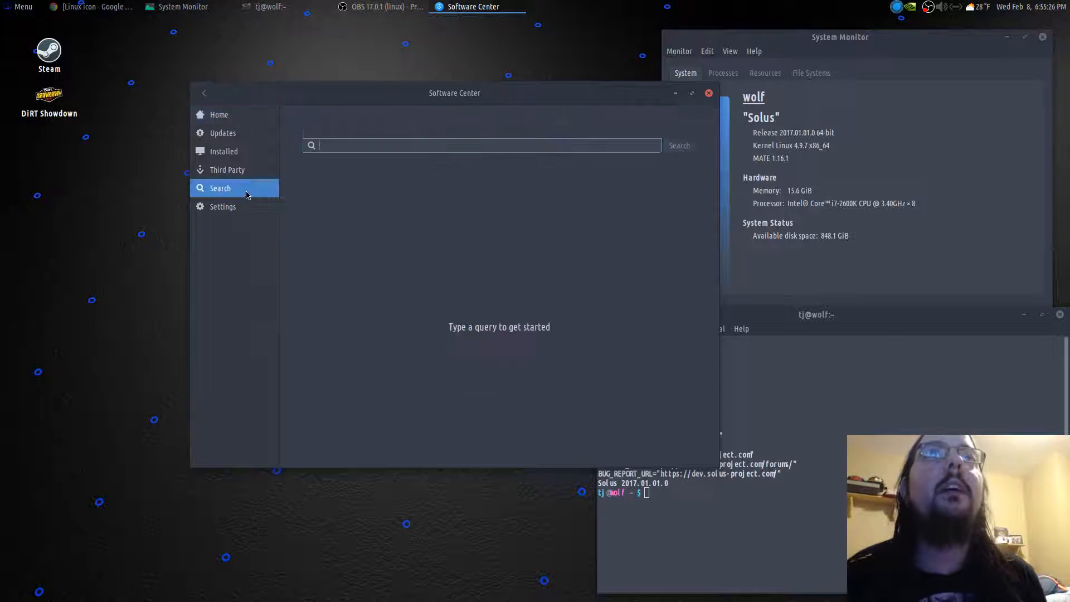
type("gimp")
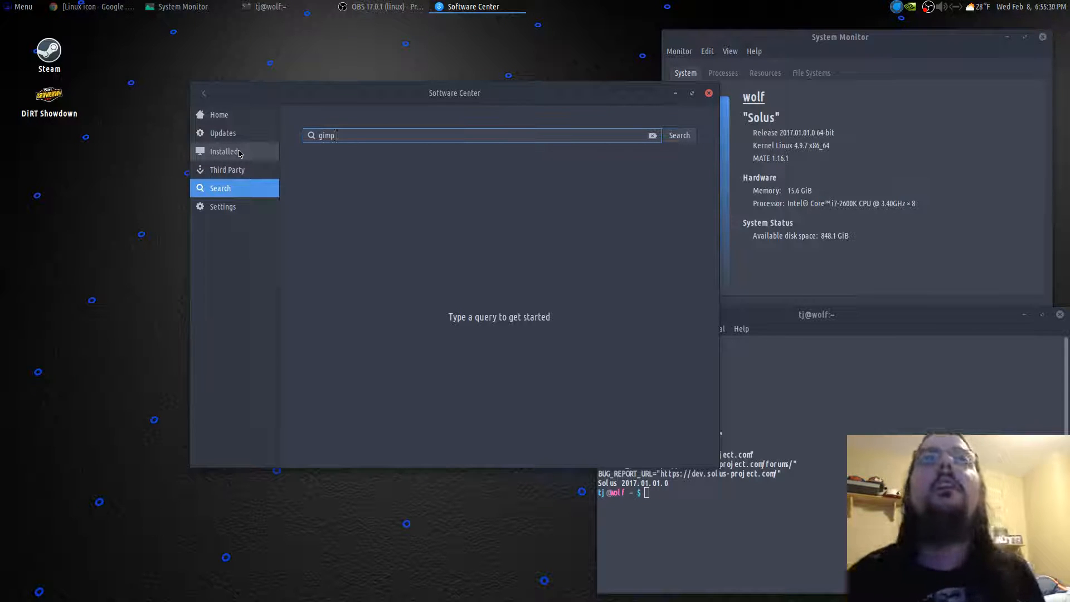
left_click(679, 135)
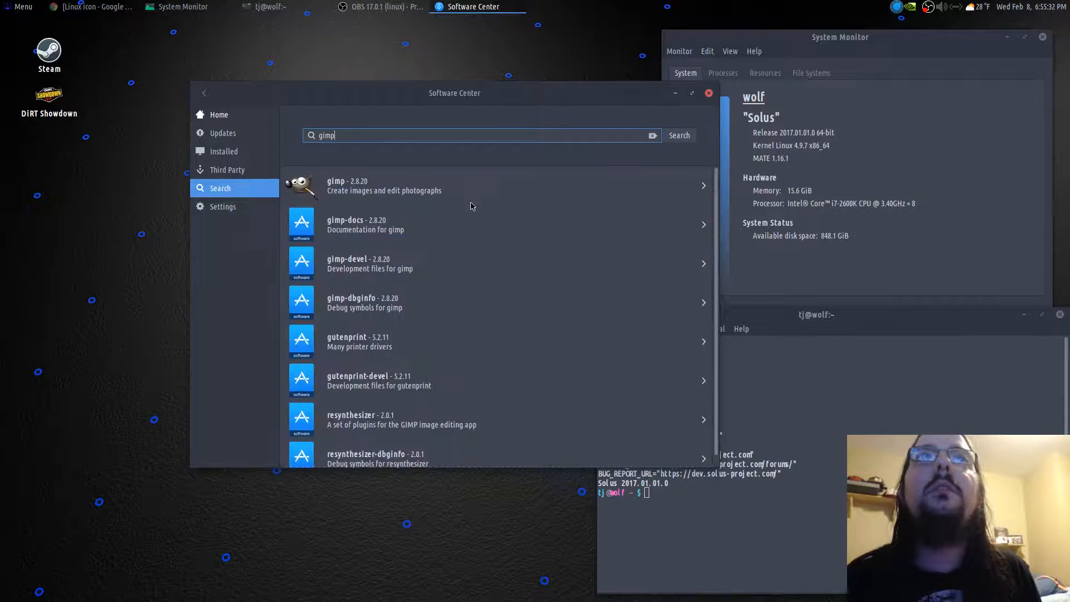
left_click(470, 186)
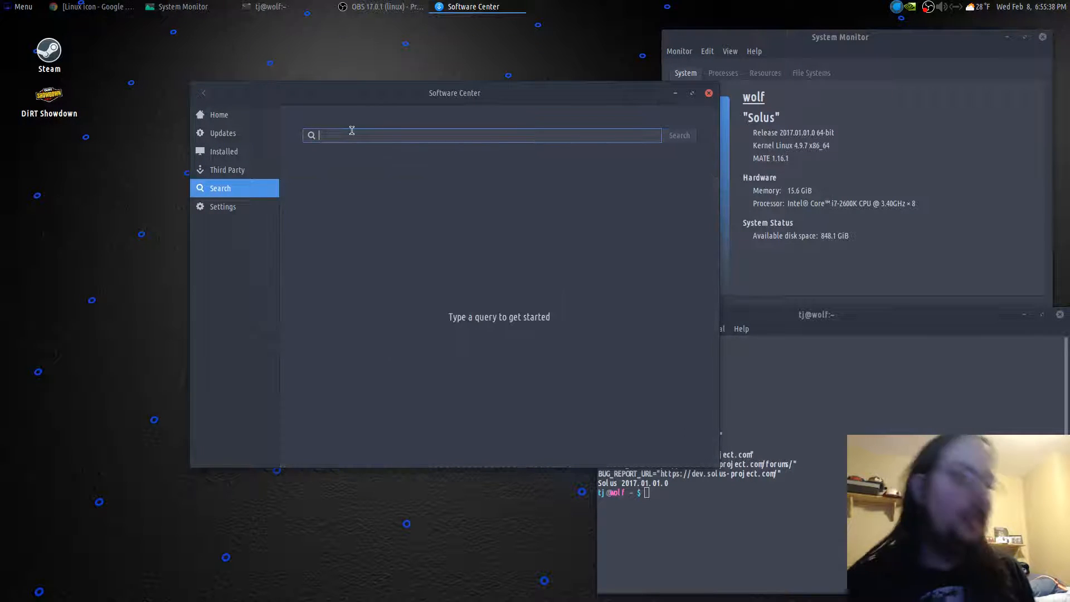
Search for inkscape, confirm Inkscape 0.92 is installed (Remove offered), and return to the results
type("ink")
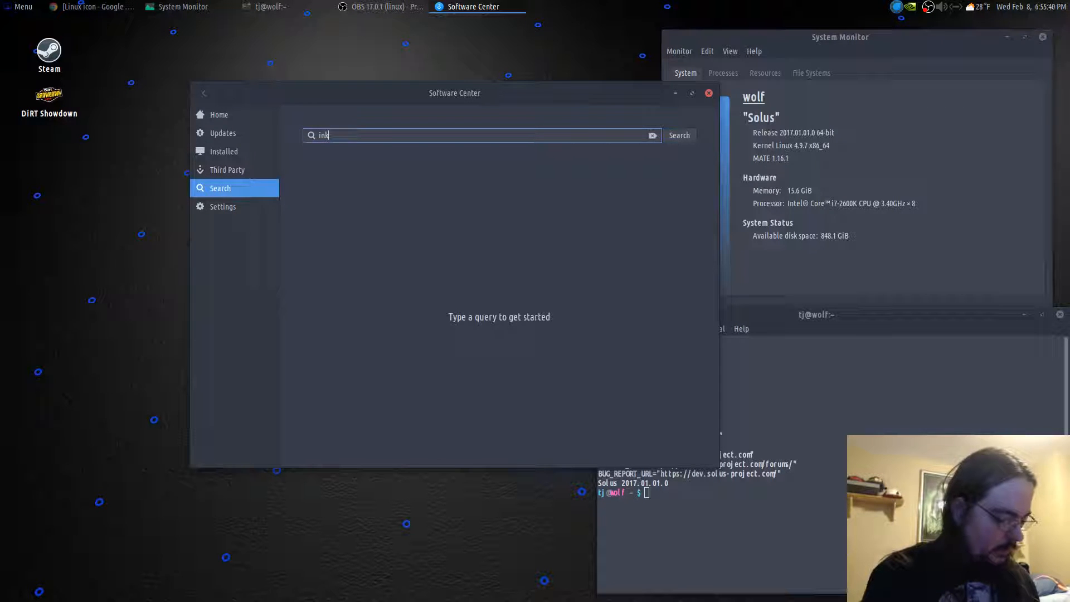
type("scape")
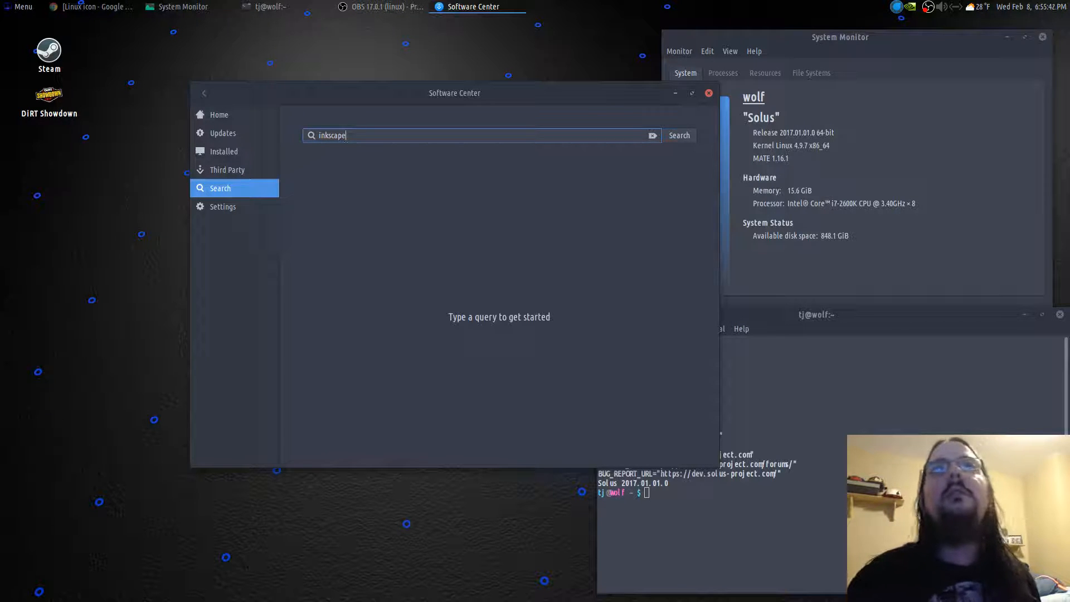
left_click(679, 135)
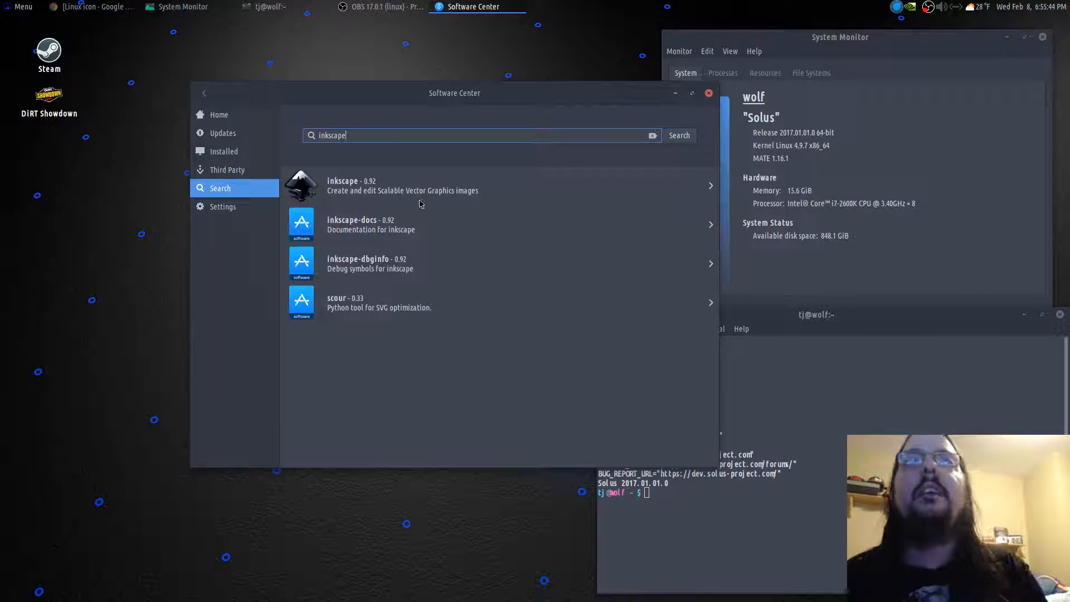
left_click(402, 186)
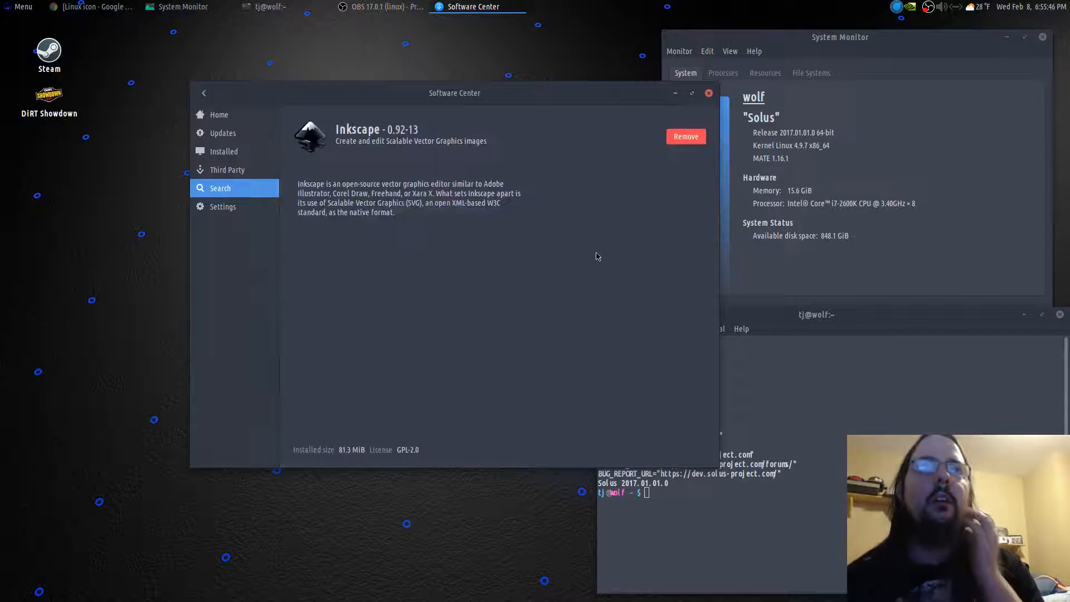
mouse_move(415, 173)
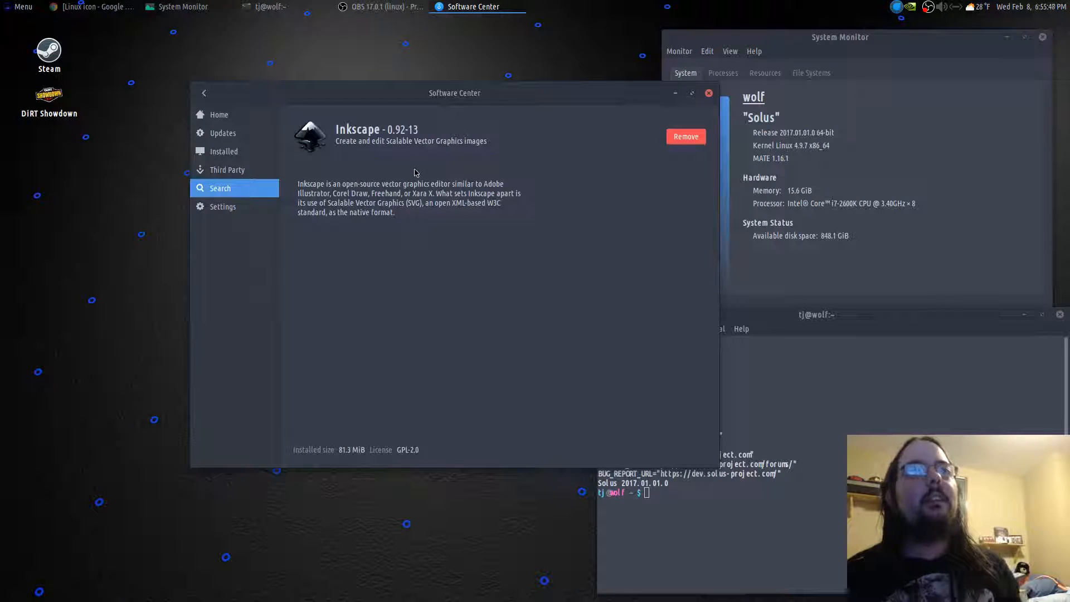
mouse_move(341, 144)
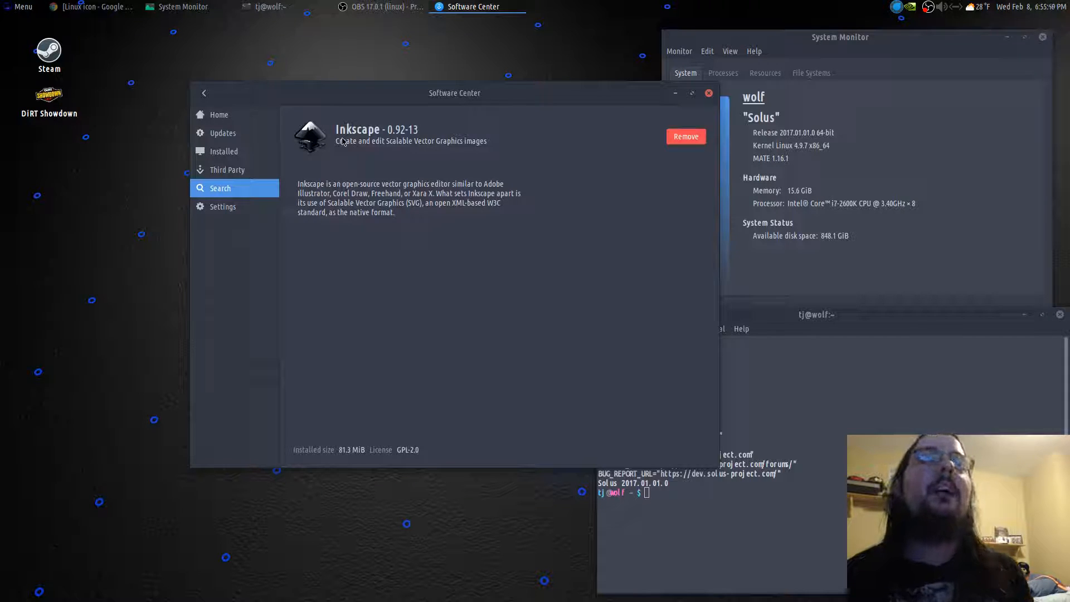
mouse_move(355, 163)
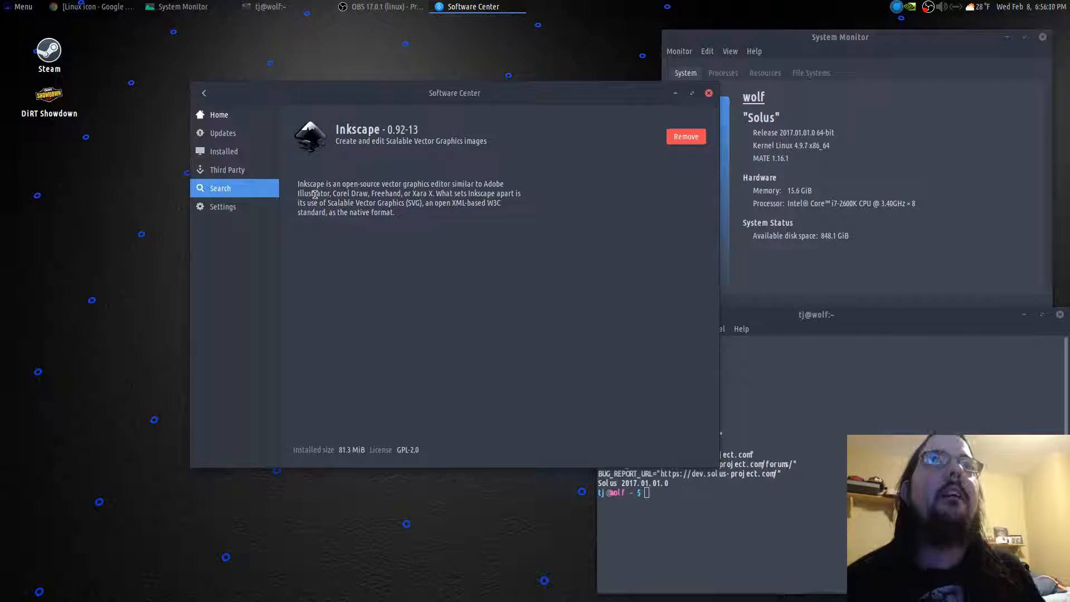
mouse_move(457, 205)
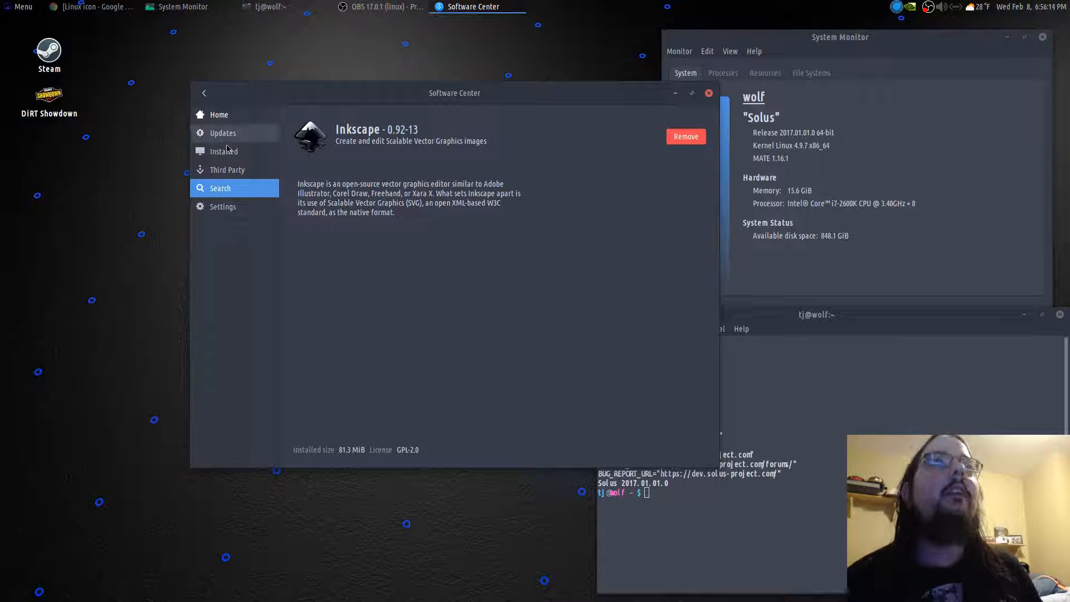
mouse_move(279, 258)
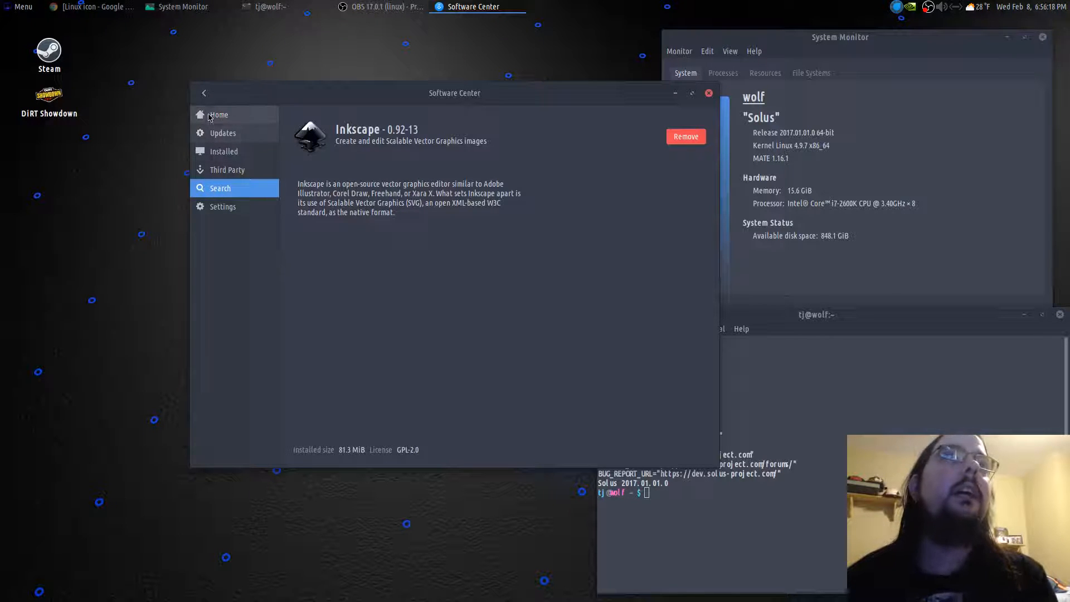
left_click(203, 93)
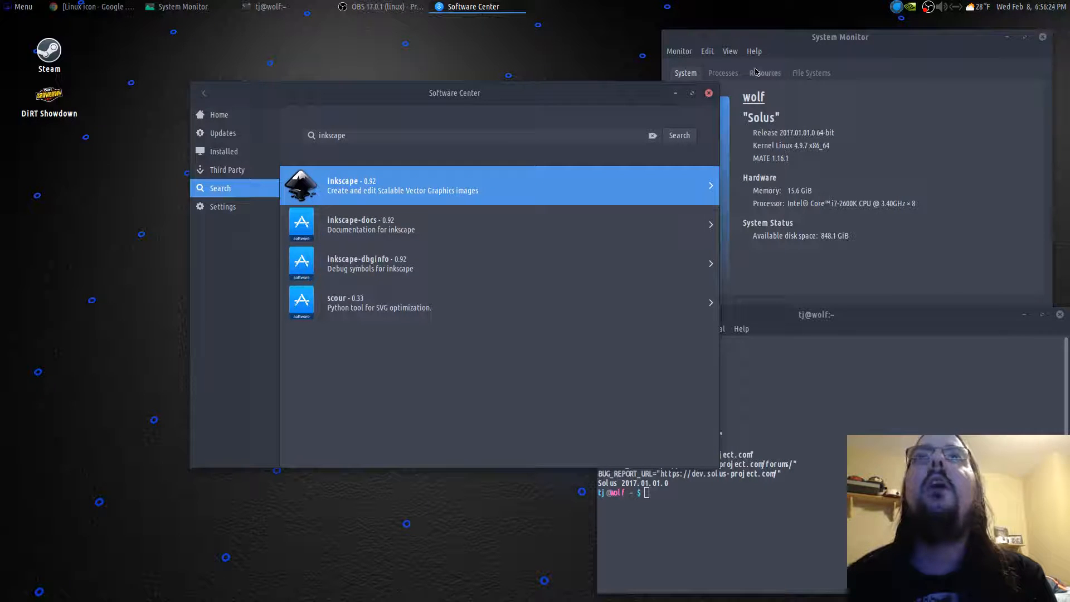
Close Software Center and launch GNU Image Manipulation Program from the Graphics menu
left_click(708, 92)
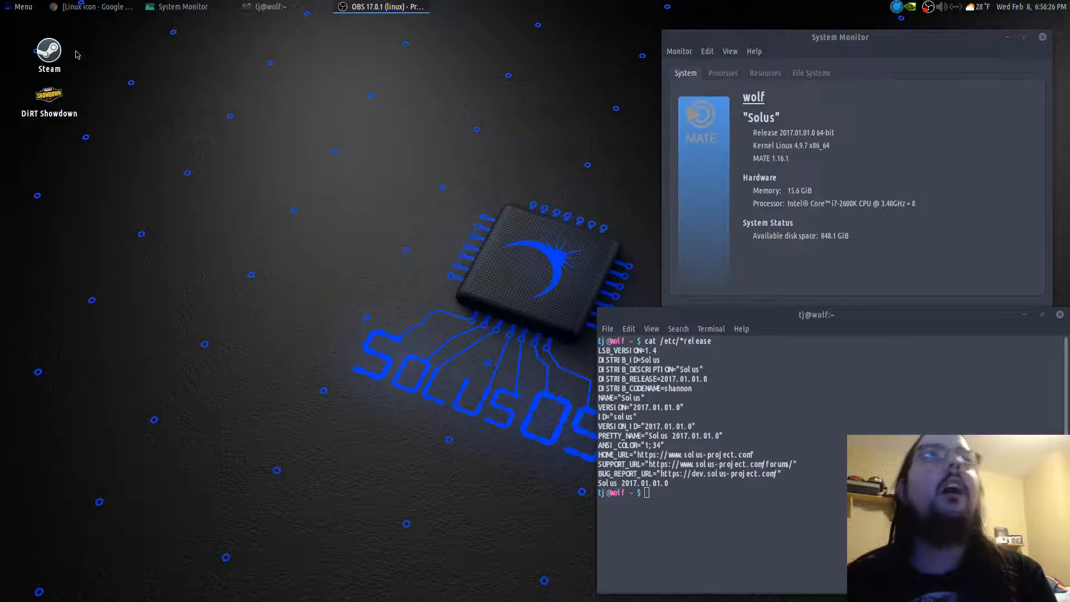
left_click(20, 7)
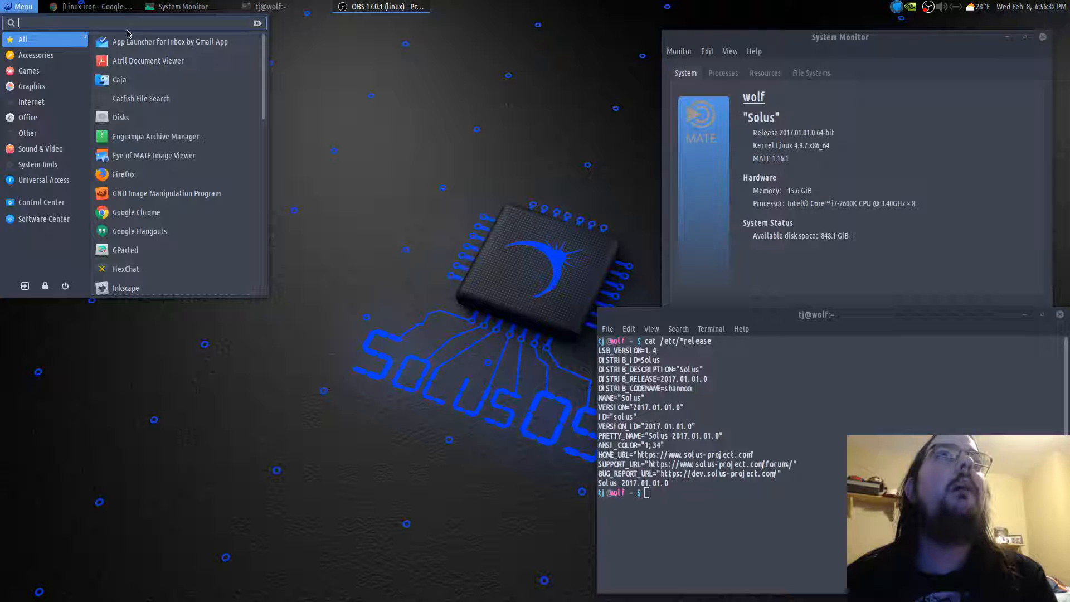
left_click(31, 86)
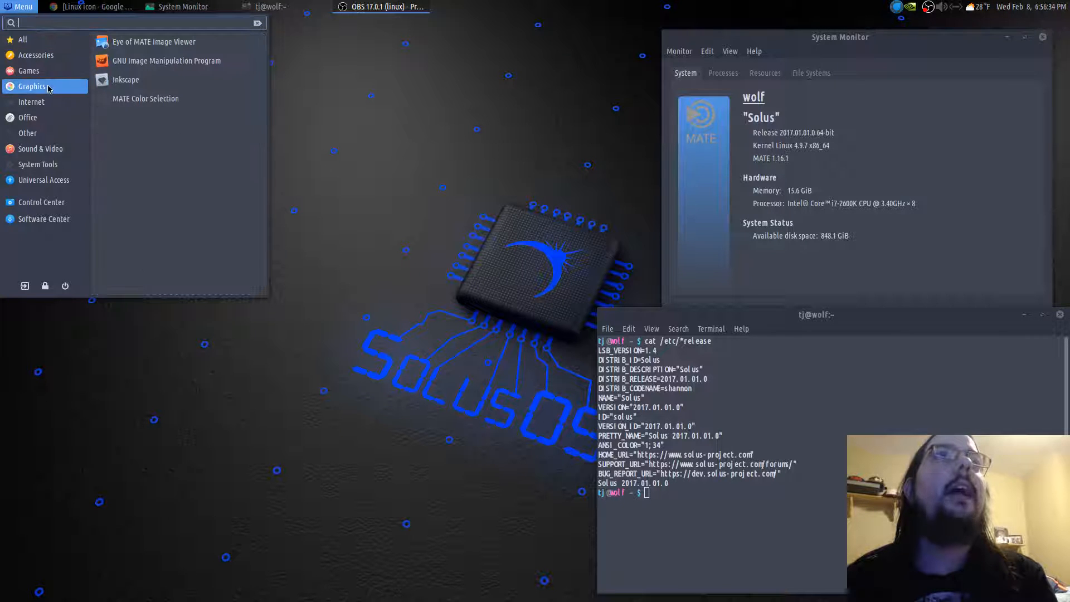
left_click(350, 219)
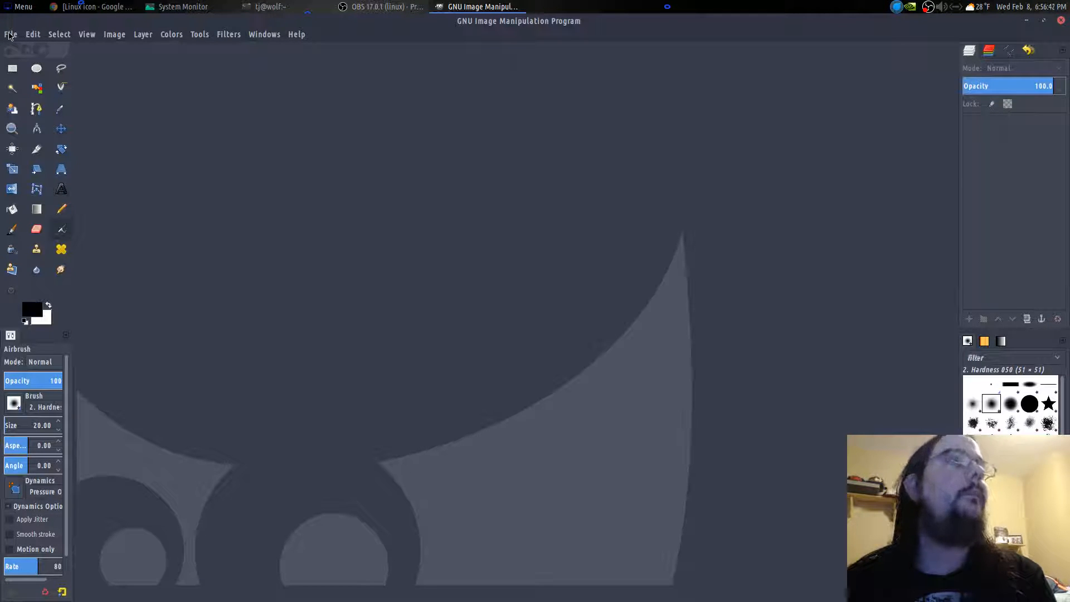
Open the 1600×1600 linux_client1600.png penguin image from Recently Used
left_click(11, 35)
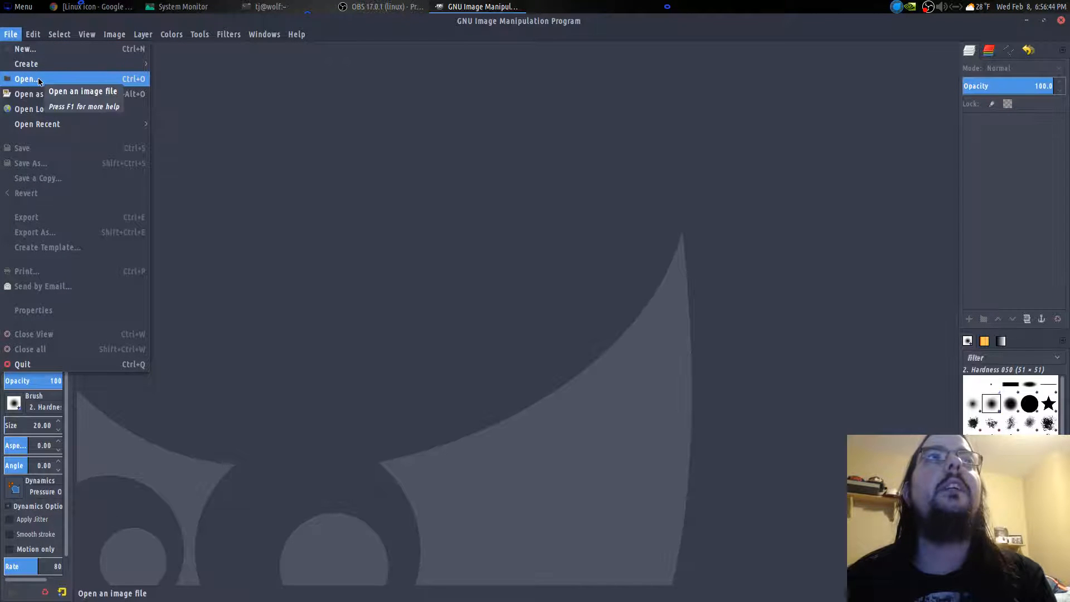
left_click(26, 78)
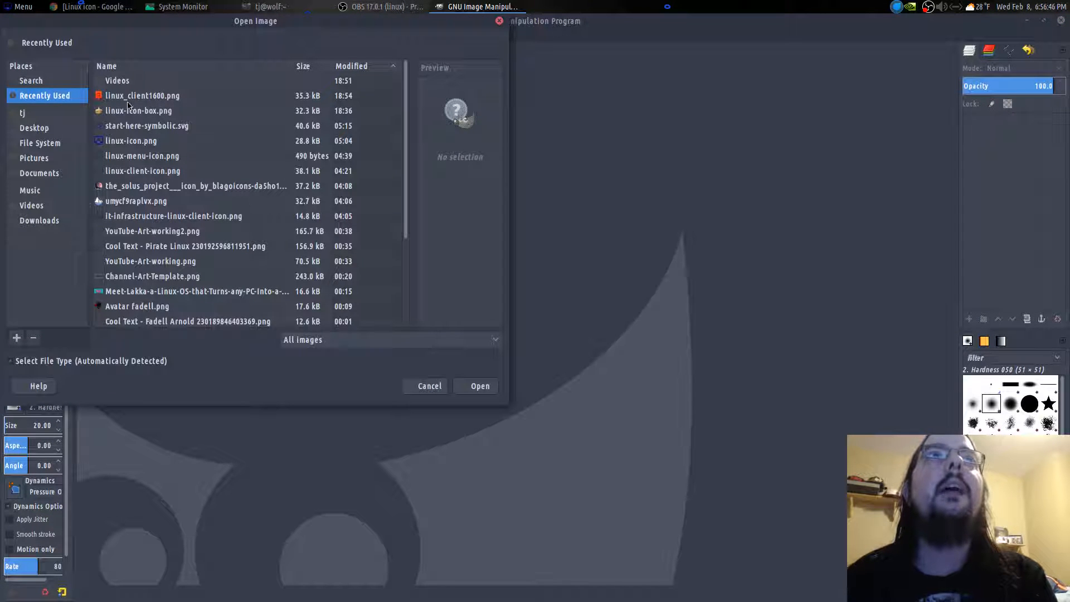
left_click(141, 96)
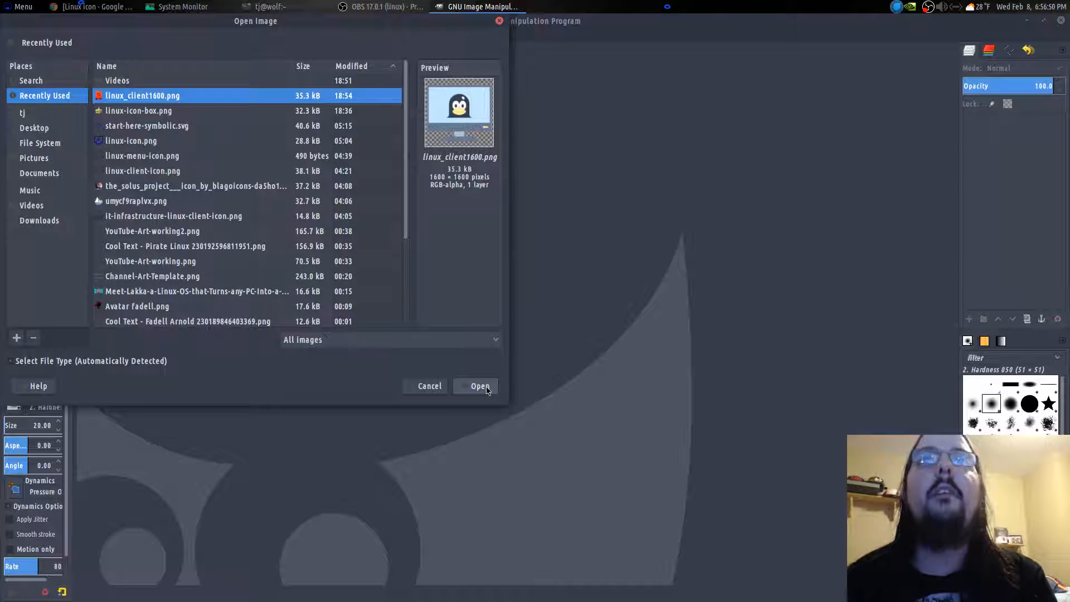
left_click(479, 386)
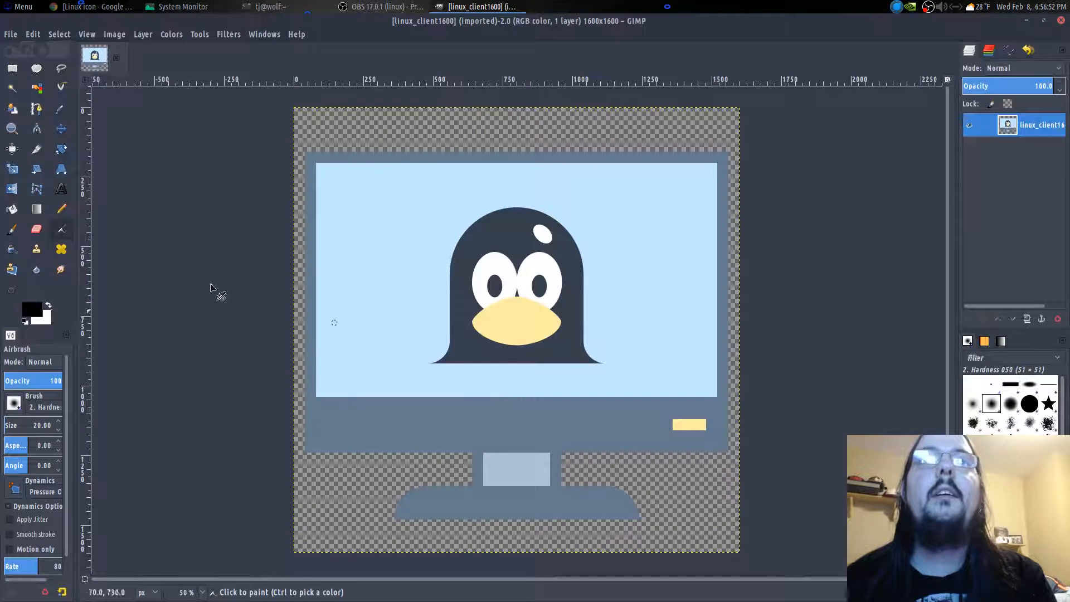
mouse_move(631, 229)
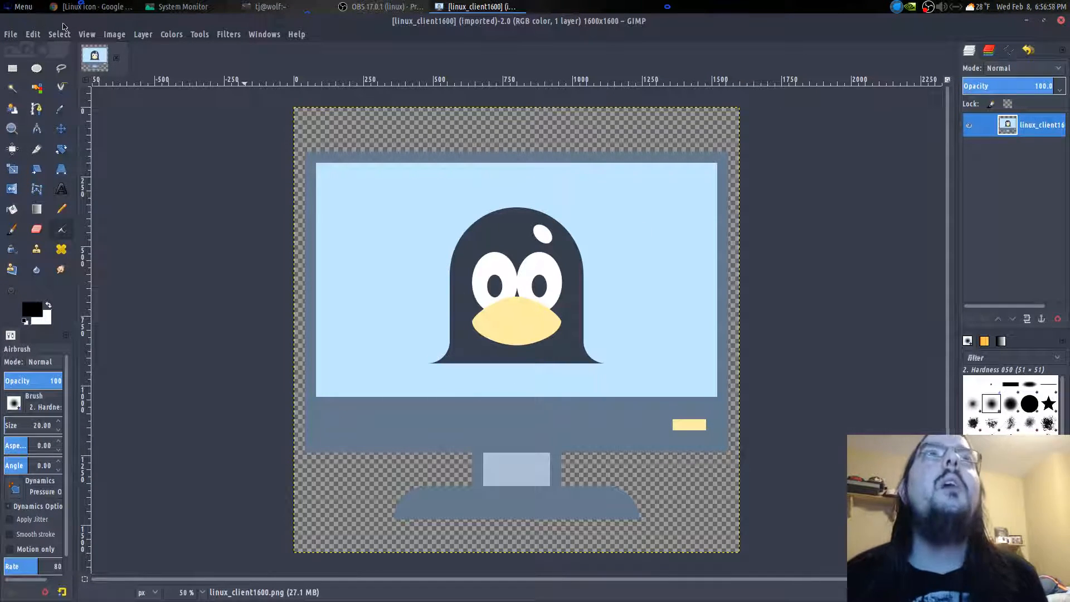
left_click(113, 34)
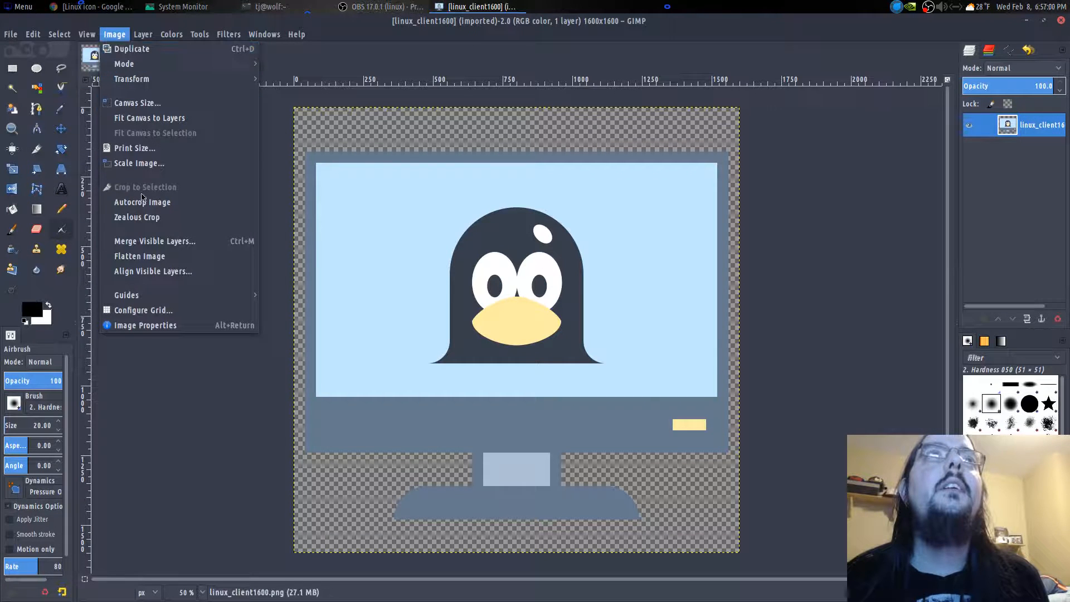
left_click(139, 163)
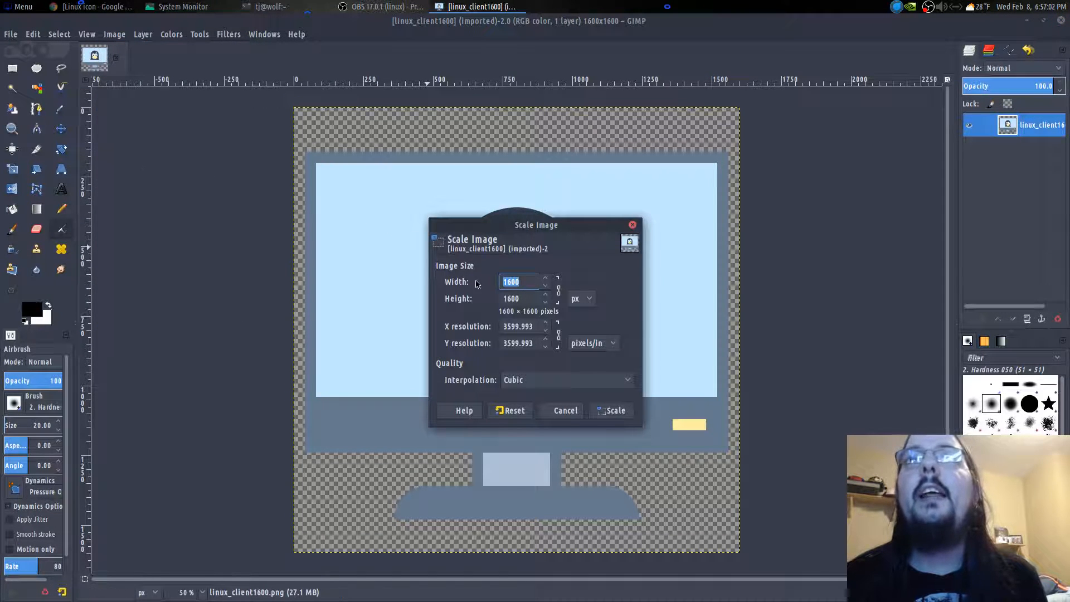
mouse_move(534, 343)
type("2")
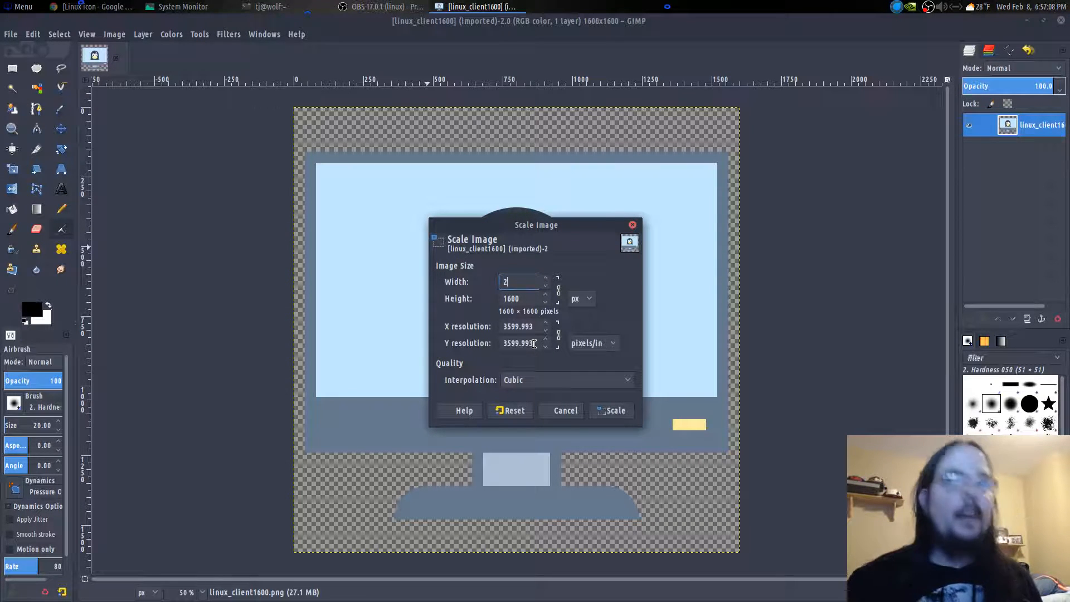
type("4")
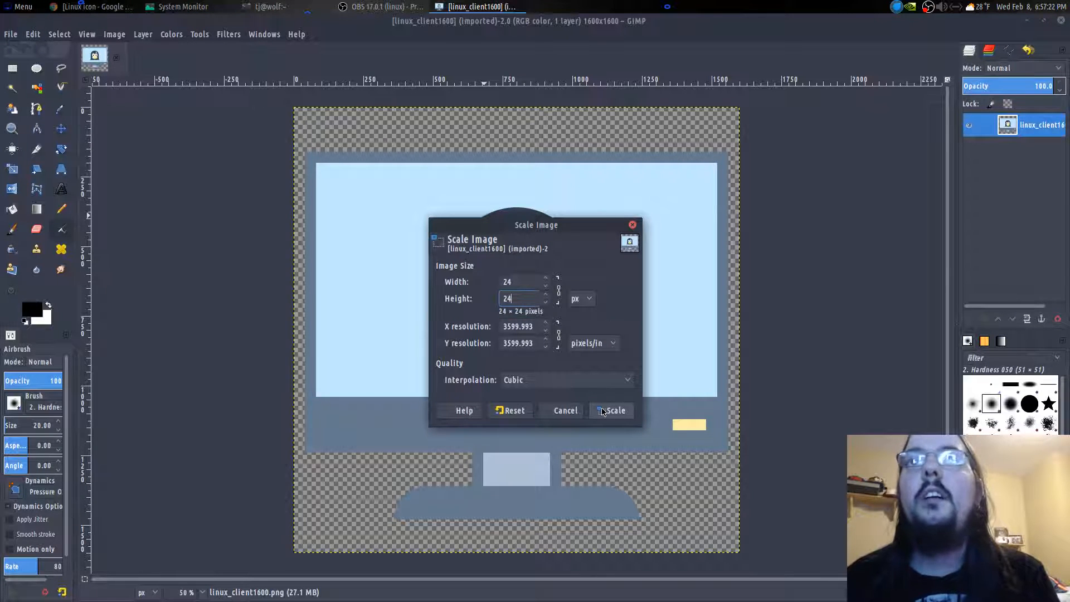
left_click(610, 410)
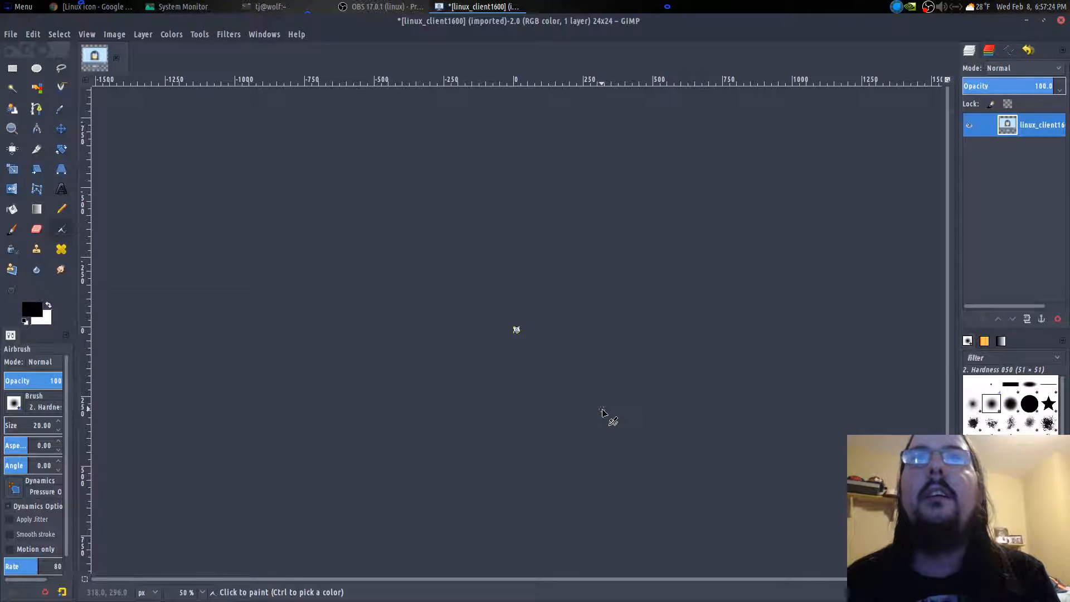
mouse_move(568, 395)
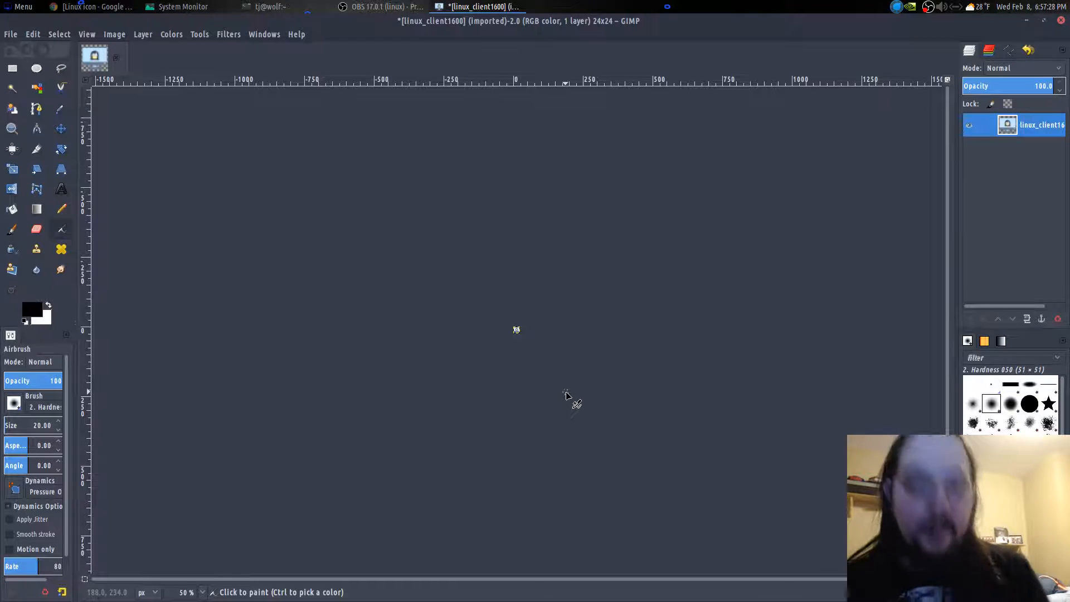
key("plus")
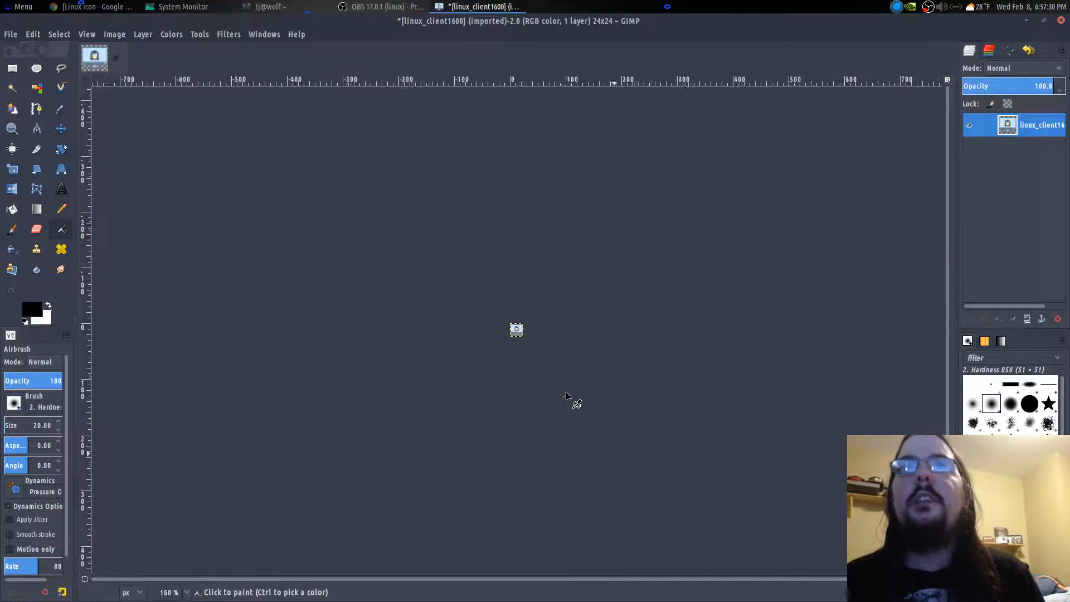
mouse_move(566, 396)
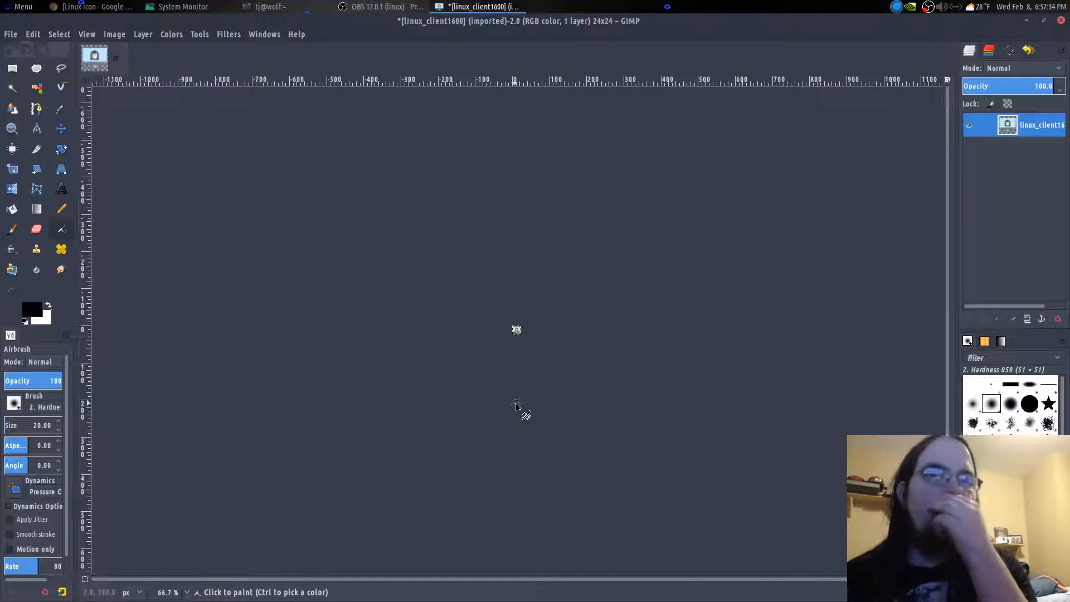
mouse_move(115, 173)
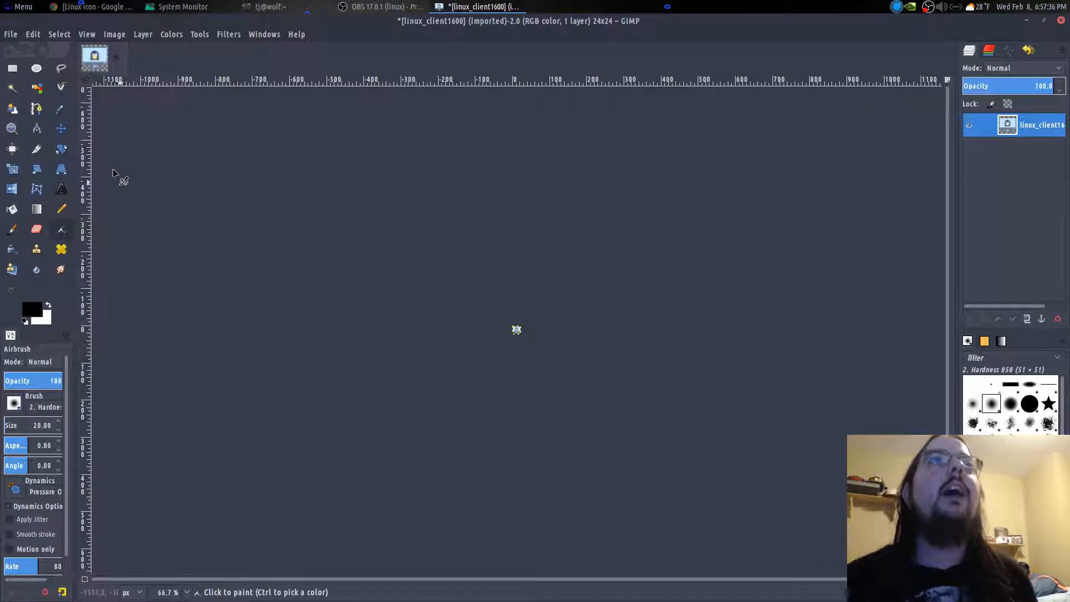
mouse_move(263, 229)
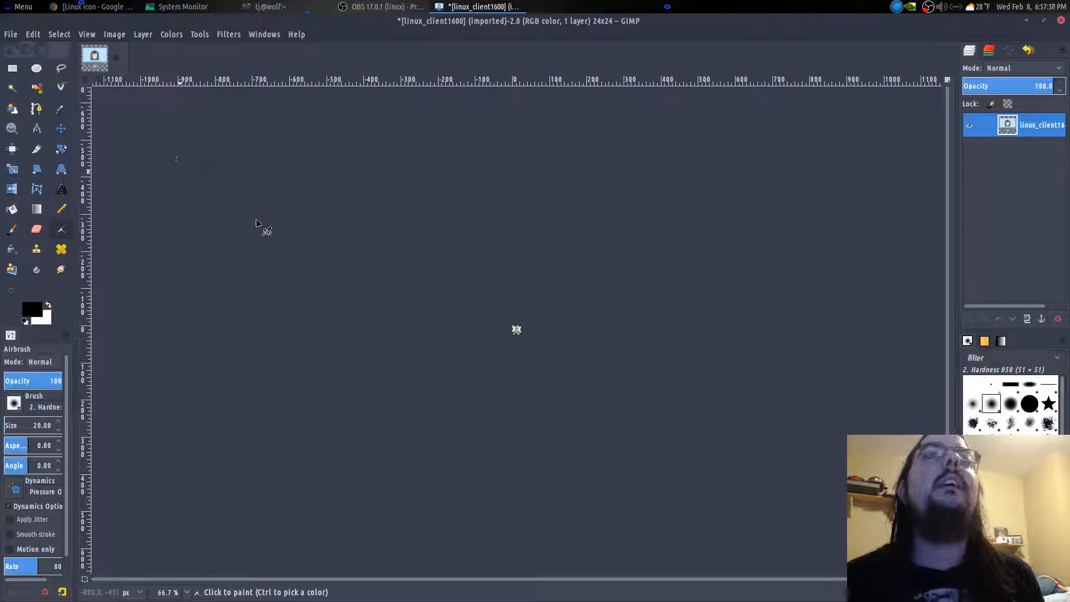
mouse_move(437, 353)
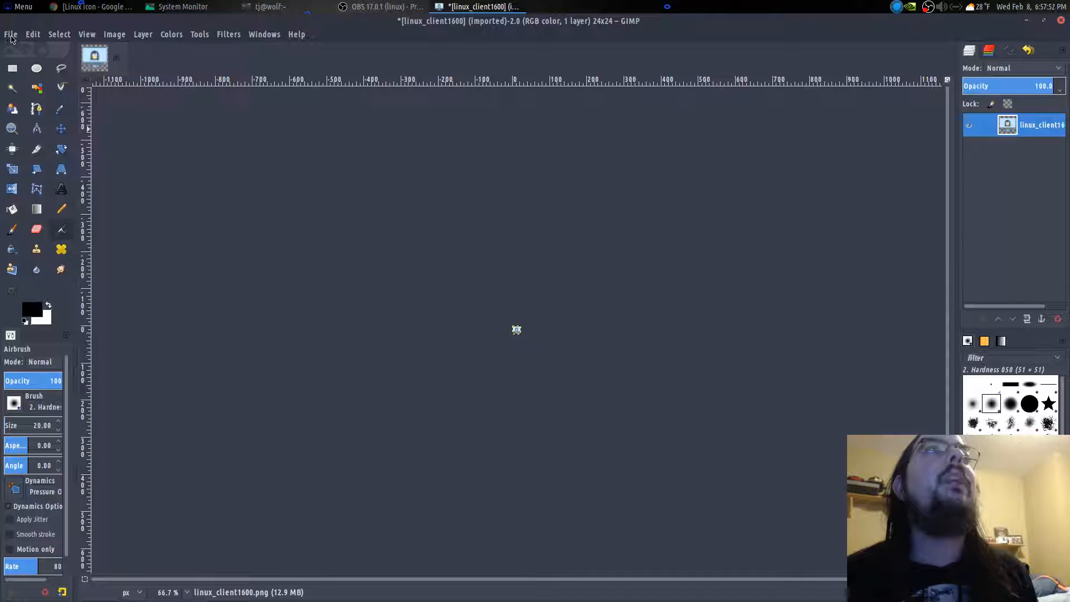
Export the penguin icon as linux_testing.png into Pictures with default PNG settings
left_click(11, 35)
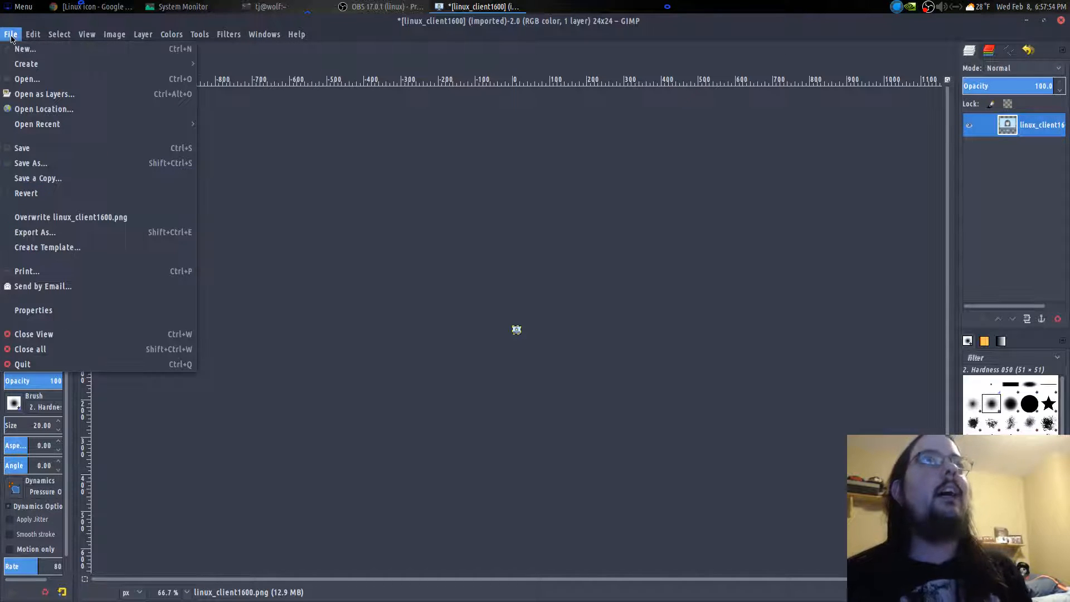
mouse_move(38, 179)
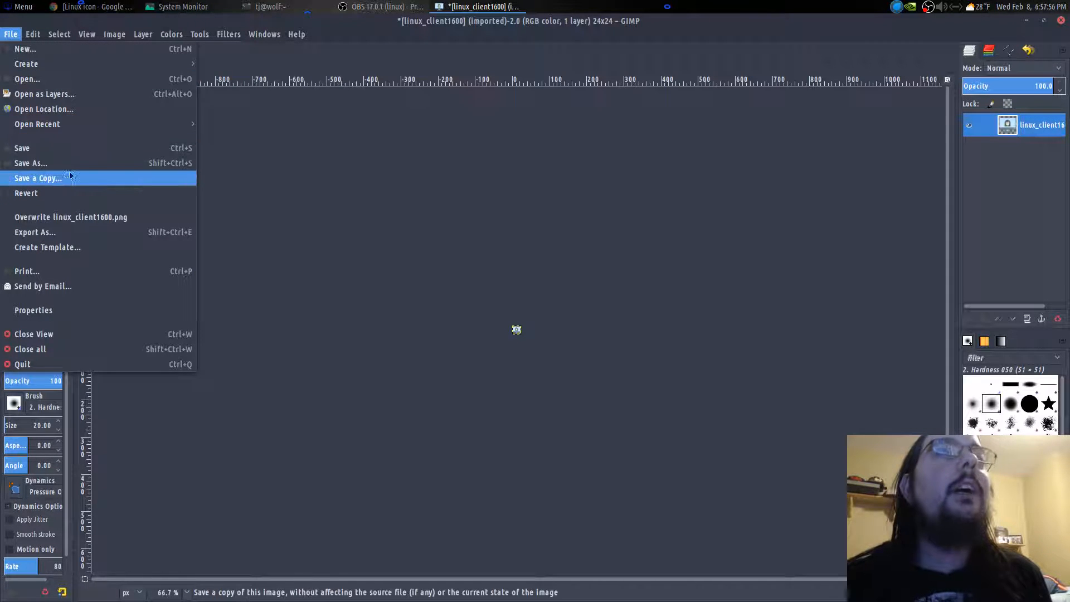
mouse_move(75, 232)
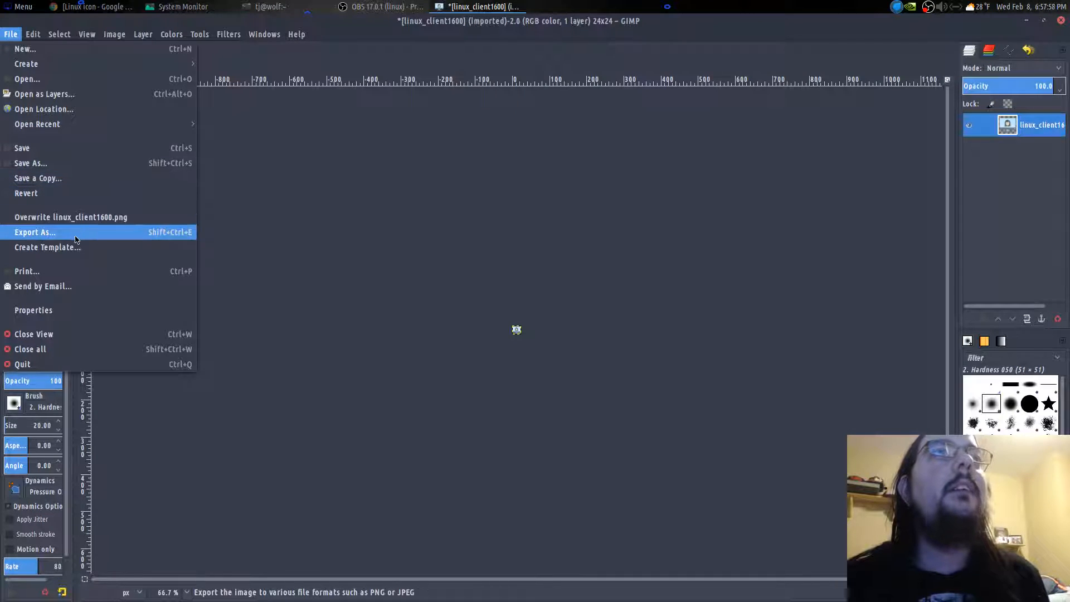
left_click(34, 232)
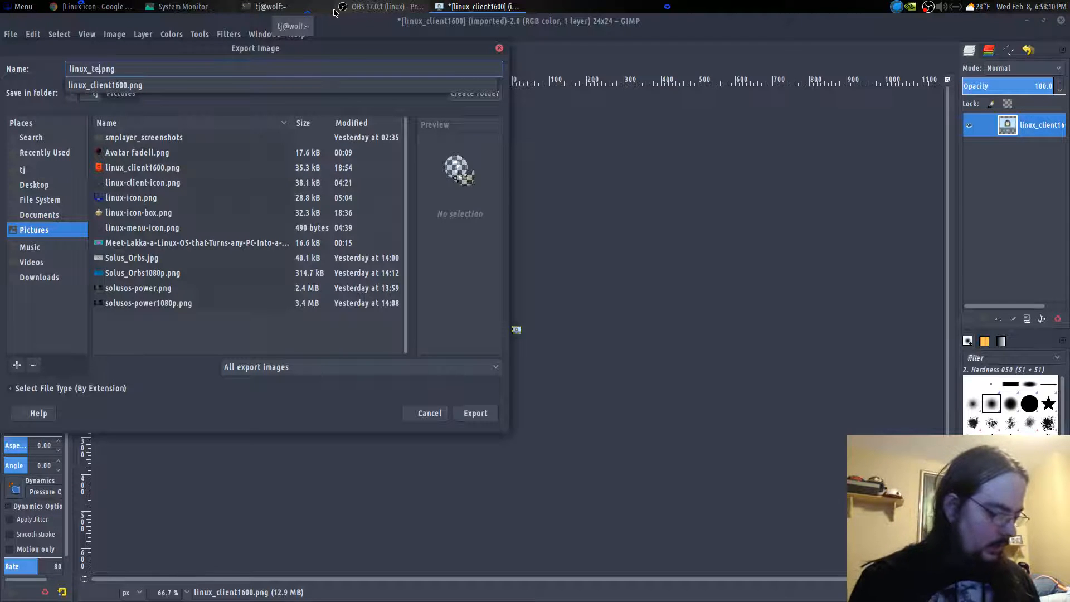
type("sting")
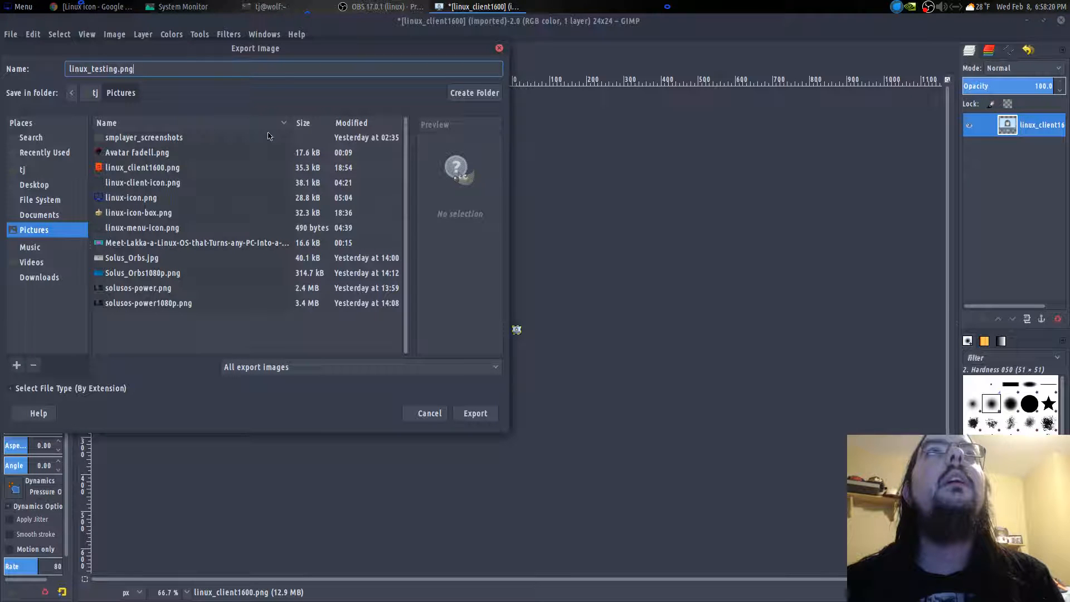
mouse_move(150, 93)
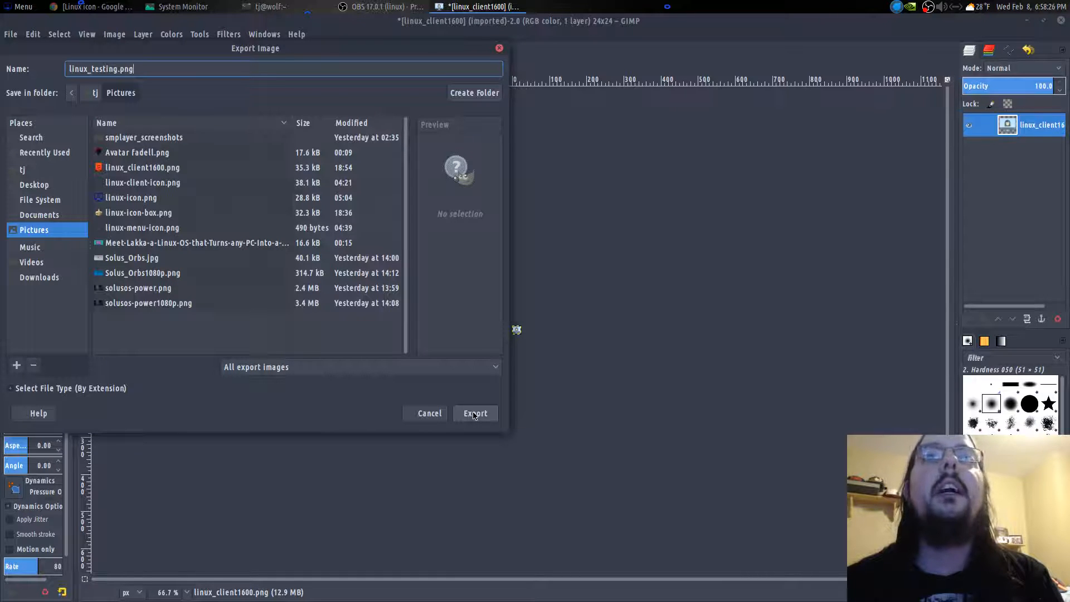
left_click(475, 412)
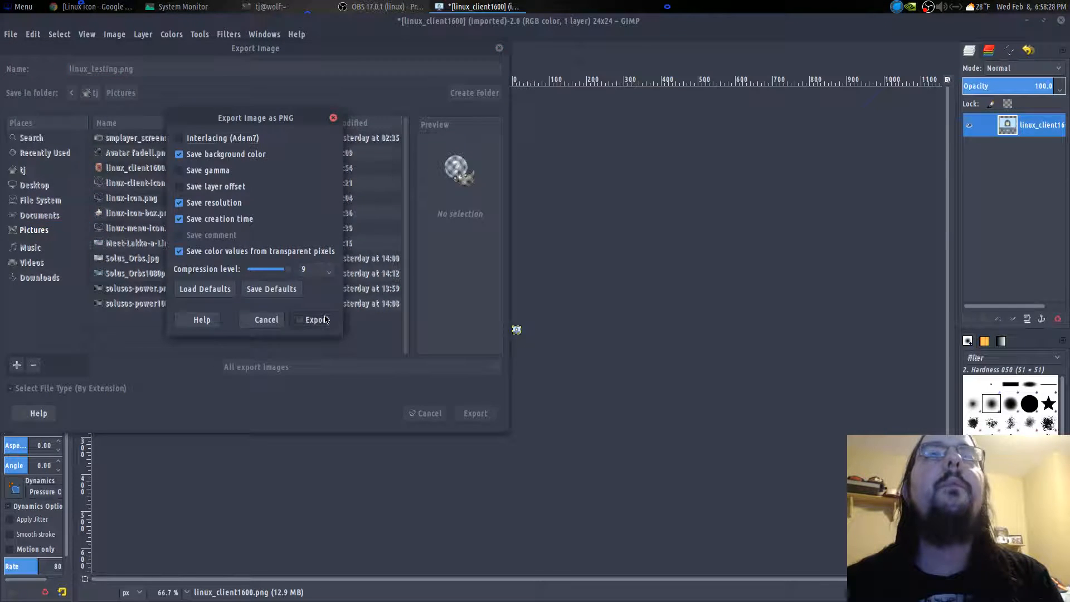
left_click(316, 320)
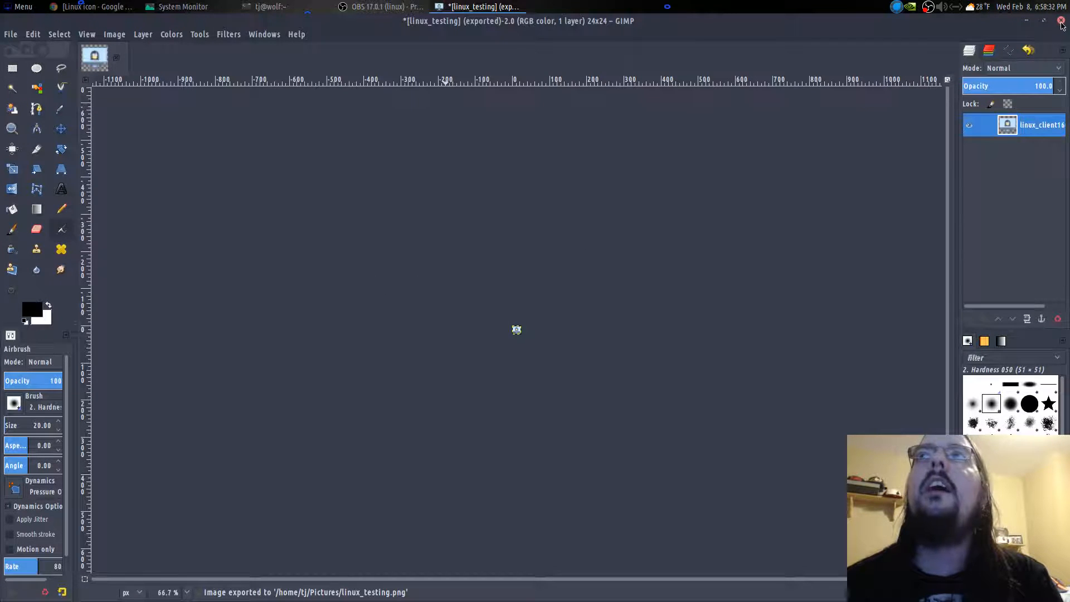
Quit GIMP discarding changes and launch Caja on the home folder
left_click(1062, 24)
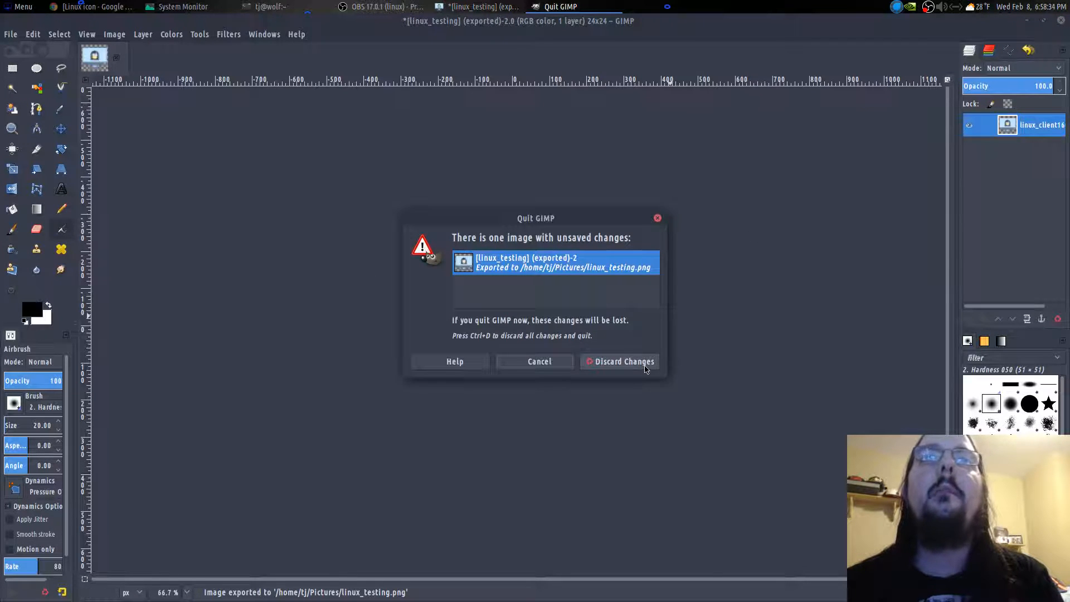
left_click(623, 361)
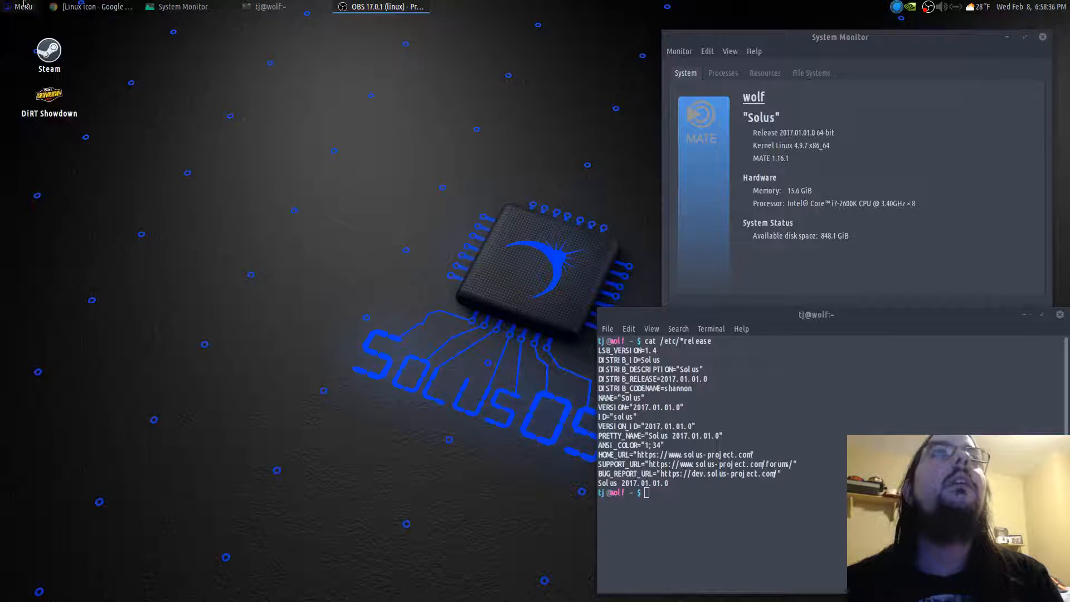
left_click(20, 7)
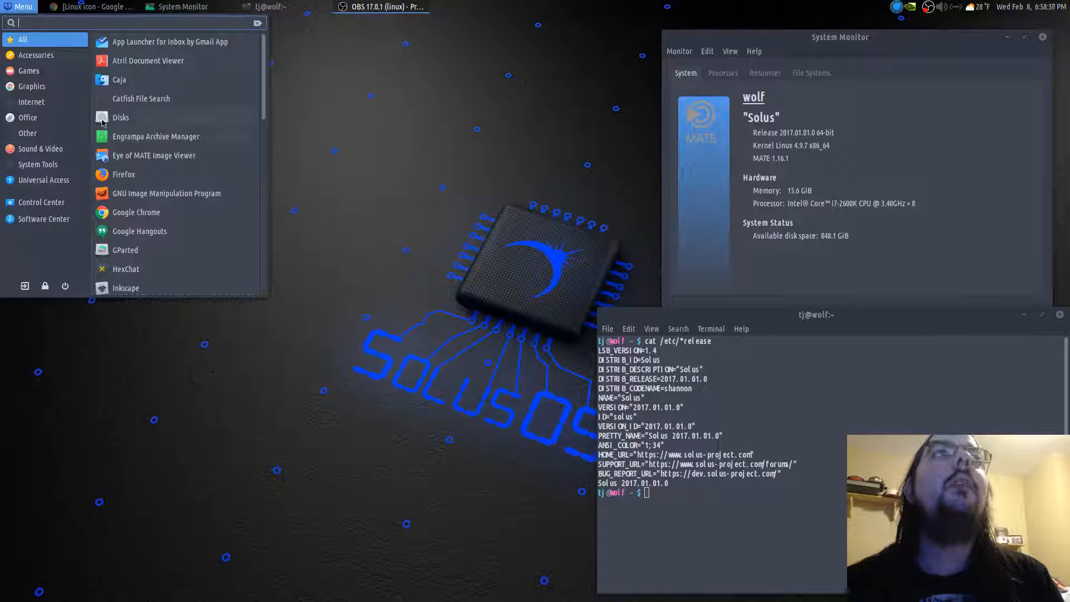
left_click(120, 80)
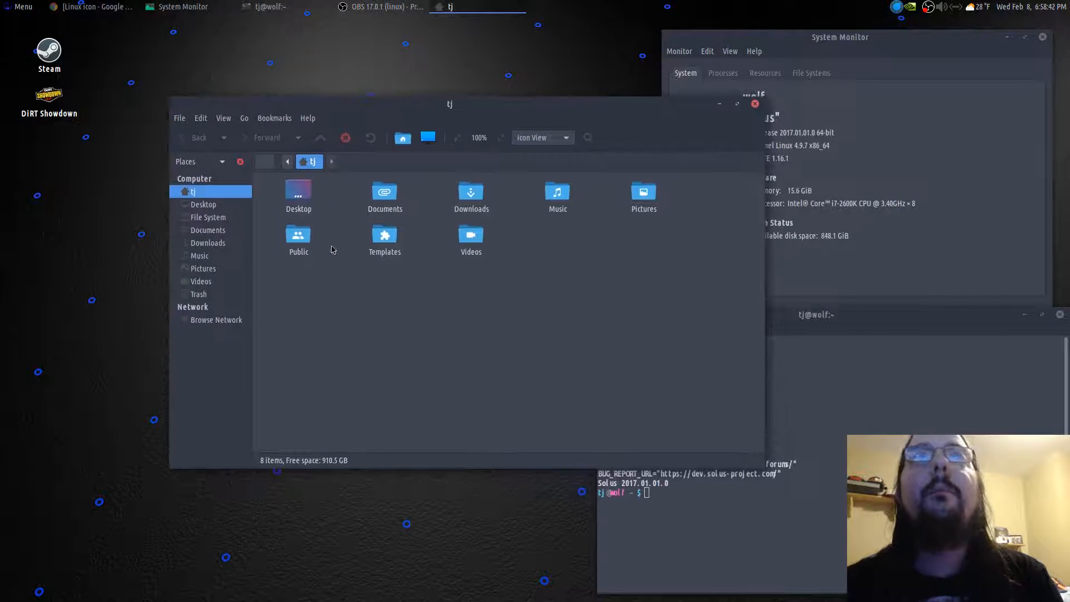
Navigate via Downloads to Pictures and load linux_testing.png into Inkscape, accepting the bitmap import
double_click(470, 190)
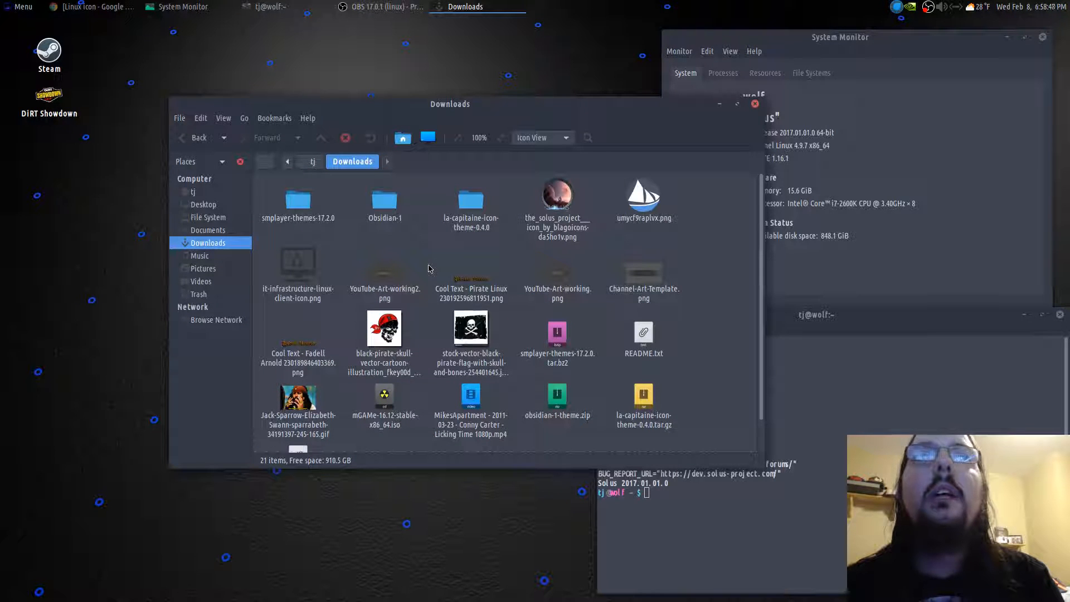
scroll("down", 3)
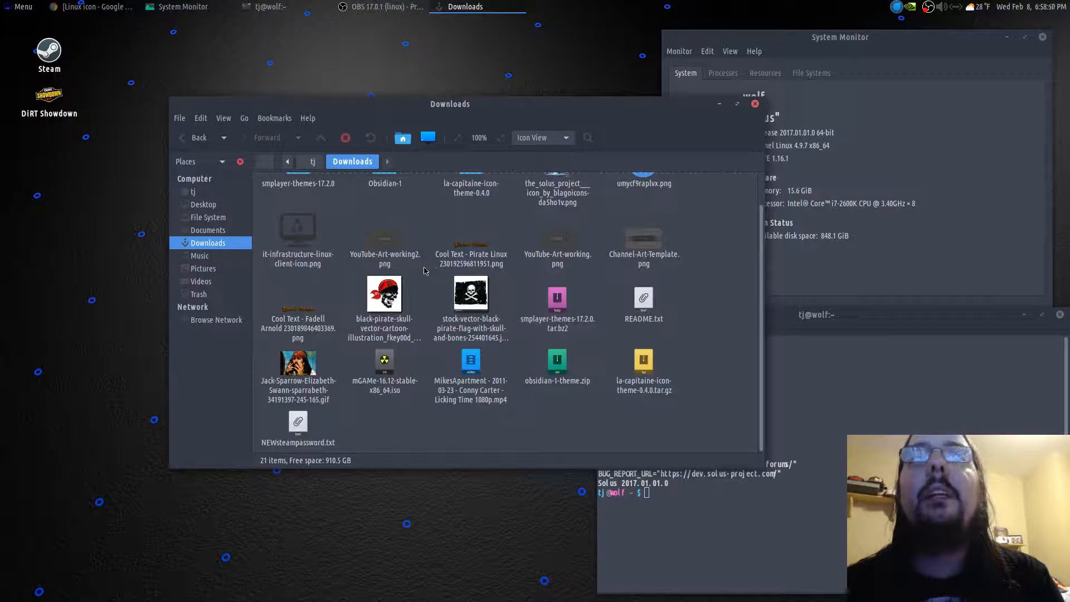
mouse_move(227, 265)
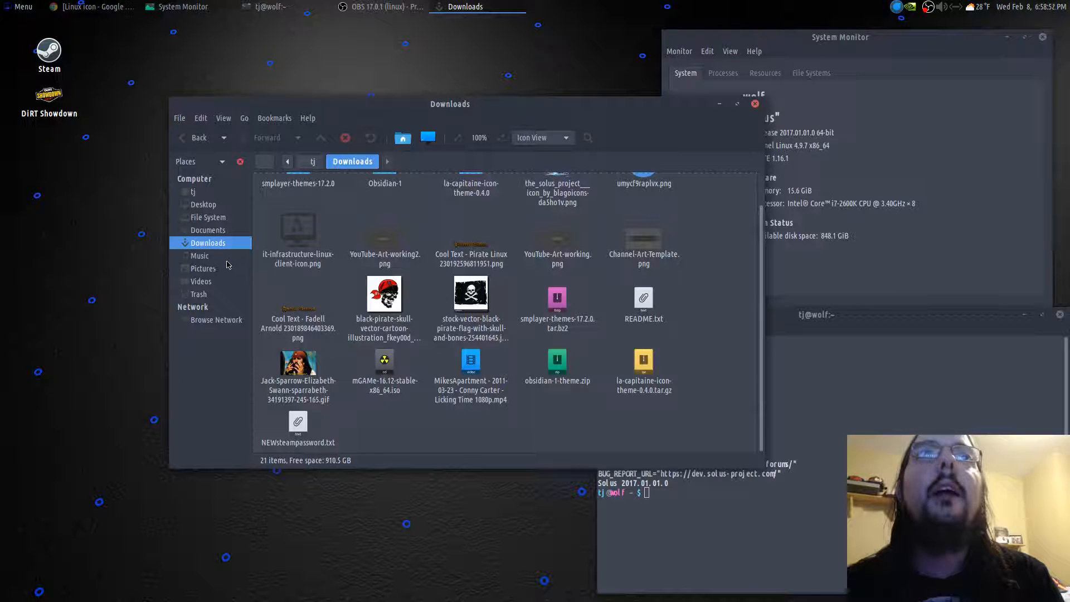
mouse_move(210, 234)
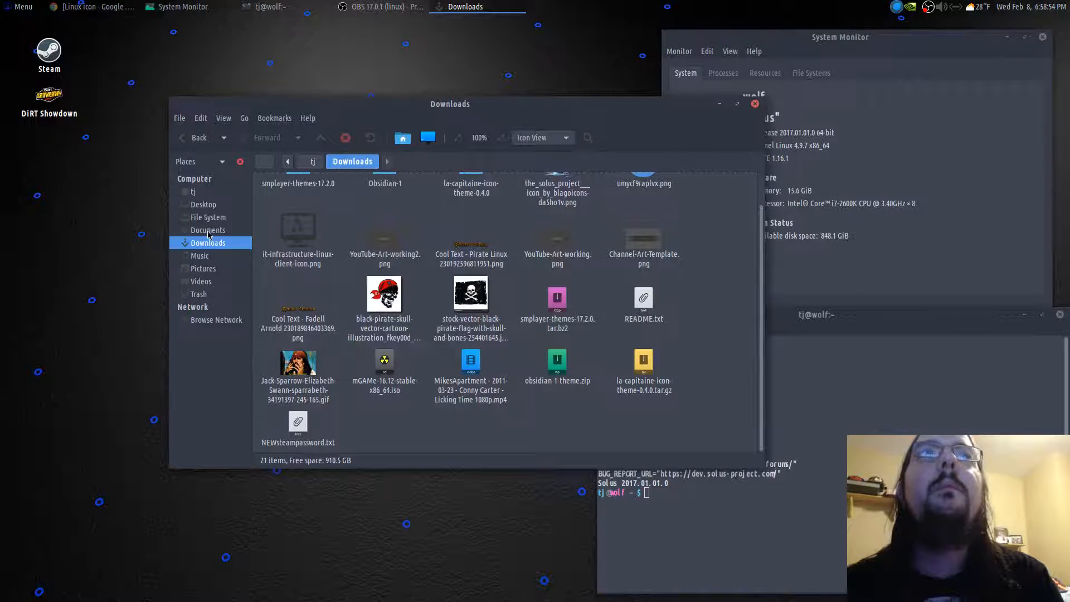
left_click(203, 267)
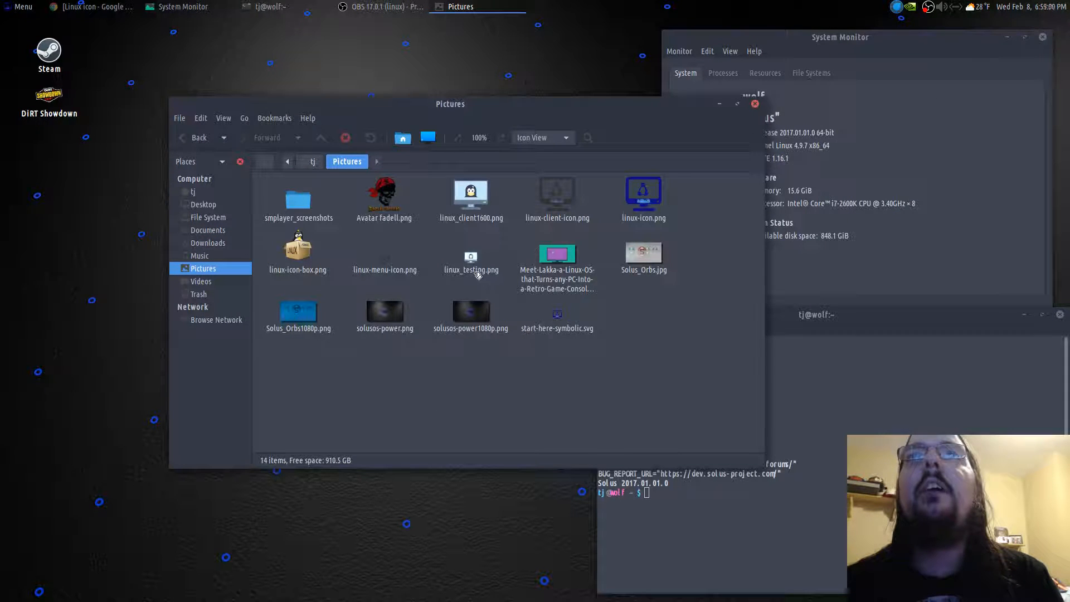
double_click(471, 256)
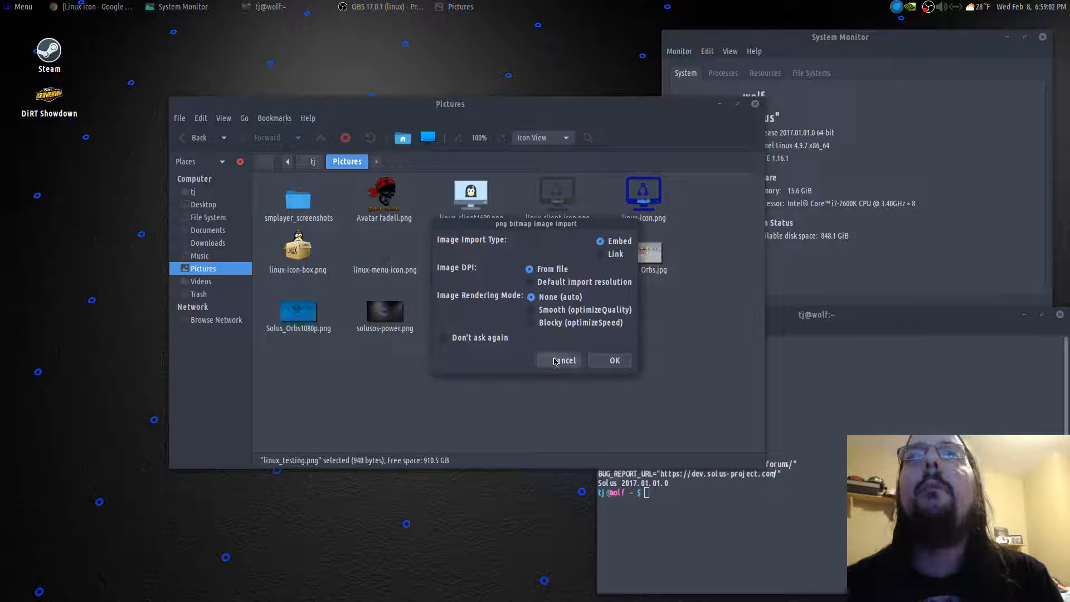
mouse_move(539, 250)
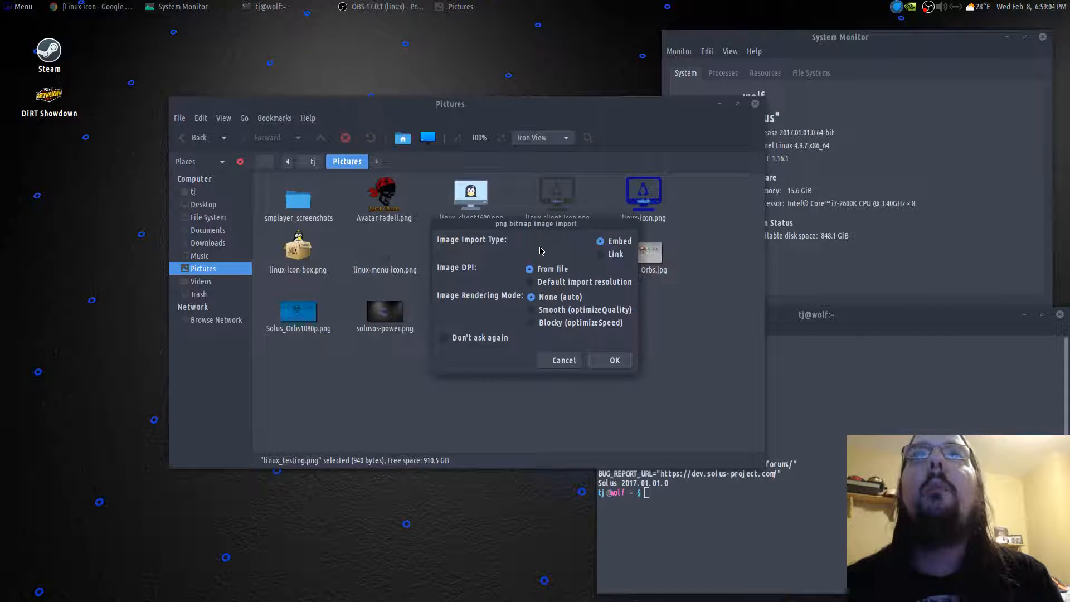
mouse_move(543, 308)
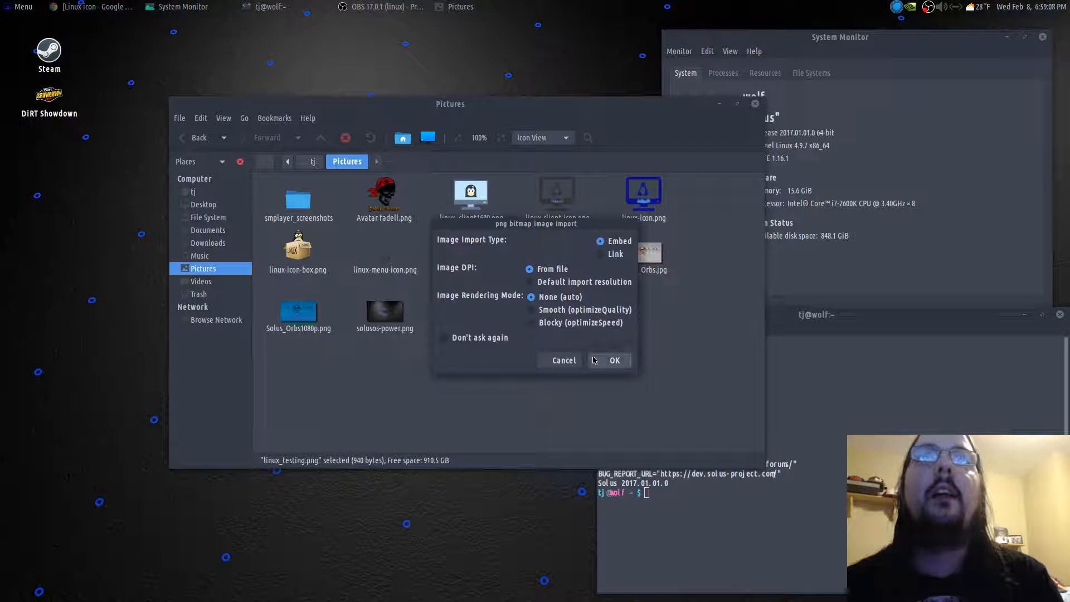
left_click(614, 360)
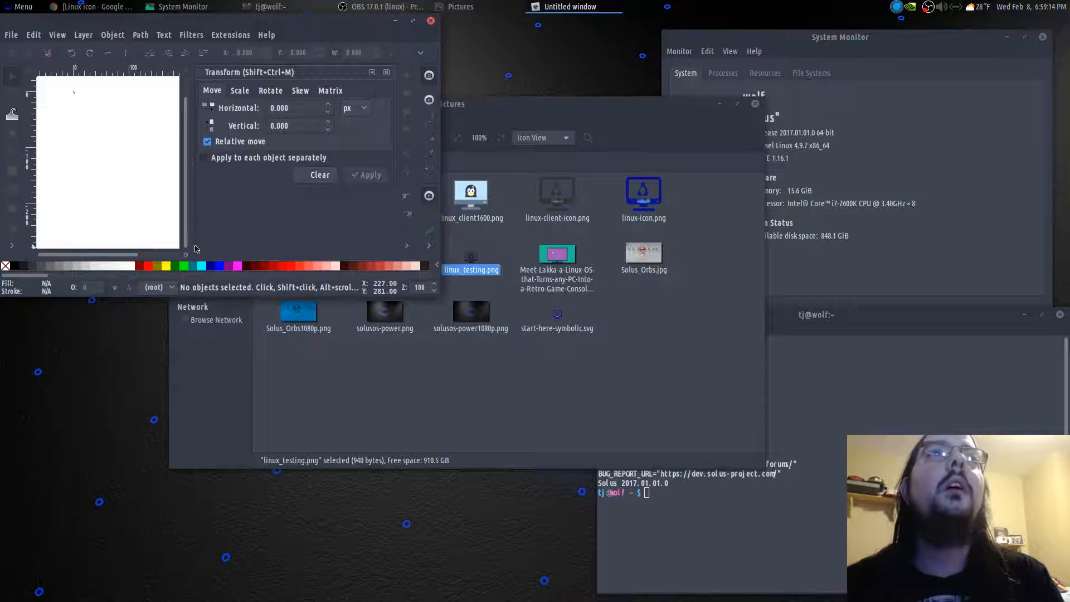
mouse_move(437, 294)
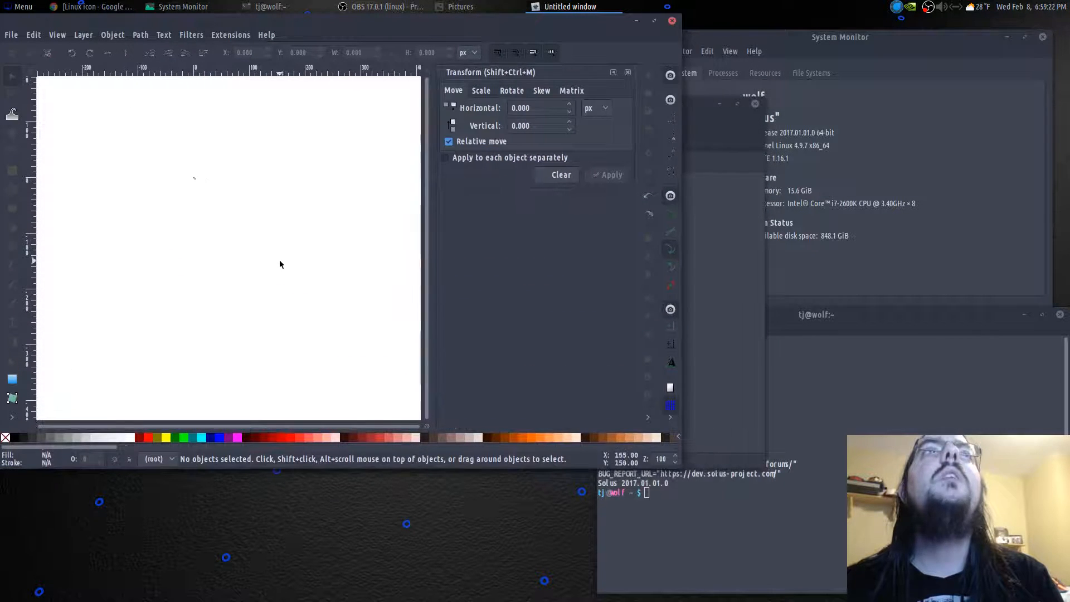
Close the Inkscape window showing the tiny imported icon, leaving Caja's Pictures folder
left_click(481, 91)
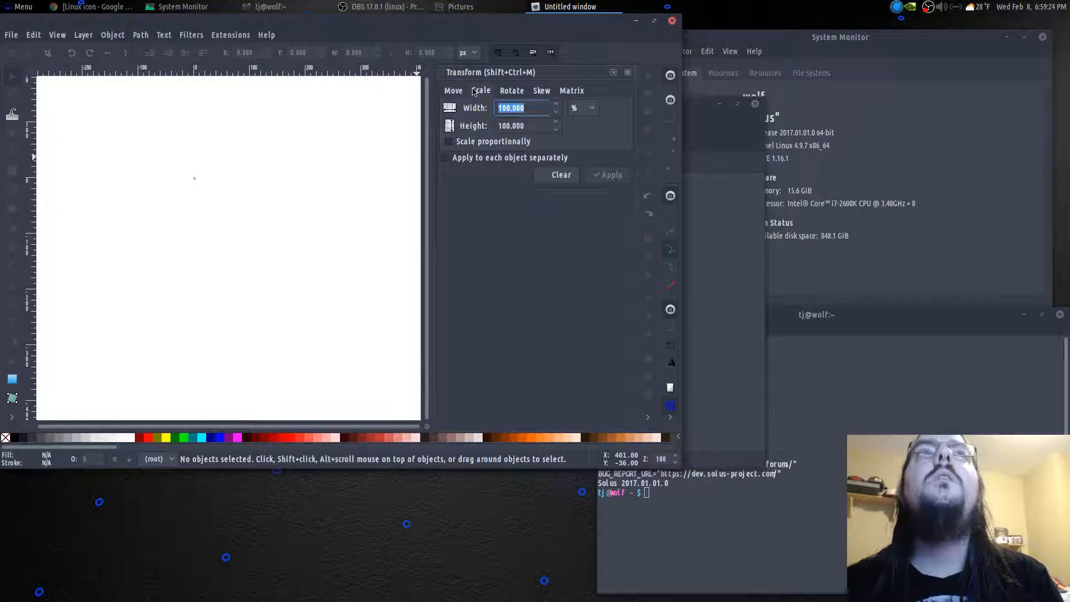
left_click(460, 7)
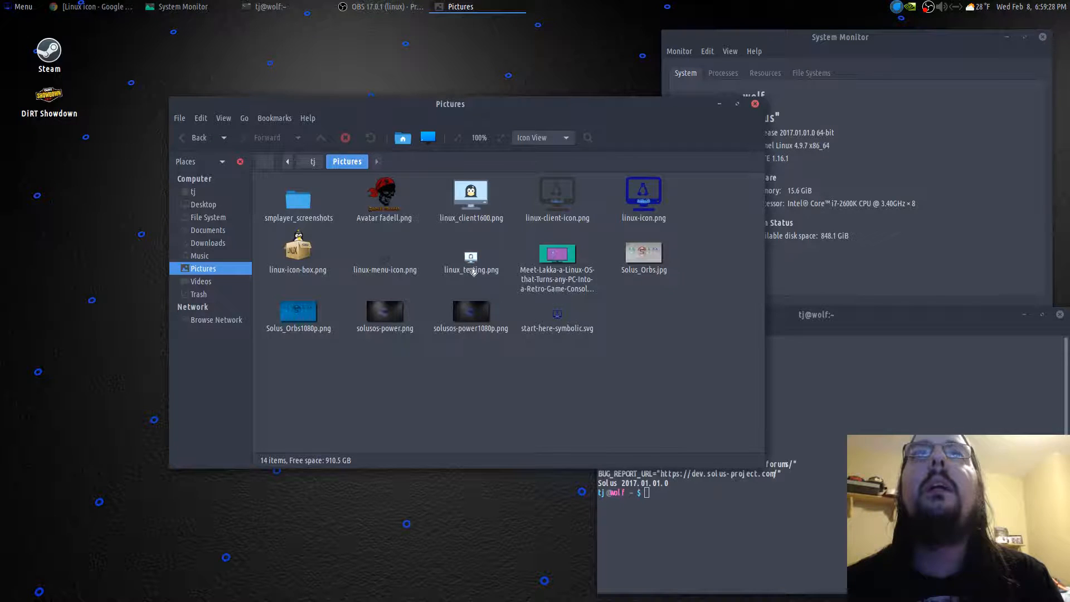
right_click(470, 258)
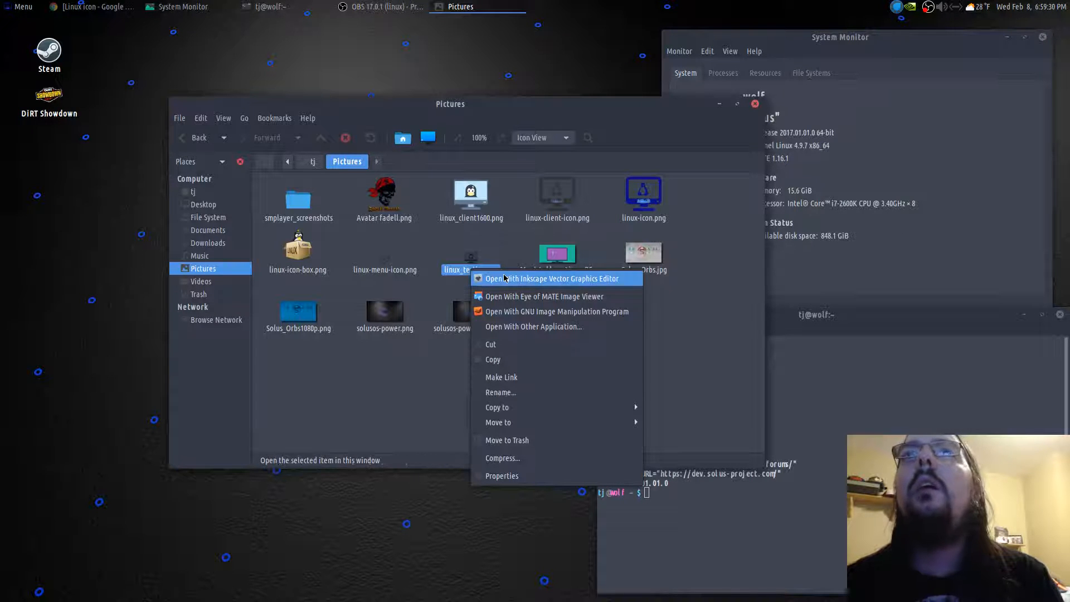
left_click(554, 278)
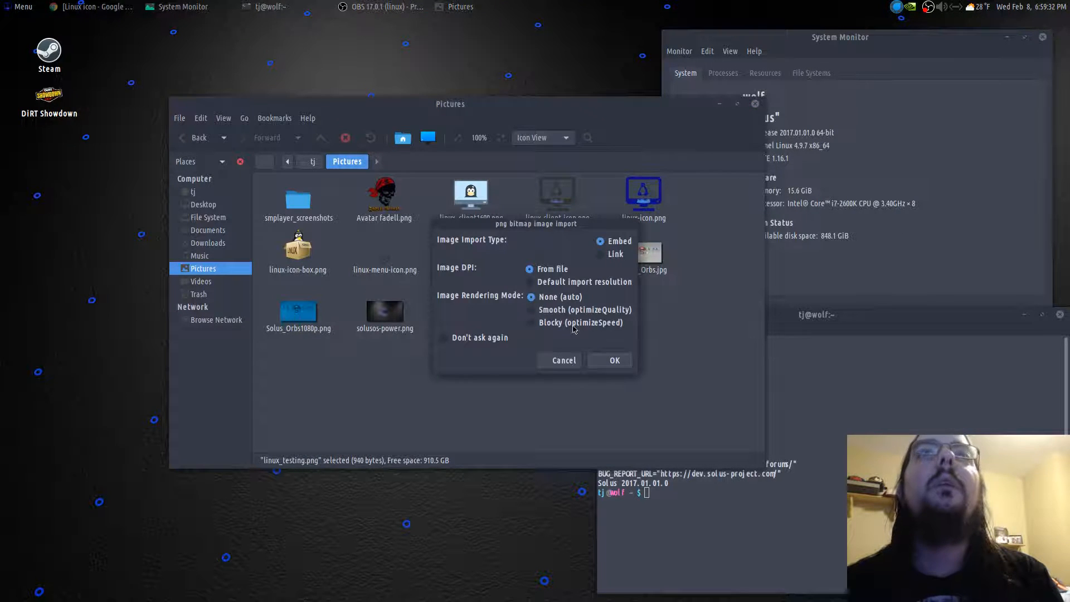
left_click(613, 360)
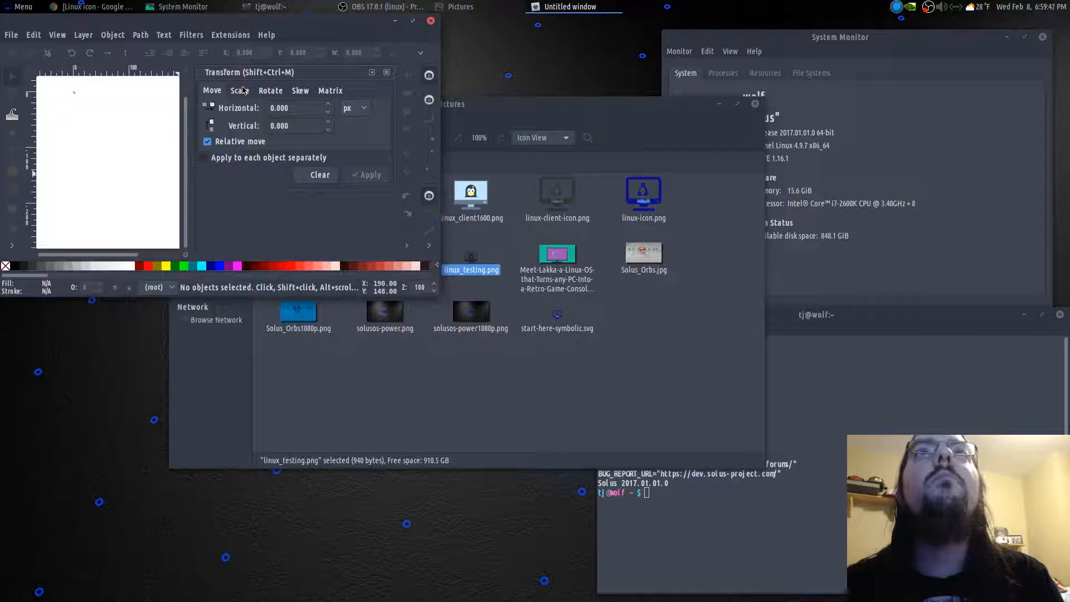
left_click(240, 90)
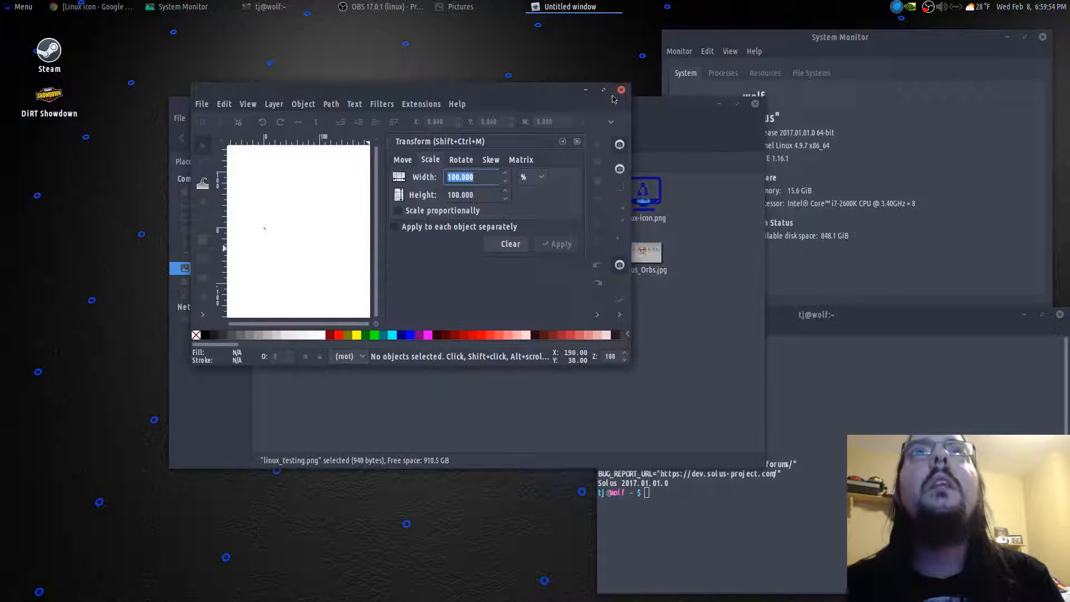
left_click(621, 89)
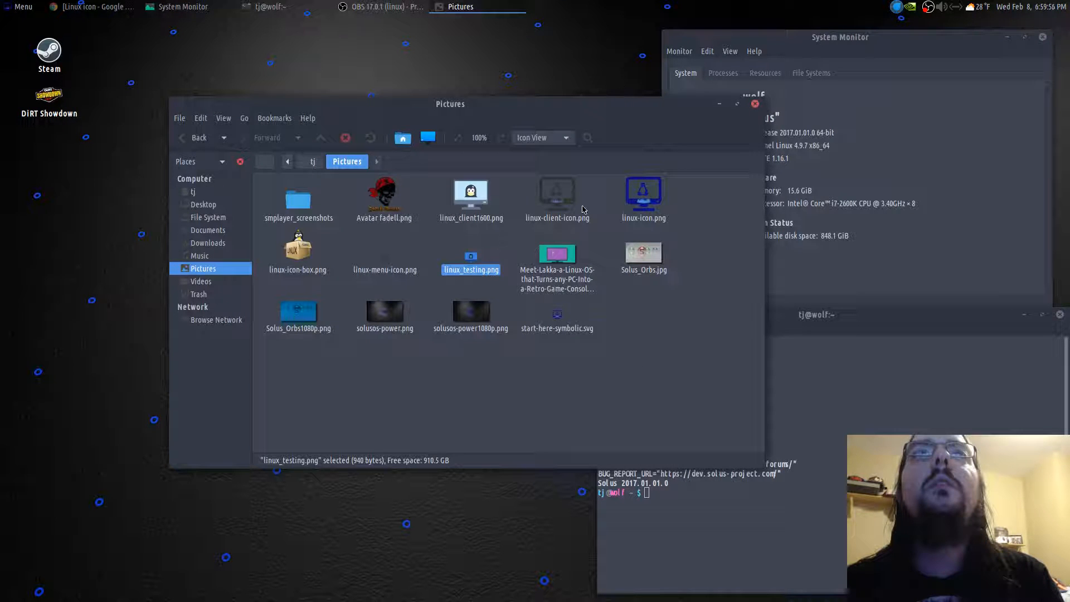
left_click(540, 235)
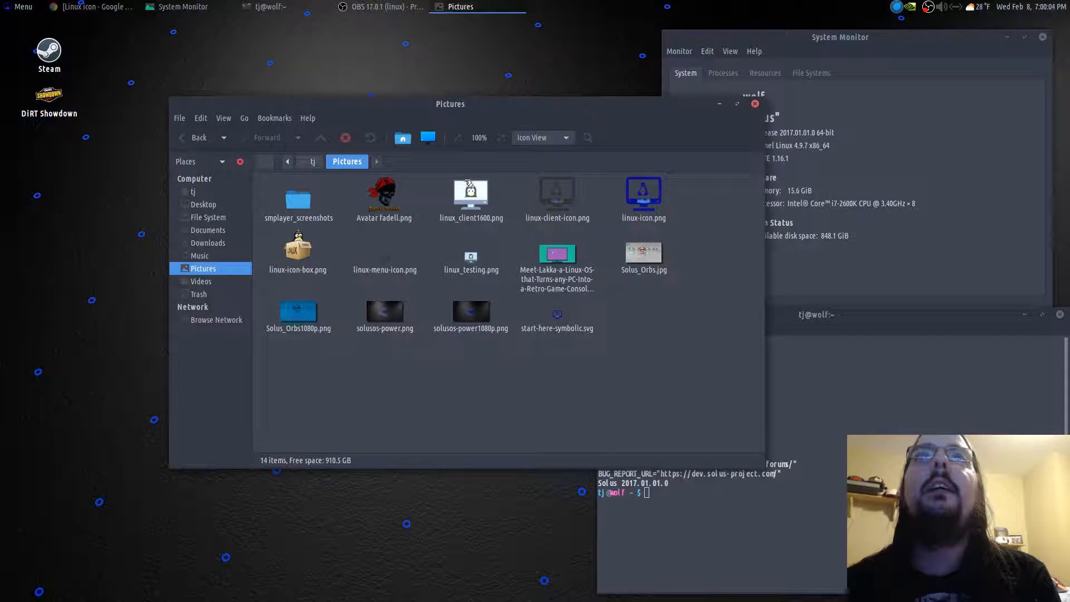
Dismiss the context menu and load the full-size linux_client1600.png penguin icon into Inkscape
right_click(470, 194)
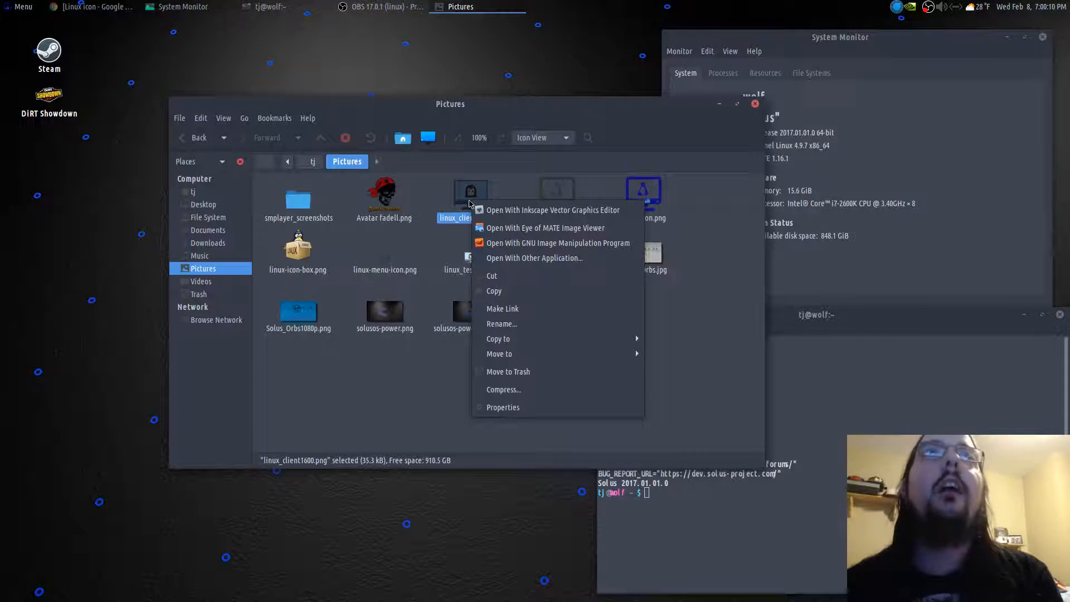
mouse_move(501, 222)
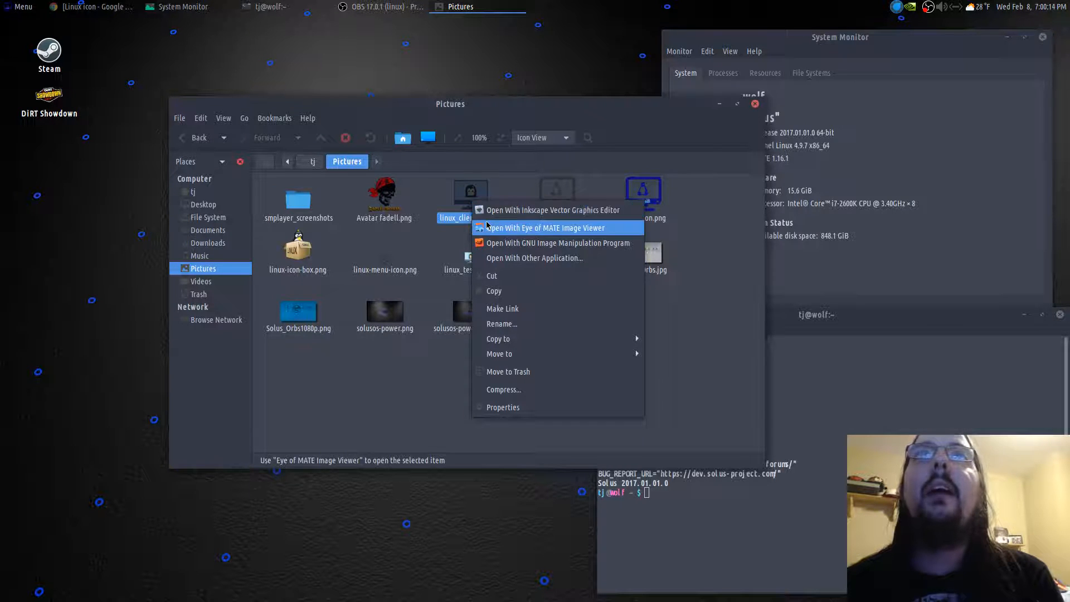
left_click(554, 209)
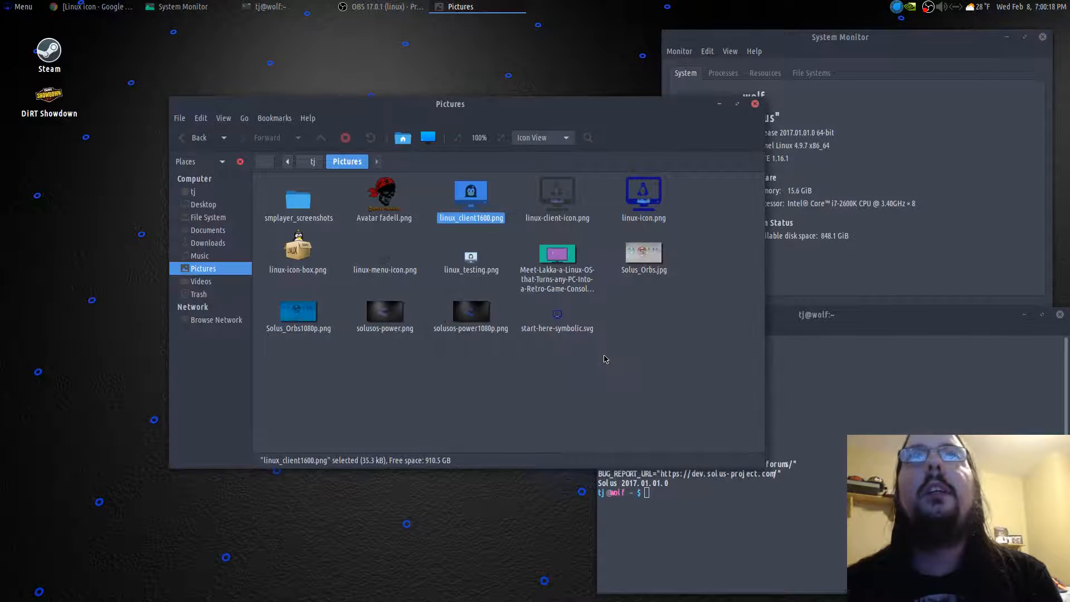
double_click(471, 199)
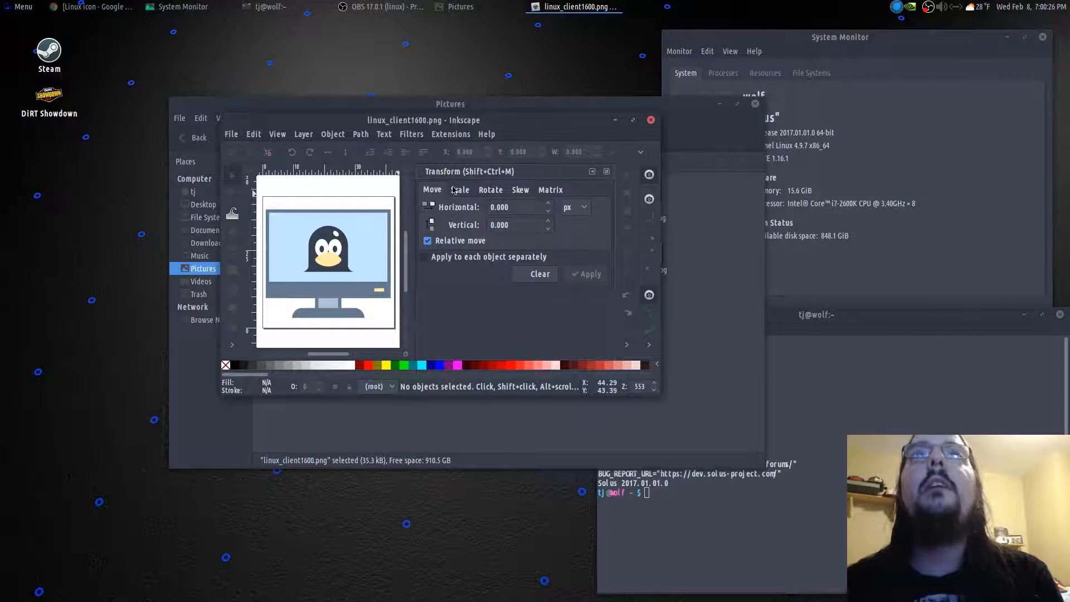
Scale the selected penguin image to 24 % width and height in the Transform panel
left_click(458, 190)
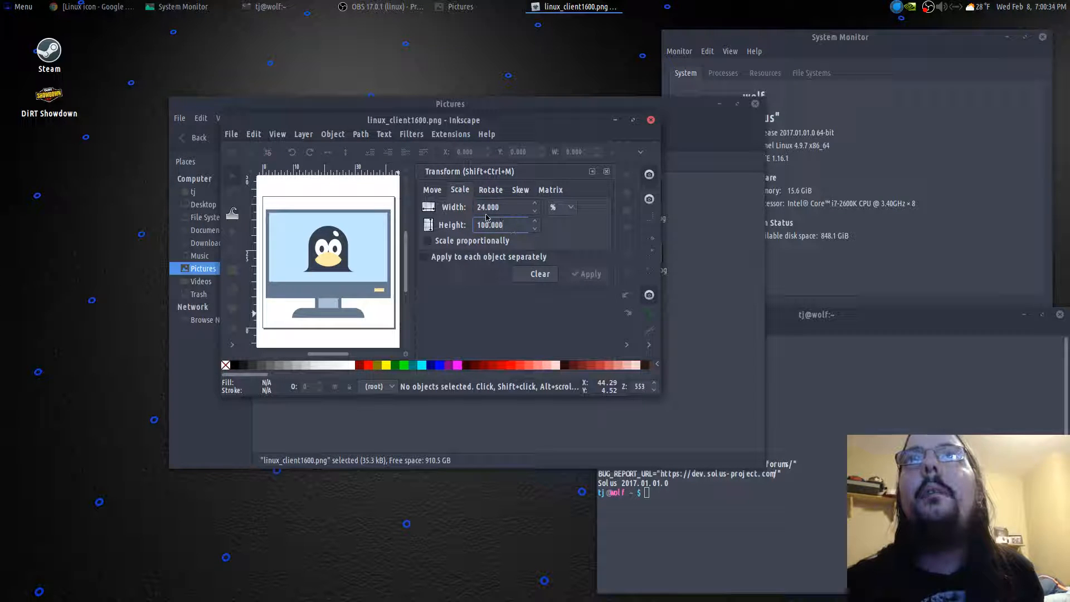
triple_click(489, 224)
type("2")
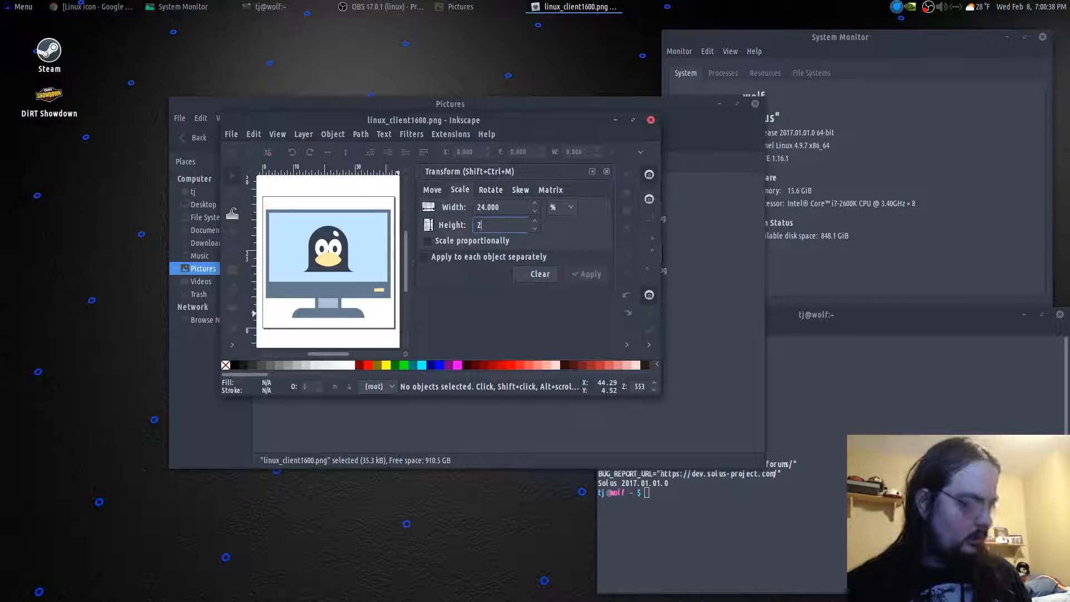
type("4.000")
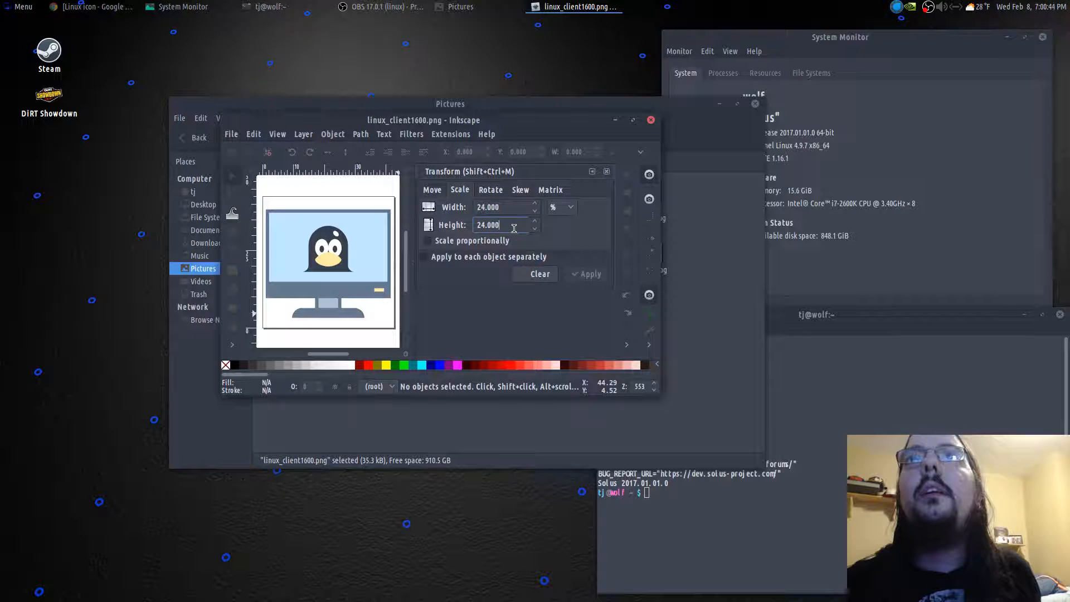
left_click(328, 259)
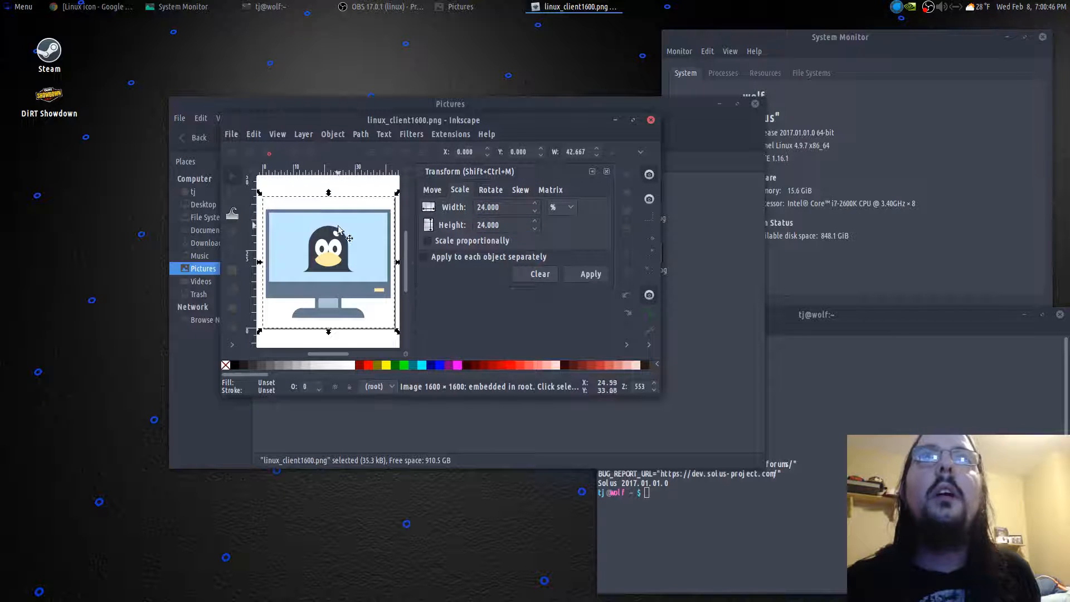
left_click(589, 275)
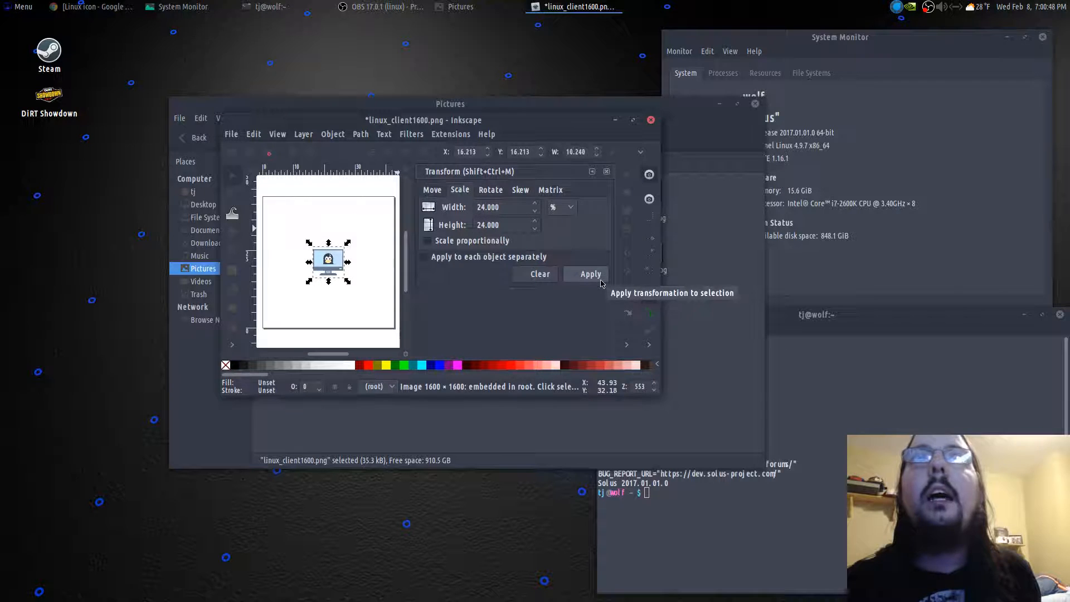
mouse_move(354, 328)
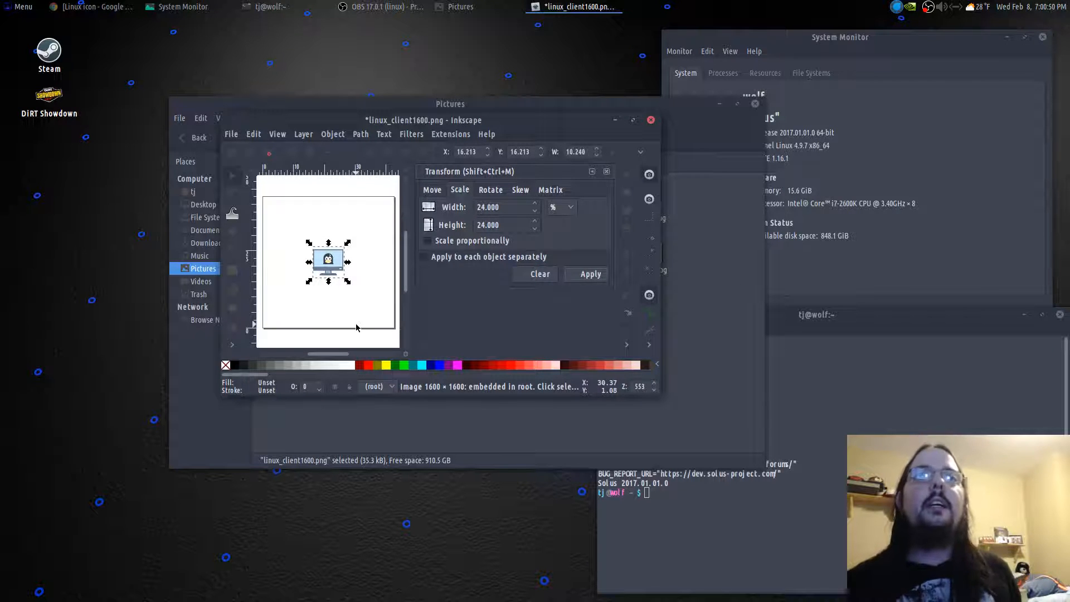
mouse_move(266, 222)
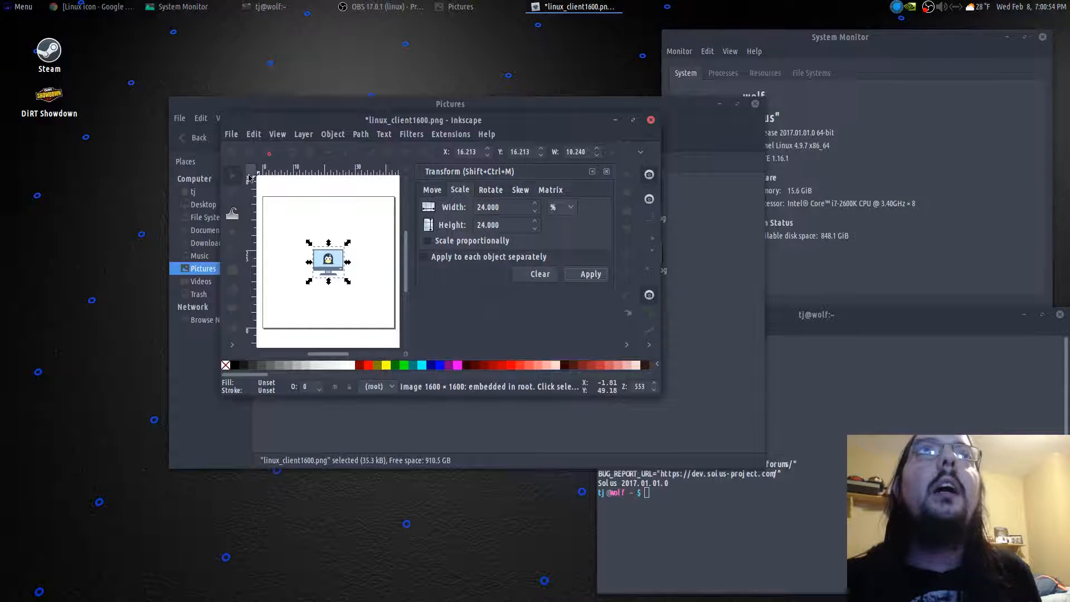
Start Inkscape's Save As for the scaled penguin document
left_click(231, 133)
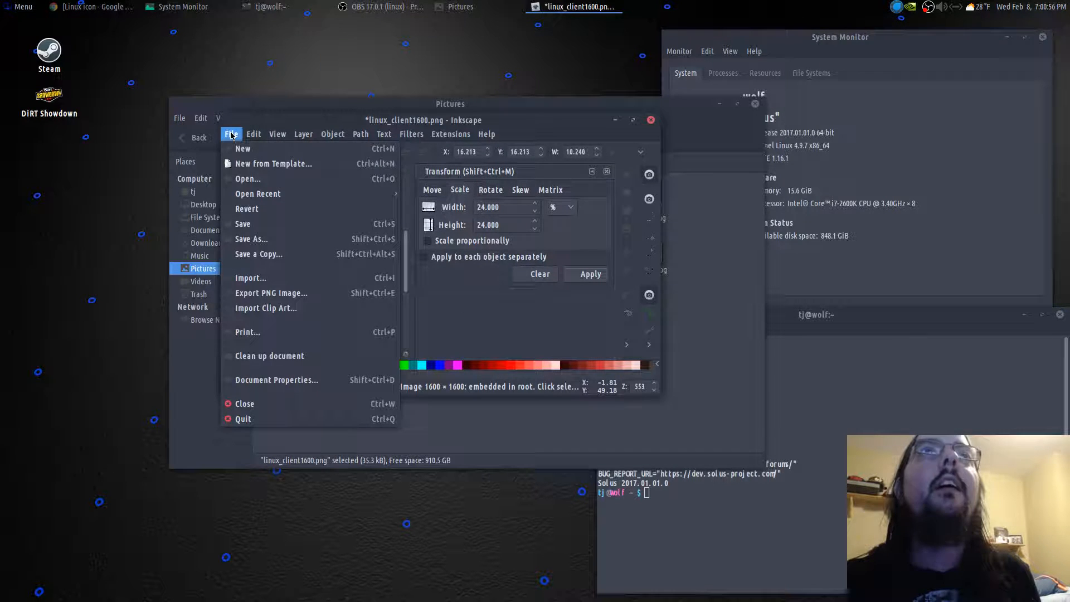
mouse_move(251, 239)
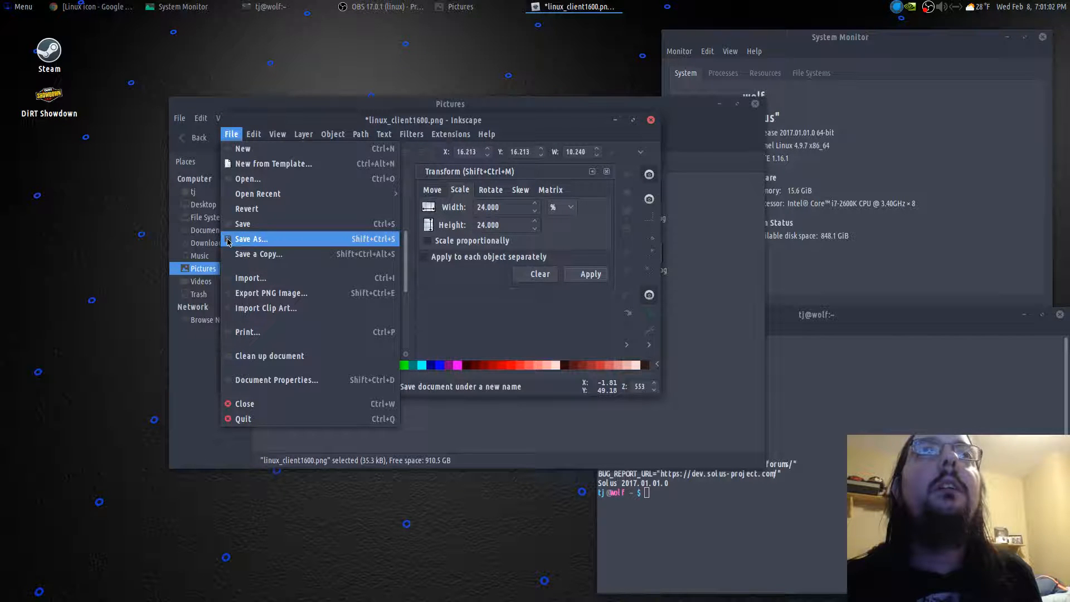
left_click(250, 239)
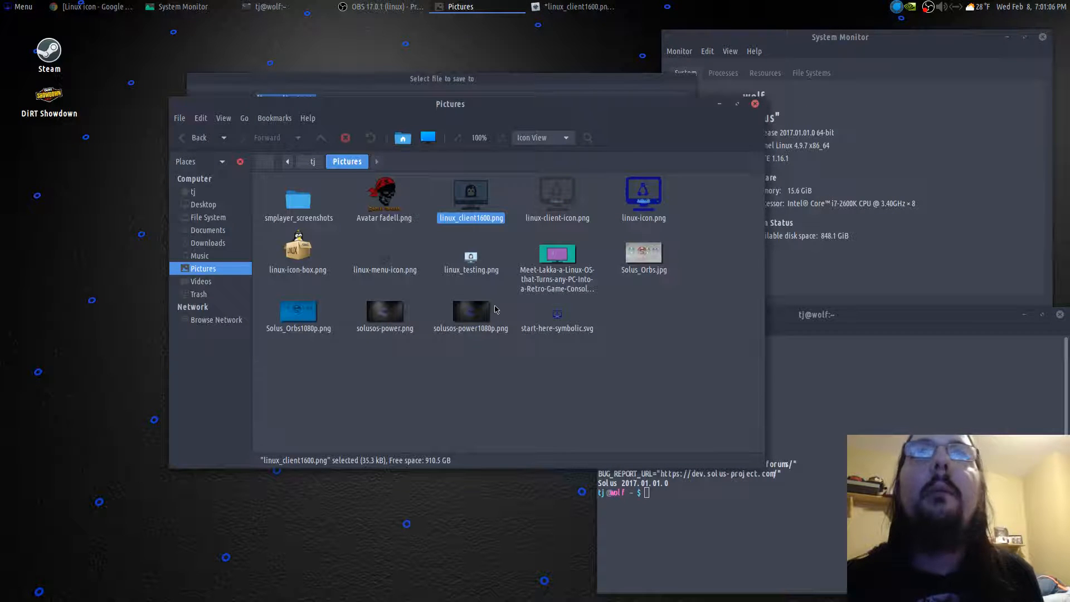
Rename the existing start-here-symbolic.svg in Caja to a .old backup name
right_click(557, 315)
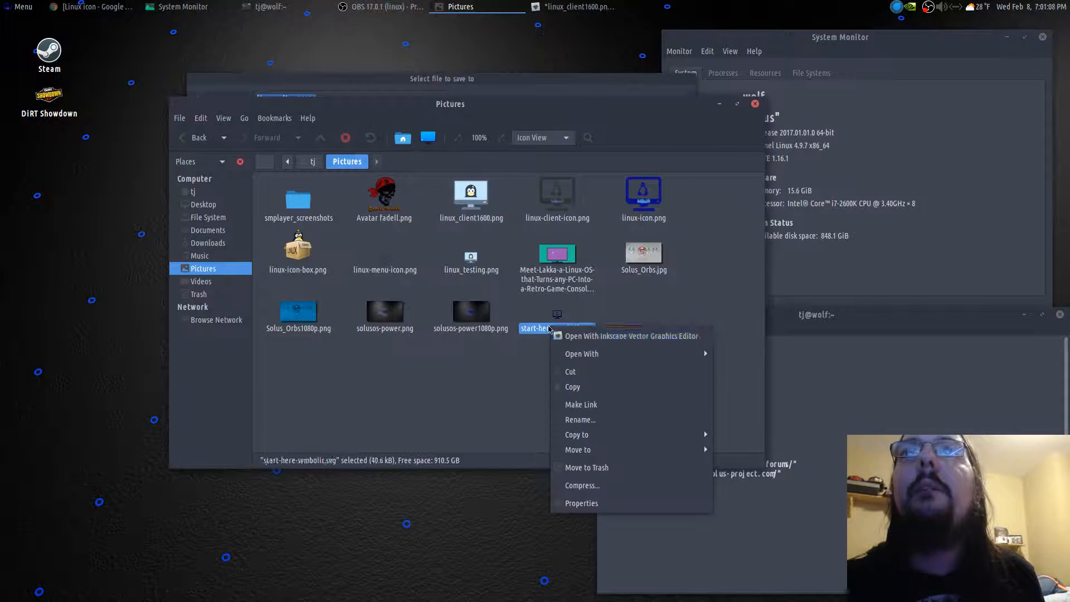
left_click(580, 421)
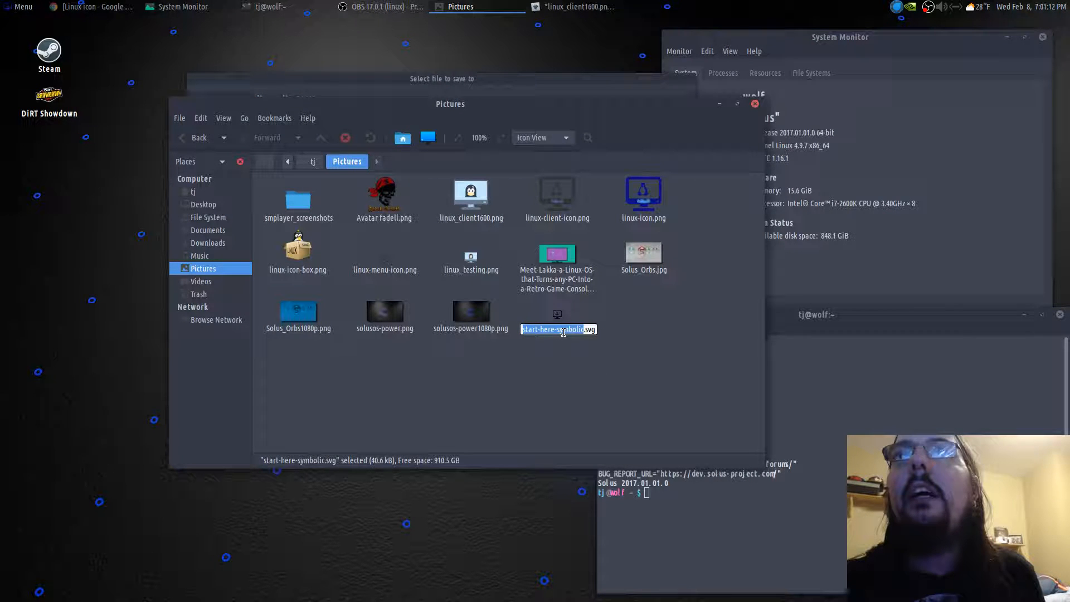
right_click(553, 328)
type(".ol")
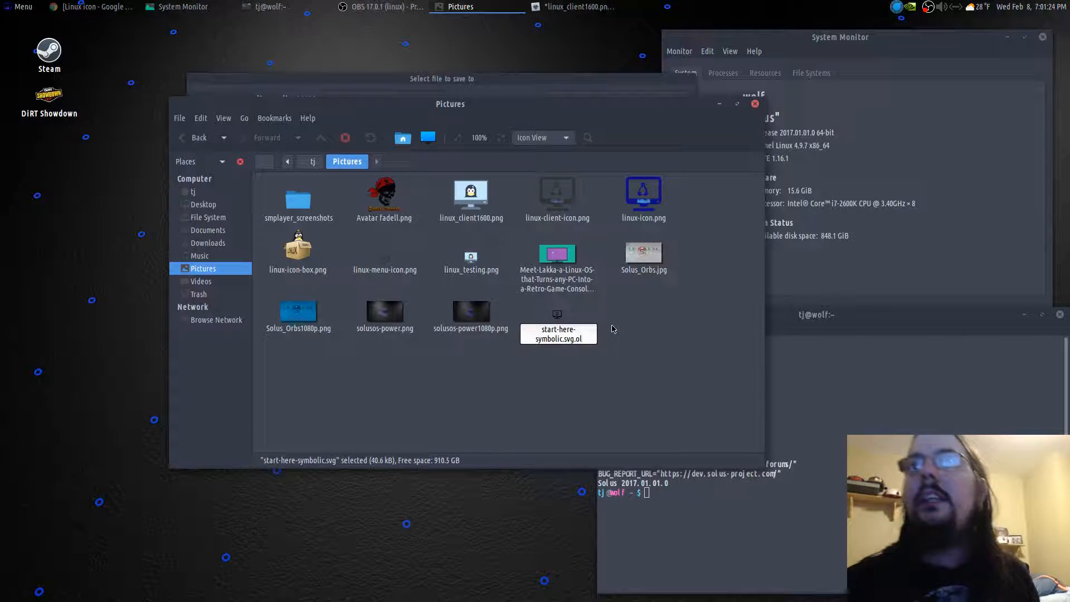
left_click(449, 386)
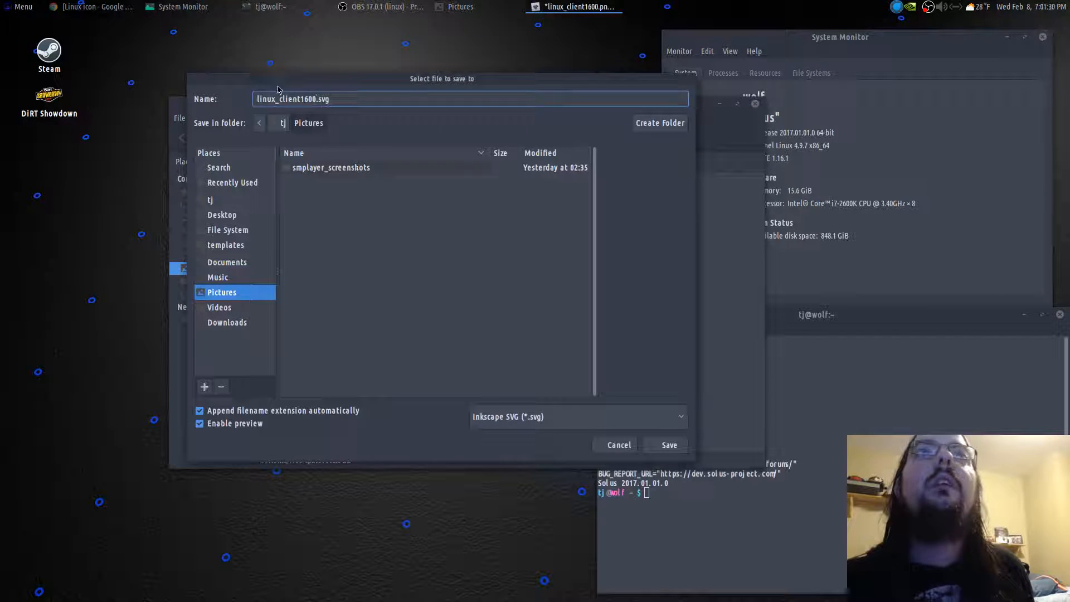
Save the shrunk penguin icon as start-here-symbolic.svg in the Pictures folder
double_click(290, 100)
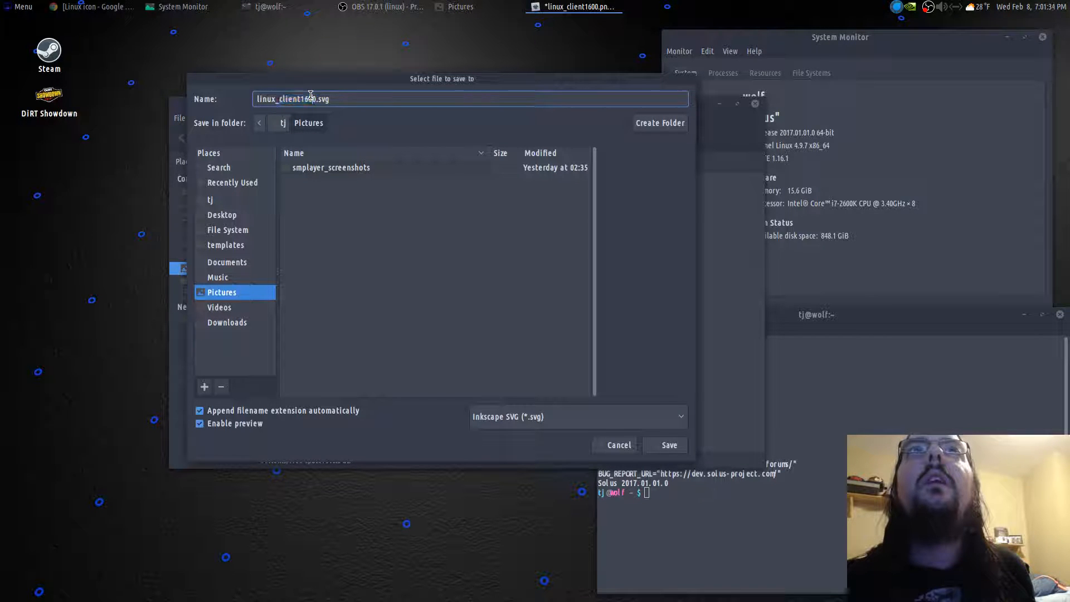
double_click(292, 99)
type("start-here-symbolic")
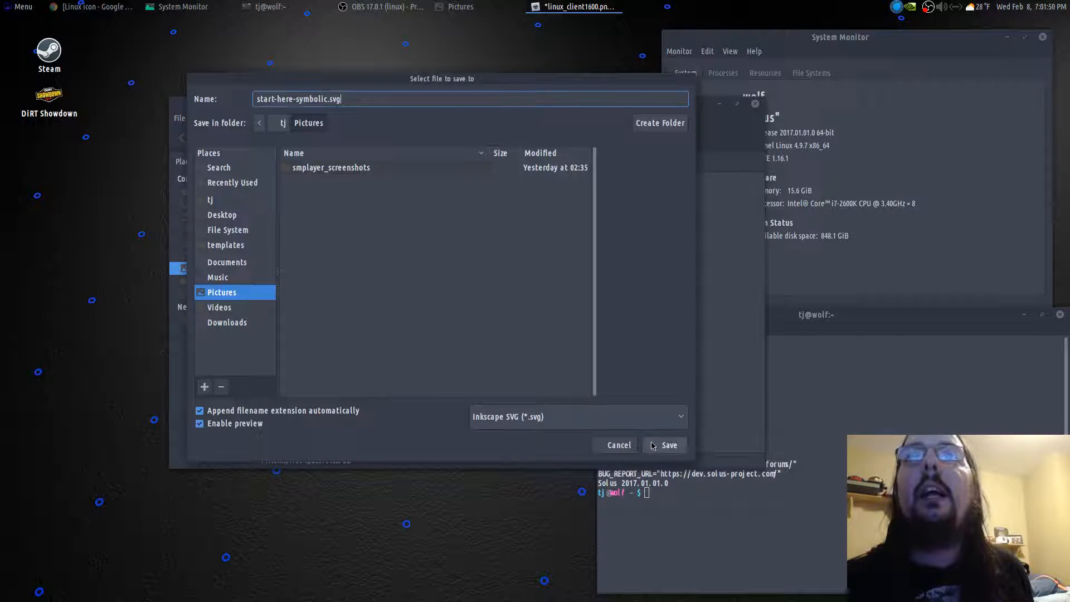
left_click(664, 445)
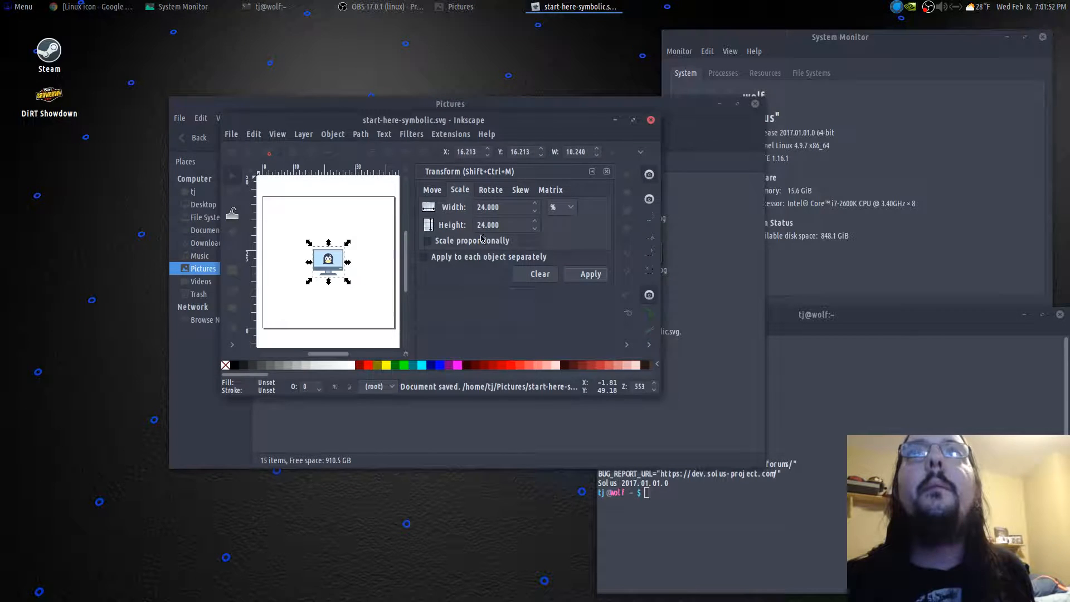
mouse_move(651, 120)
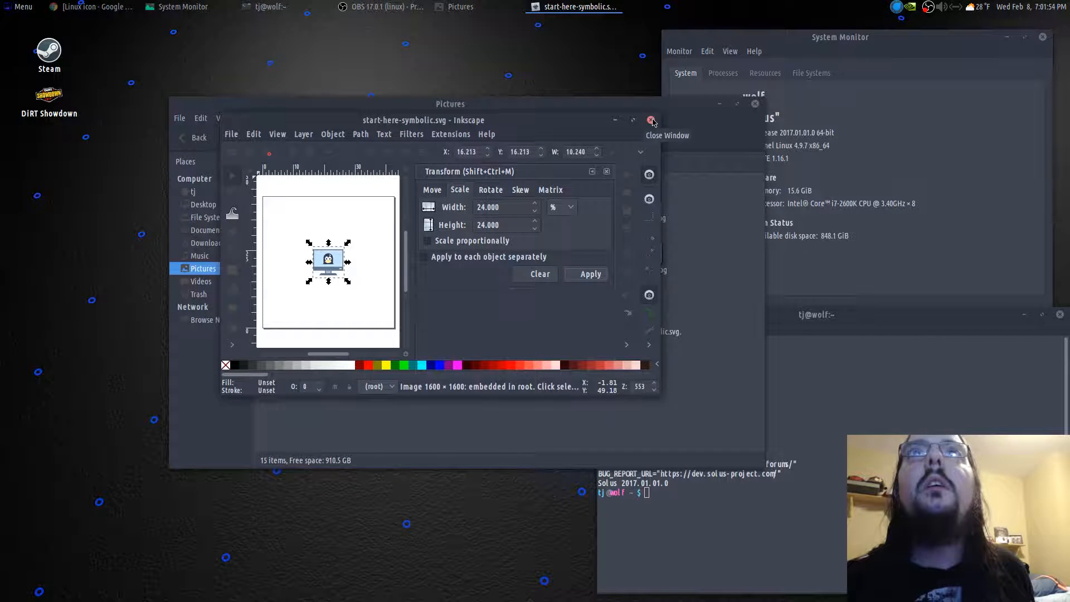
Leave the saved document and refresh Pictures via Back and Forward to update the svg thumbnail
left_click(651, 120)
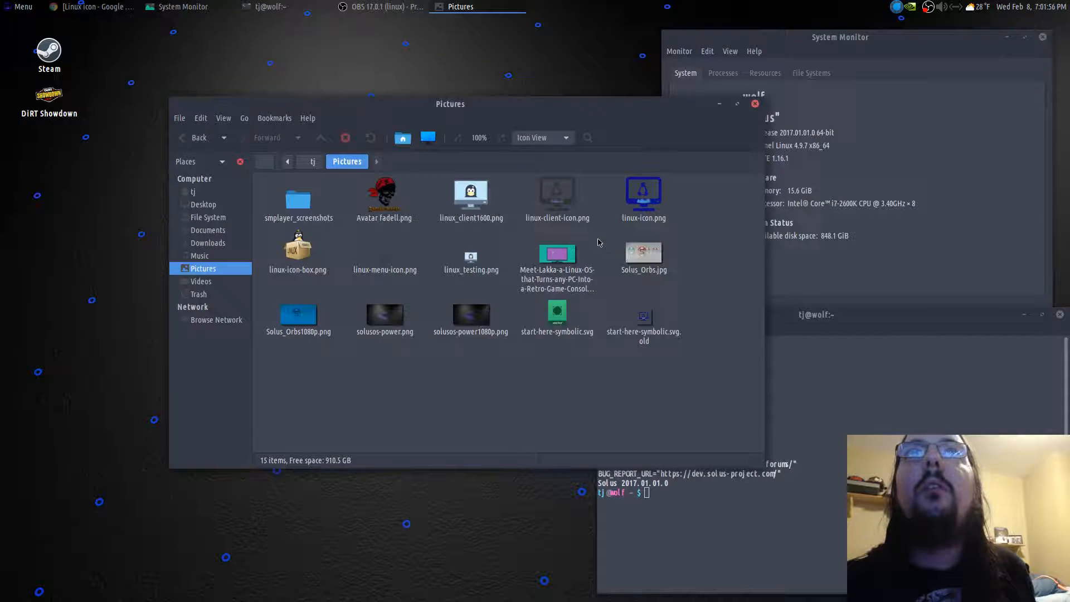
mouse_move(538, 354)
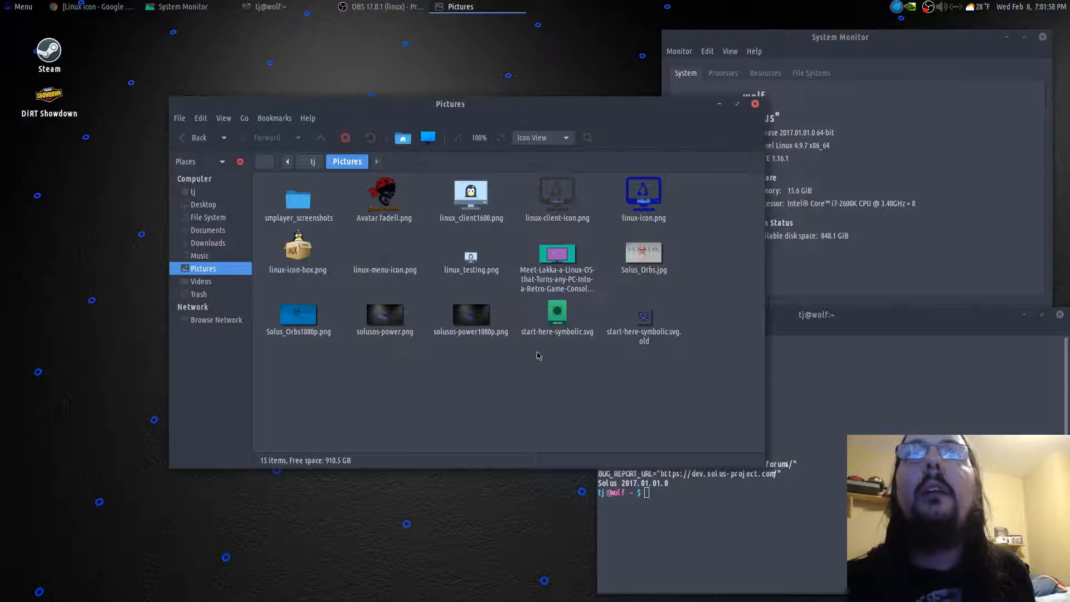
mouse_move(147, 150)
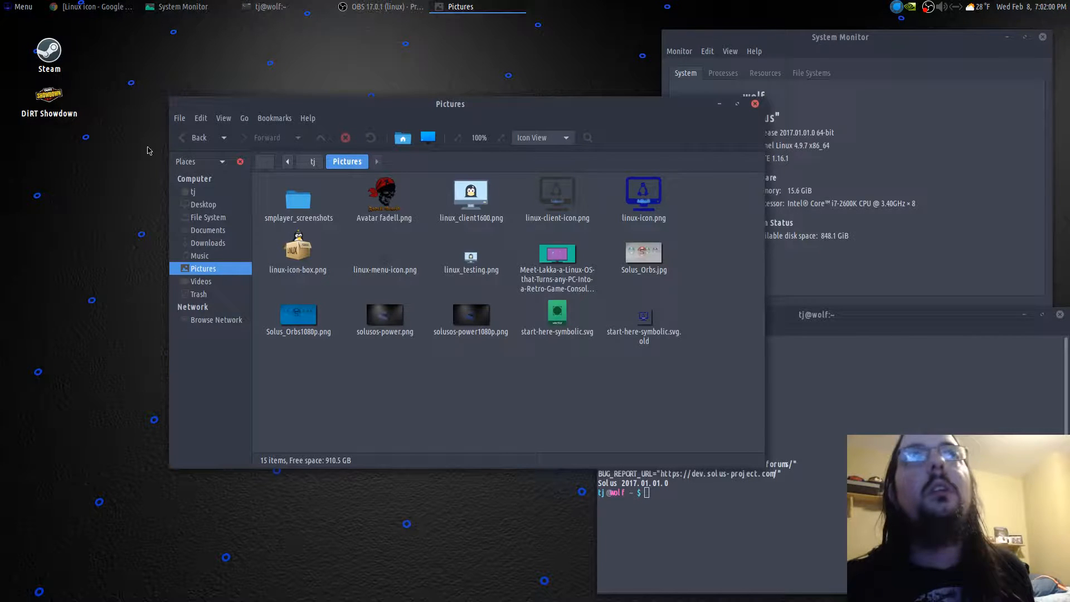
left_click(208, 243)
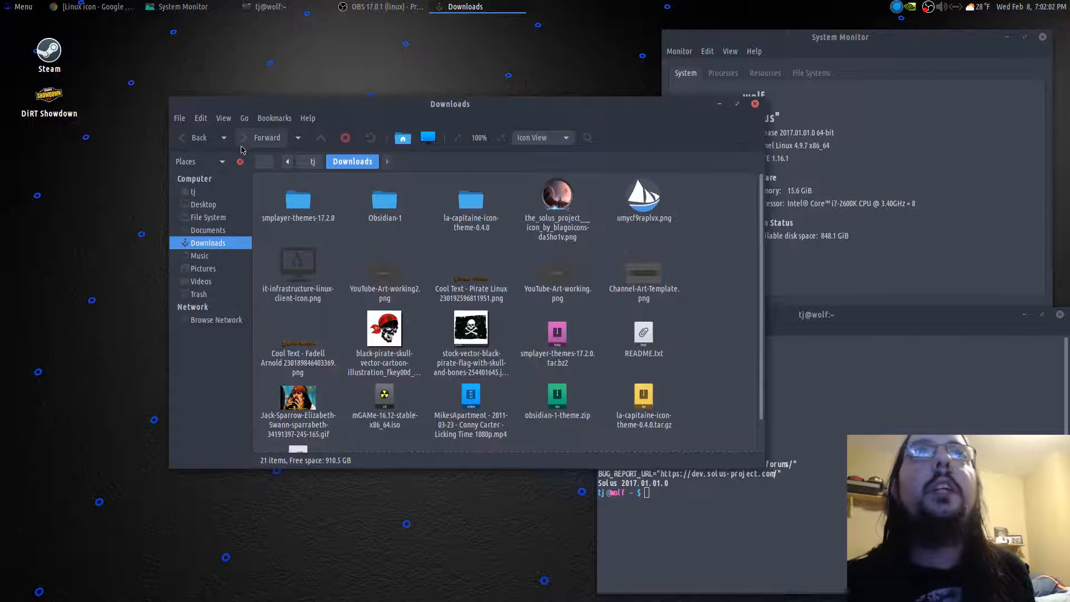
left_click(202, 267)
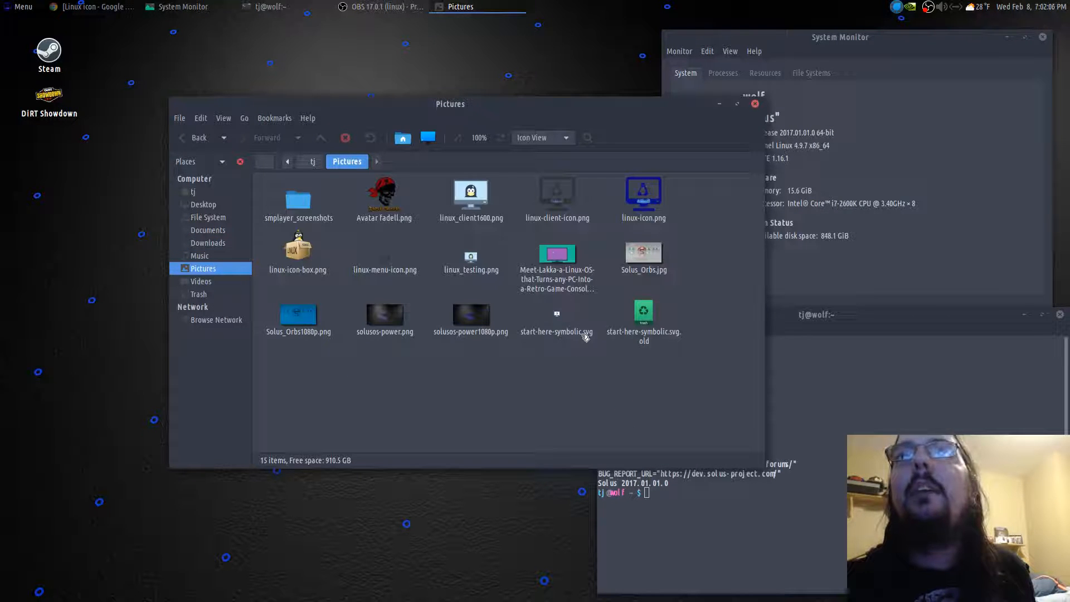
Check start-here-symbolic.svg's contents in Inkscape and return to the folder
double_click(556, 319)
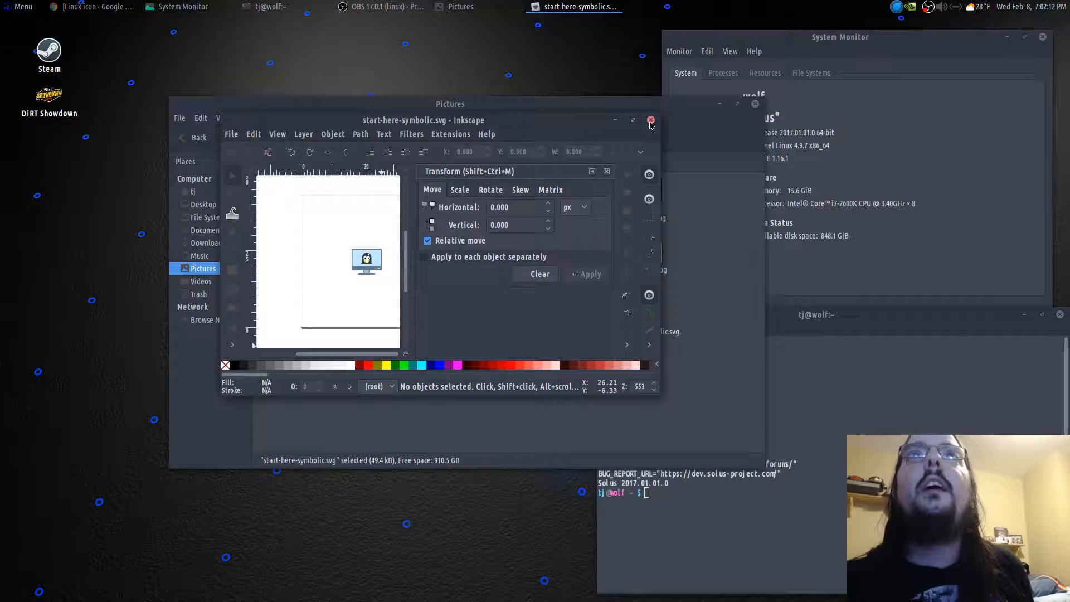
left_click(649, 121)
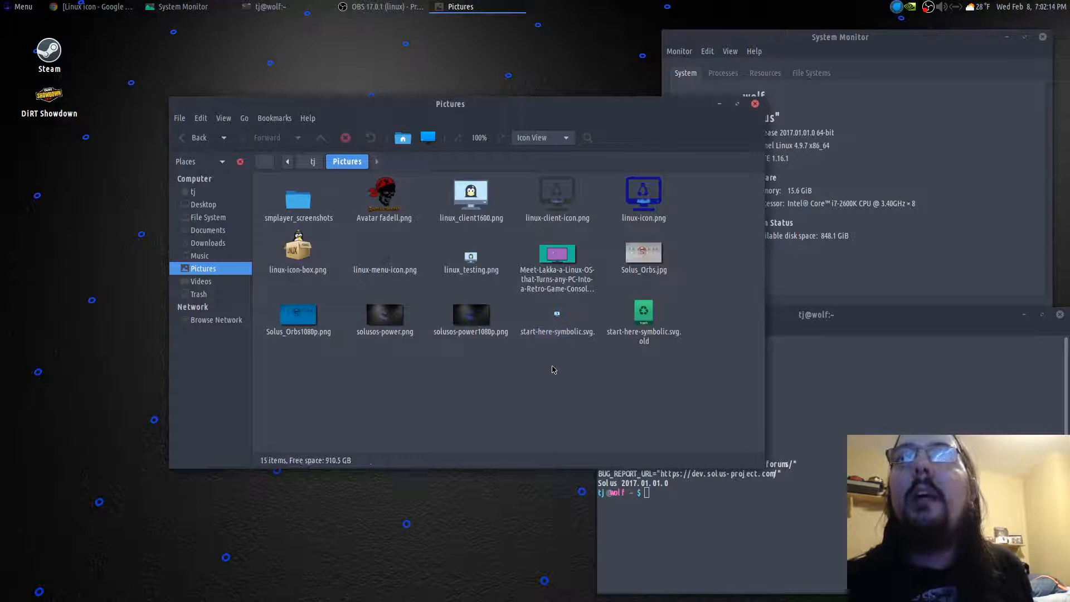
mouse_move(505, 382)
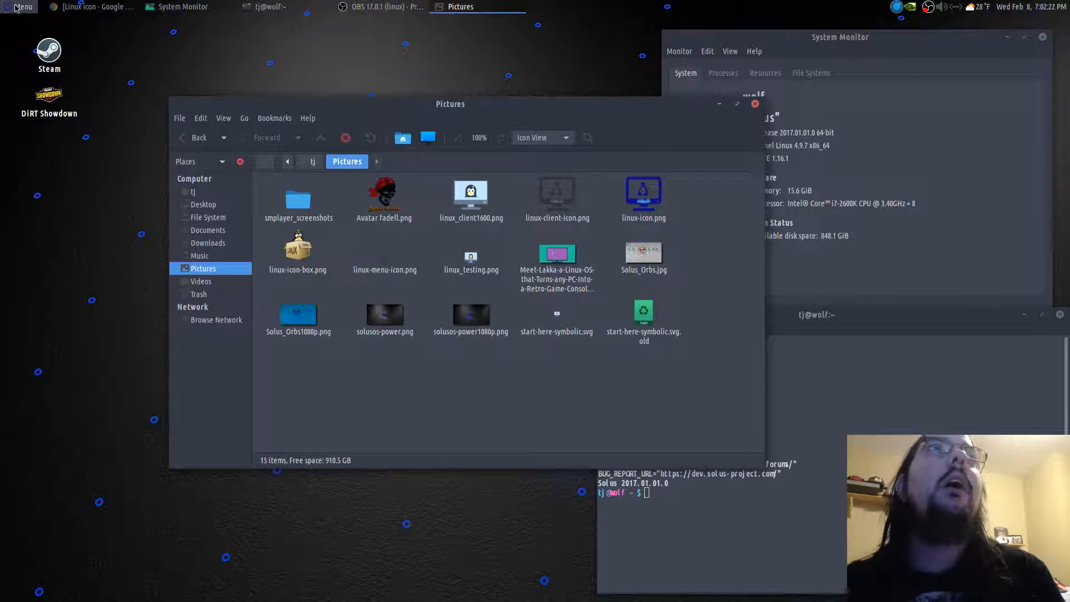
Launch MATE Terminal from the desktop's application menu
left_click(20, 7)
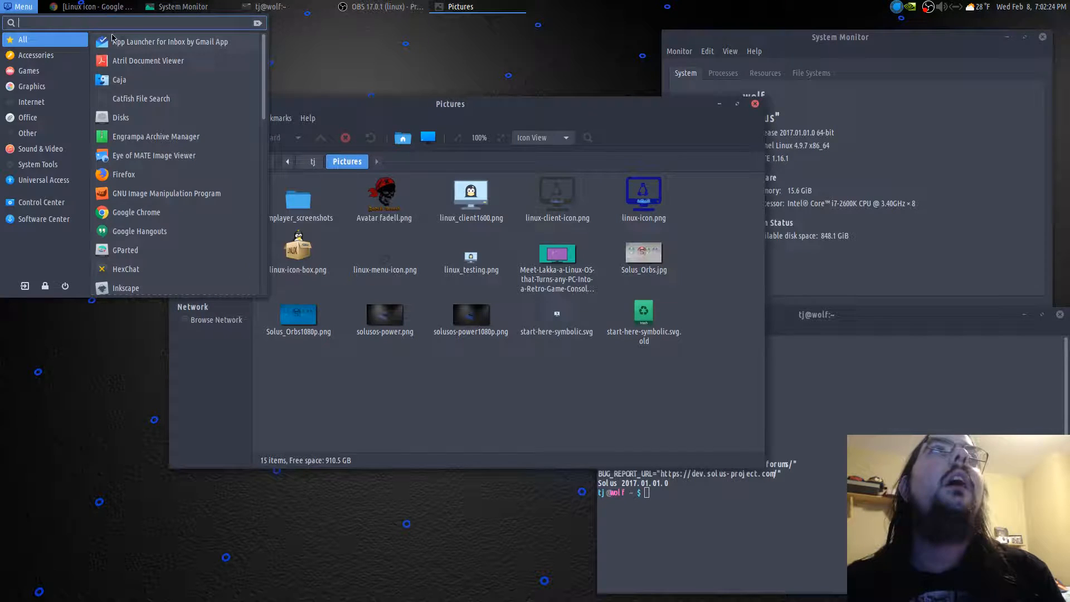
scroll("down", 3)
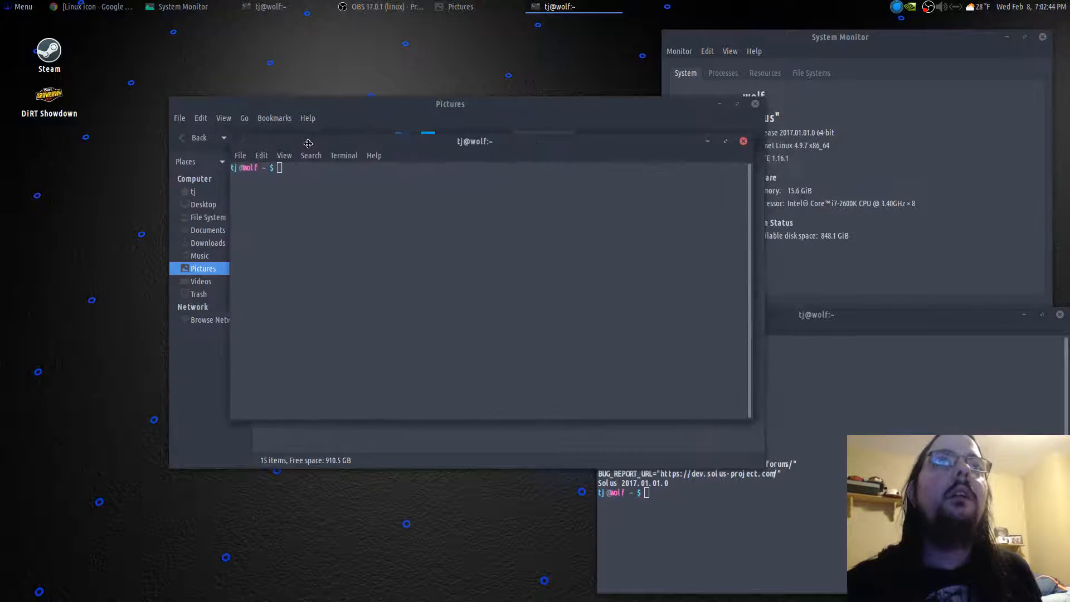
Bring up Profile Preferences for the Default profile from the Edit menu
left_click(244, 159)
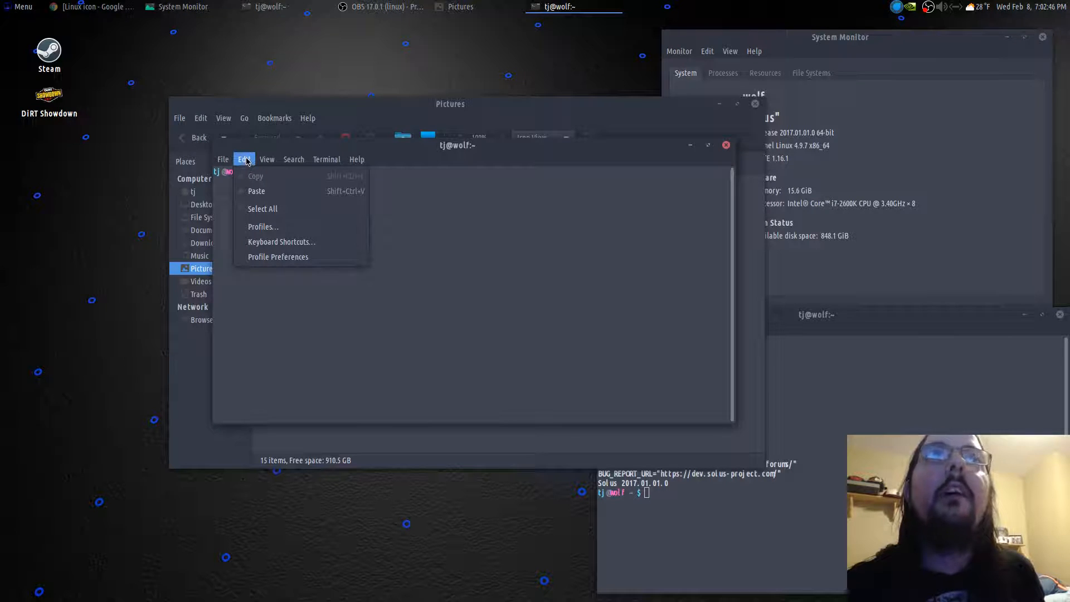
mouse_move(262, 226)
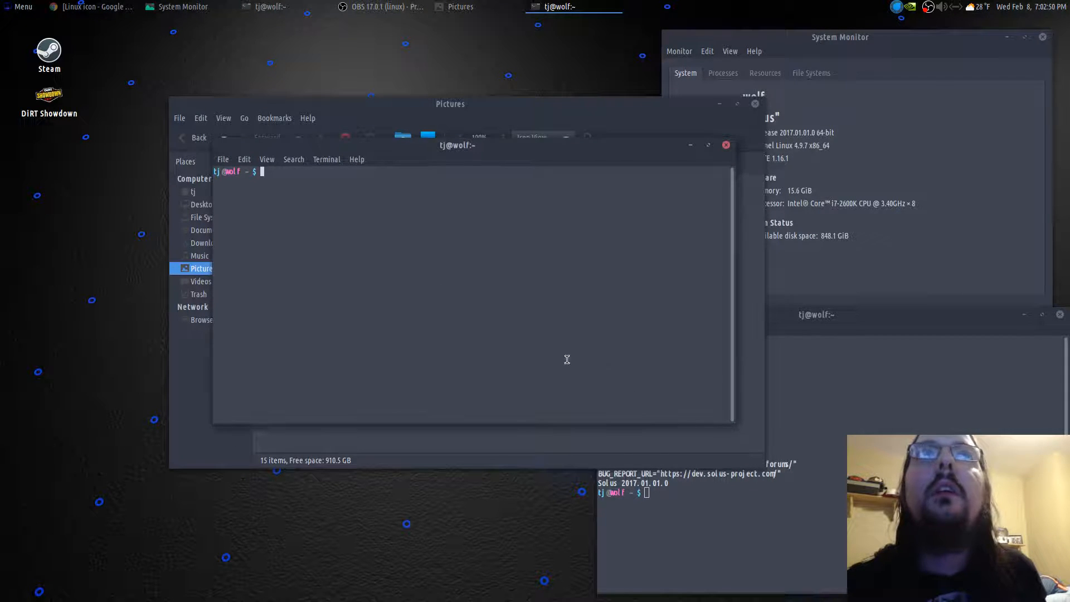
left_click(326, 159)
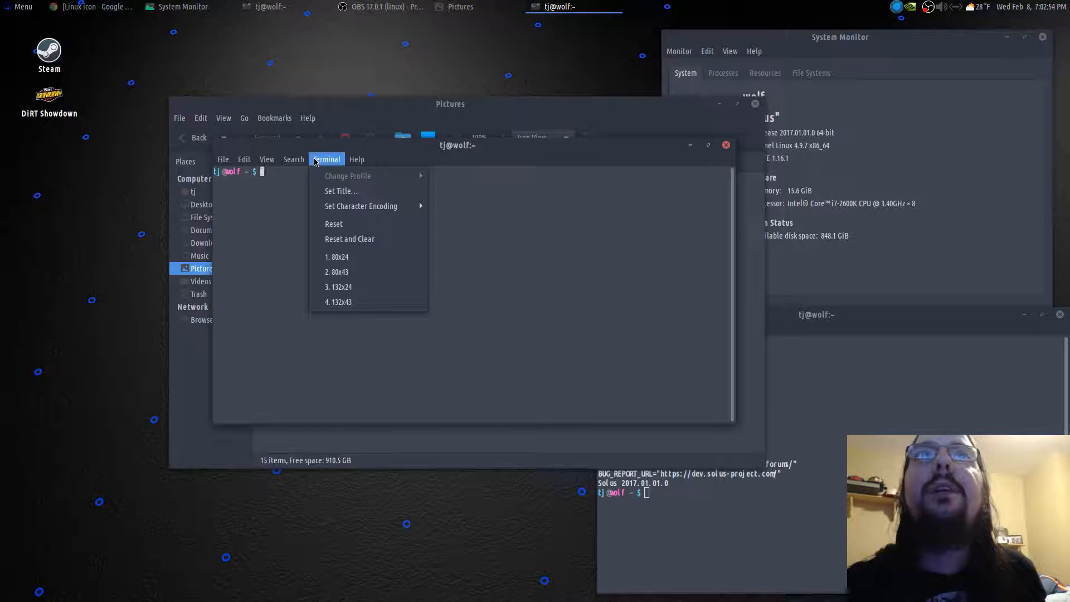
left_click(244, 159)
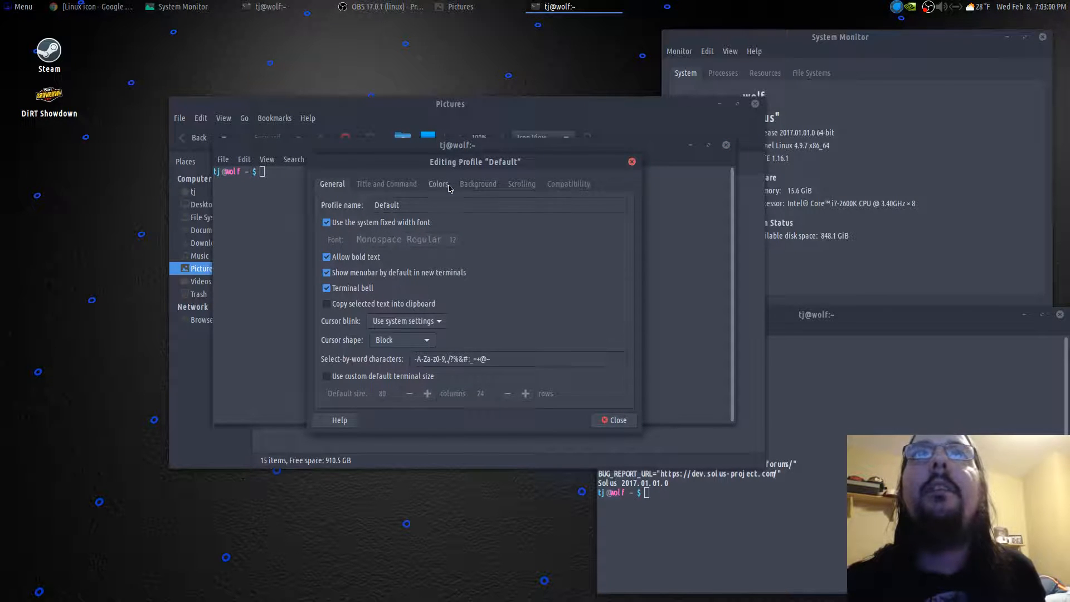
mouse_move(466, 198)
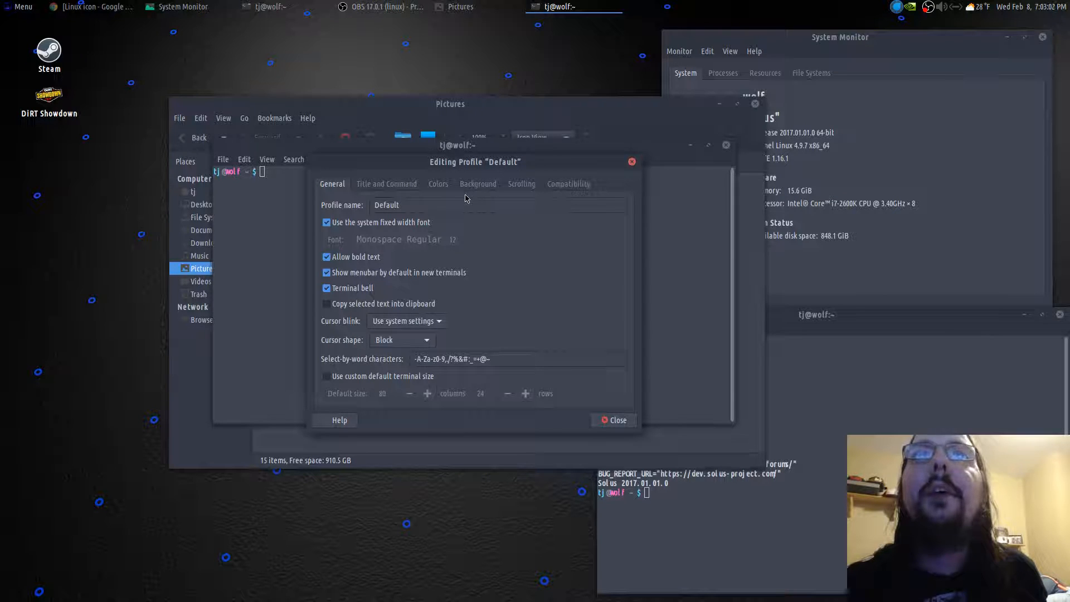
Set the cursor shape to Underline and stop using the system fixed-width font
left_click(402, 340)
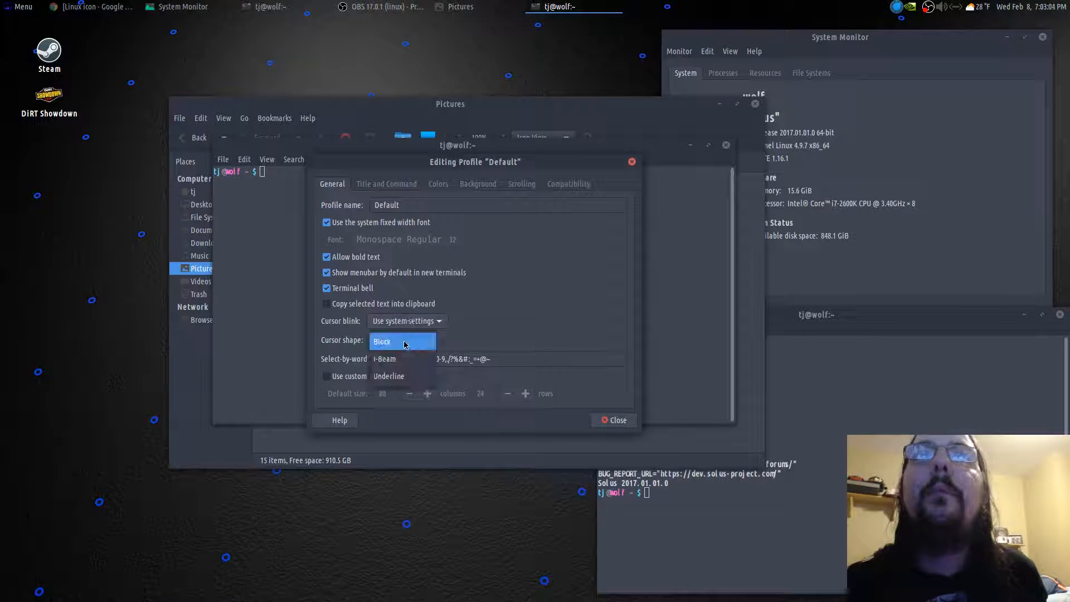
left_click(388, 376)
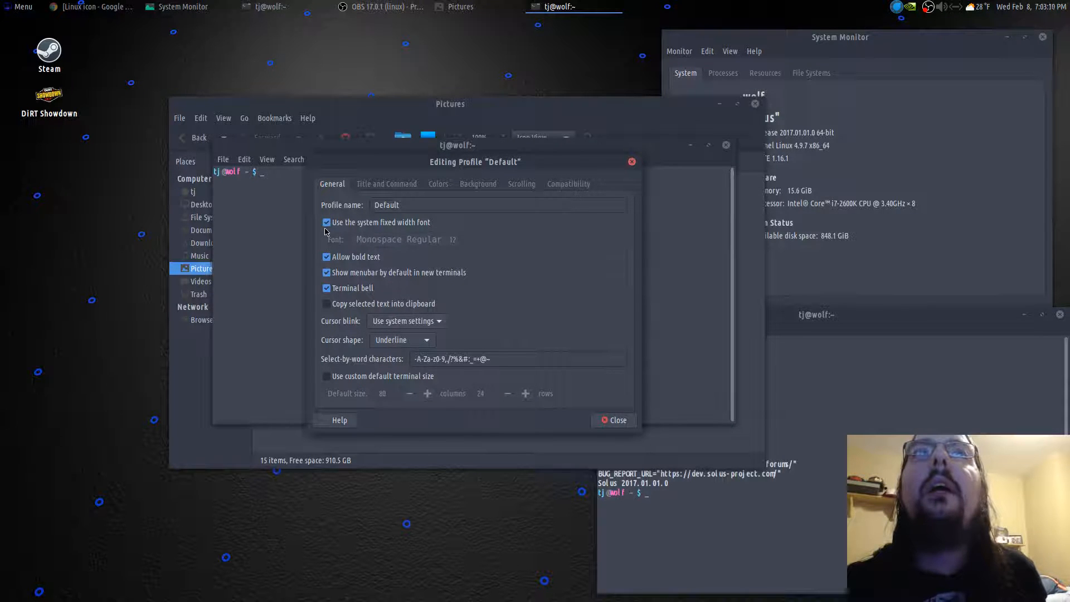
left_click(327, 222)
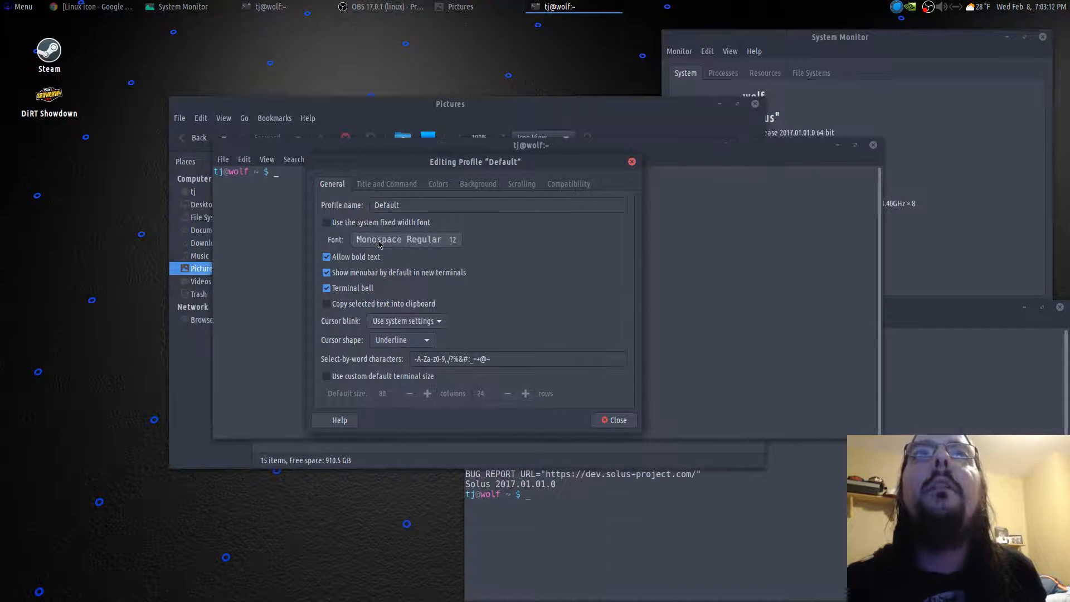
left_click(399, 239)
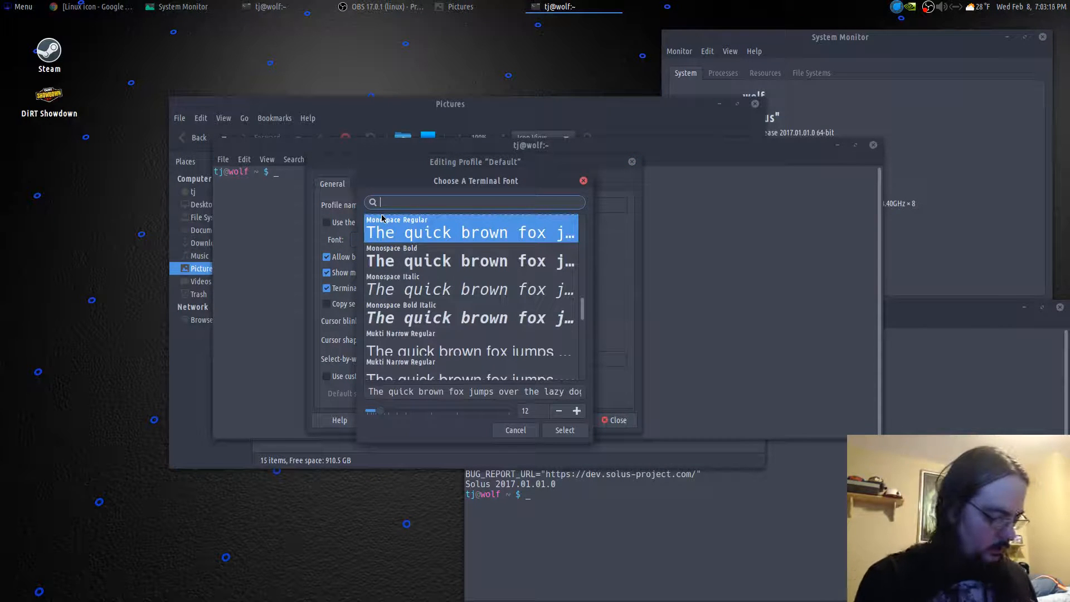
Choose Ubuntu Condensed Bold at size 16 as the terminal font and close the profile settings
type("UB")
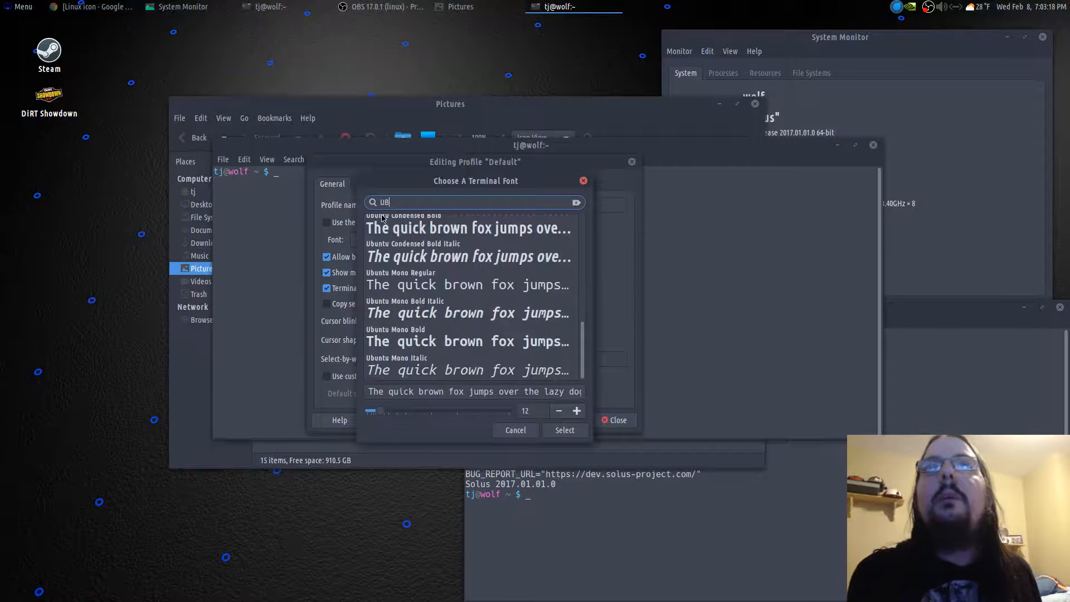
mouse_move(466, 297)
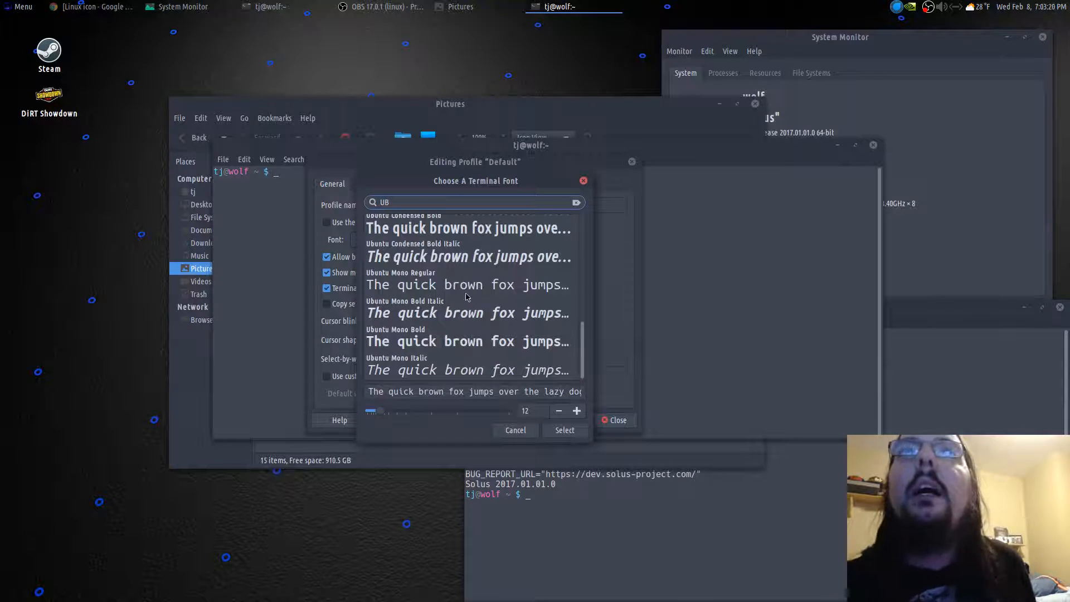
mouse_move(432, 311)
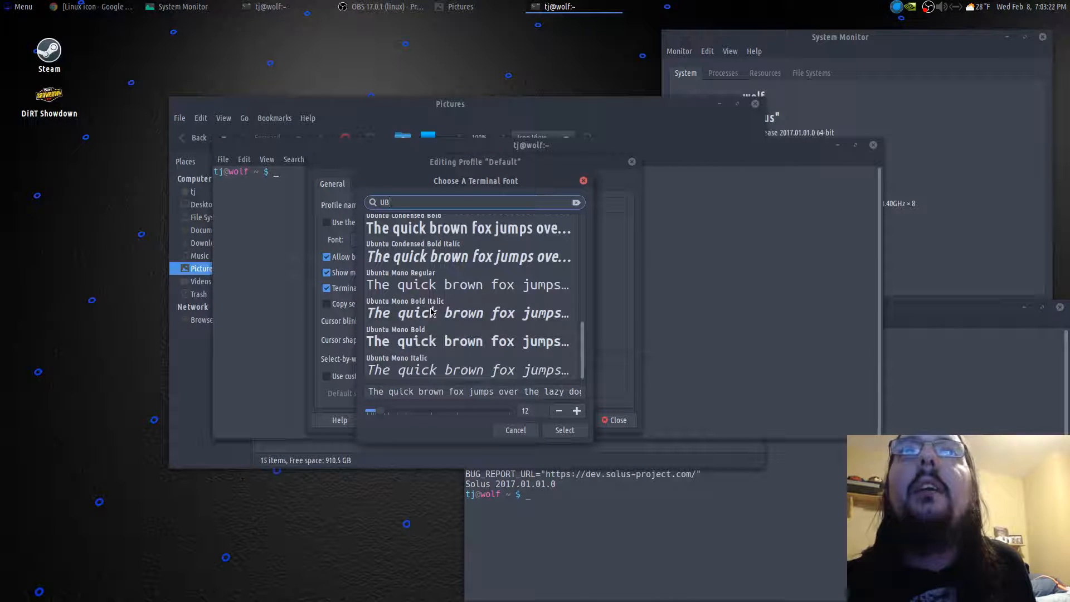
scroll("up", 3)
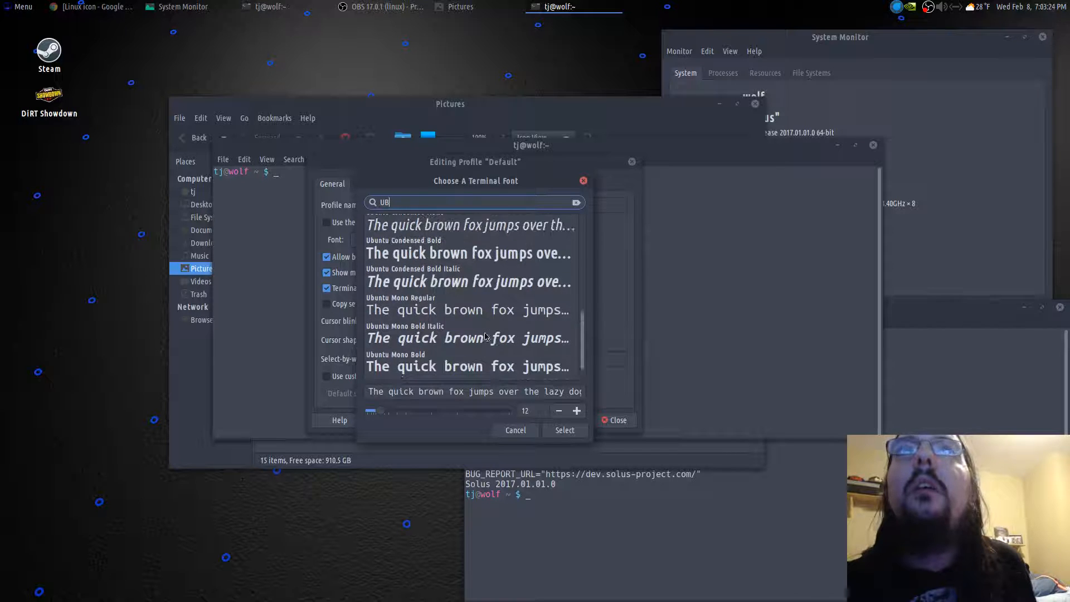
scroll("up", 3)
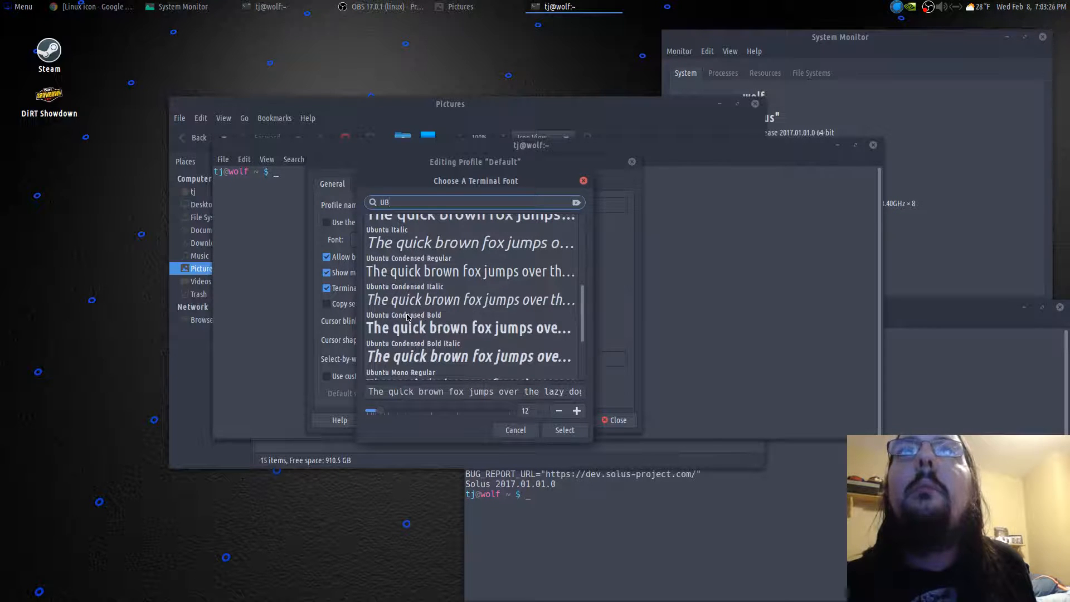
left_click(469, 327)
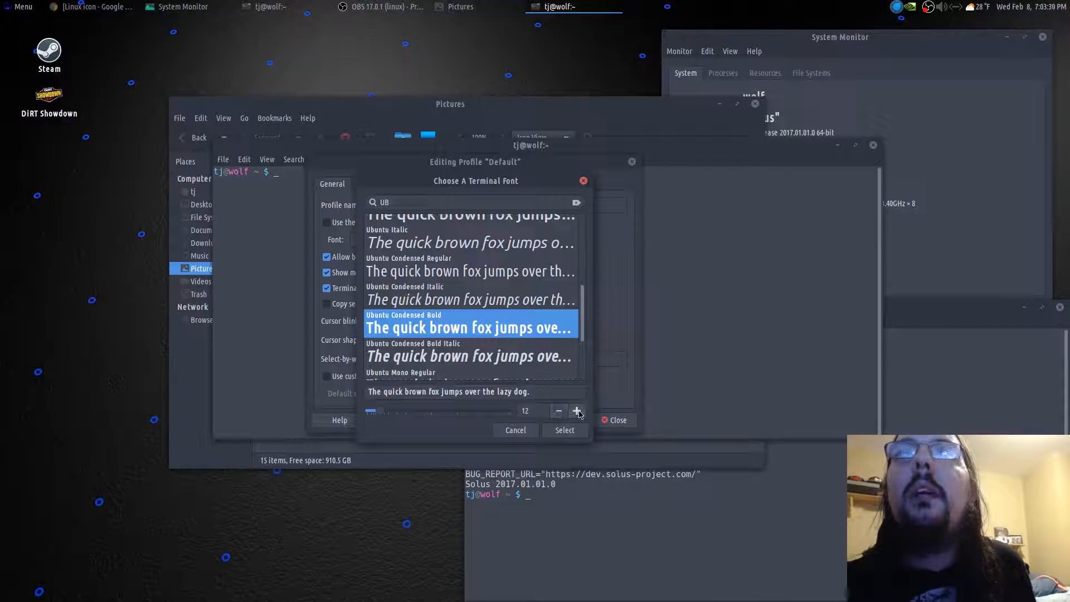
left_click(576, 410)
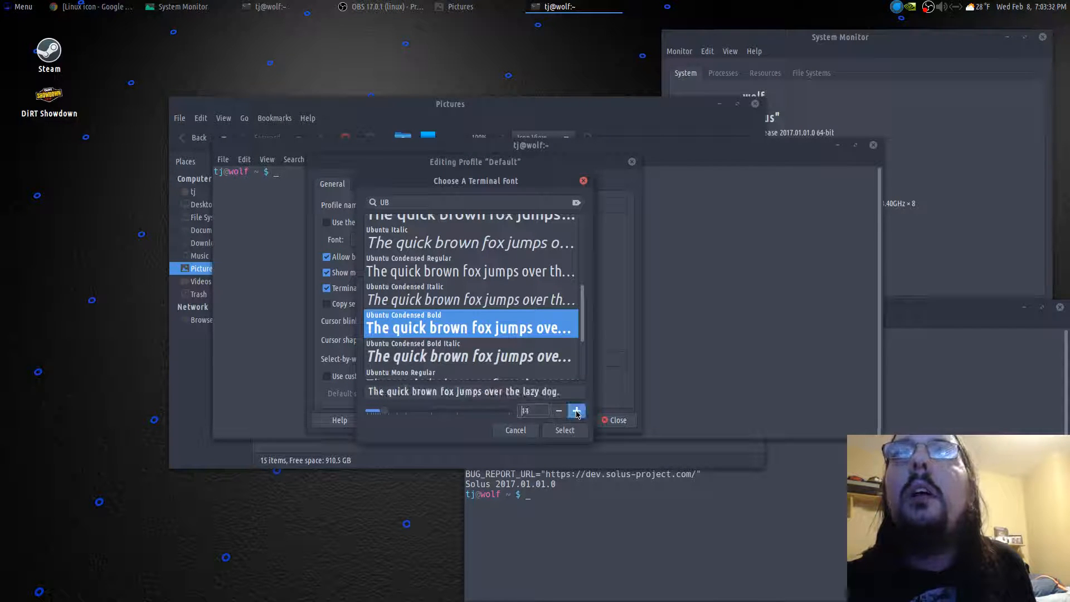
left_click(576, 411)
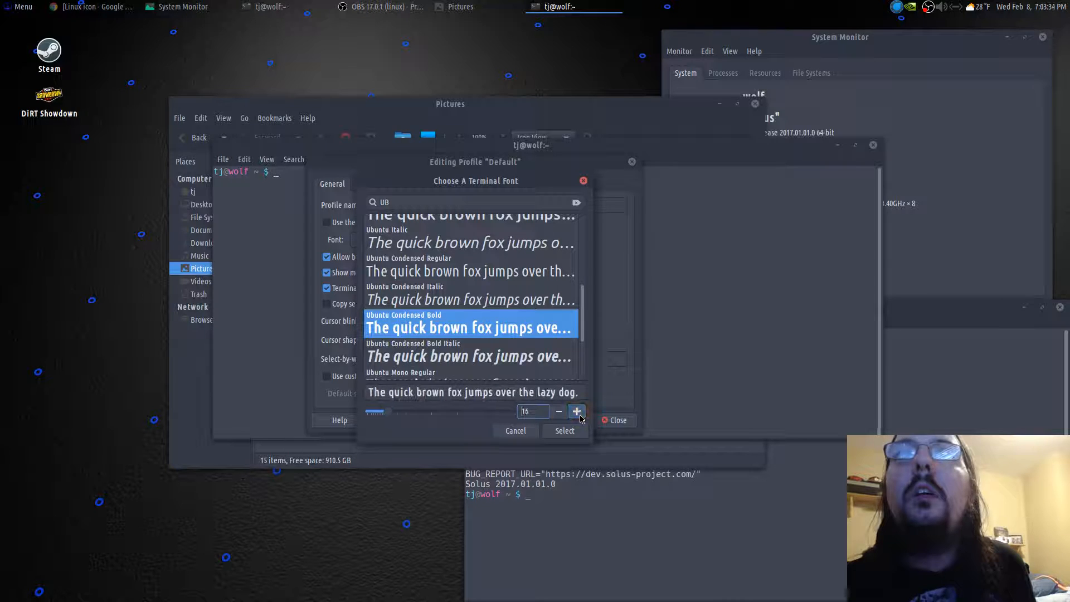
left_click(564, 431)
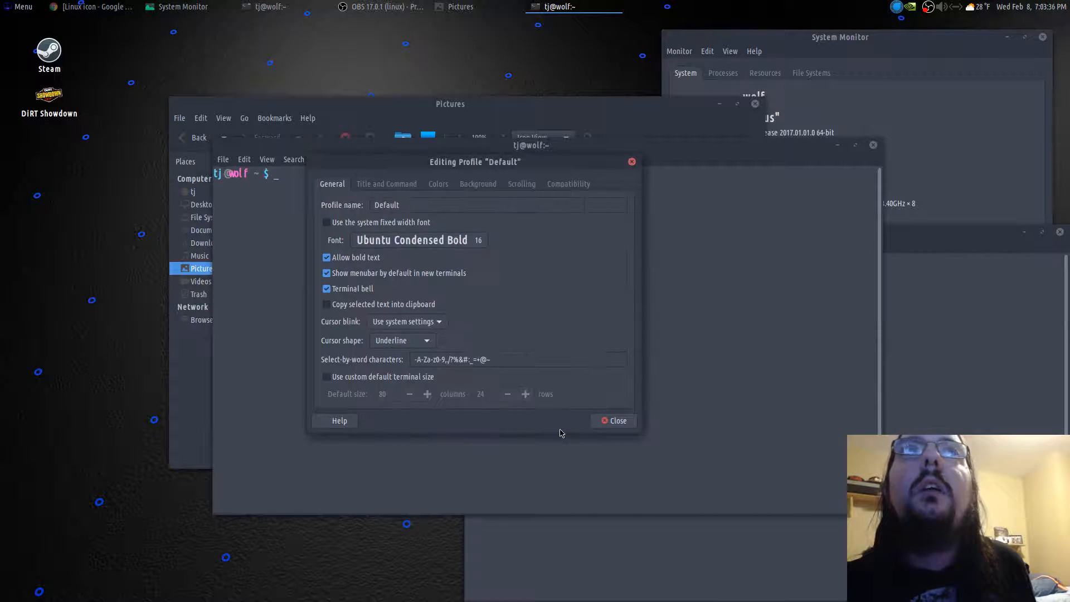
left_click(613, 420)
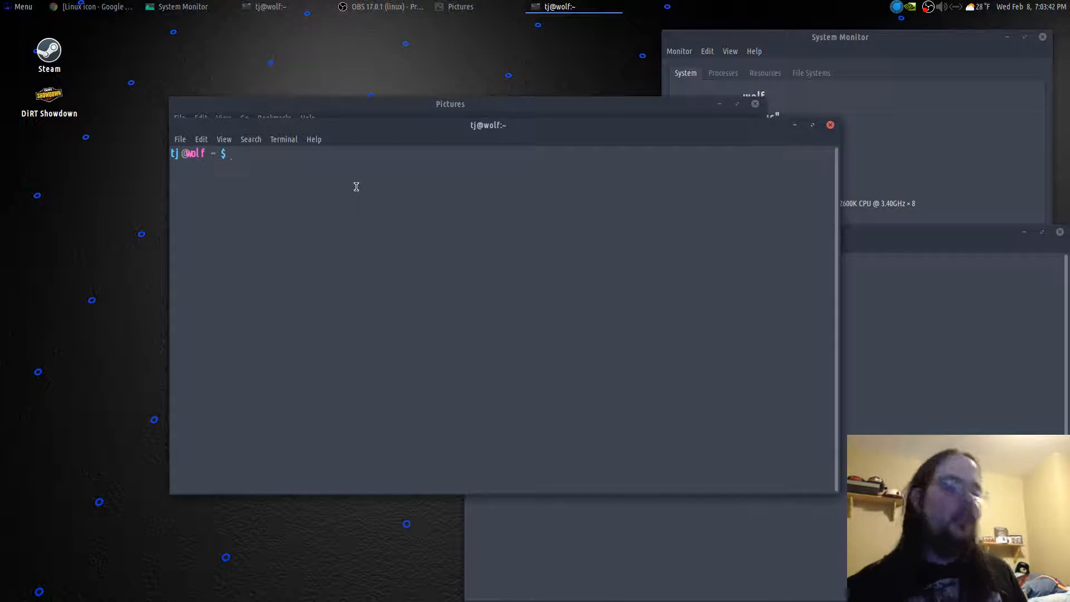
Run sudo caja in the terminal to launch a root-privileged file manager
type("sudo caja")
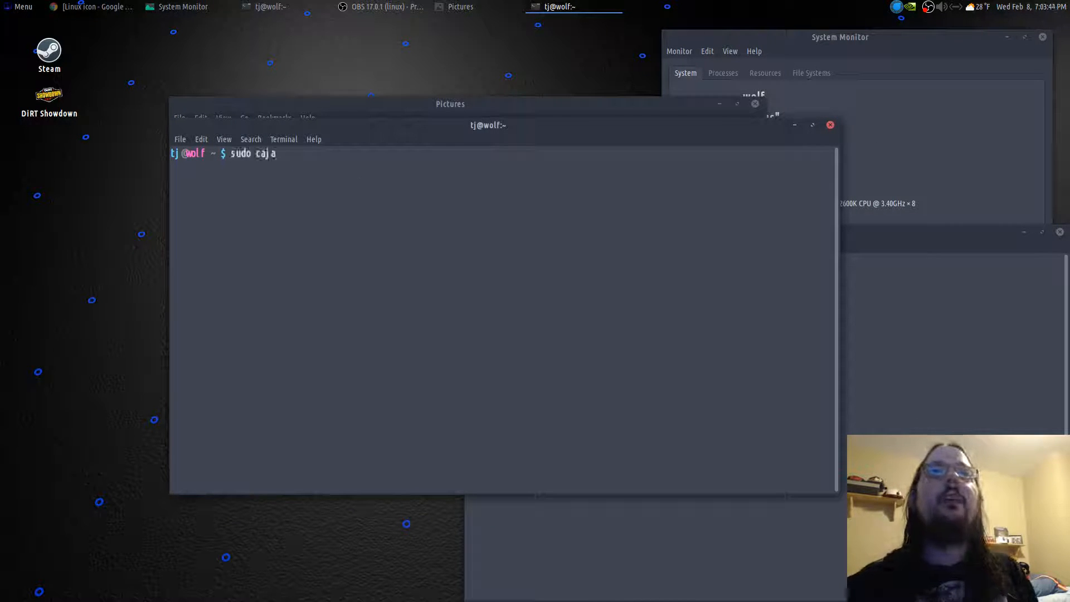
key("Return")
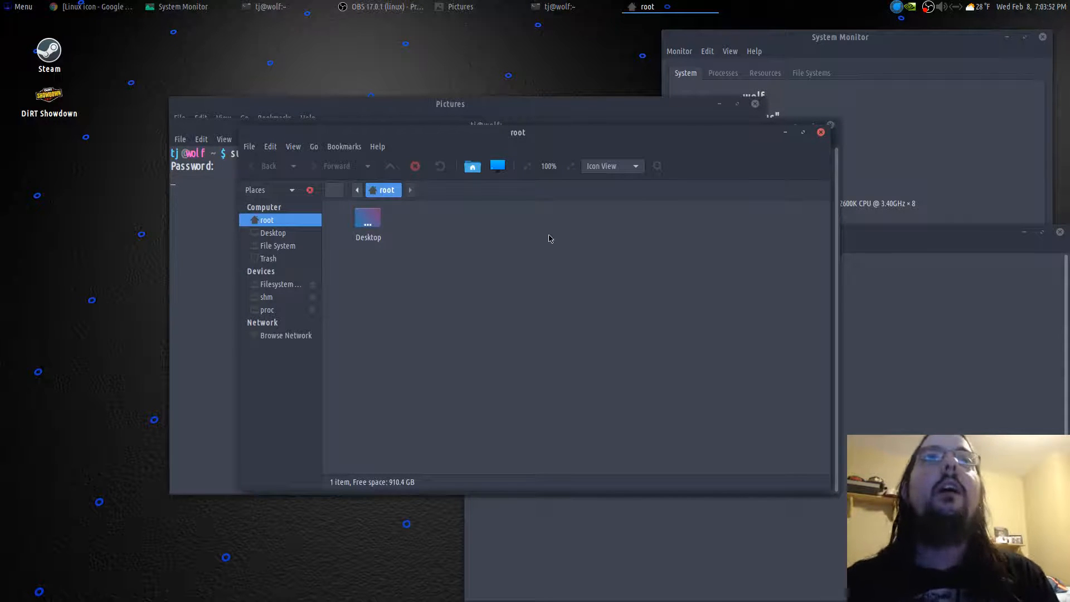
Navigate the root Caja window into /usr/share
left_click(277, 246)
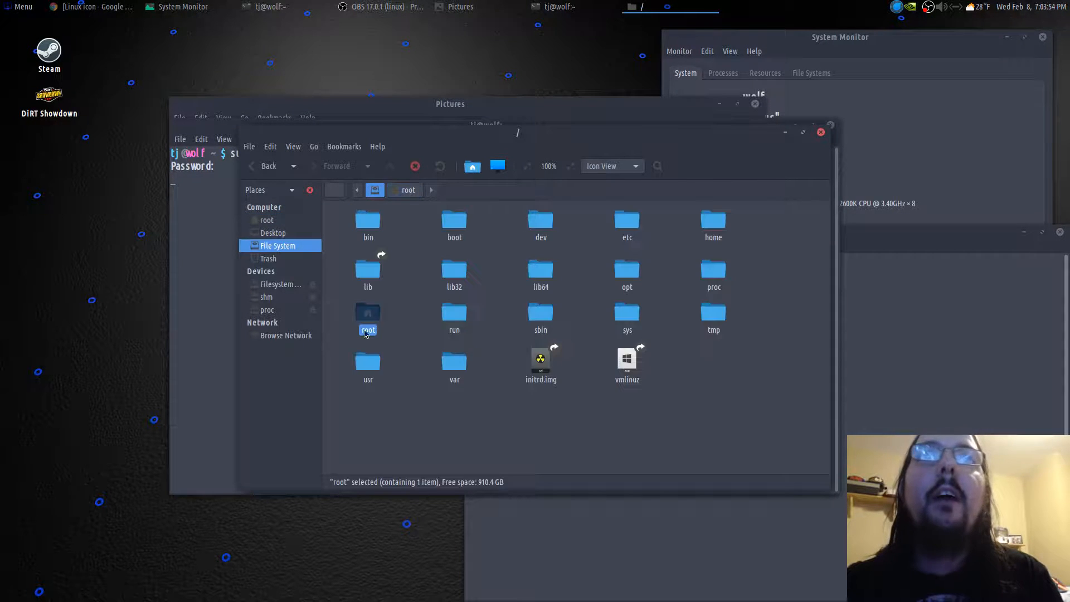
left_click(368, 361)
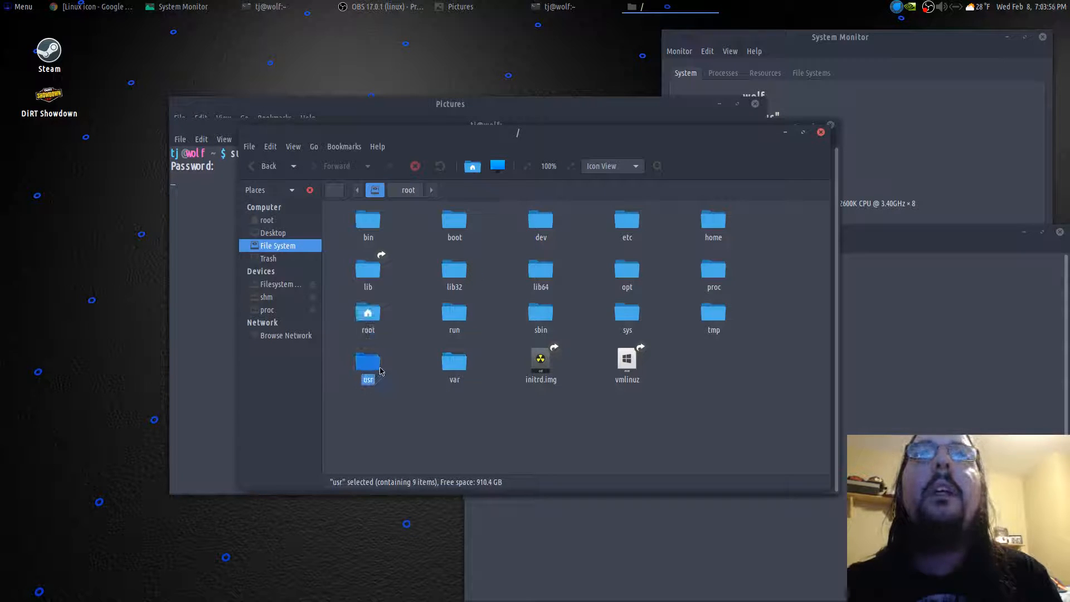
double_click(368, 361)
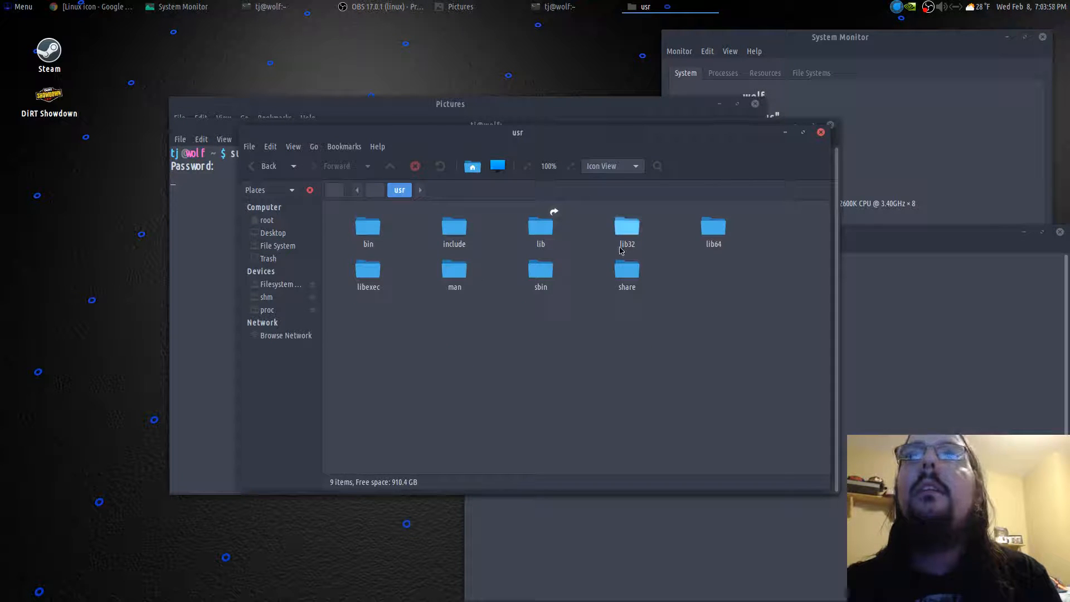
double_click(627, 269)
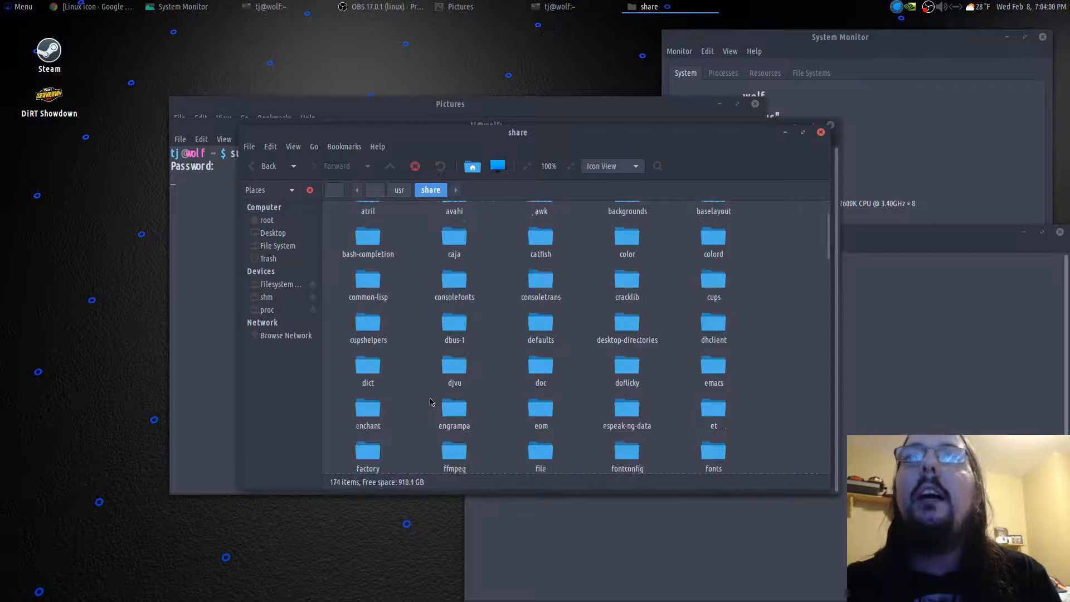
Continue into icons and then the la-capitaine-icon-theme-0.4.0 folder
scroll("down", 3)
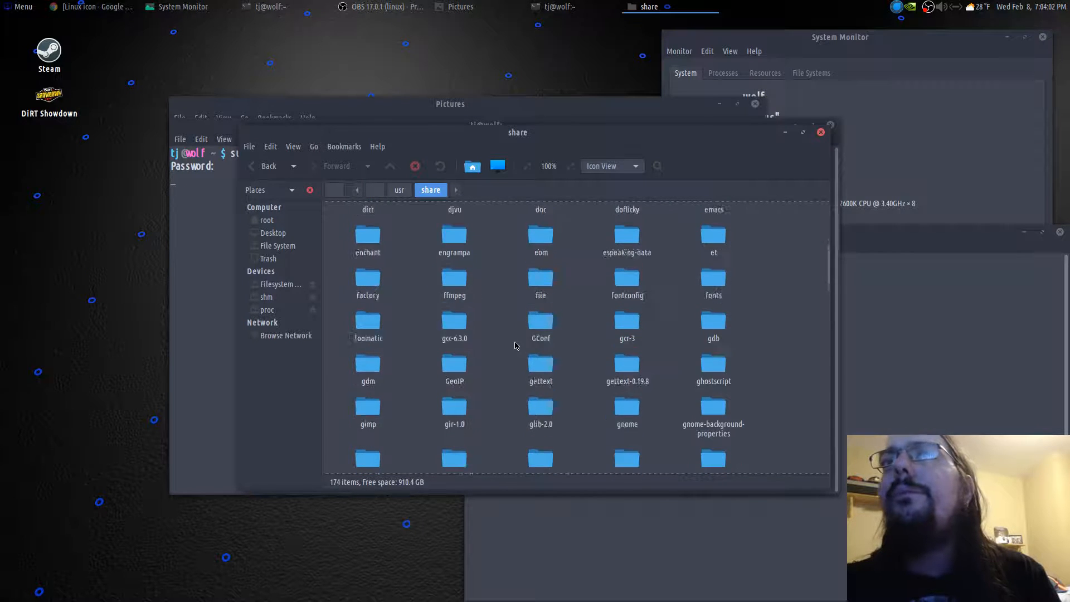
scroll("down", 3)
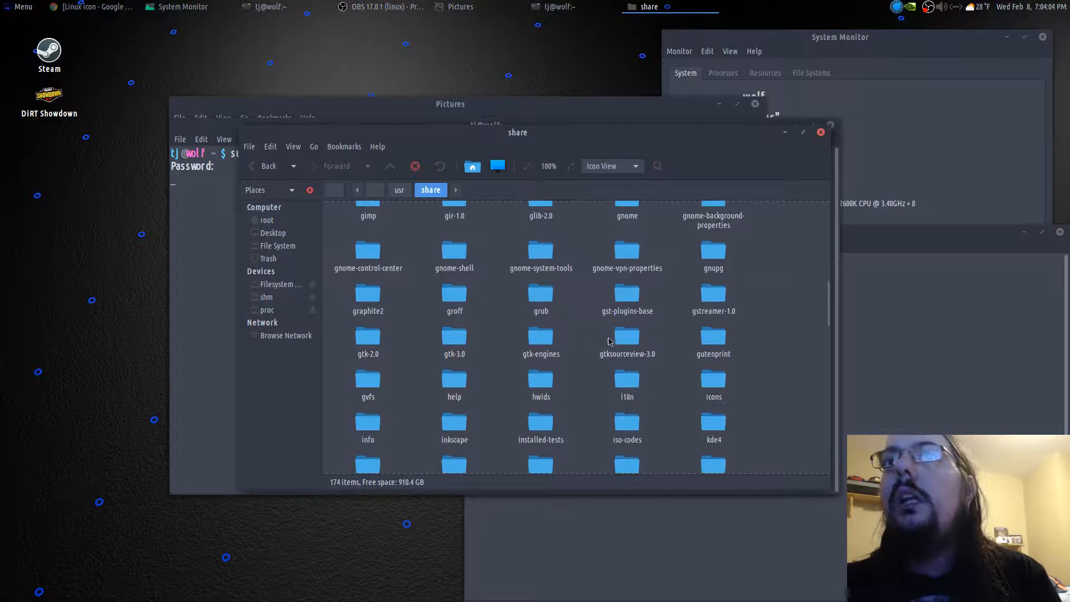
left_click(712, 380)
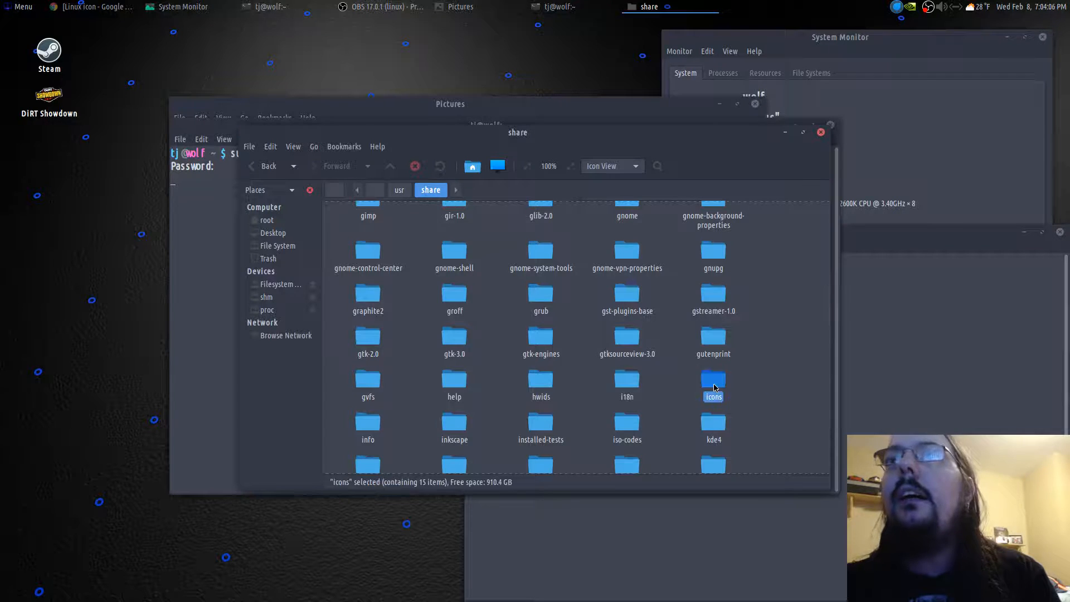
double_click(713, 379)
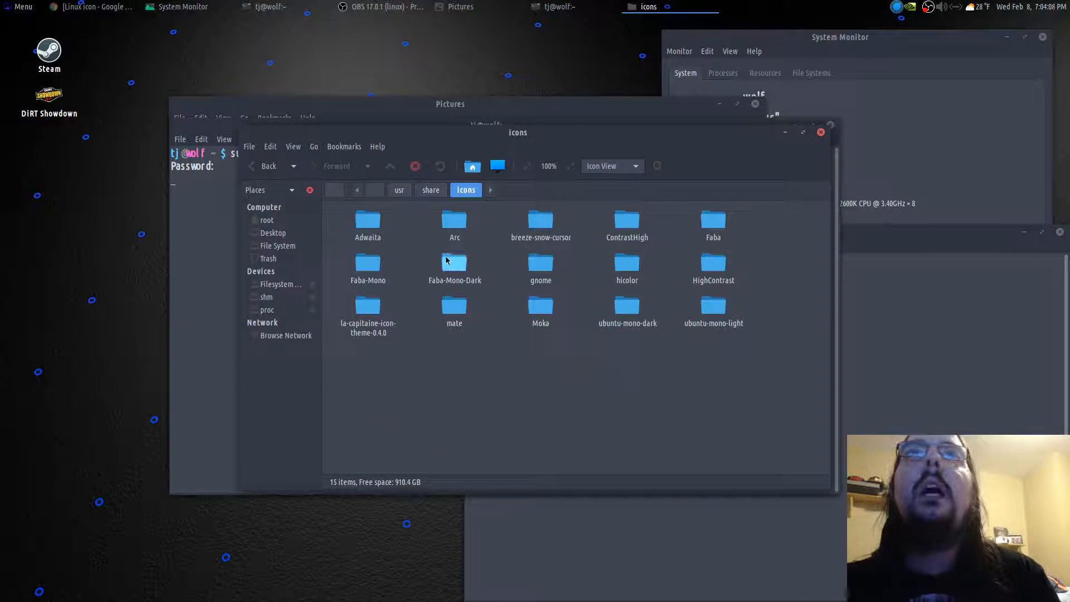
mouse_move(367, 306)
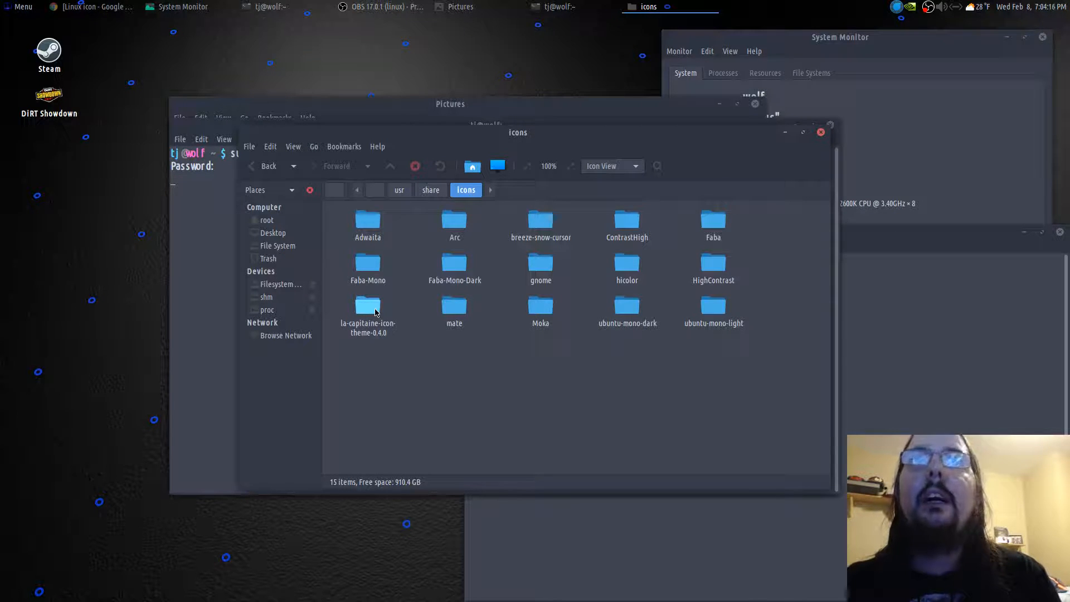
double_click(367, 305)
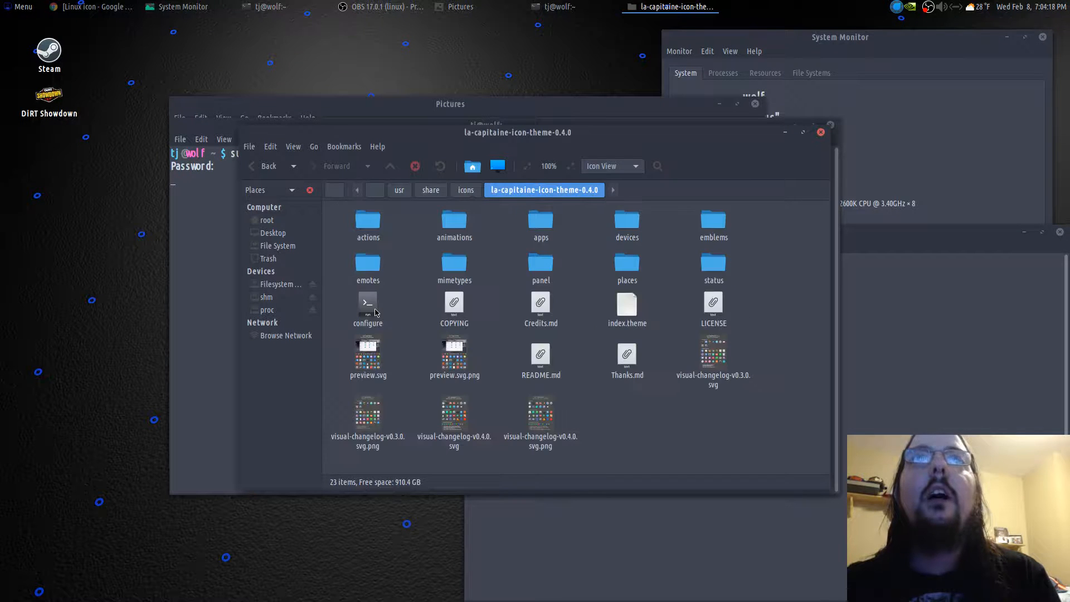
mouse_move(454, 219)
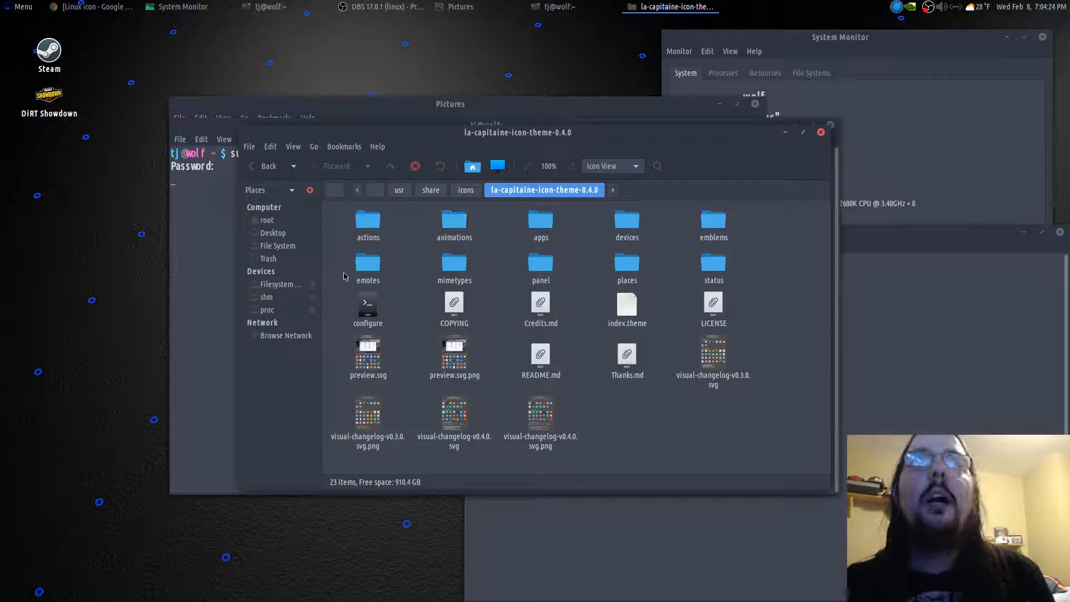
mouse_move(391, 257)
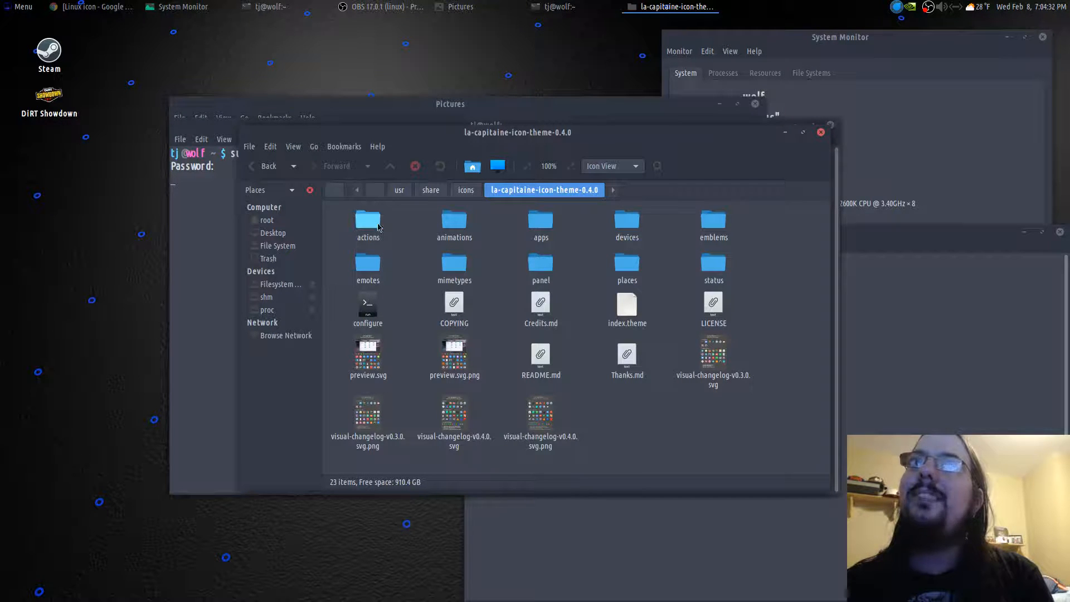
mouse_move(506, 255)
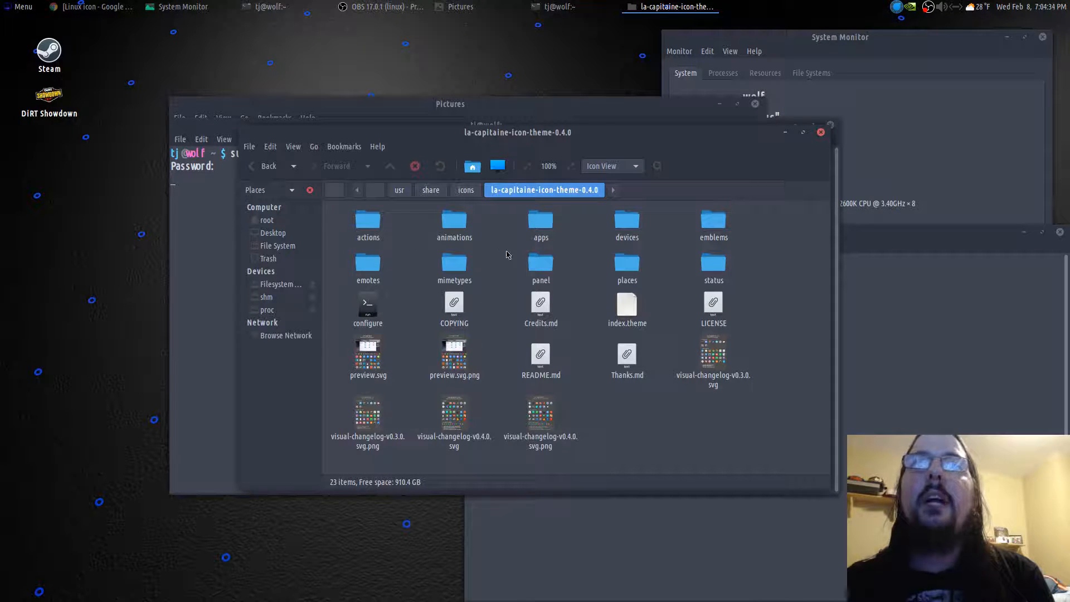
mouse_move(558, 271)
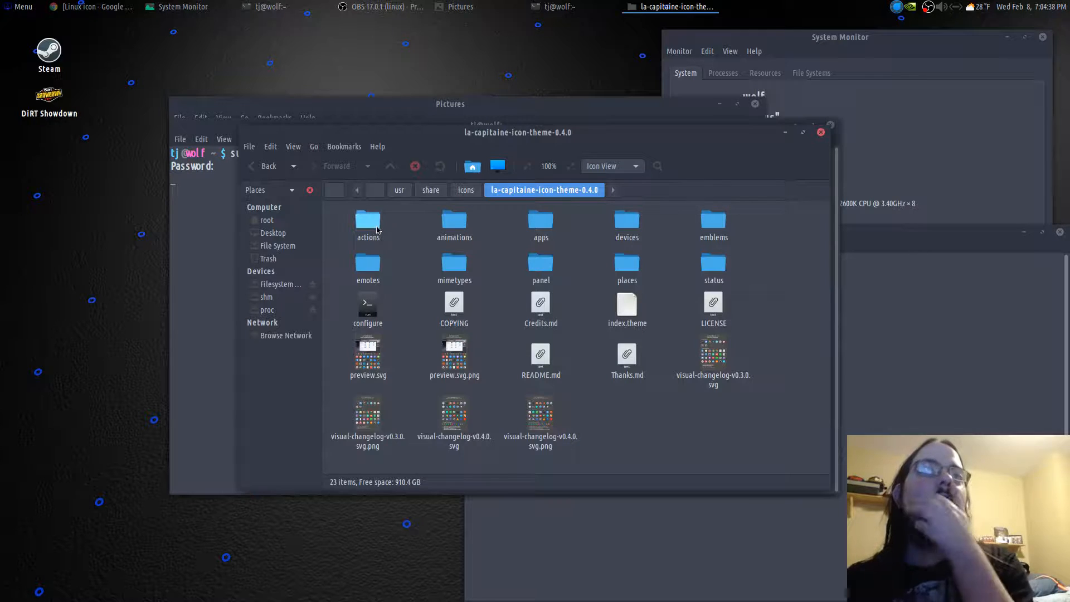
left_click(367, 222)
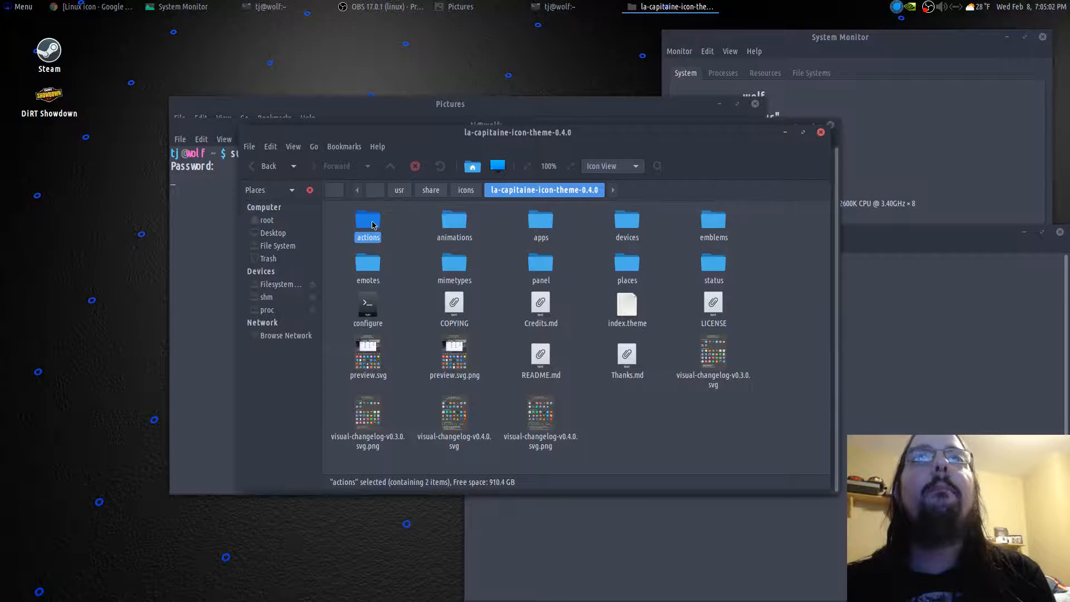
double_click(367, 221)
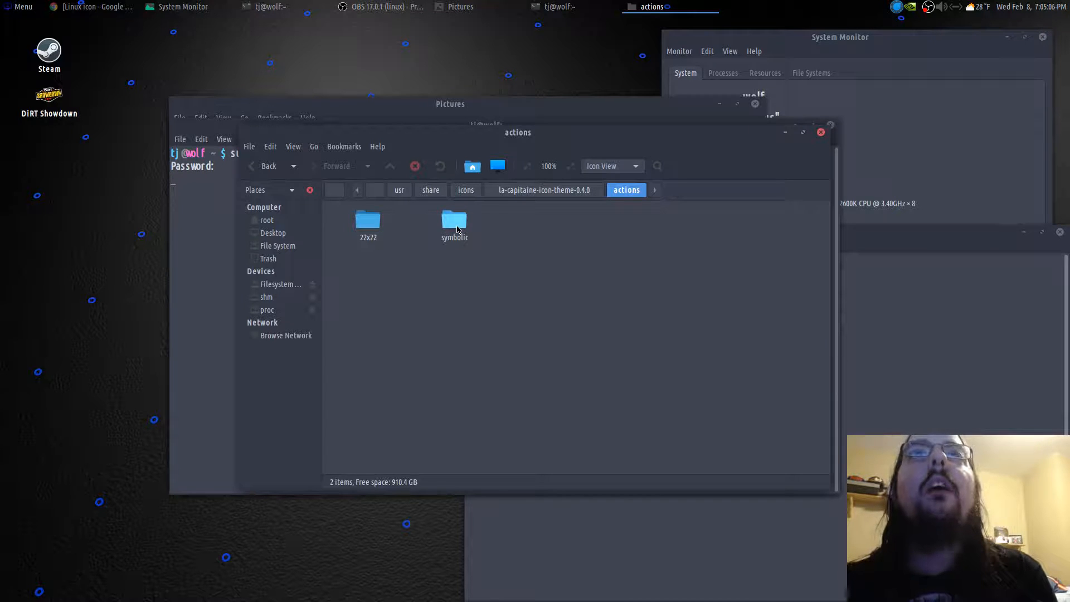
Enter the symbolic folder and locate start-here-symbolic.svg
double_click(455, 222)
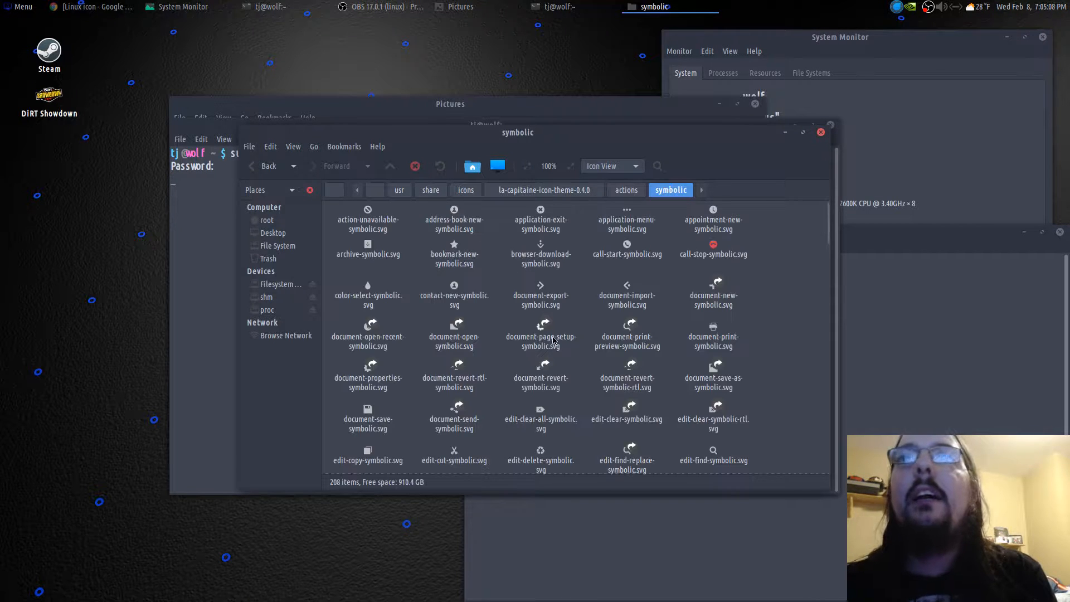
scroll("down", 3)
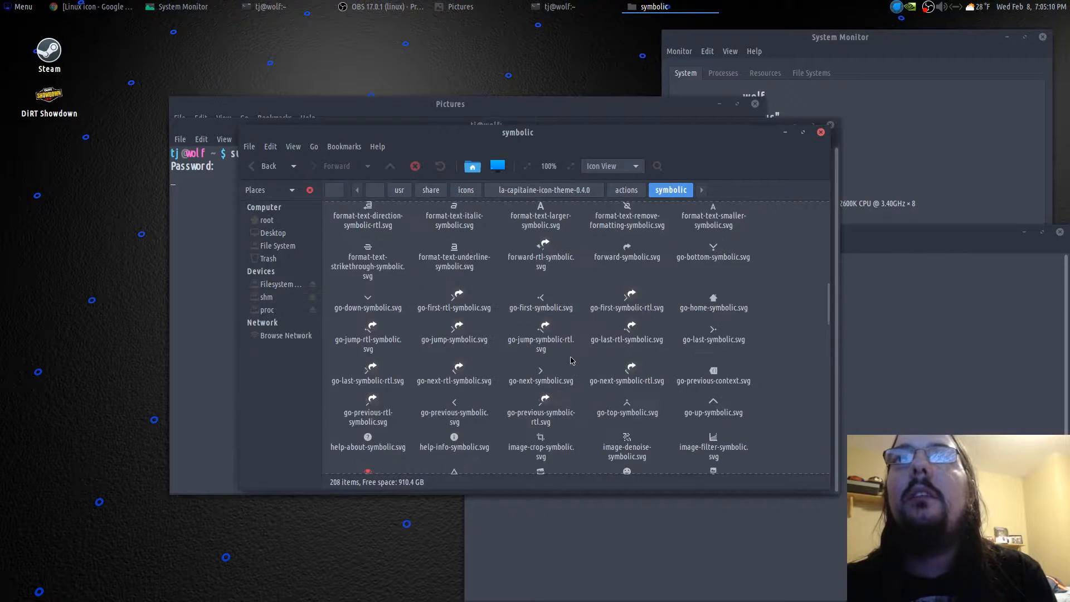
scroll("down", 3)
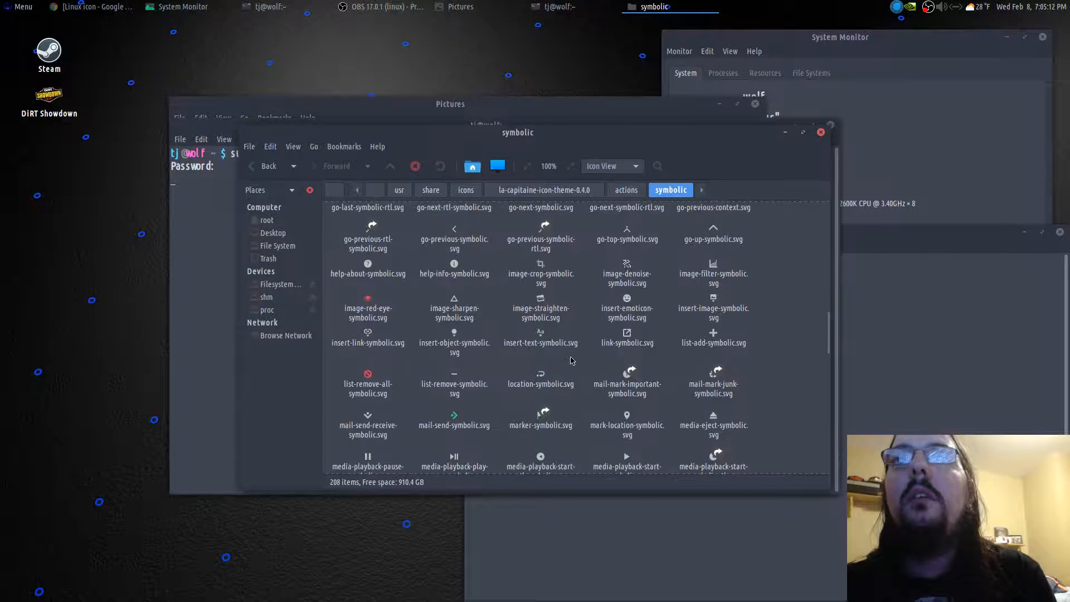
scroll("down", 3)
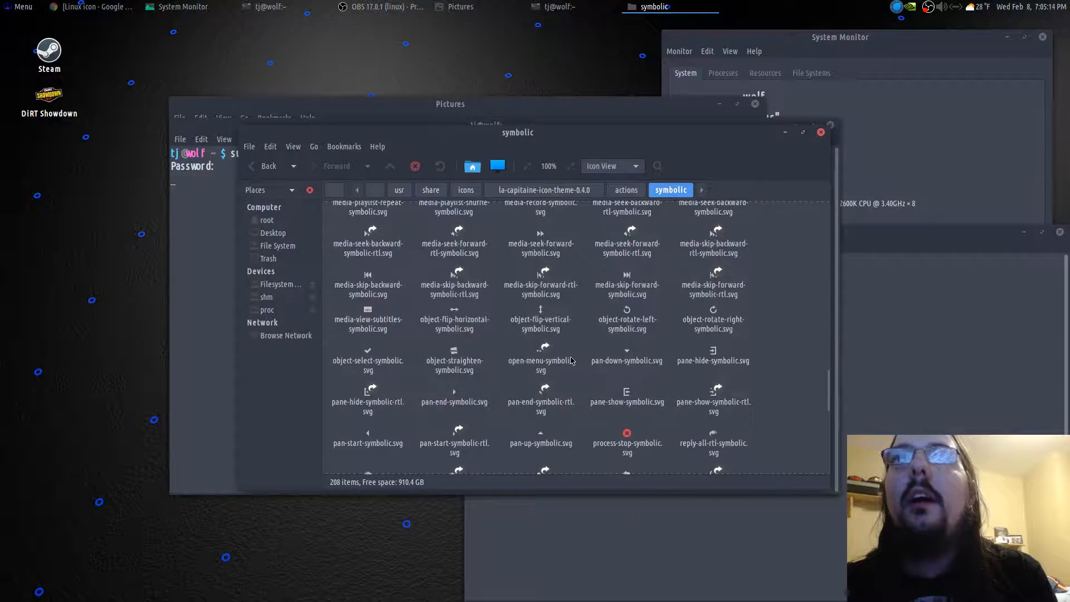
scroll("down", 3)
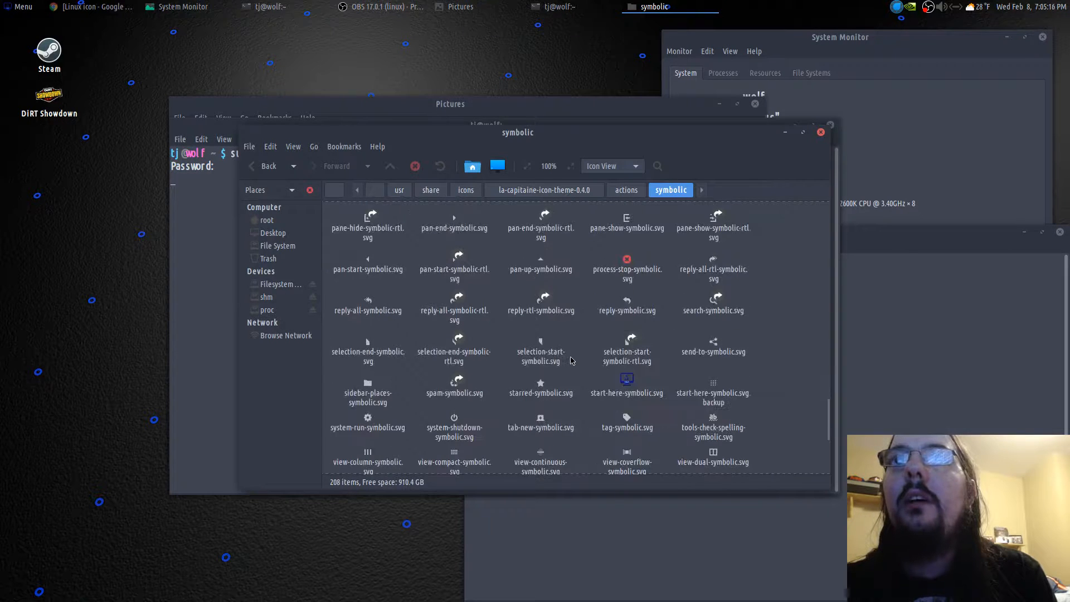
left_click(625, 358)
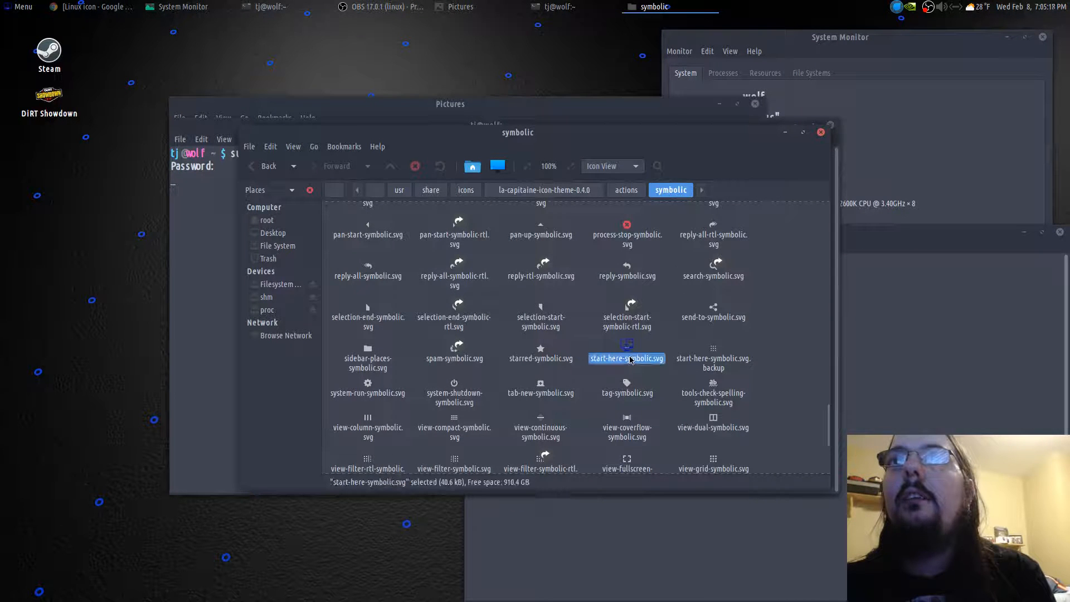
Rename start-here-symbolic.svg to start-here-symbolic.svg.old, then switch to the Pictures window
right_click(625, 358)
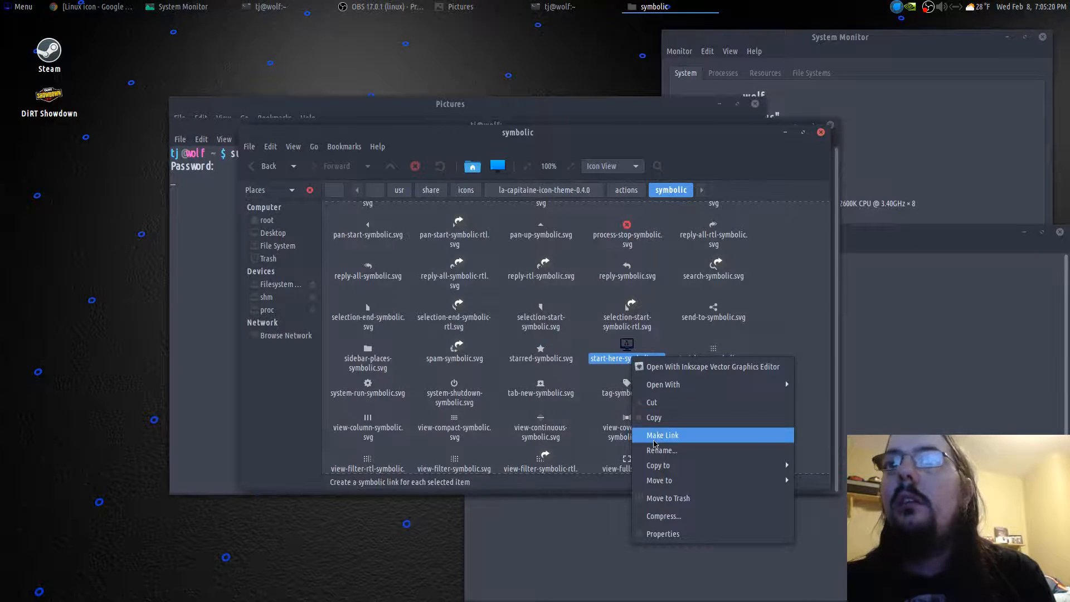
left_click(661, 449)
type("start-here-symbolic.old")
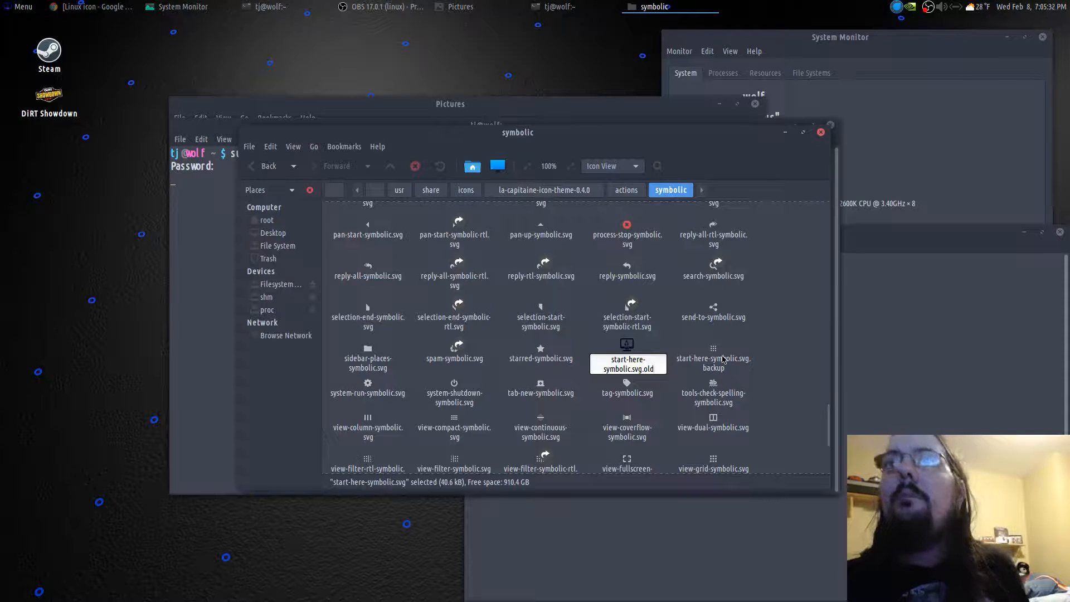
mouse_move(762, 391)
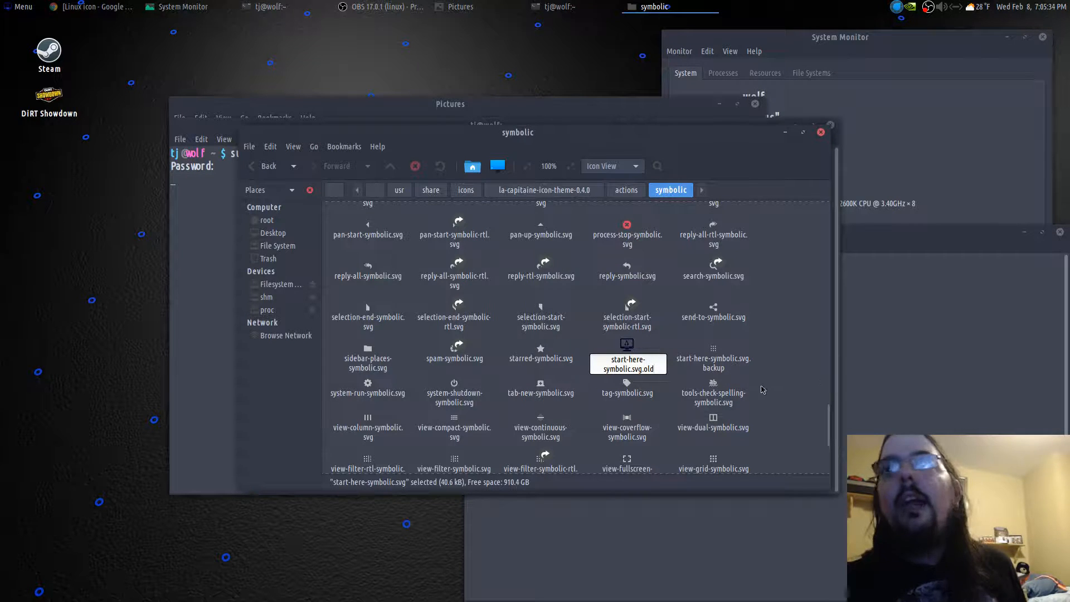
mouse_move(659, 379)
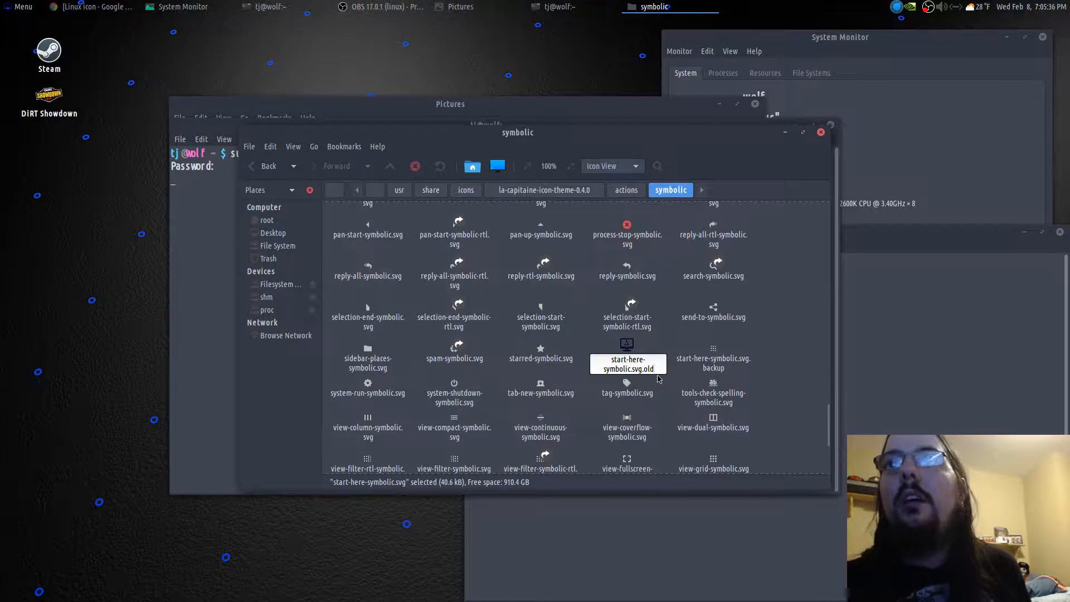
mouse_move(672, 373)
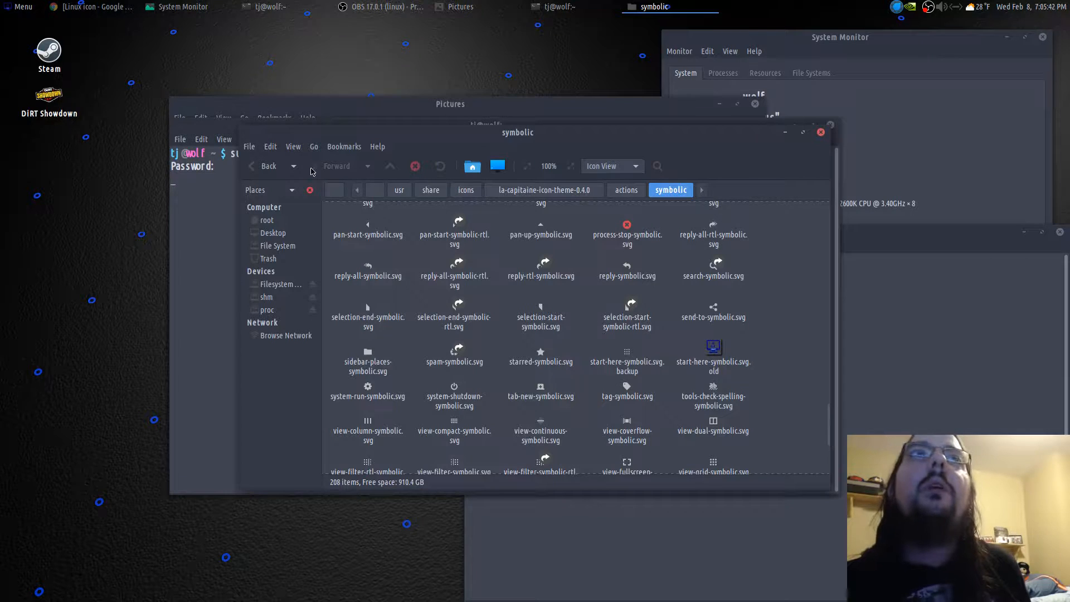
left_click(461, 7)
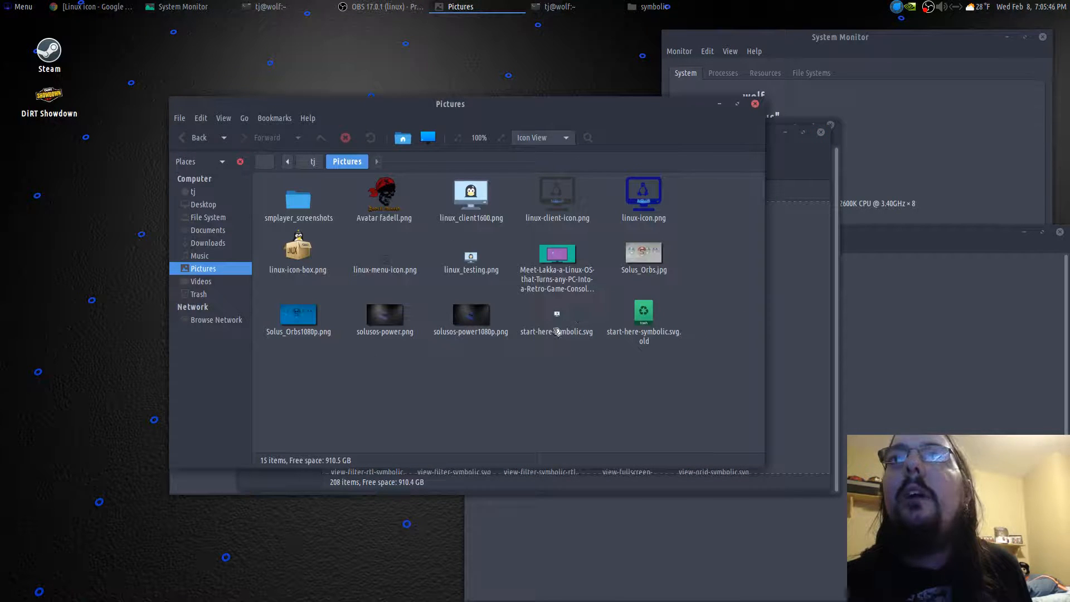
Copy the custom start-here-symbolic.svg from Pictures and return to the root theme folder window
double_click(558, 332)
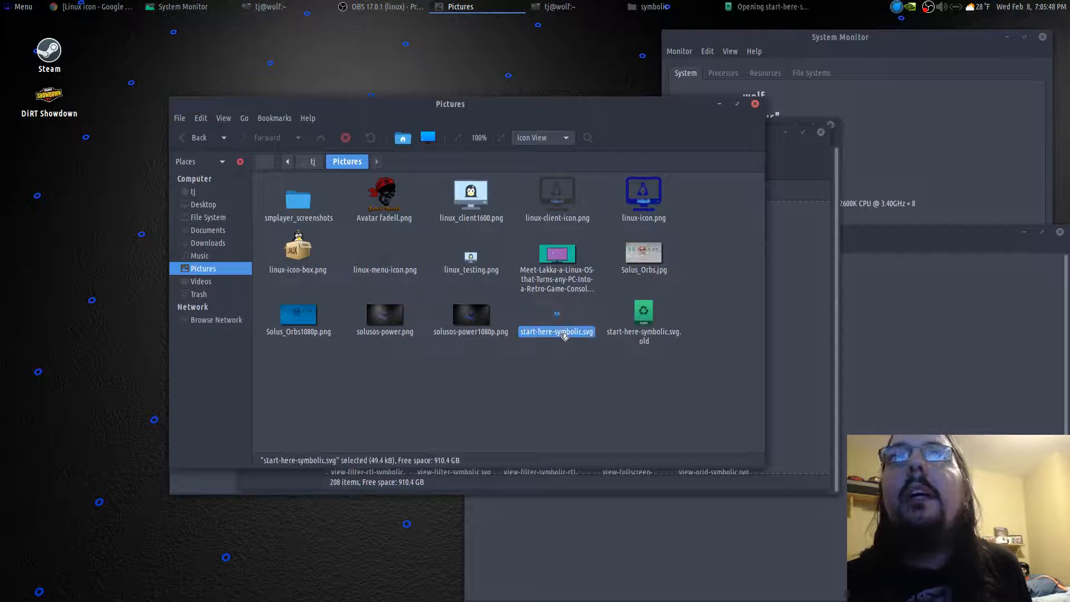
right_click(556, 331)
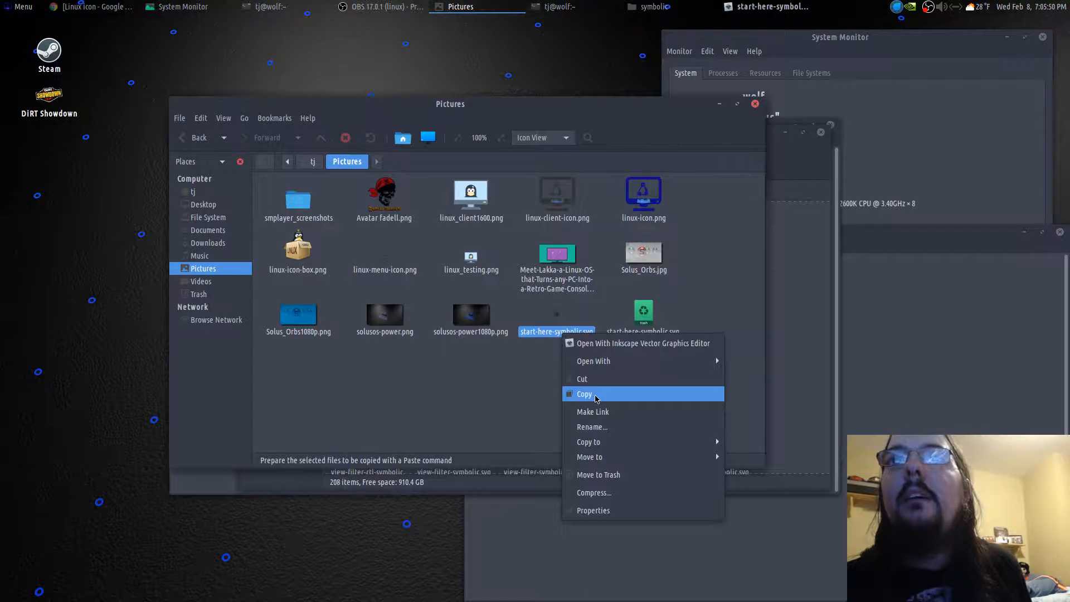
left_click(583, 394)
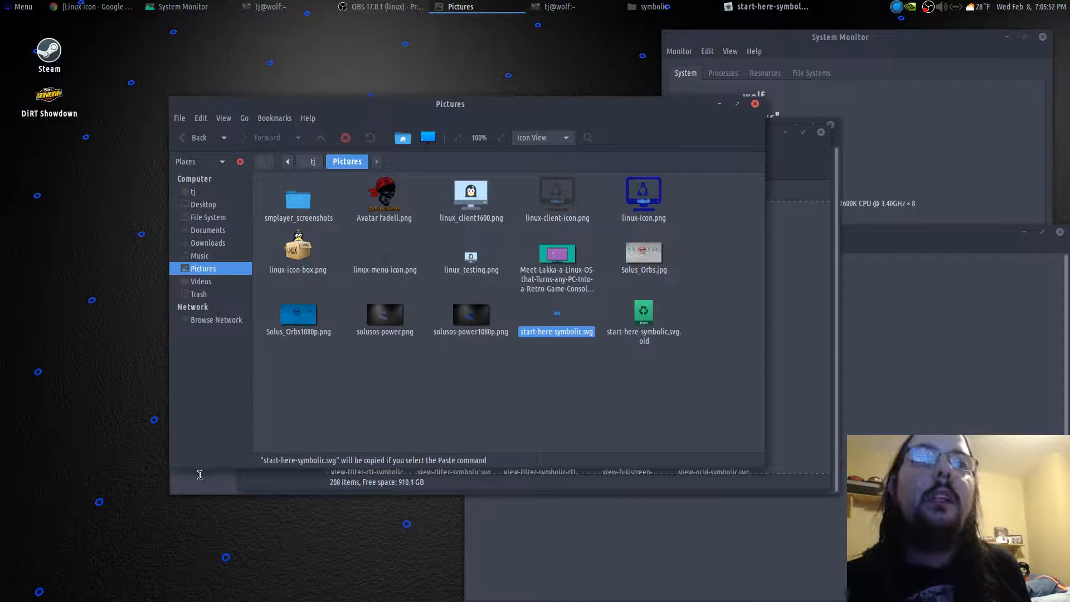
left_click(560, 7)
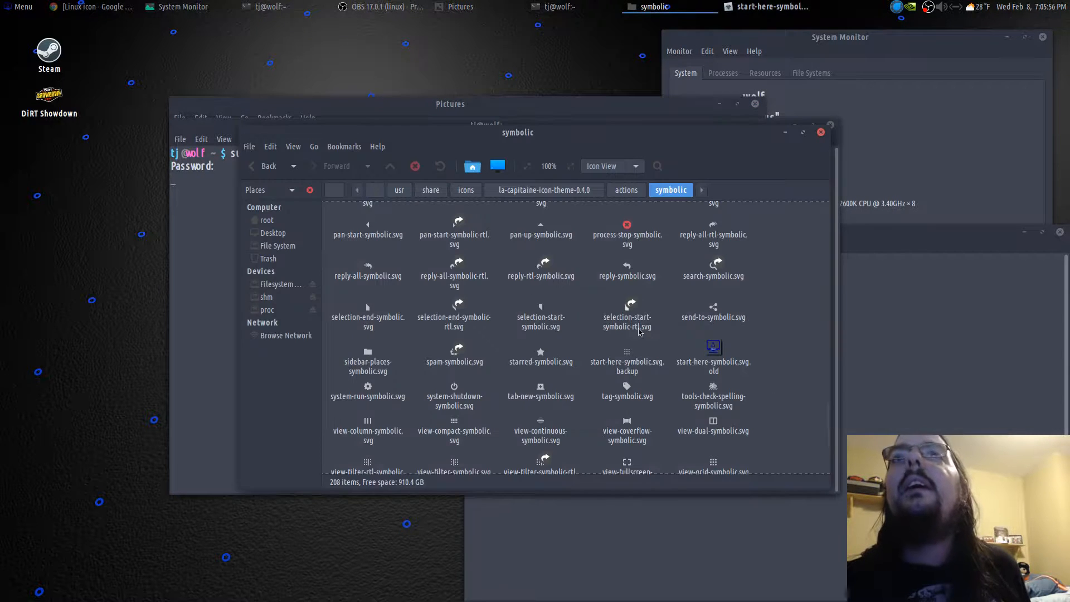
Paste the new start-here-symbolic.svg into the theme's symbolic folder and close the root Caja window
right_click(770, 343)
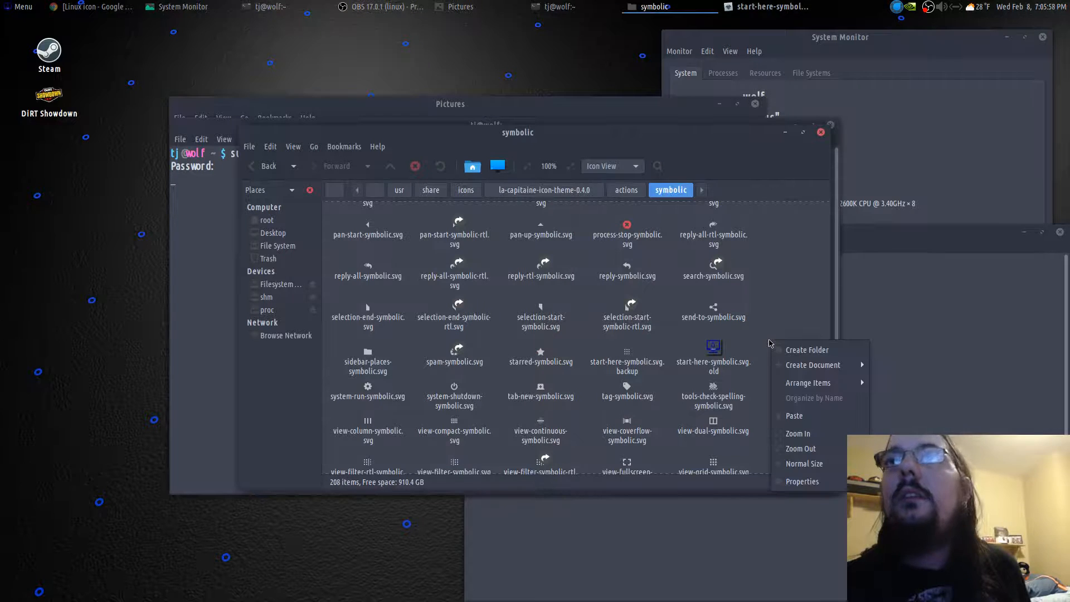
left_click(626, 366)
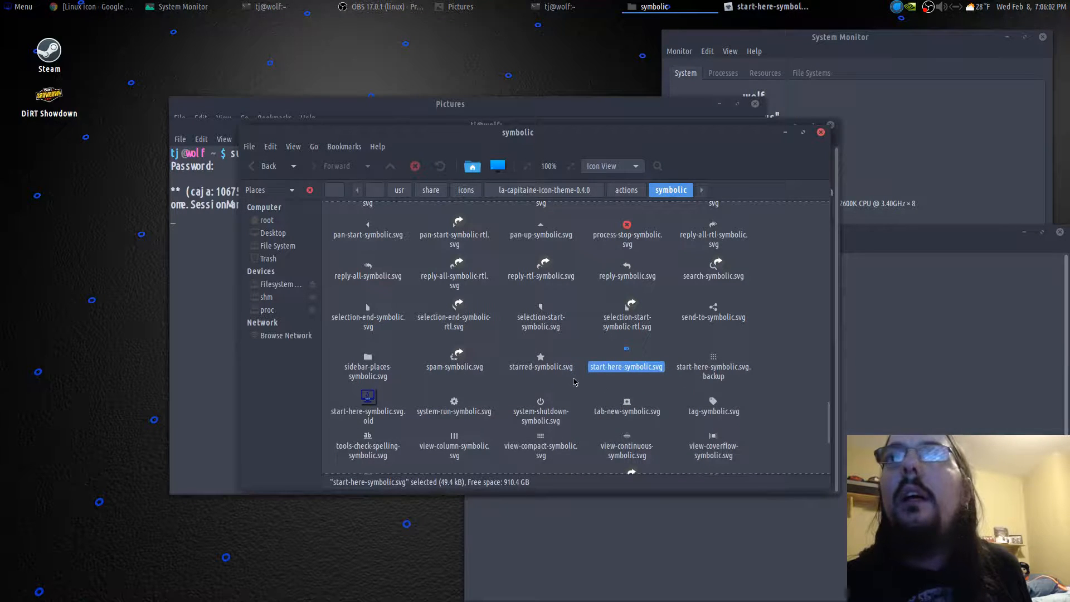
left_click(582, 389)
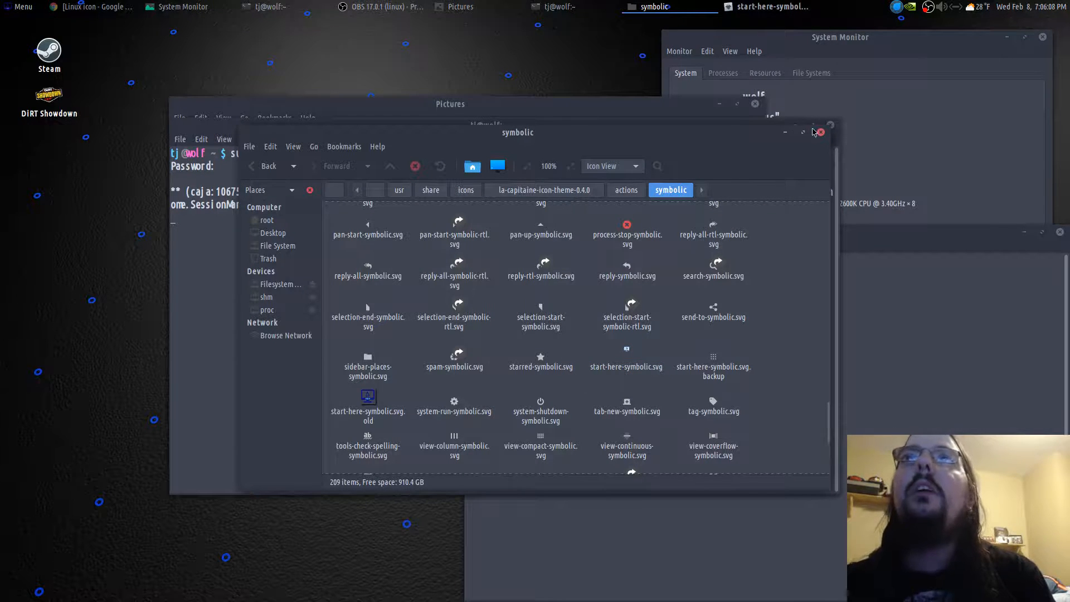
mouse_move(820, 133)
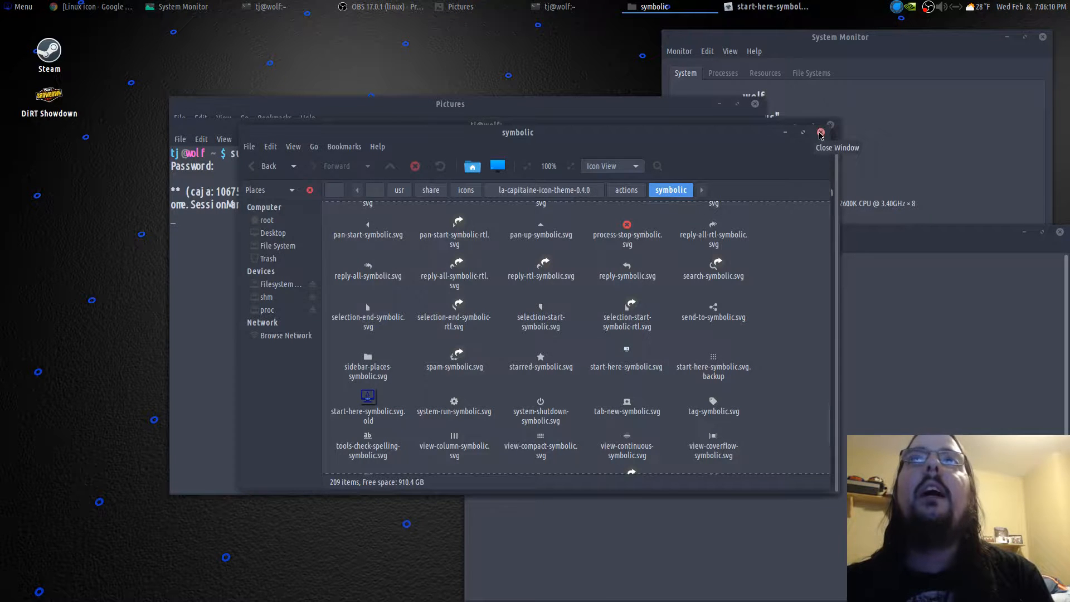
left_click(822, 131)
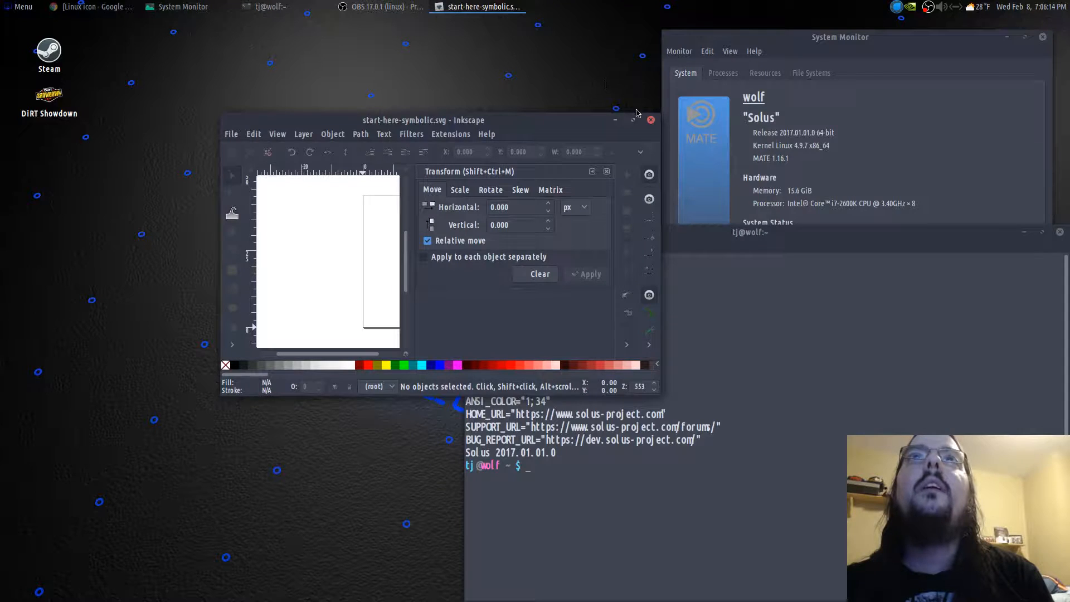
Close the Inkscape window containing the icon drawing
left_click(650, 119)
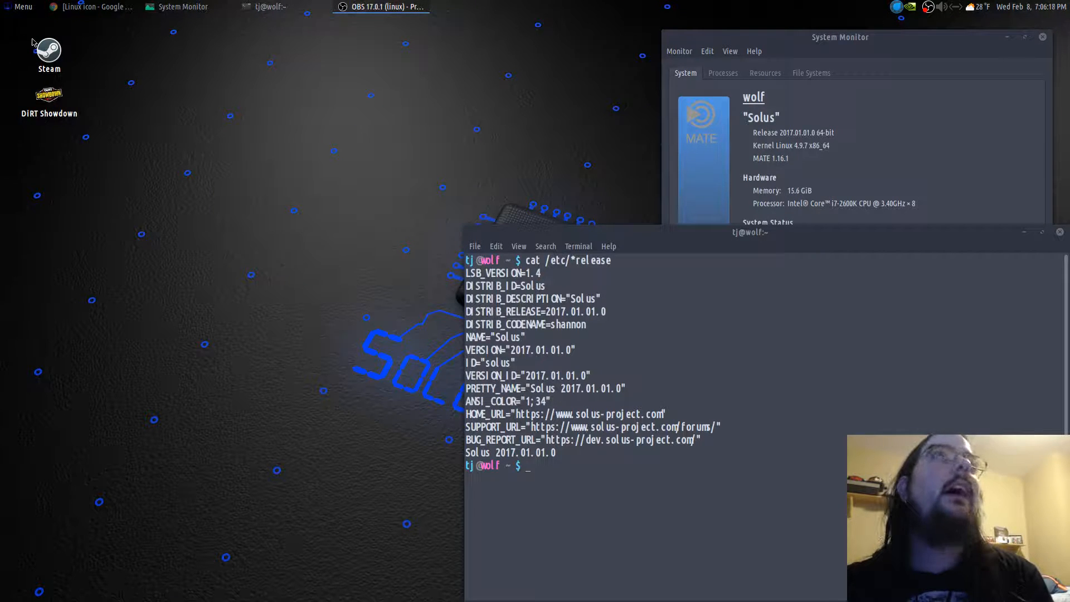
mouse_move(20, 7)
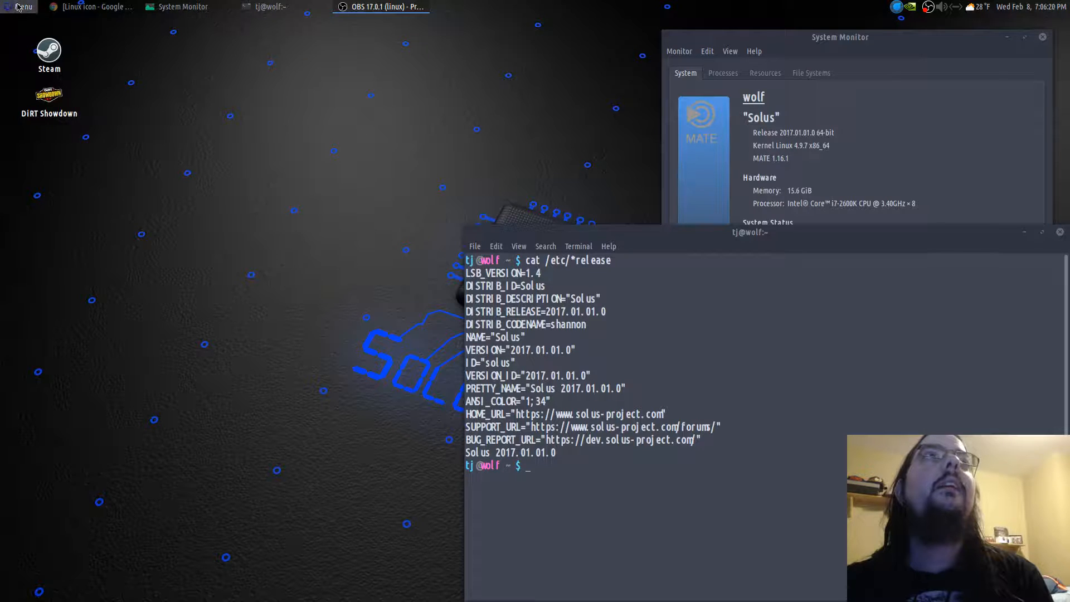
mouse_move(353, 94)
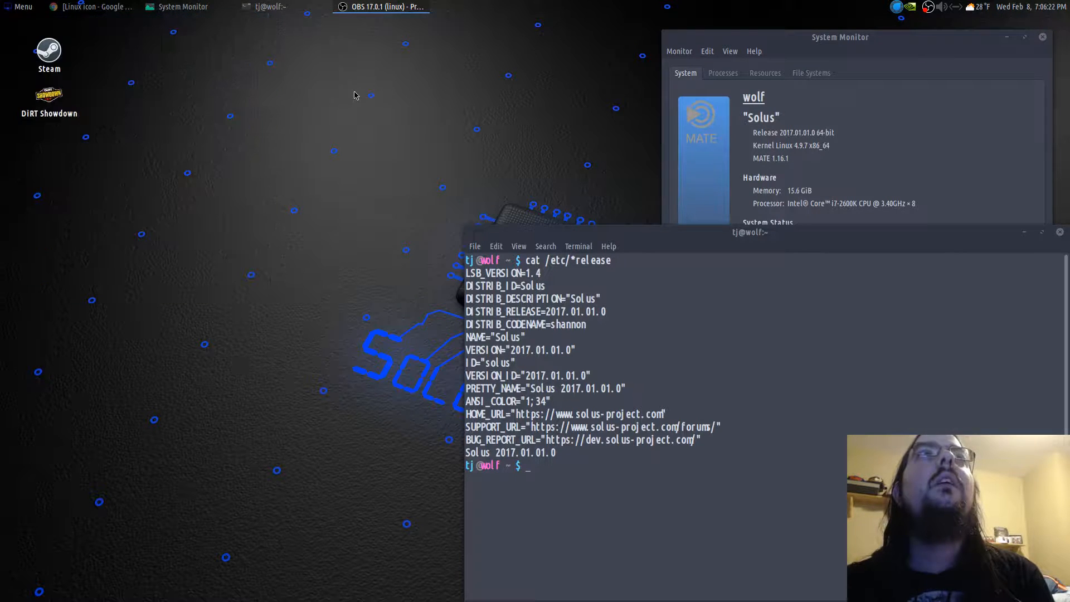
mouse_move(116, 86)
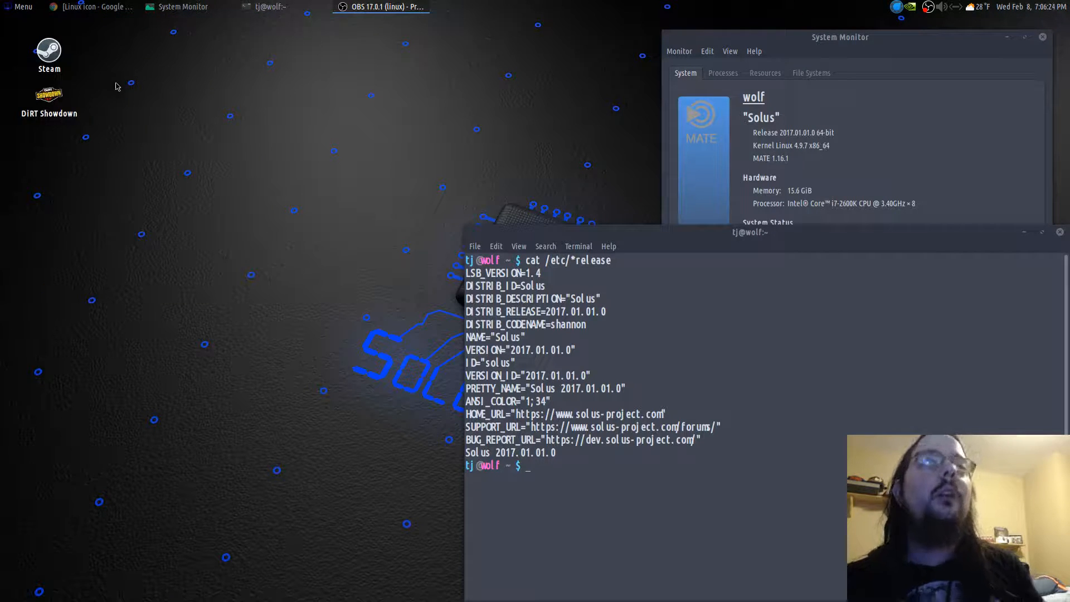
mouse_move(145, 115)
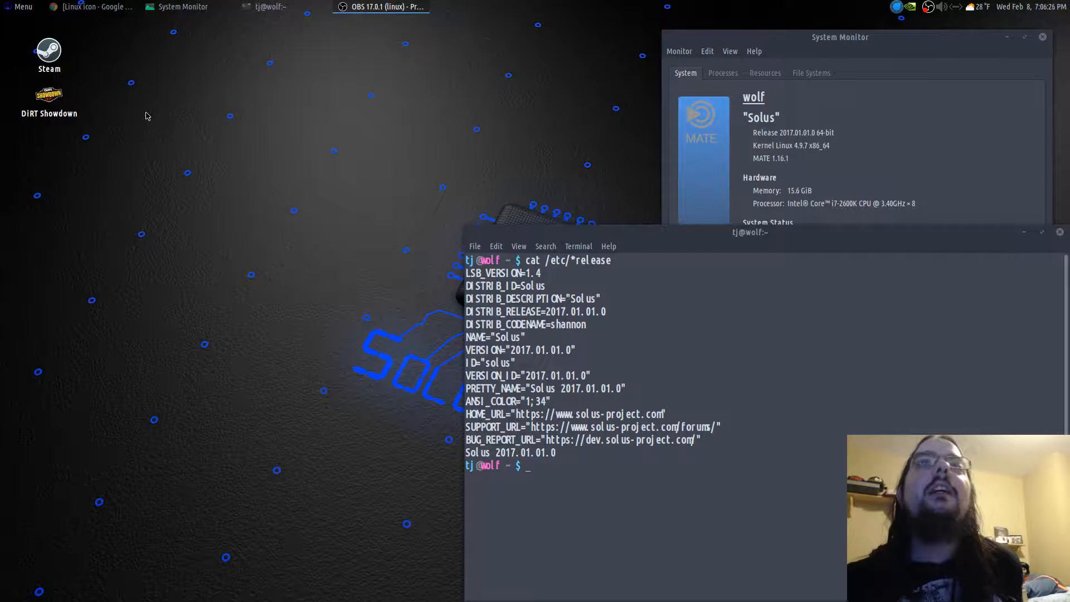
mouse_move(135, 111)
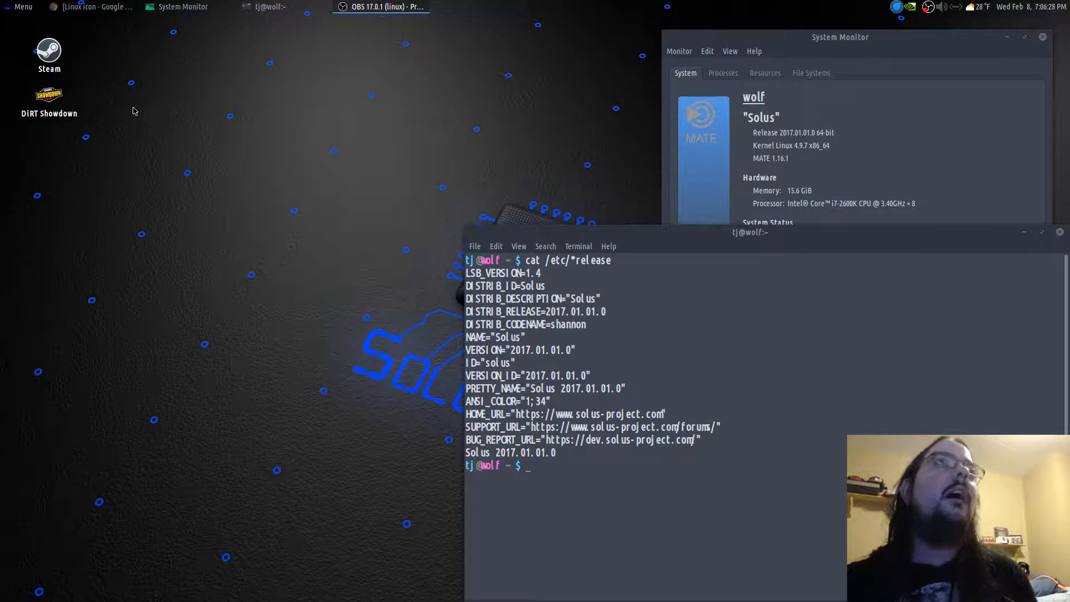
mouse_move(57, 36)
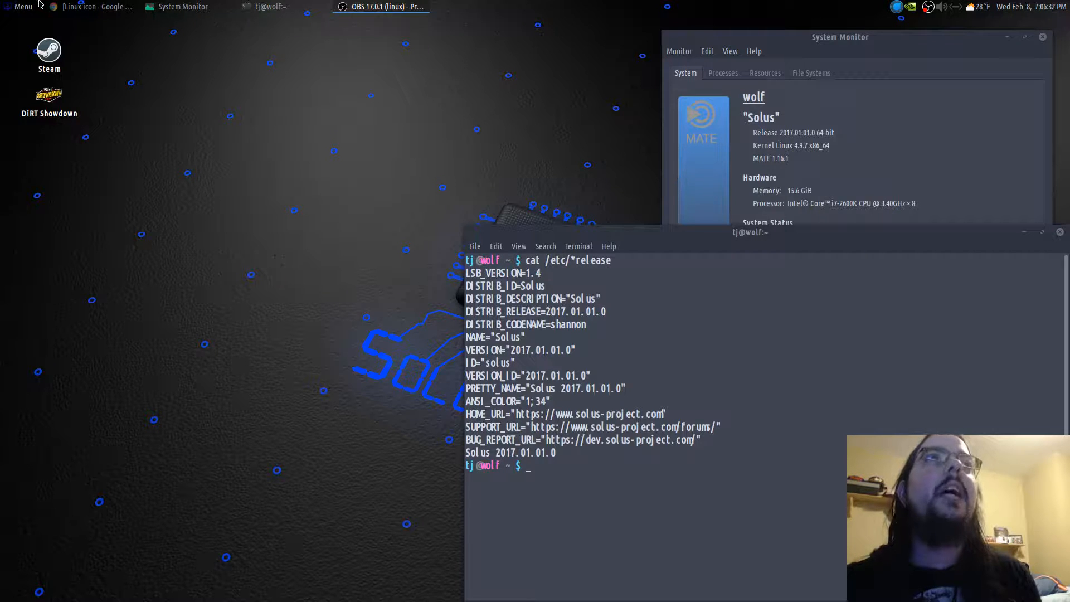
mouse_move(183, 6)
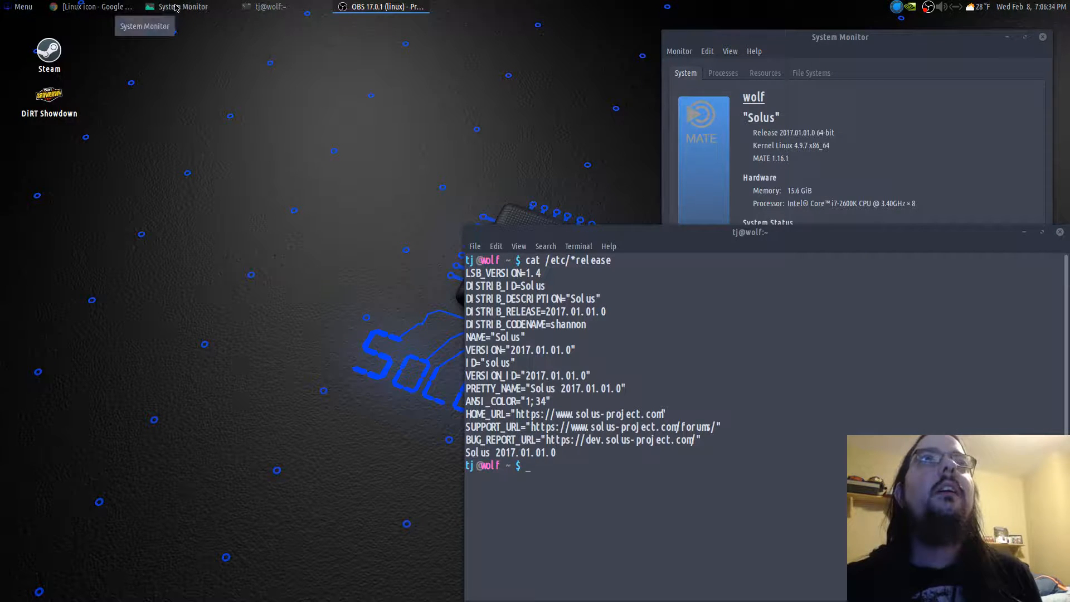
left_click(20, 7)
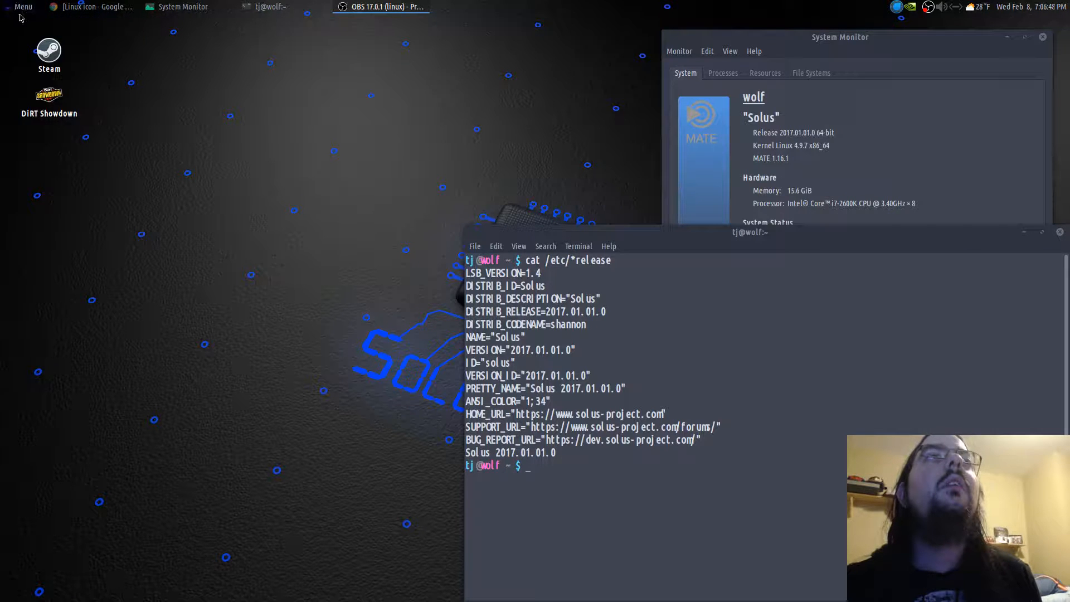
mouse_move(145, 110)
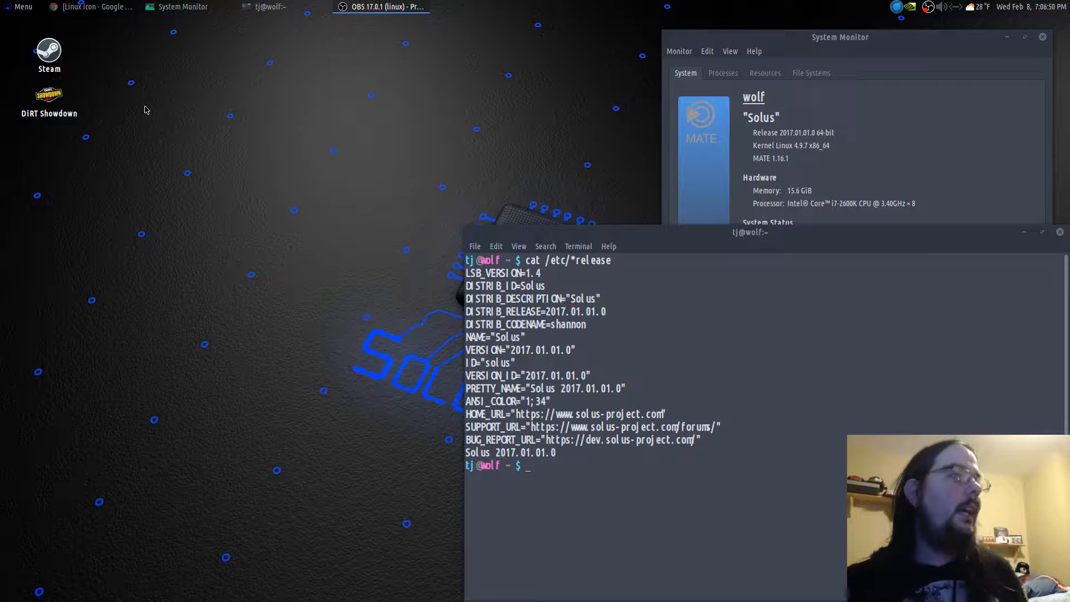
mouse_move(55, 35)
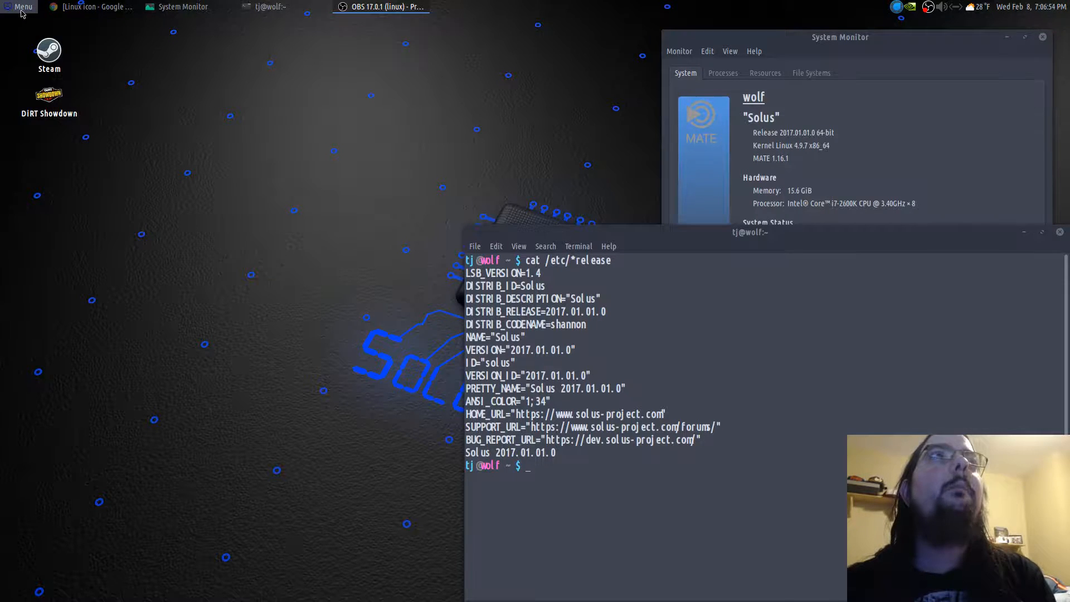
left_click(23, 7)
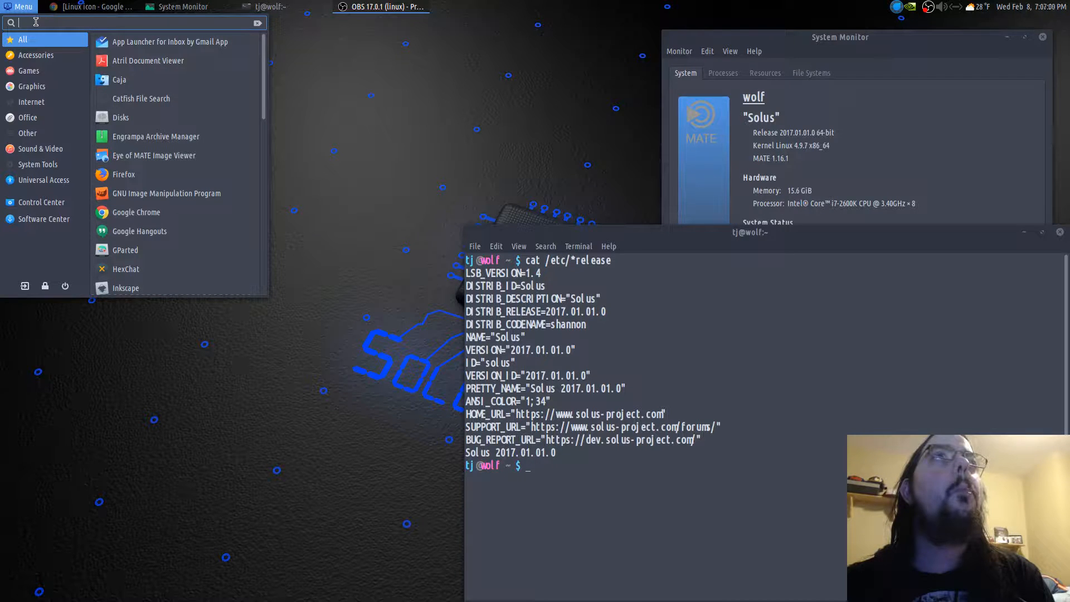
mouse_move(363, 114)
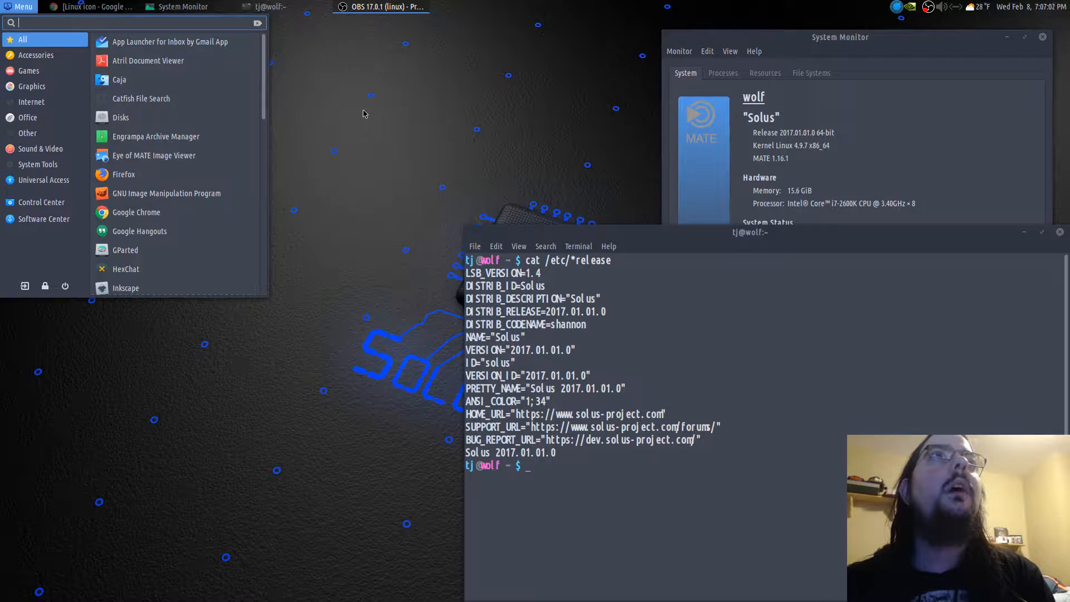
Dismiss the applications menu and bring the Google Chrome window to the front
left_click(335, 132)
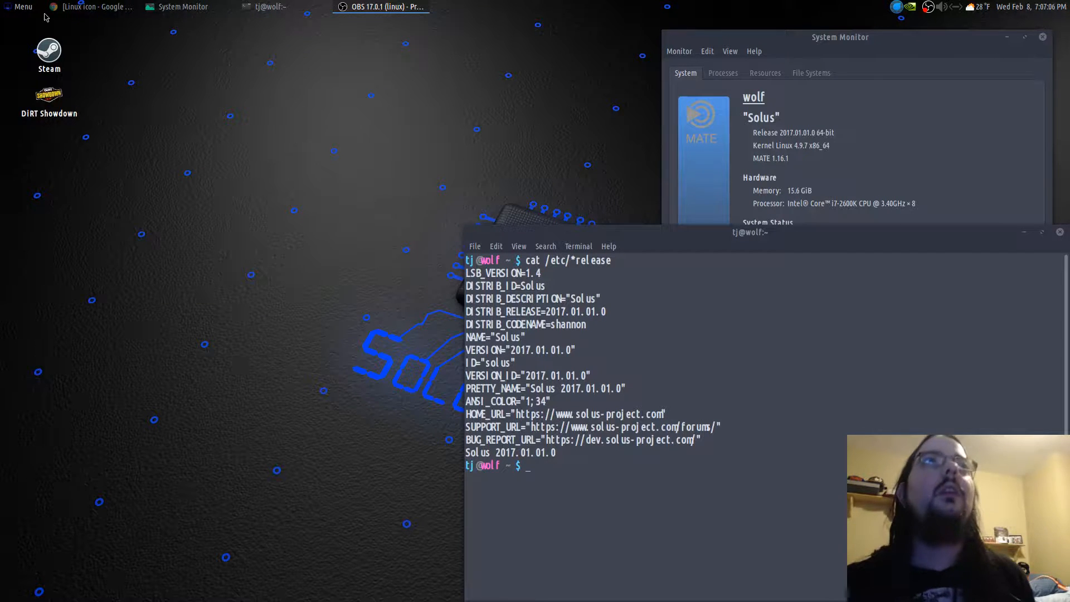
left_click(96, 6)
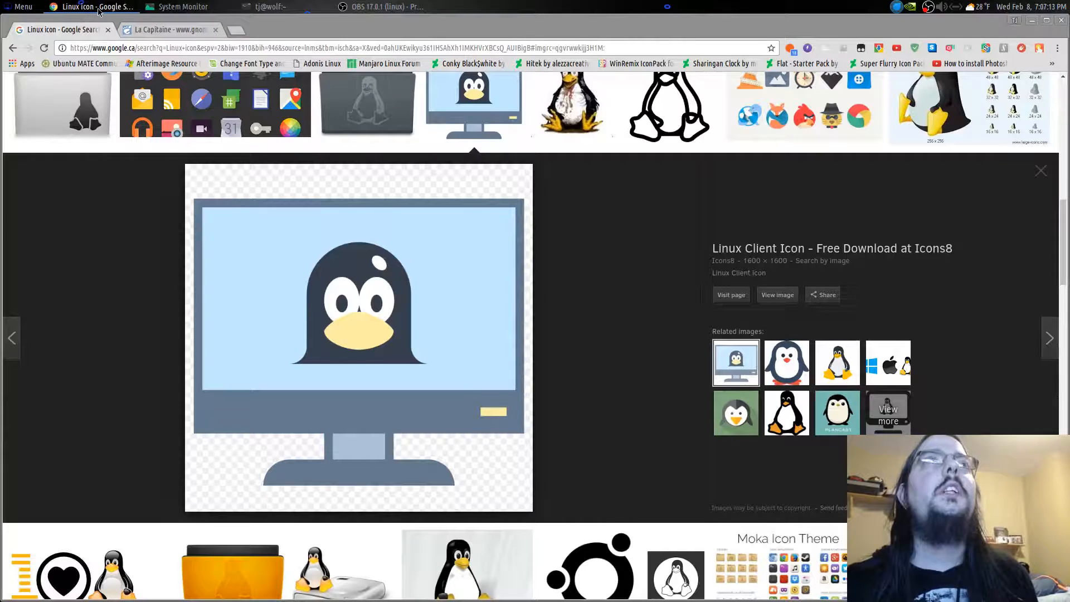
View the Linux Client Icon preview, then log out and back in to an empty desktop
left_click(22, 7)
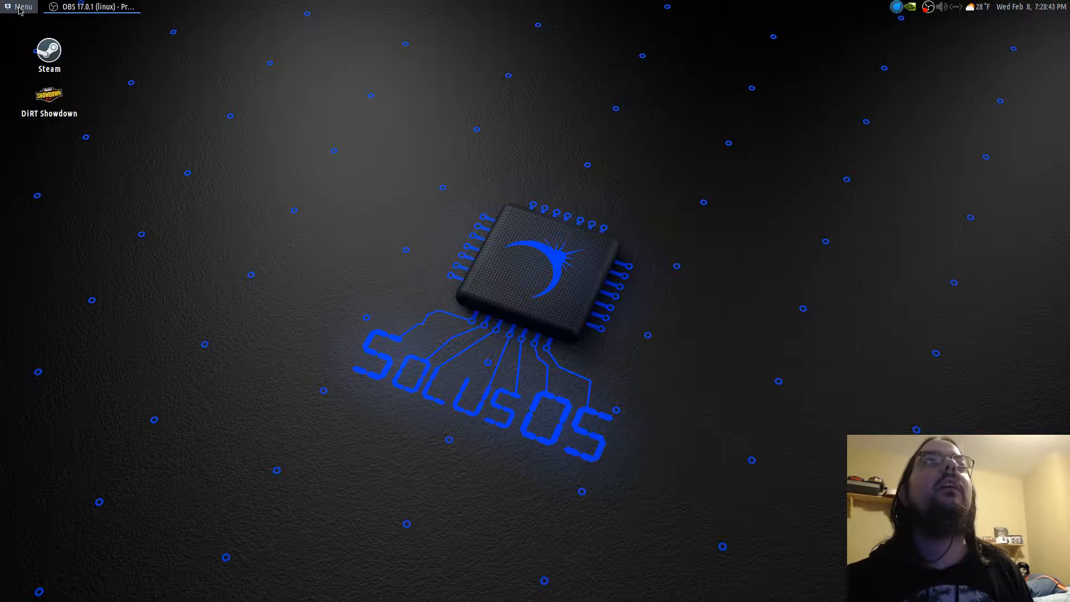
Open the home folder in a Caja file manager window from the panel
left_click(20, 7)
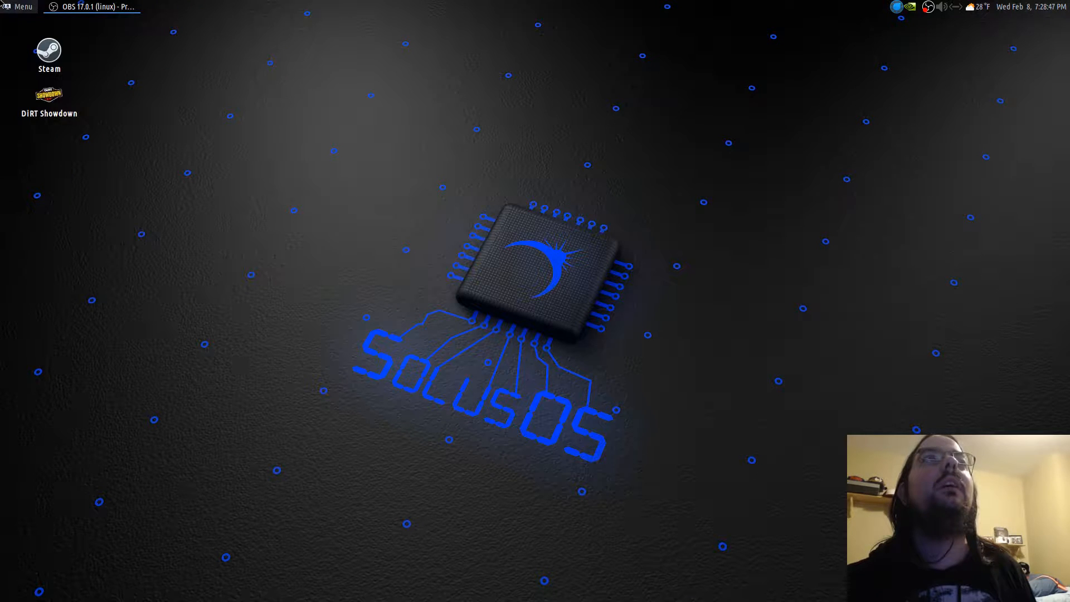
left_click(19, 6)
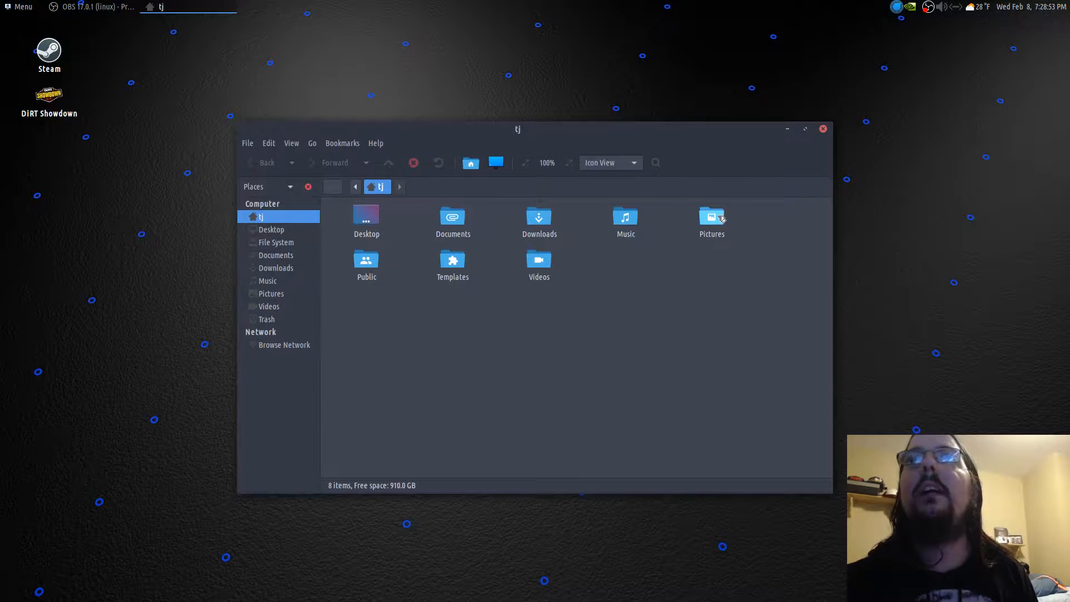
Open Pictures and load start-here-symbolic.svg with Inkscape Vector Graphics Editor
double_click(711, 218)
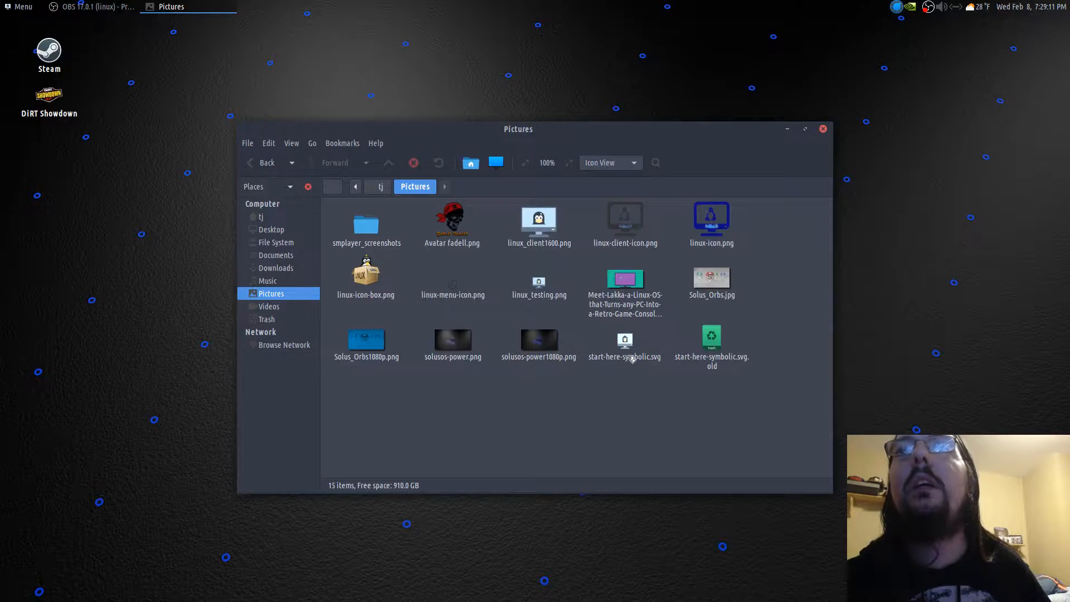
right_click(624, 355)
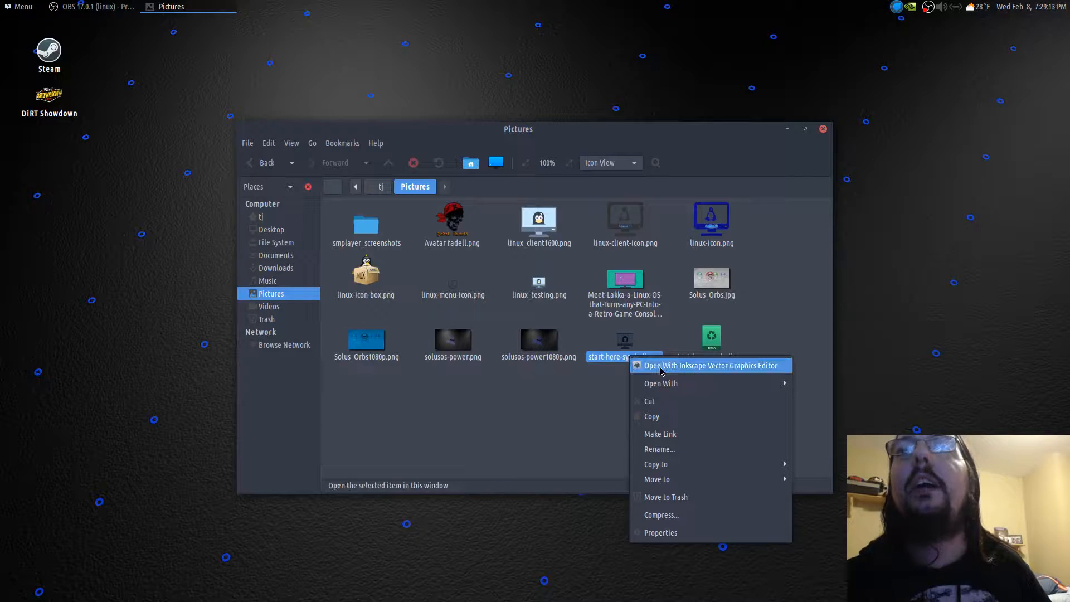
left_click(710, 366)
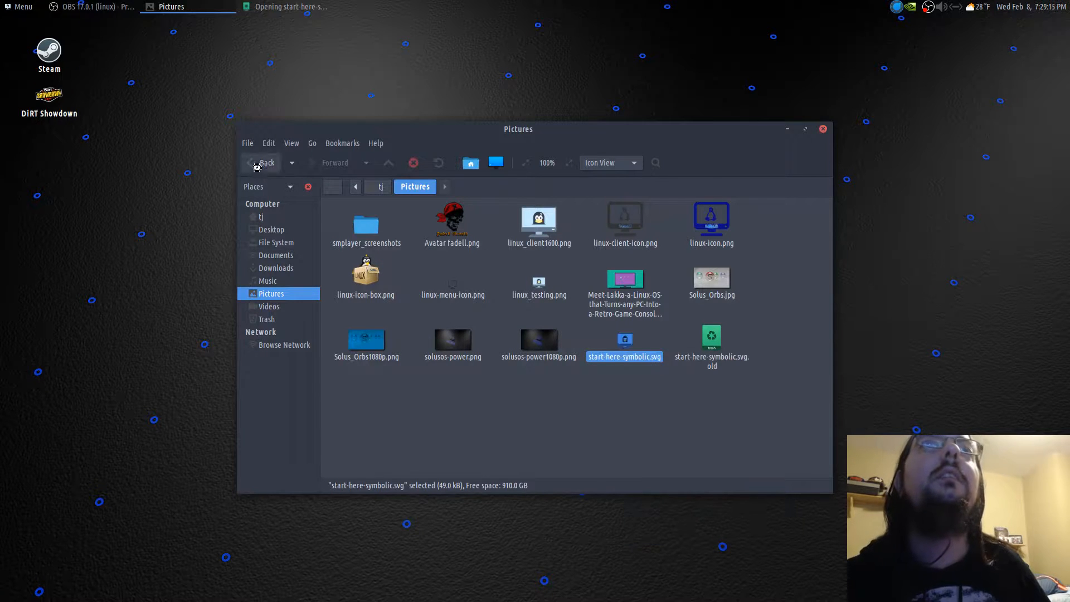
Set the Transform Scale units to px so the penguin image reads 28.000 by 28.000
double_click(624, 340)
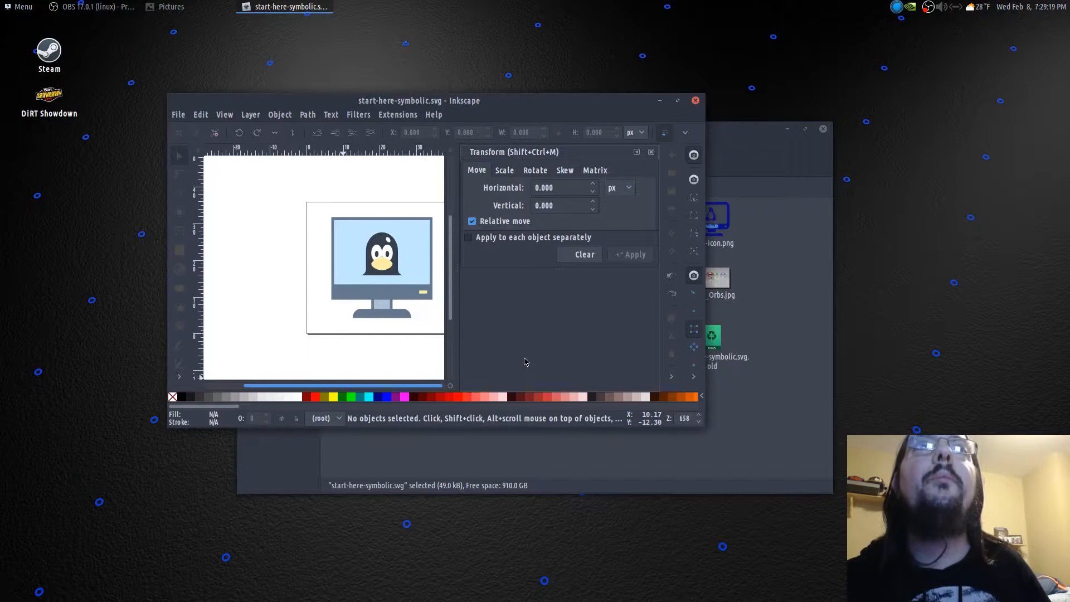
left_click(504, 169)
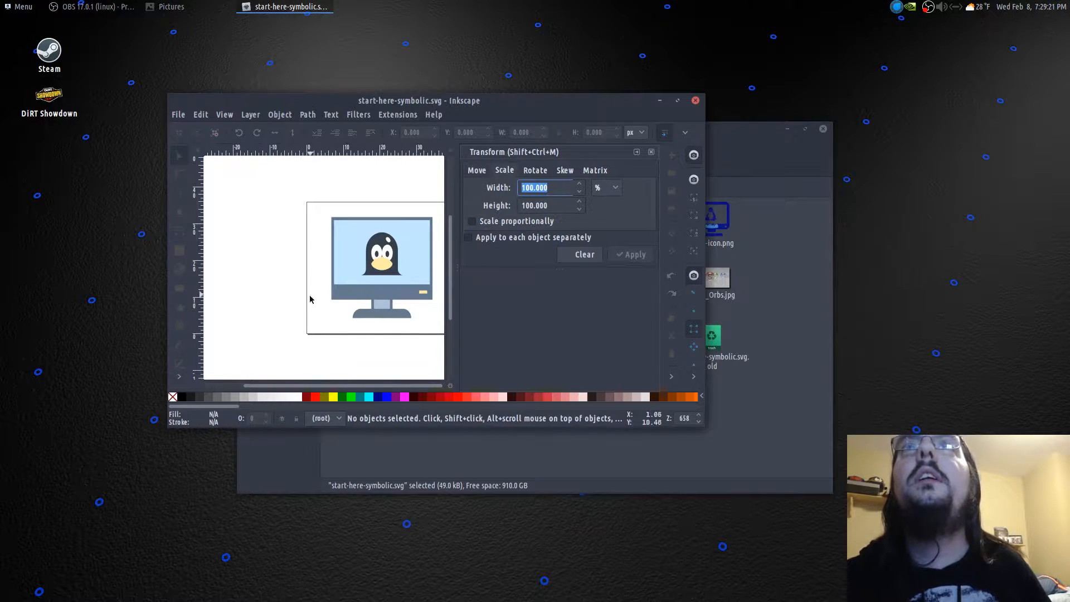
left_click(382, 266)
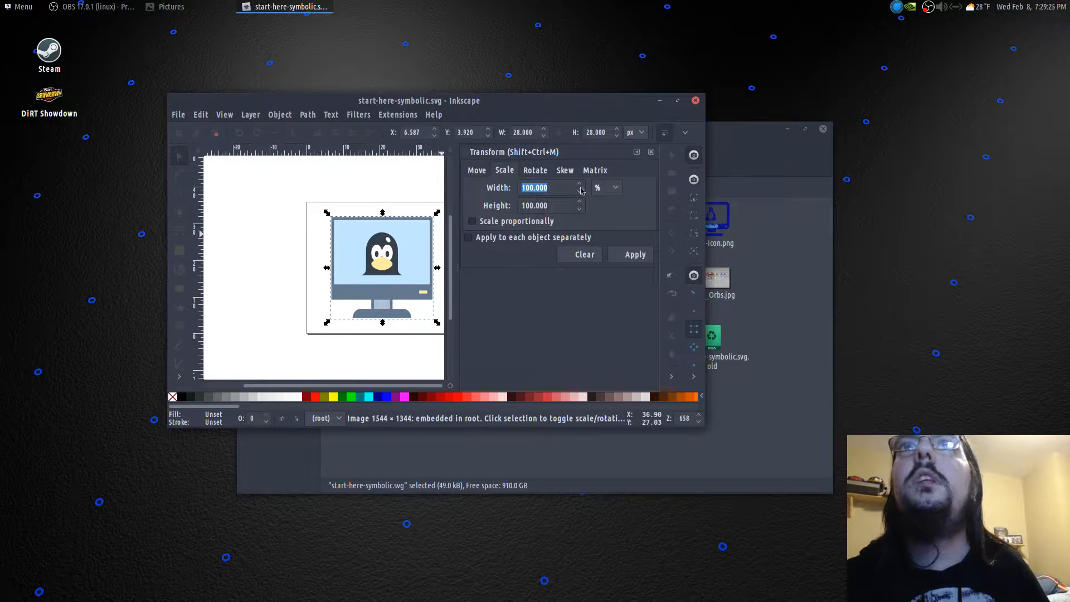
left_click(604, 187)
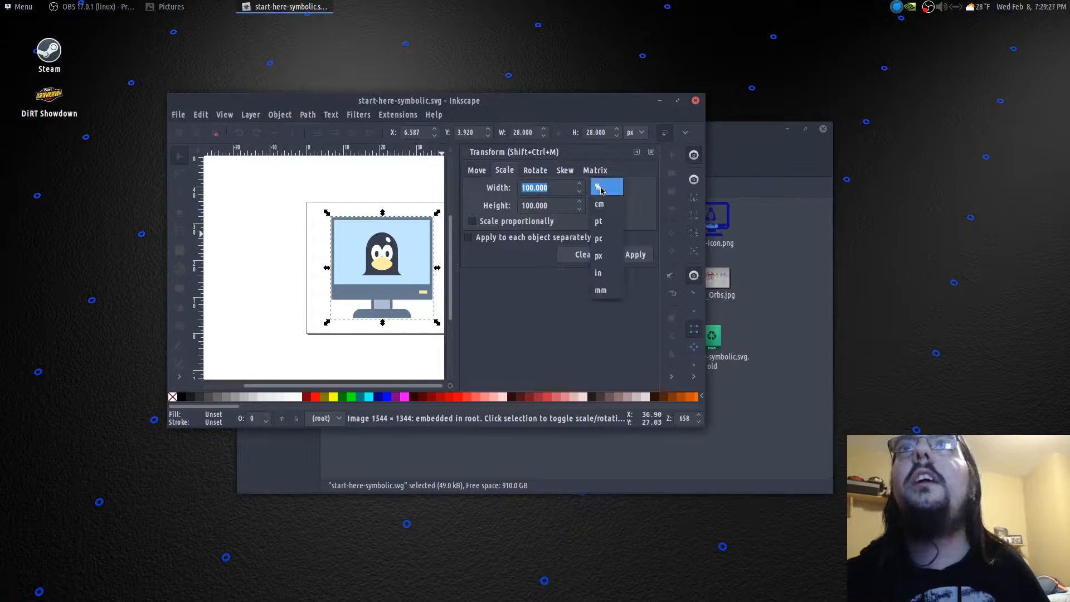
left_click(598, 255)
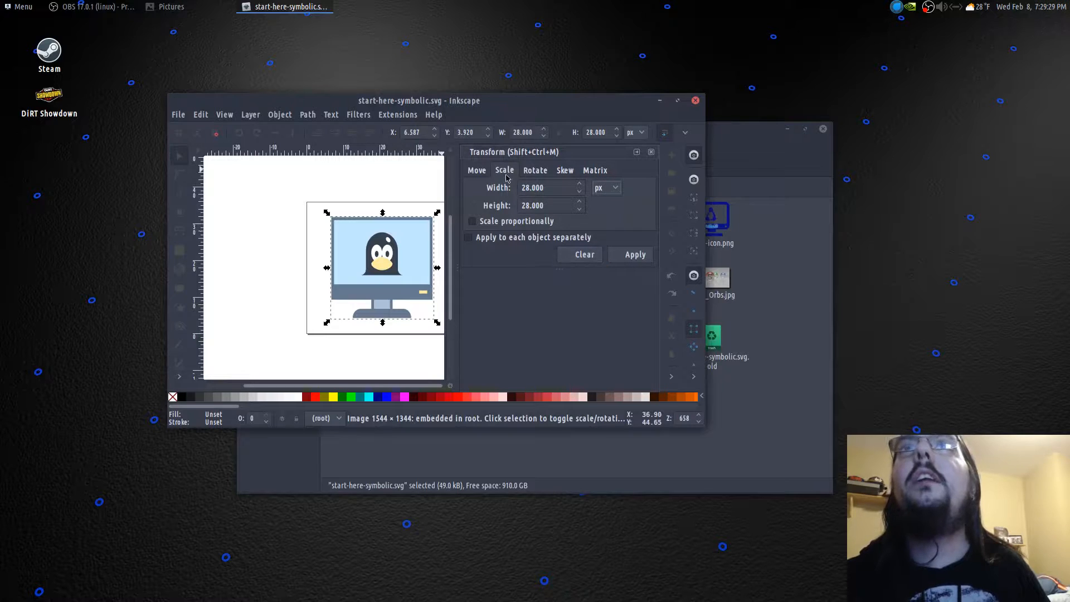
Nudge the Inkscape window left and toggle the scale units via % back to px
left_click_drag(420, 100, 412, 98)
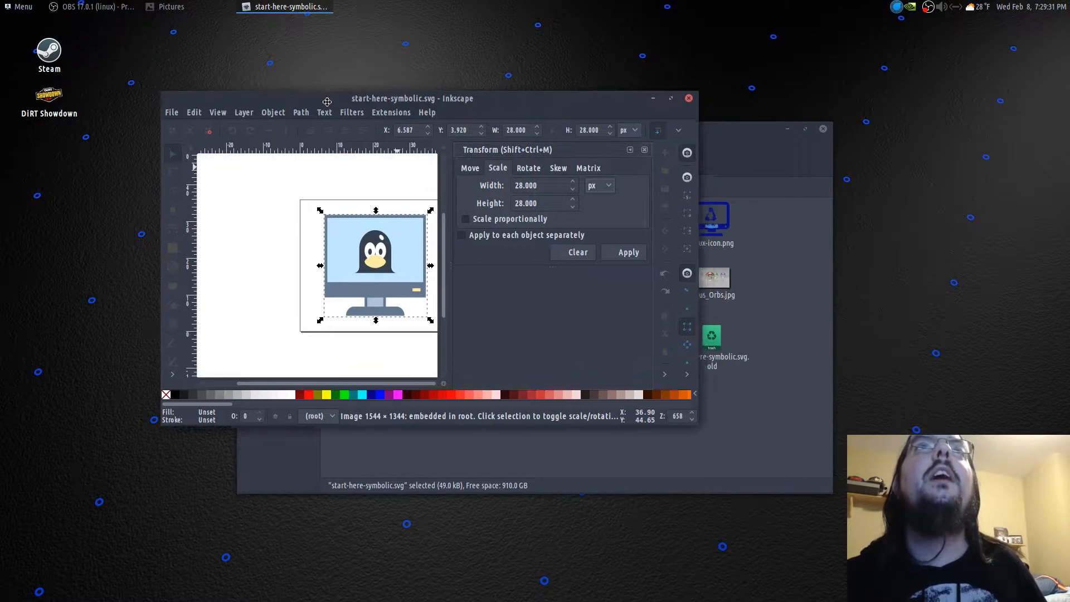
left_click_drag(413, 98, 388, 96)
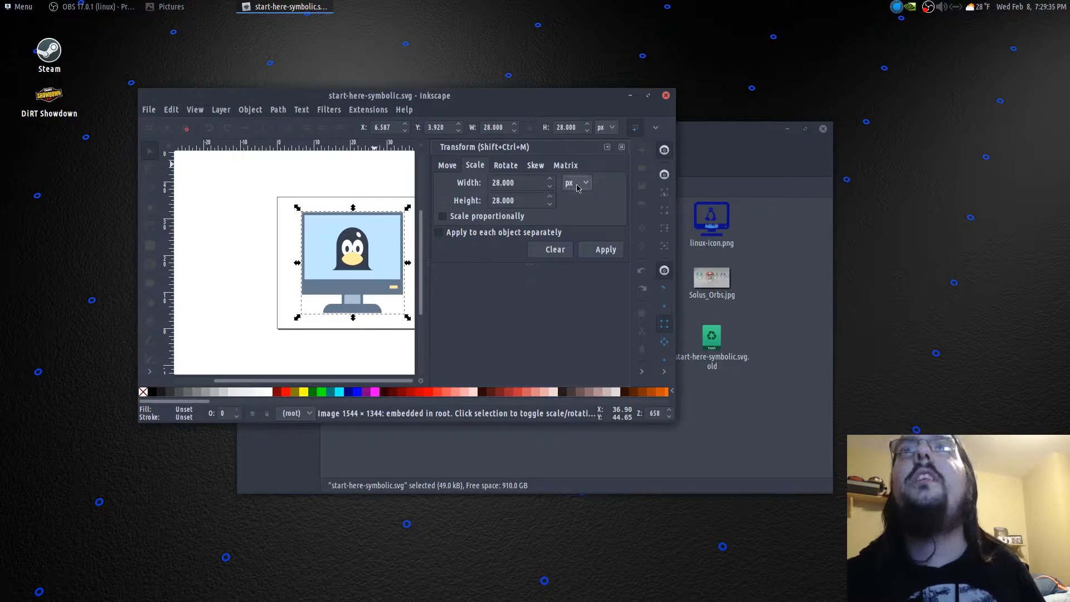
left_click(576, 182)
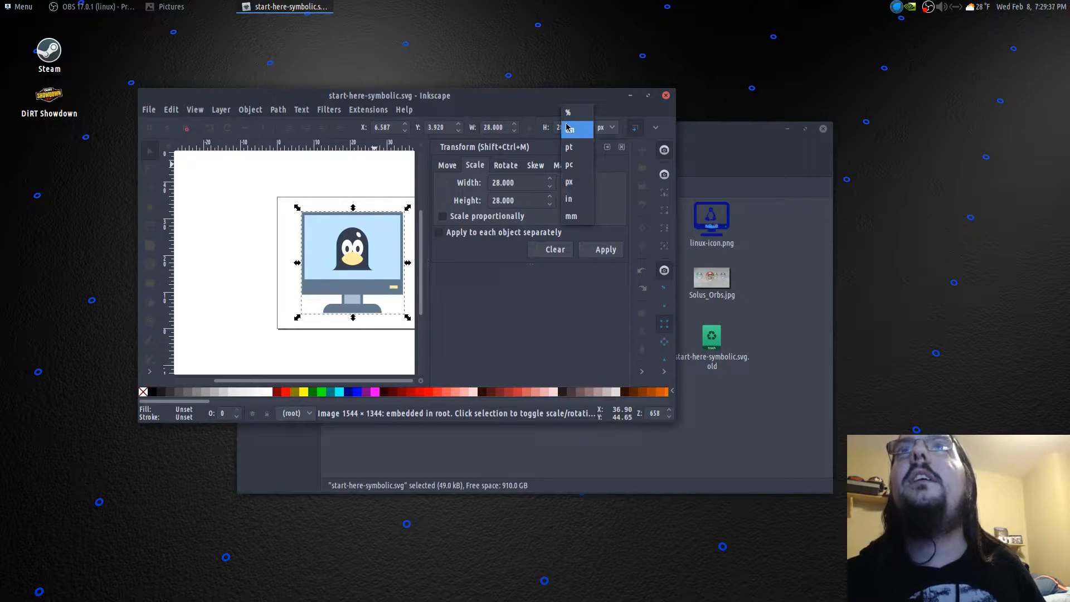
left_click(568, 112)
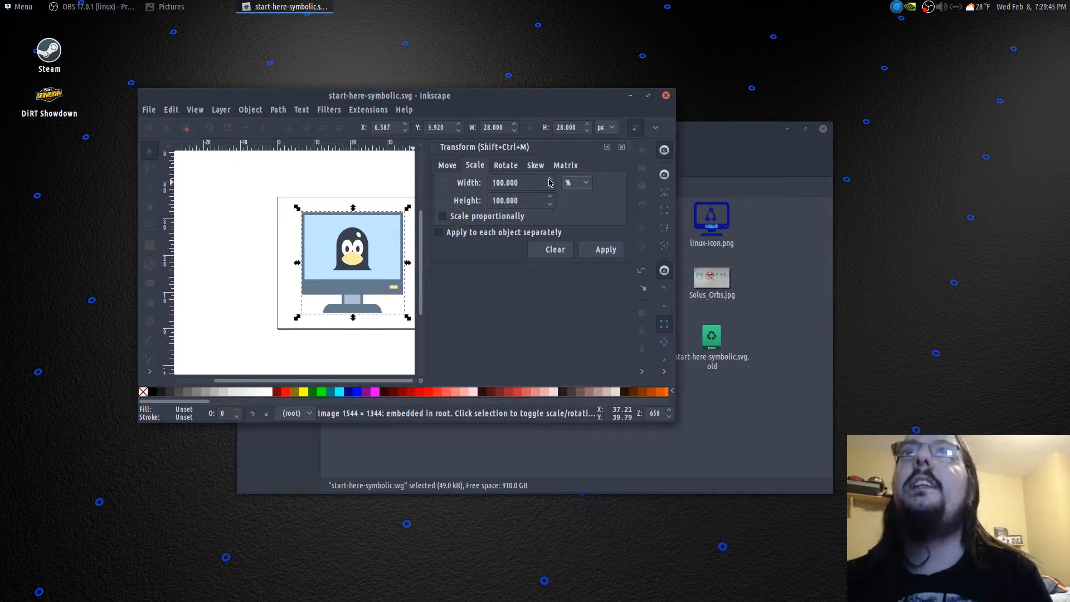
left_click(576, 182)
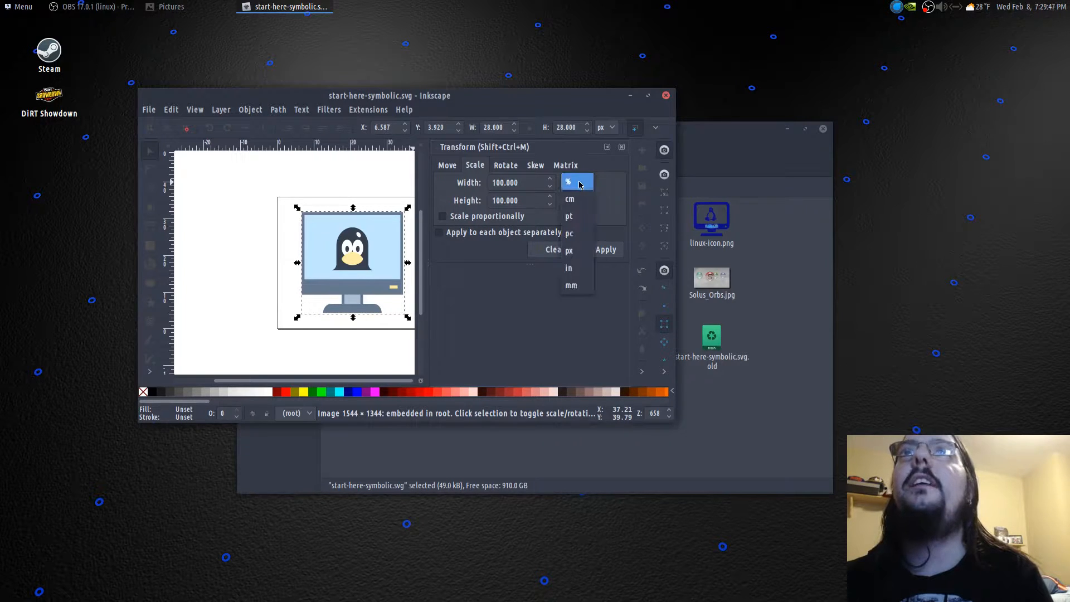
mouse_move(620, 269)
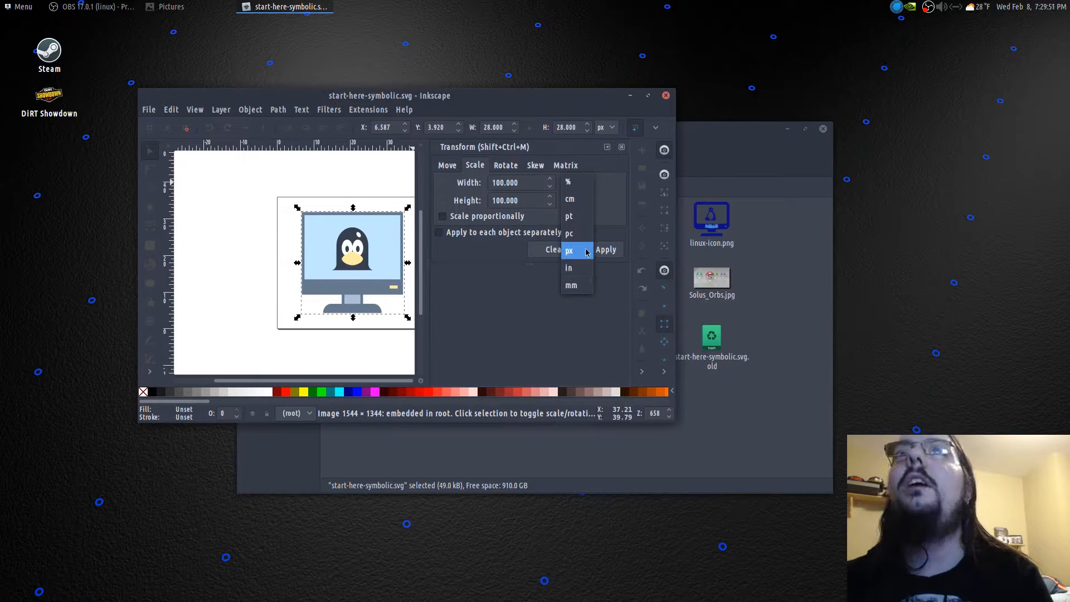
left_click(569, 251)
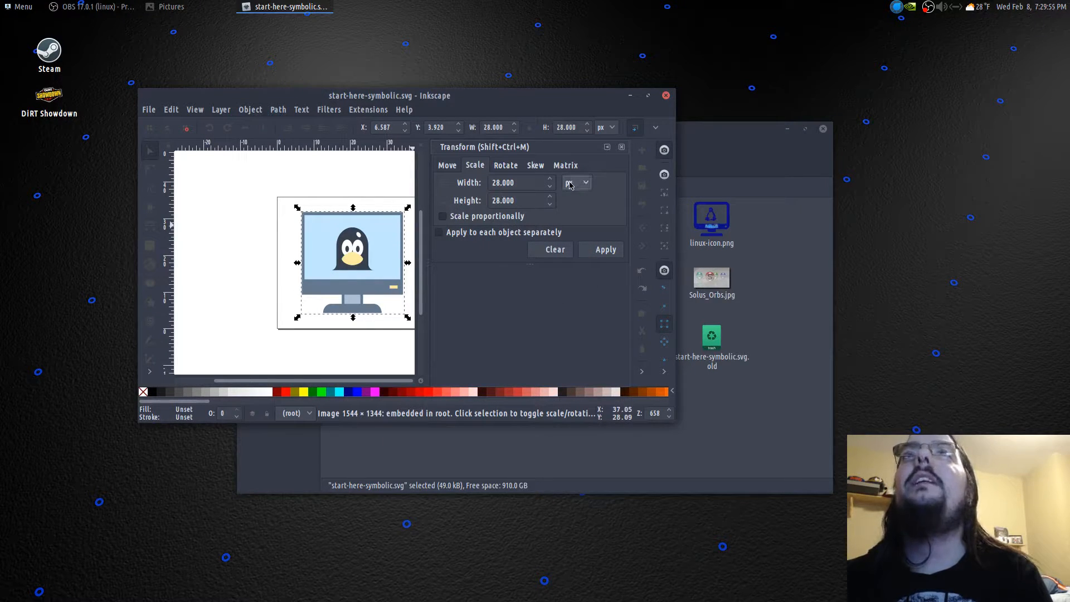
mouse_move(327, 258)
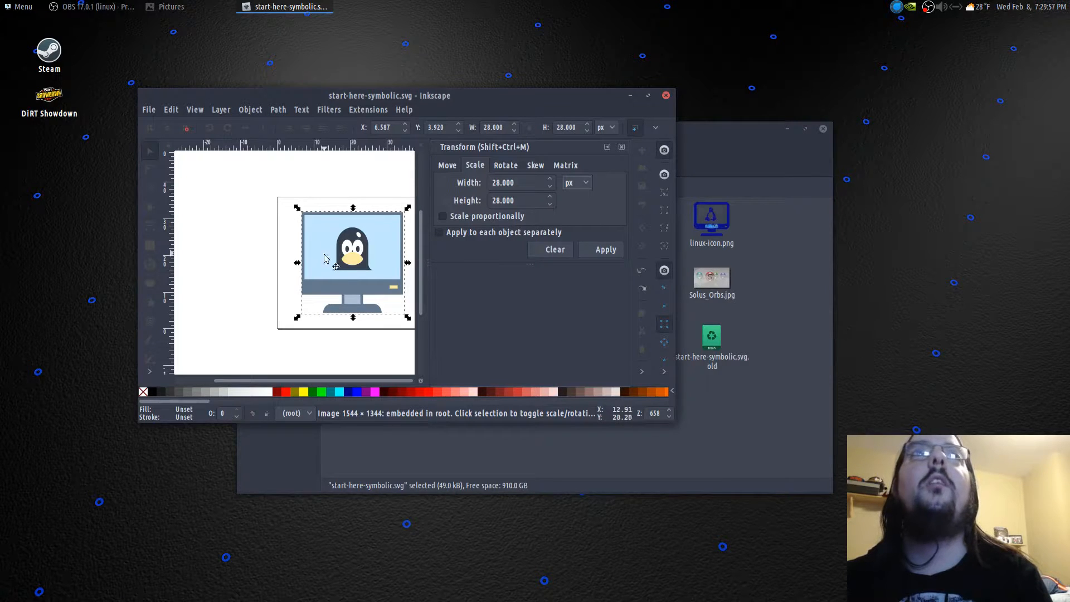
mouse_move(285, 251)
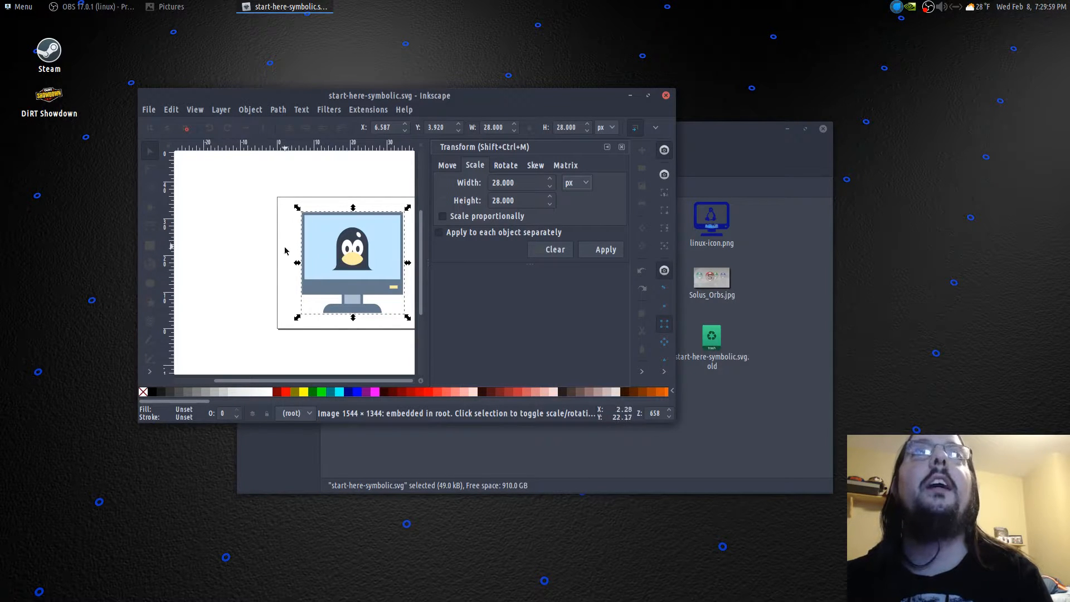
mouse_move(192, 181)
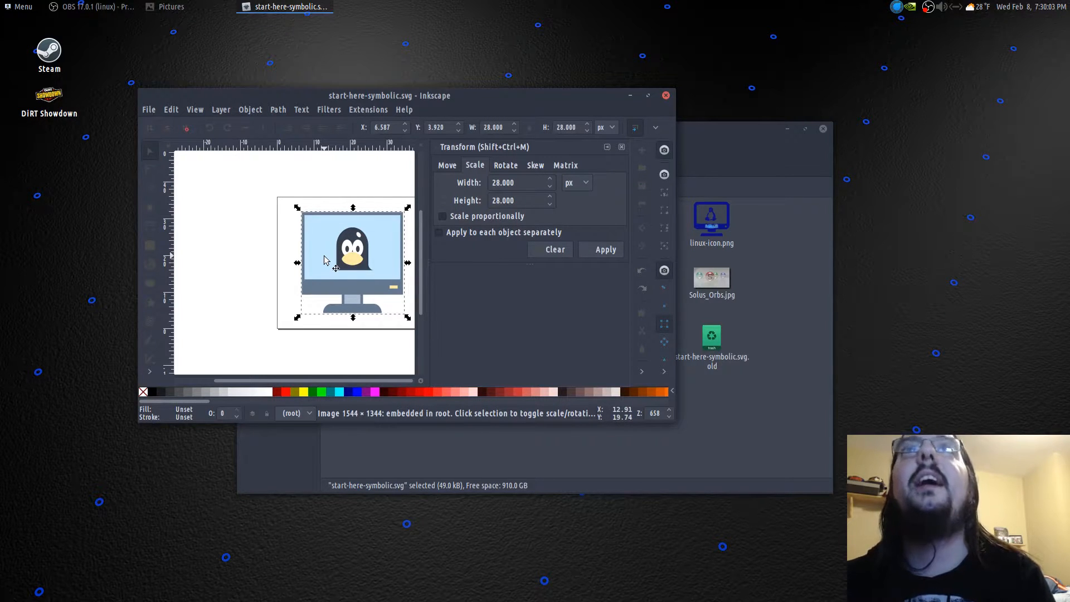
mouse_move(245, 47)
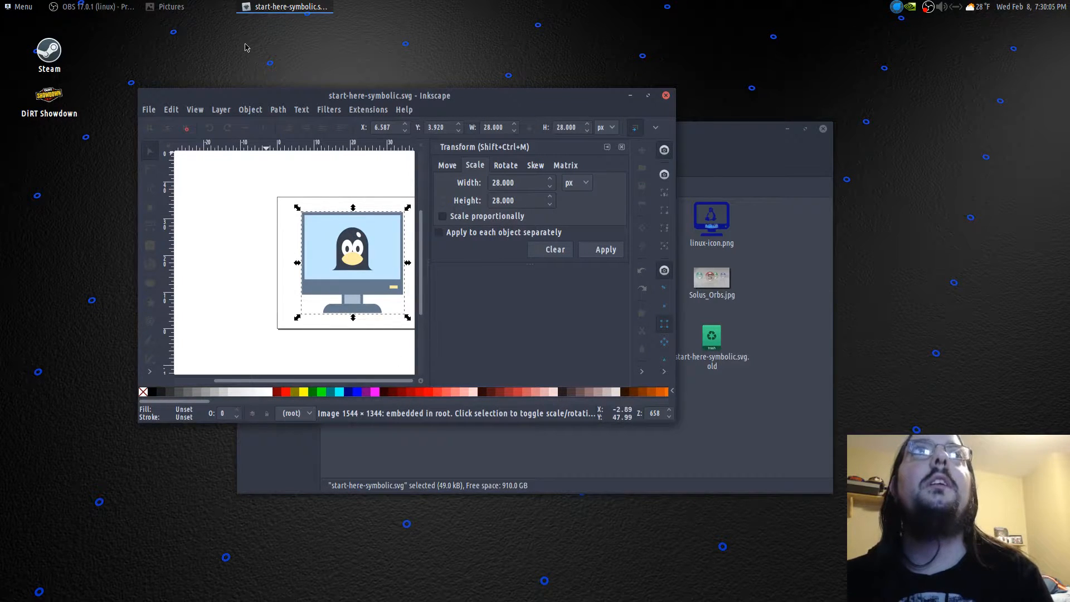
mouse_move(482, 252)
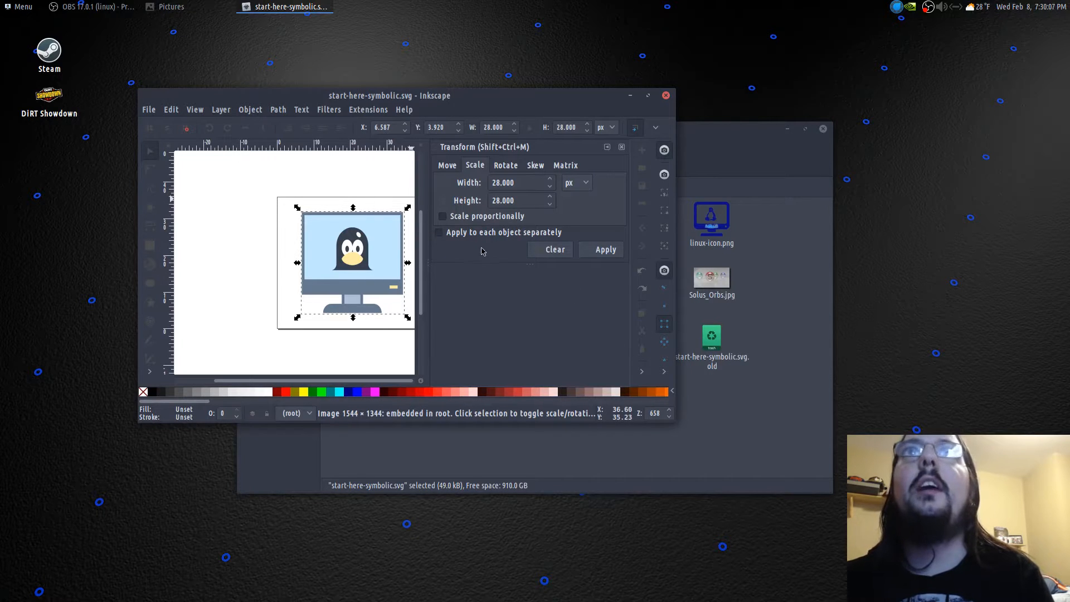
mouse_move(501, 199)
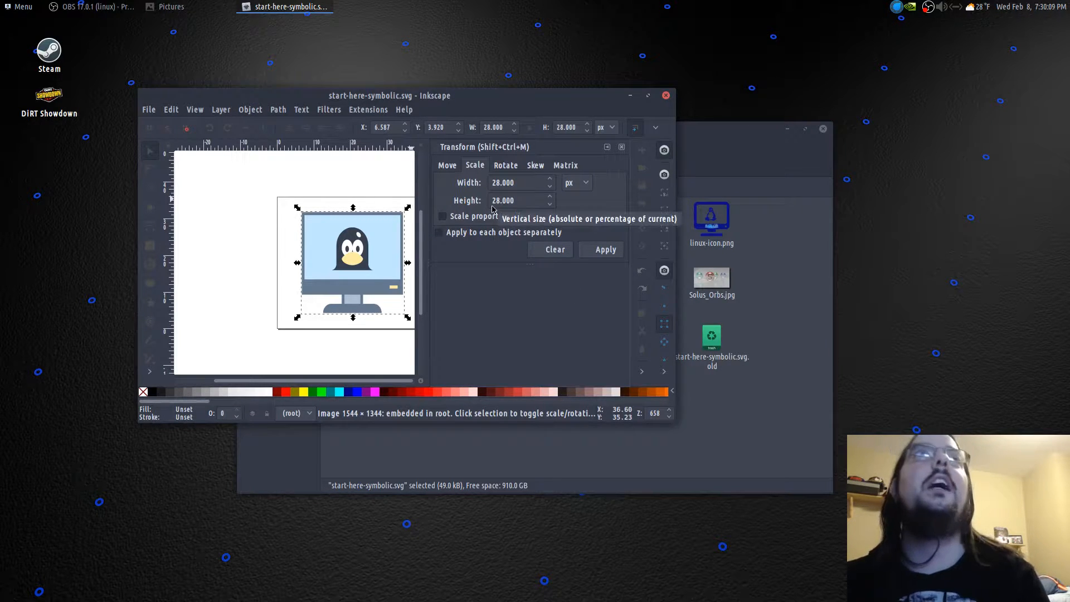
mouse_move(66, 27)
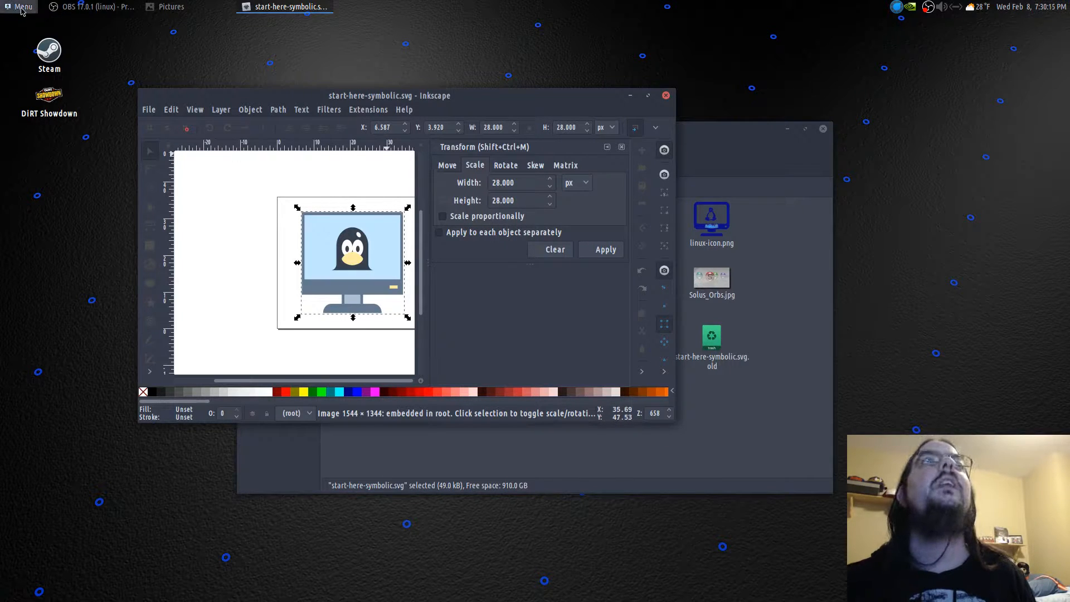
mouse_move(81, 227)
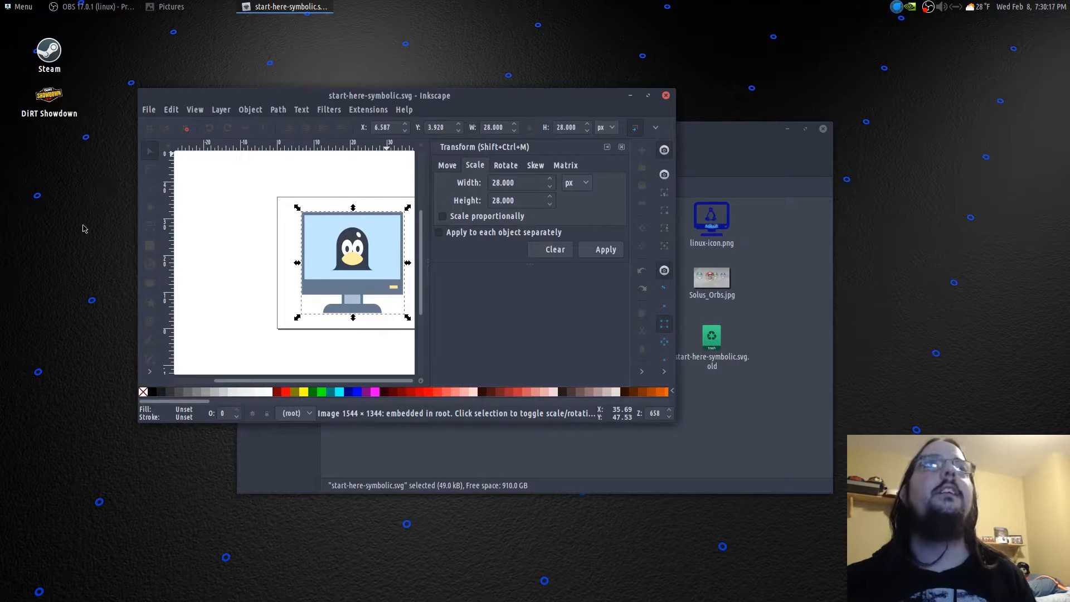
mouse_move(261, 267)
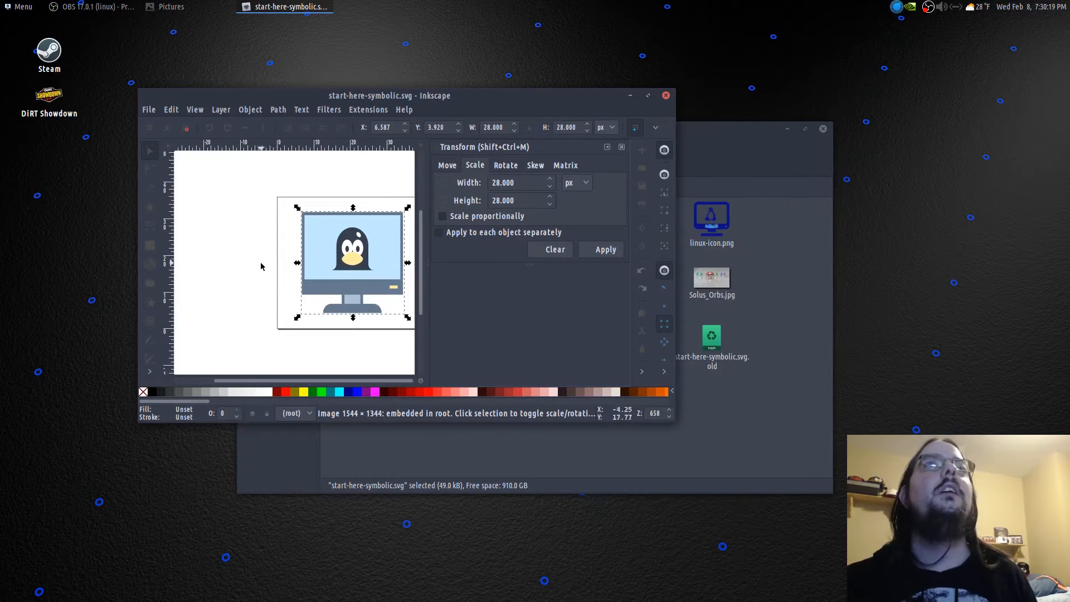
mouse_move(96, 203)
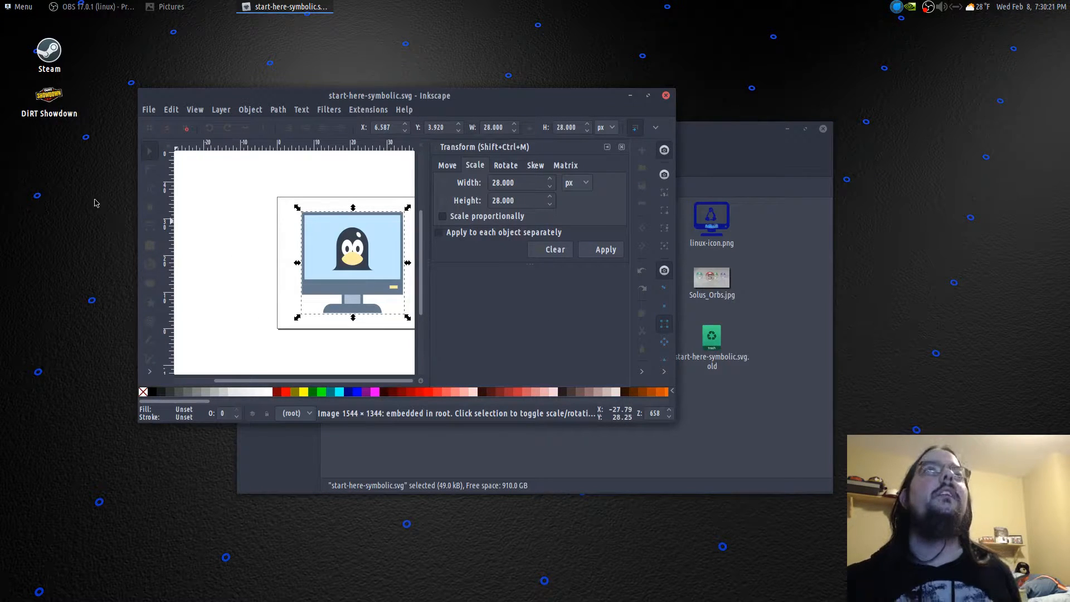
mouse_move(206, 253)
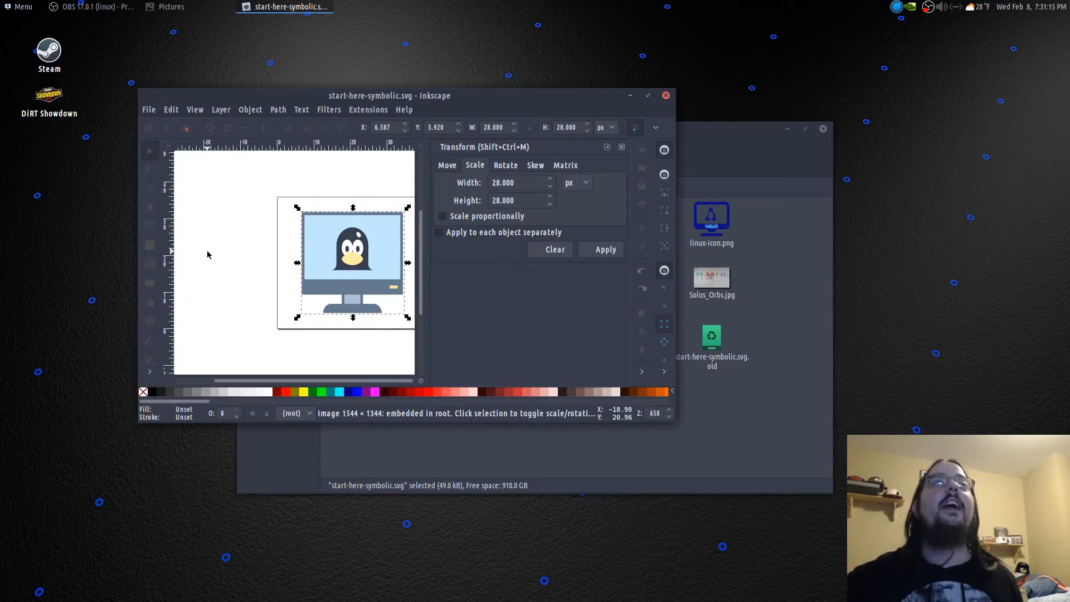
mouse_move(592, 320)
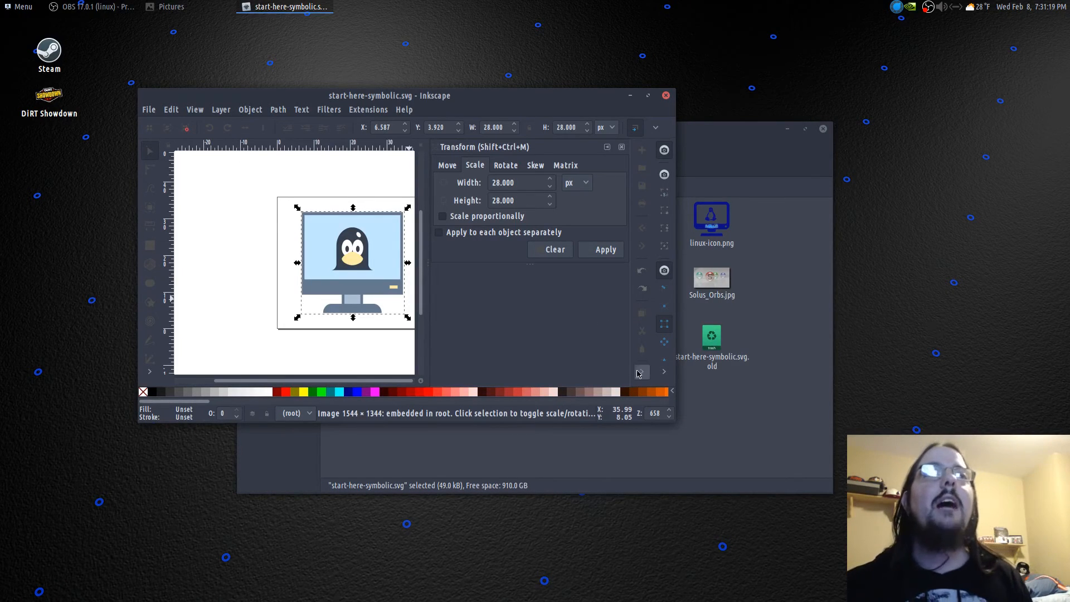
mouse_move(245, 273)
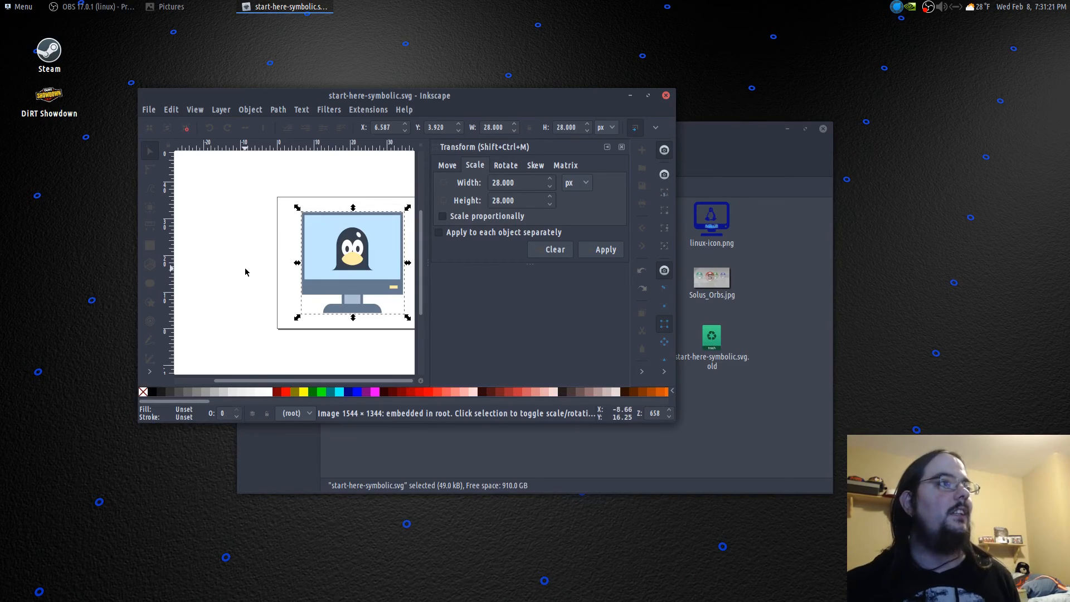